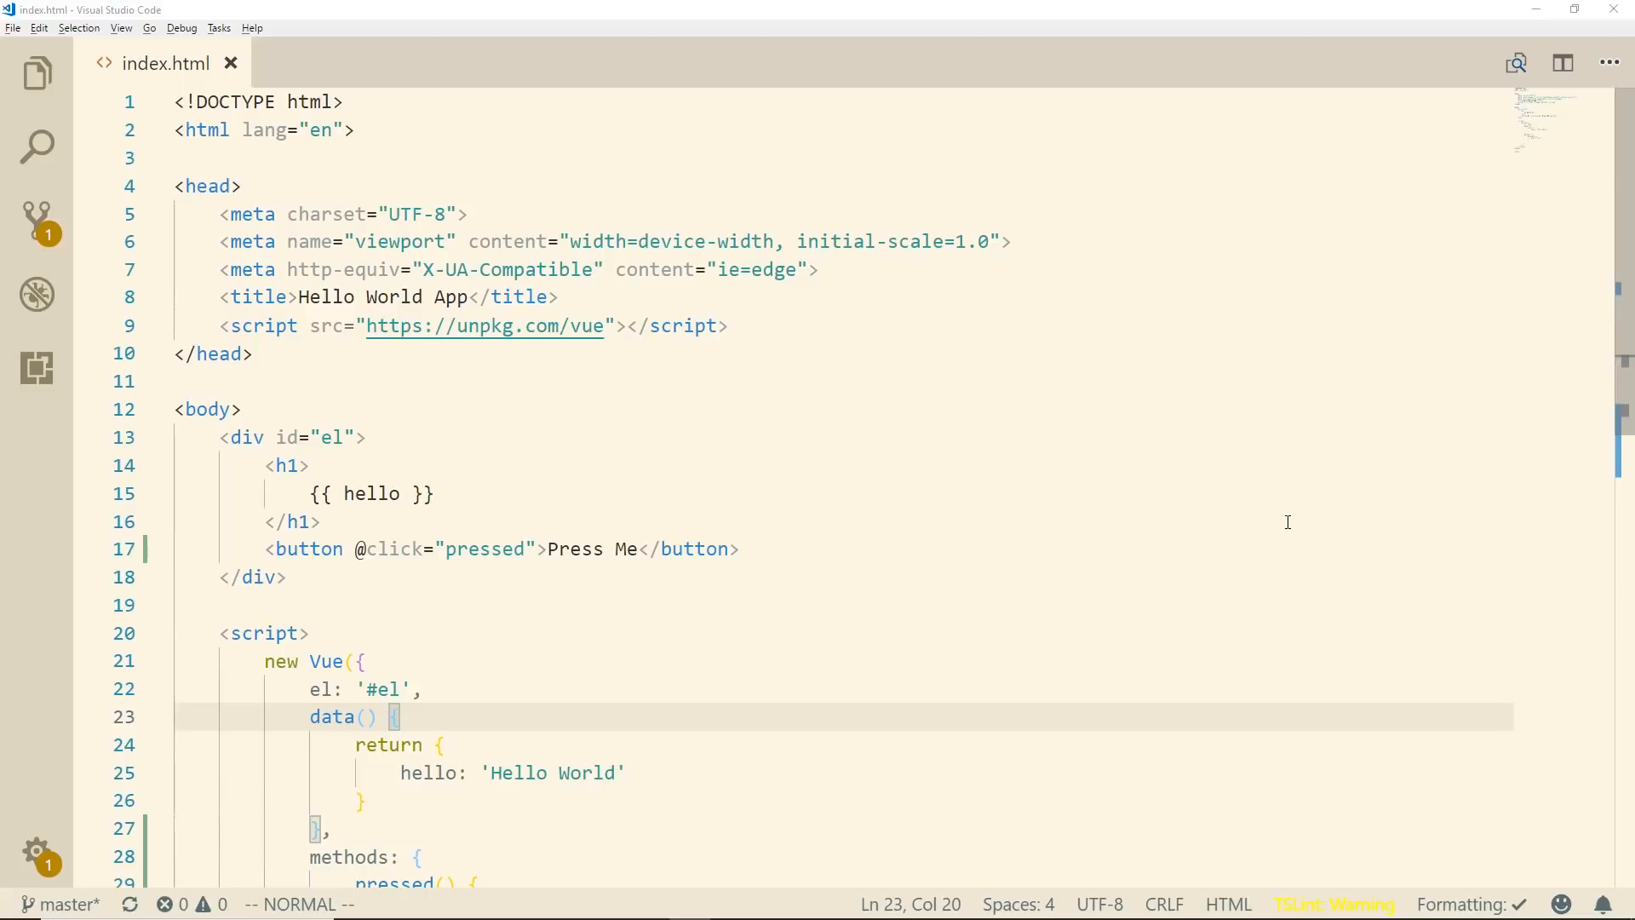
mouse_move(863, 470)
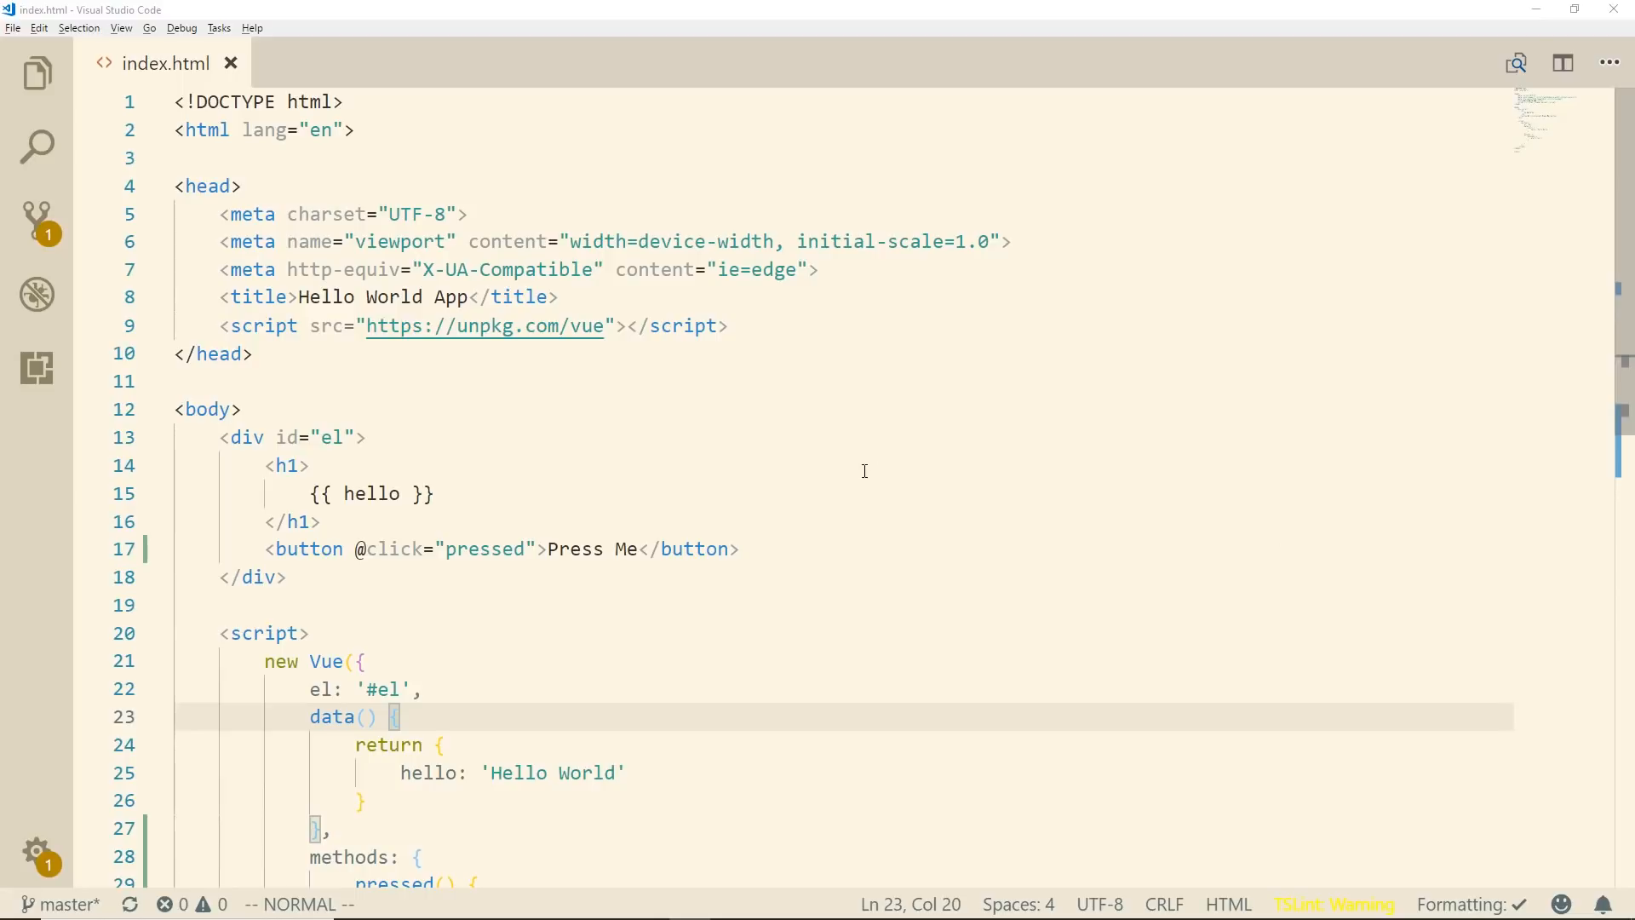
mouse_move(604, 598)
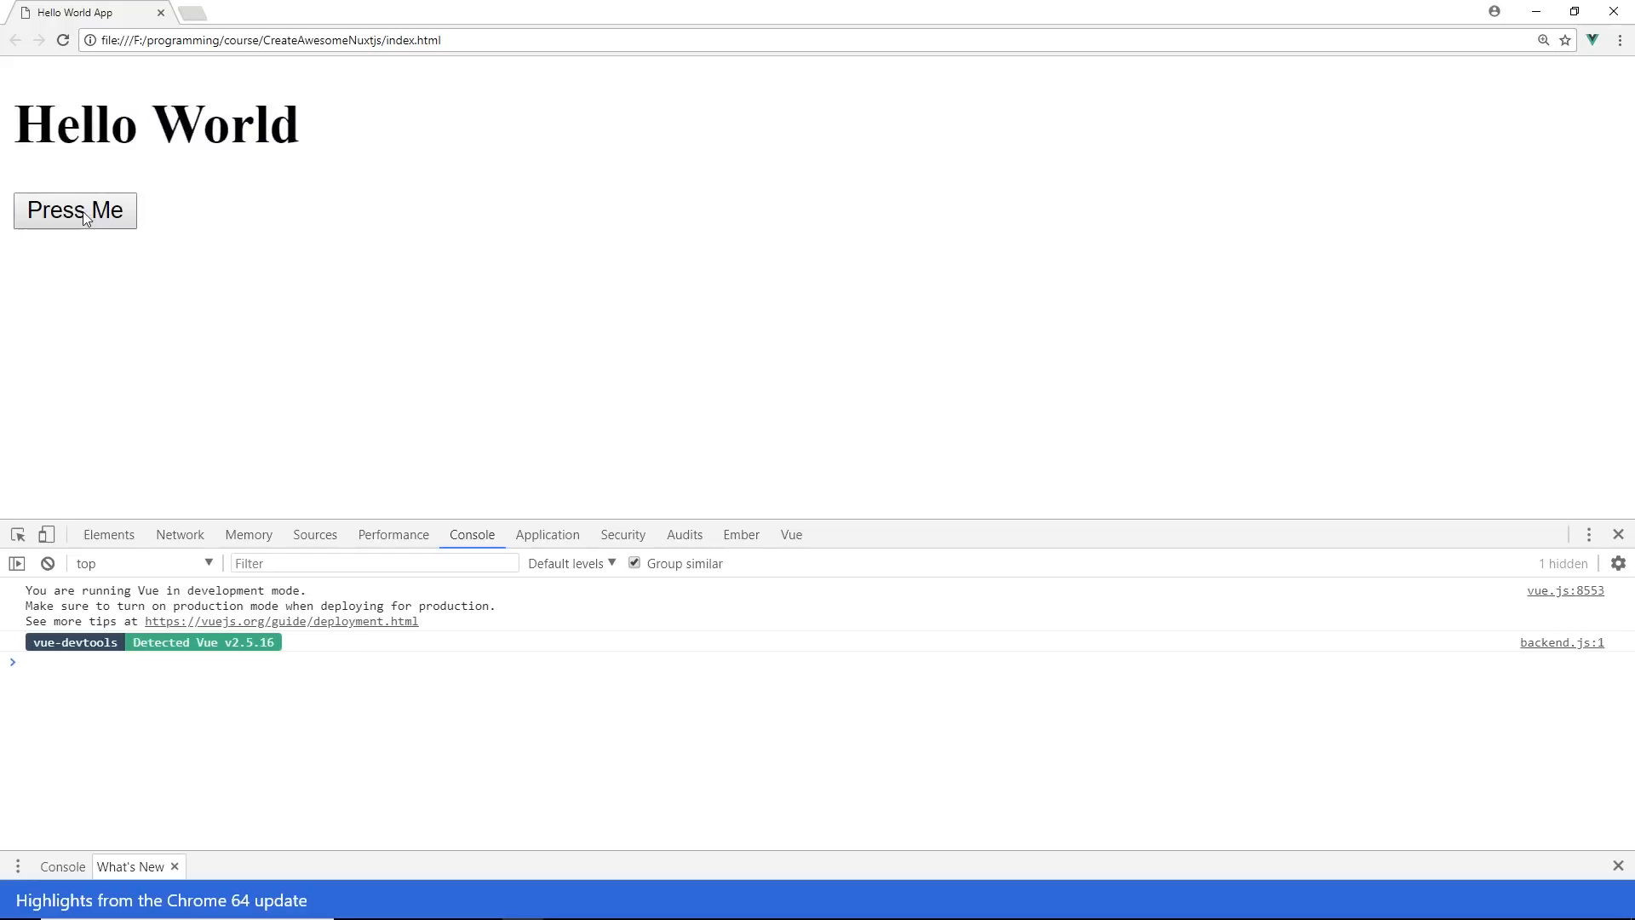
Dismiss the test alert, then add <input type="text" id="important"> after the heading.
left_click(75, 210)
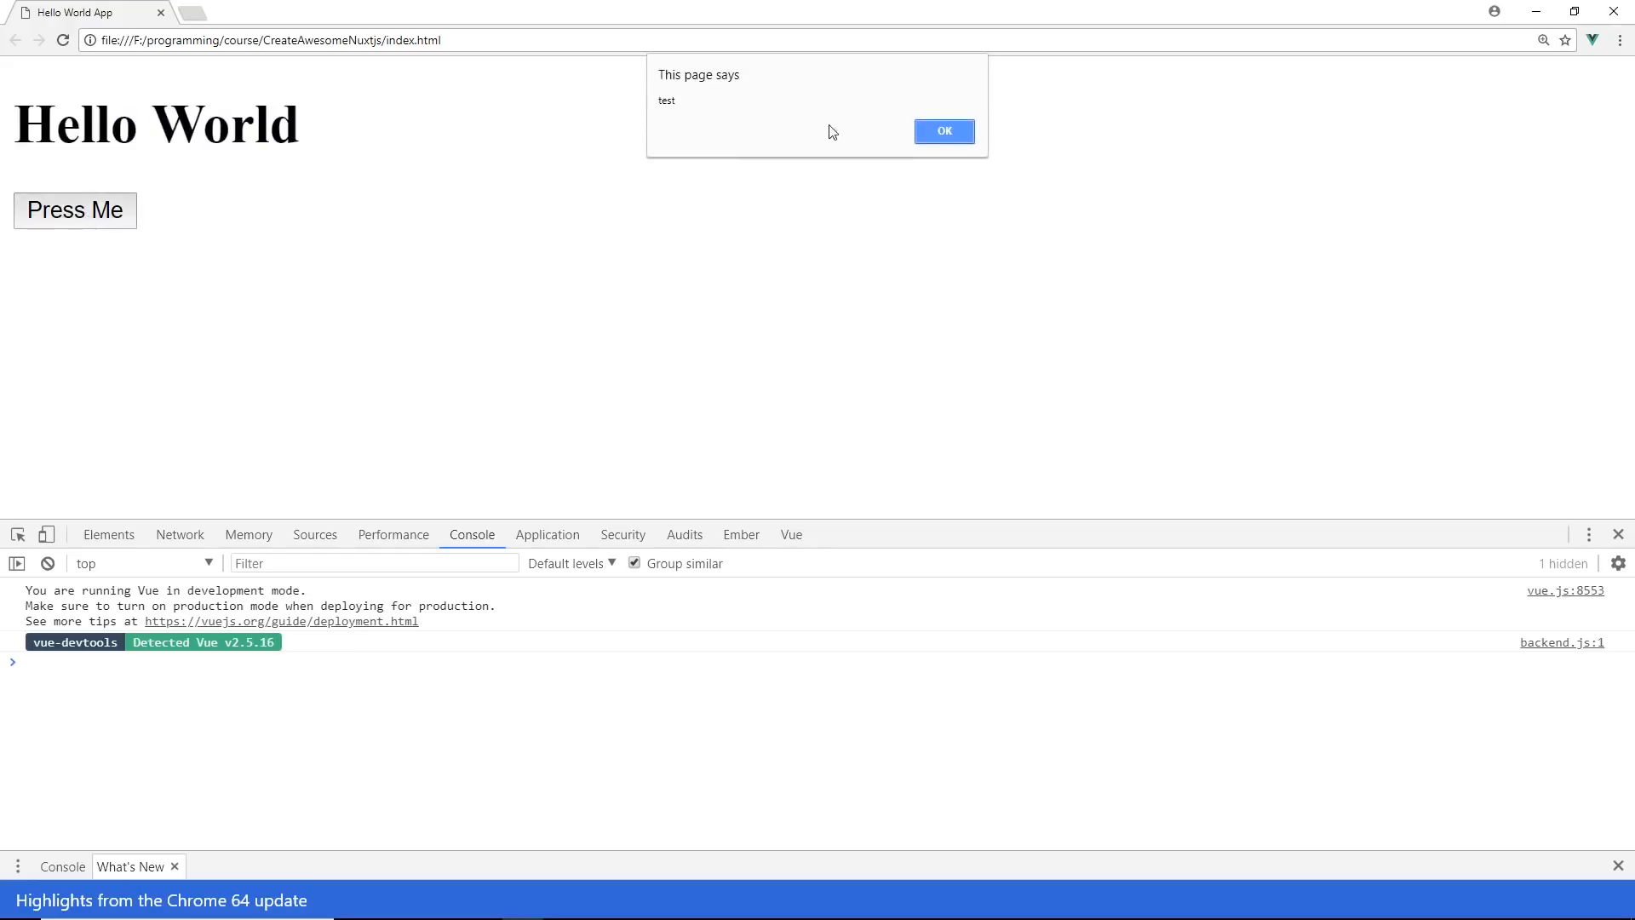
mouse_move(706, 117)
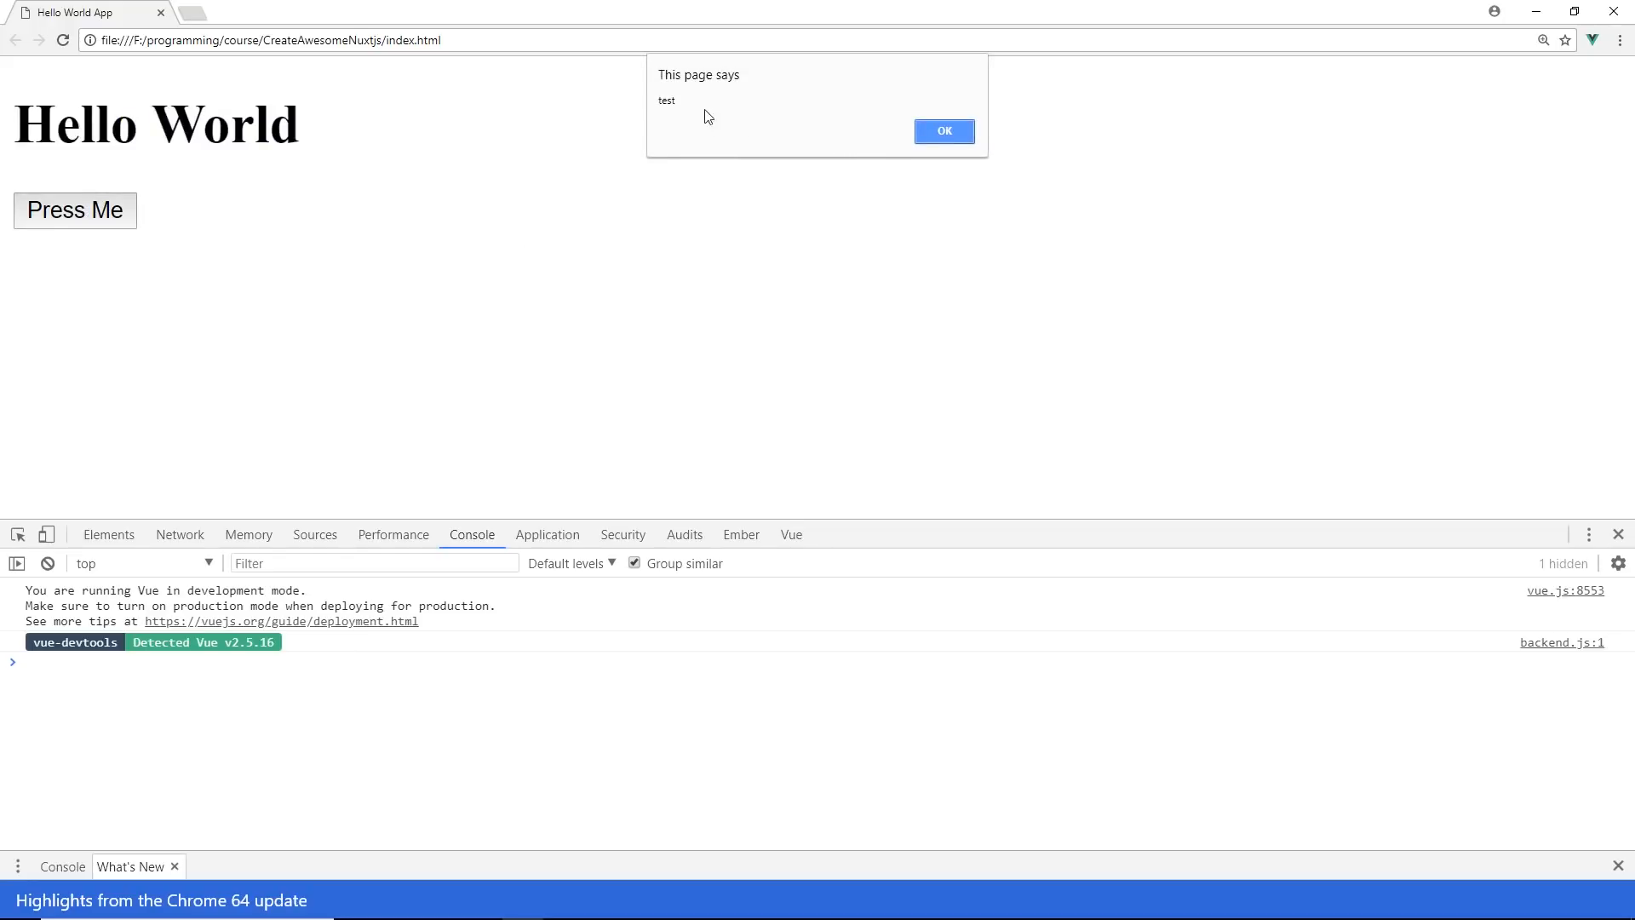
left_click(943, 131)
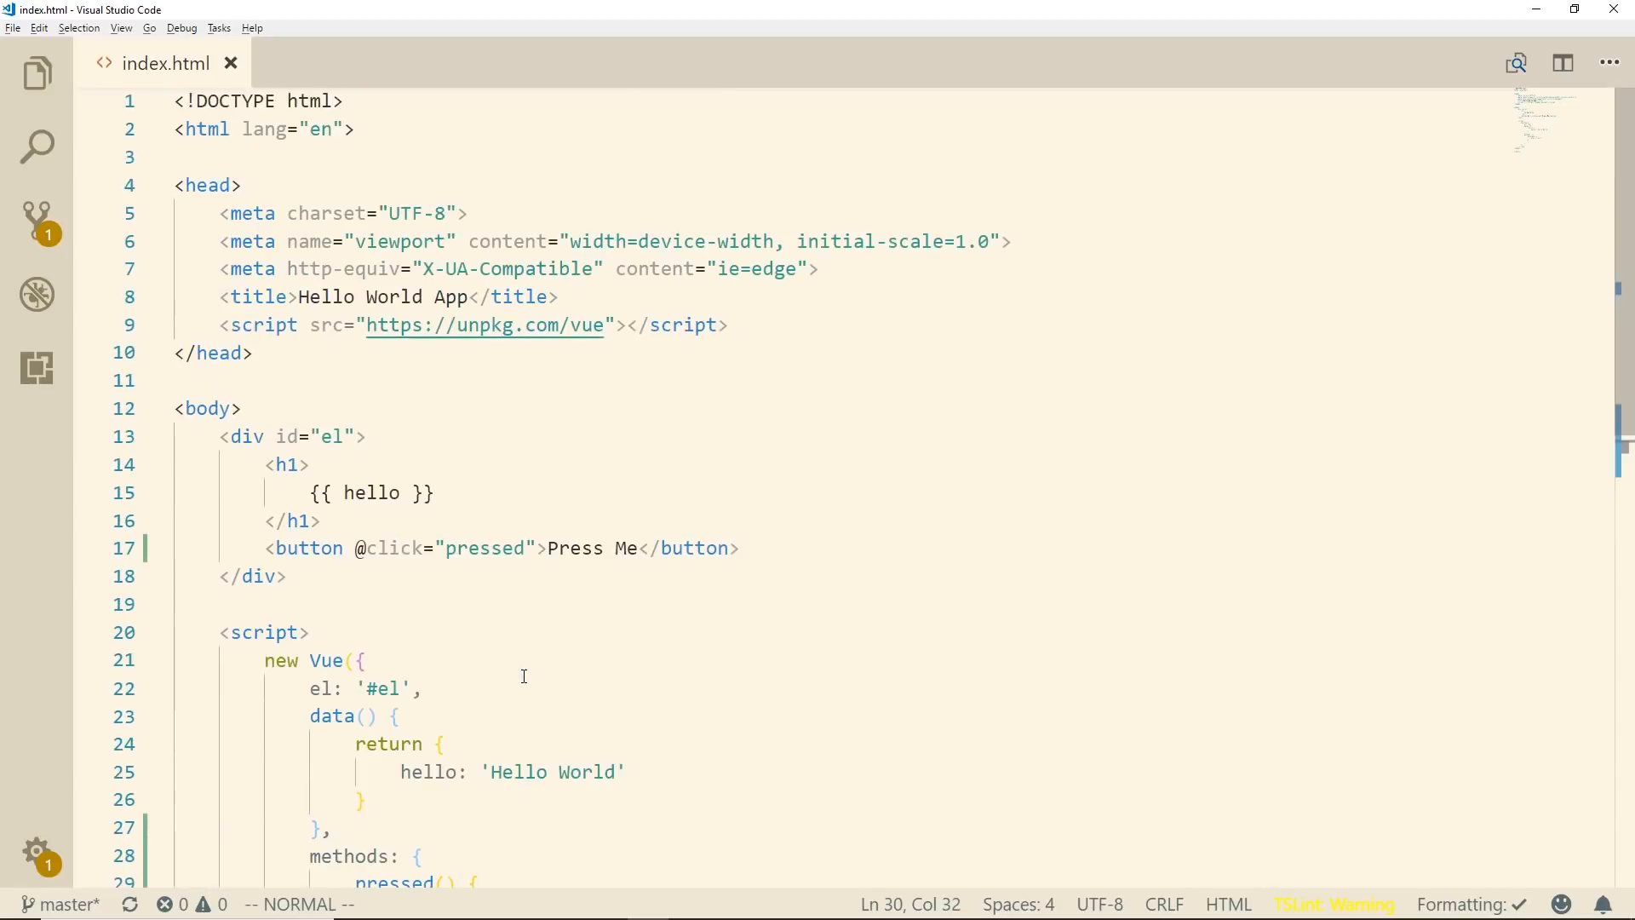
left_click(345, 521)
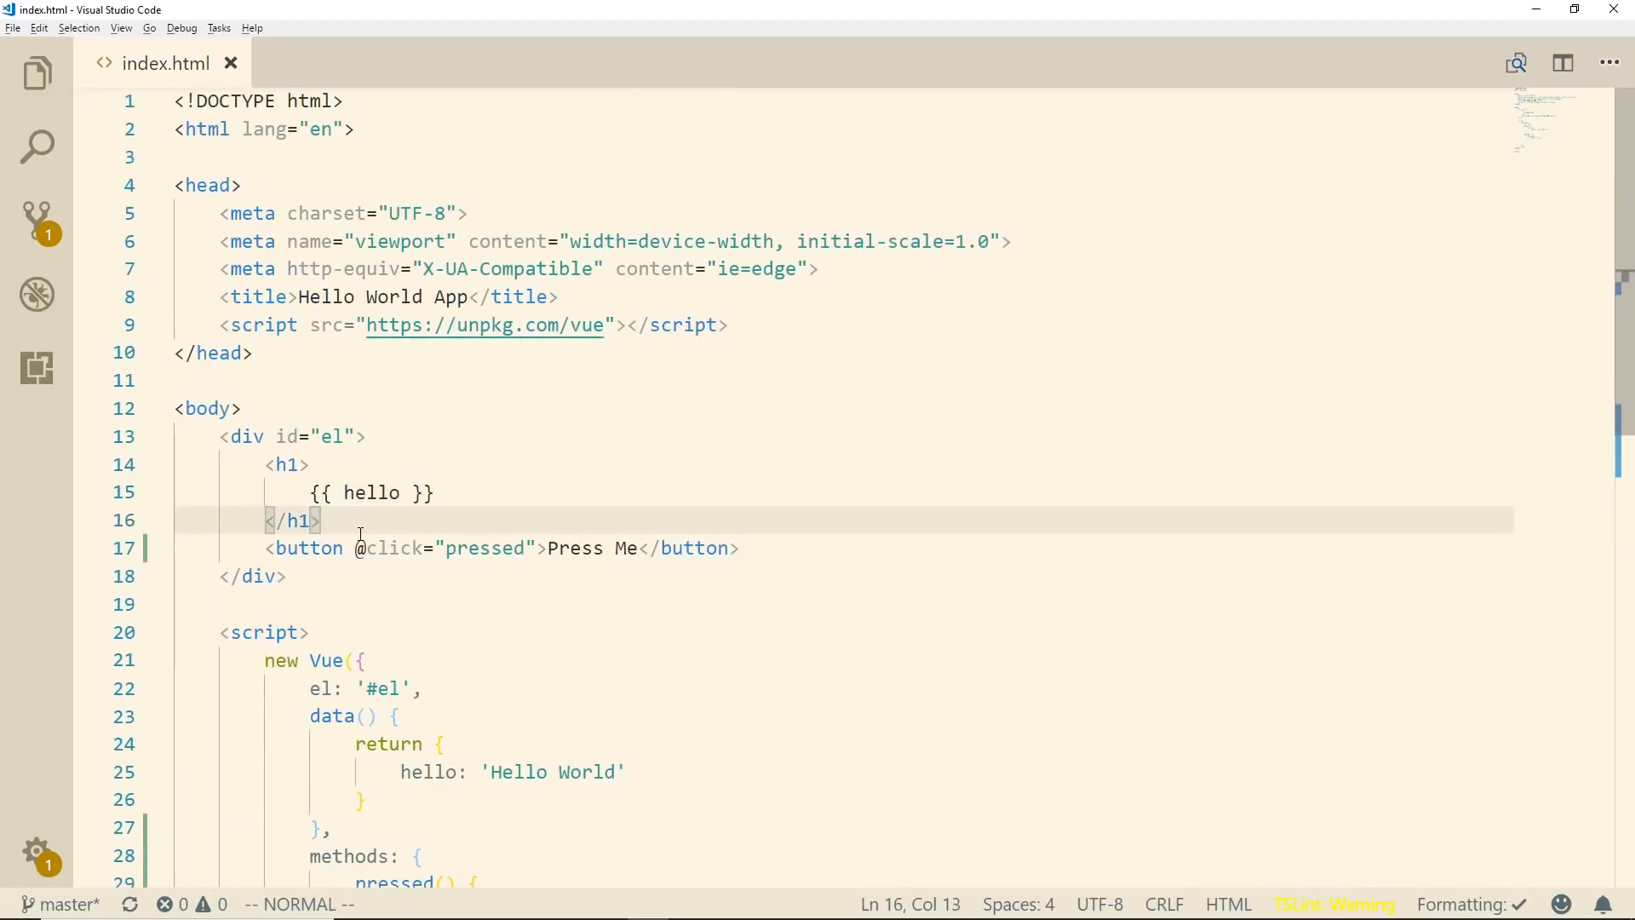
type("input type=\"text\">")
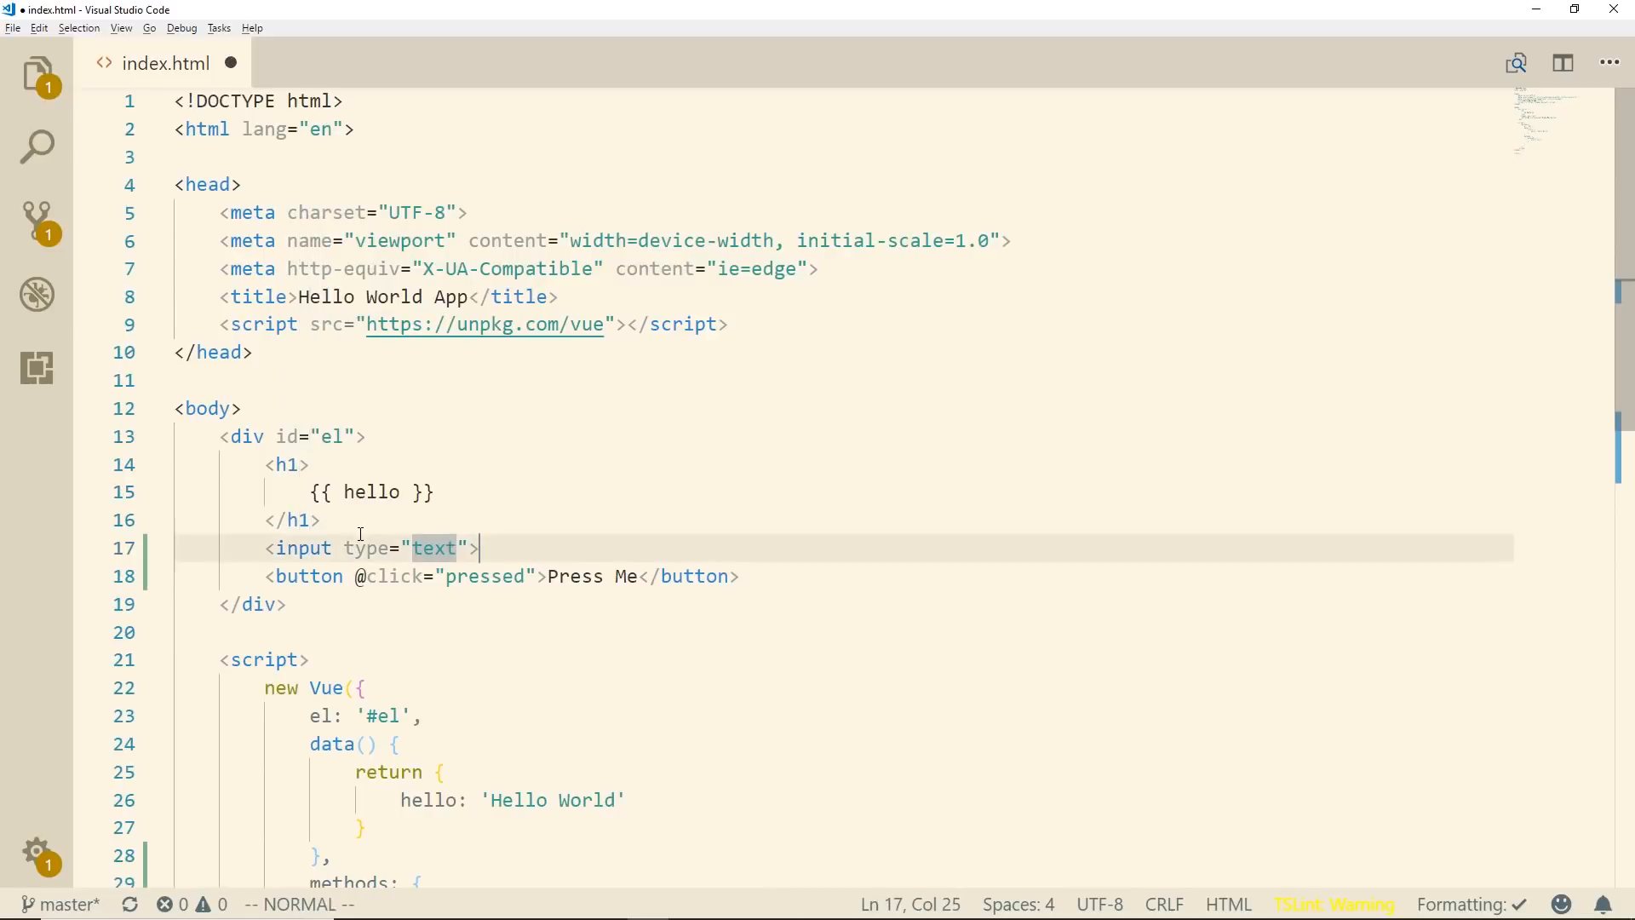
type("id=\"")
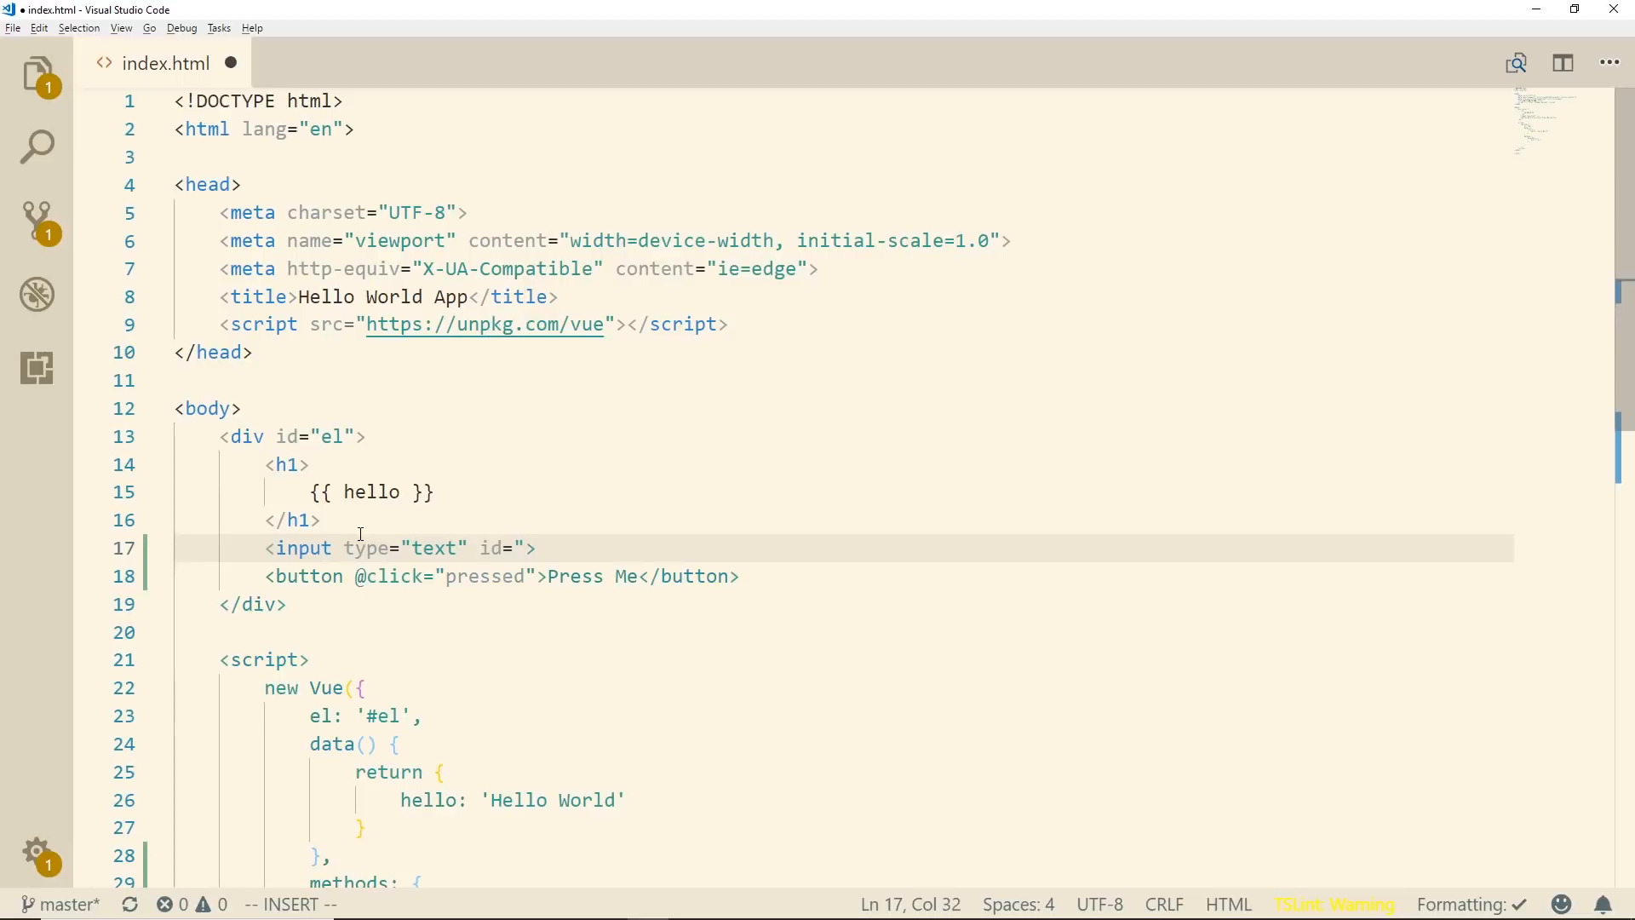
type("m")
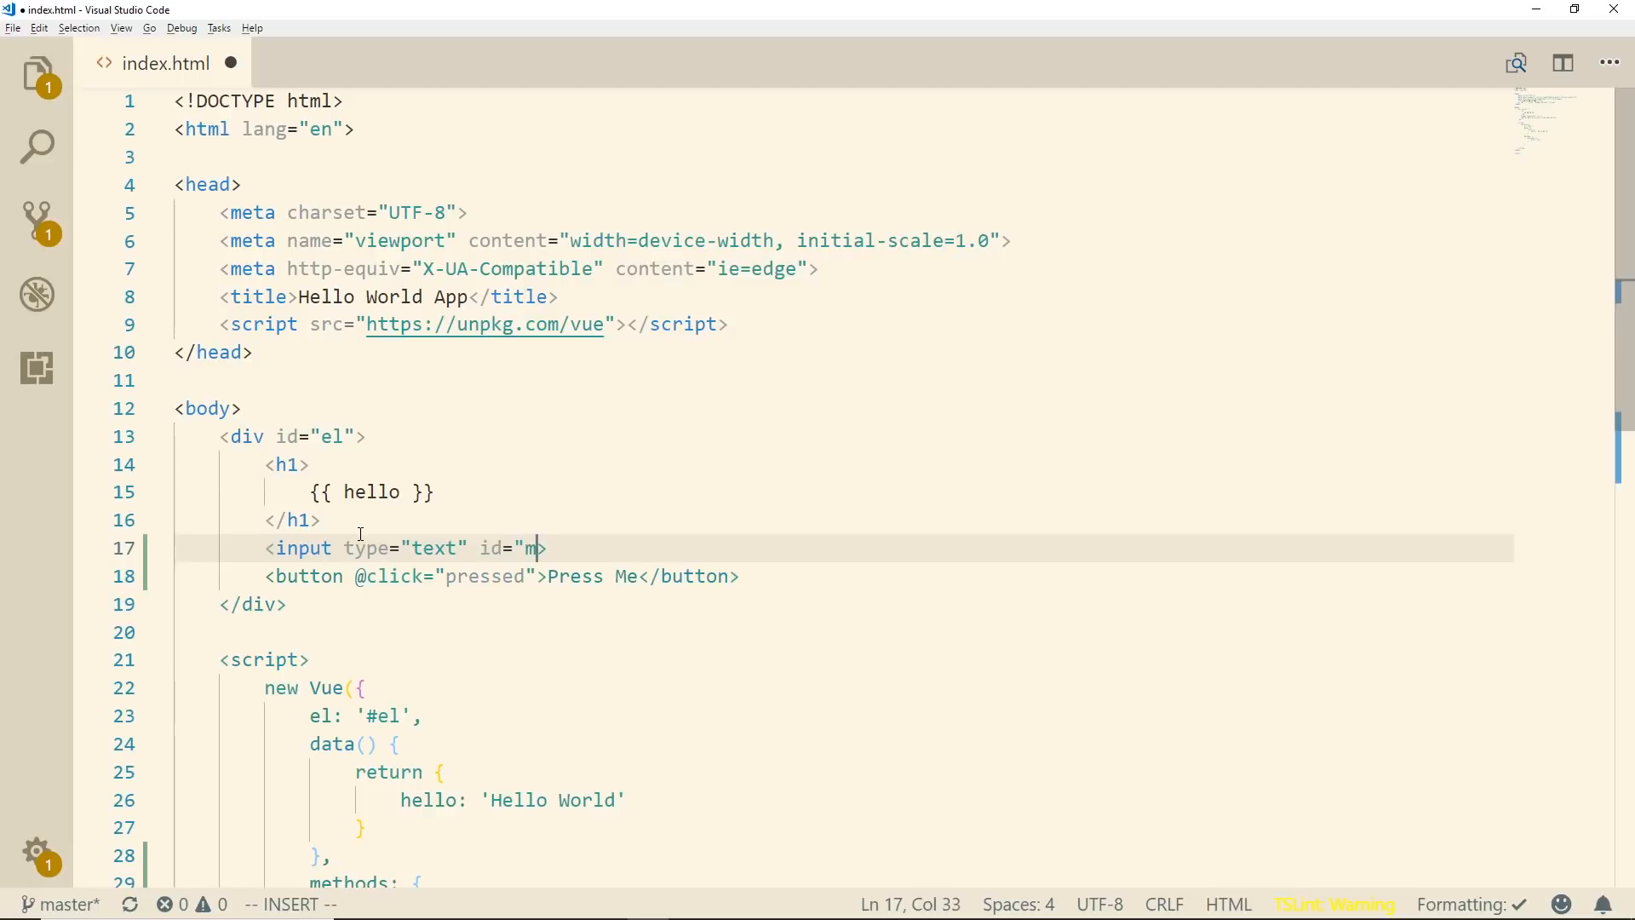
type("important\"")
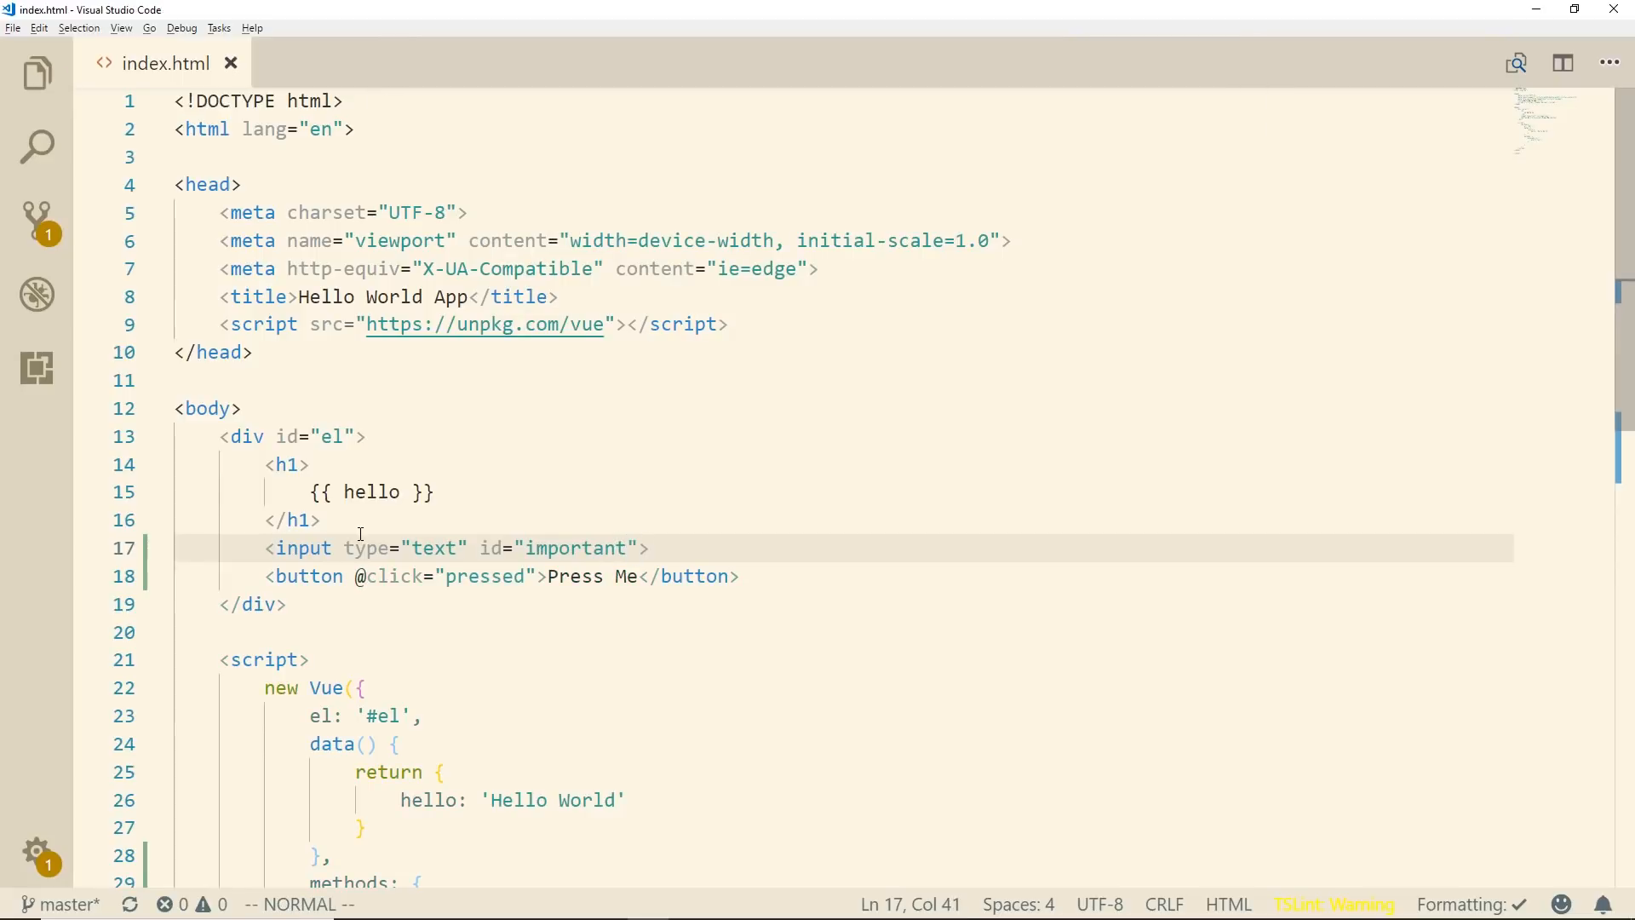
key("alt+tab")
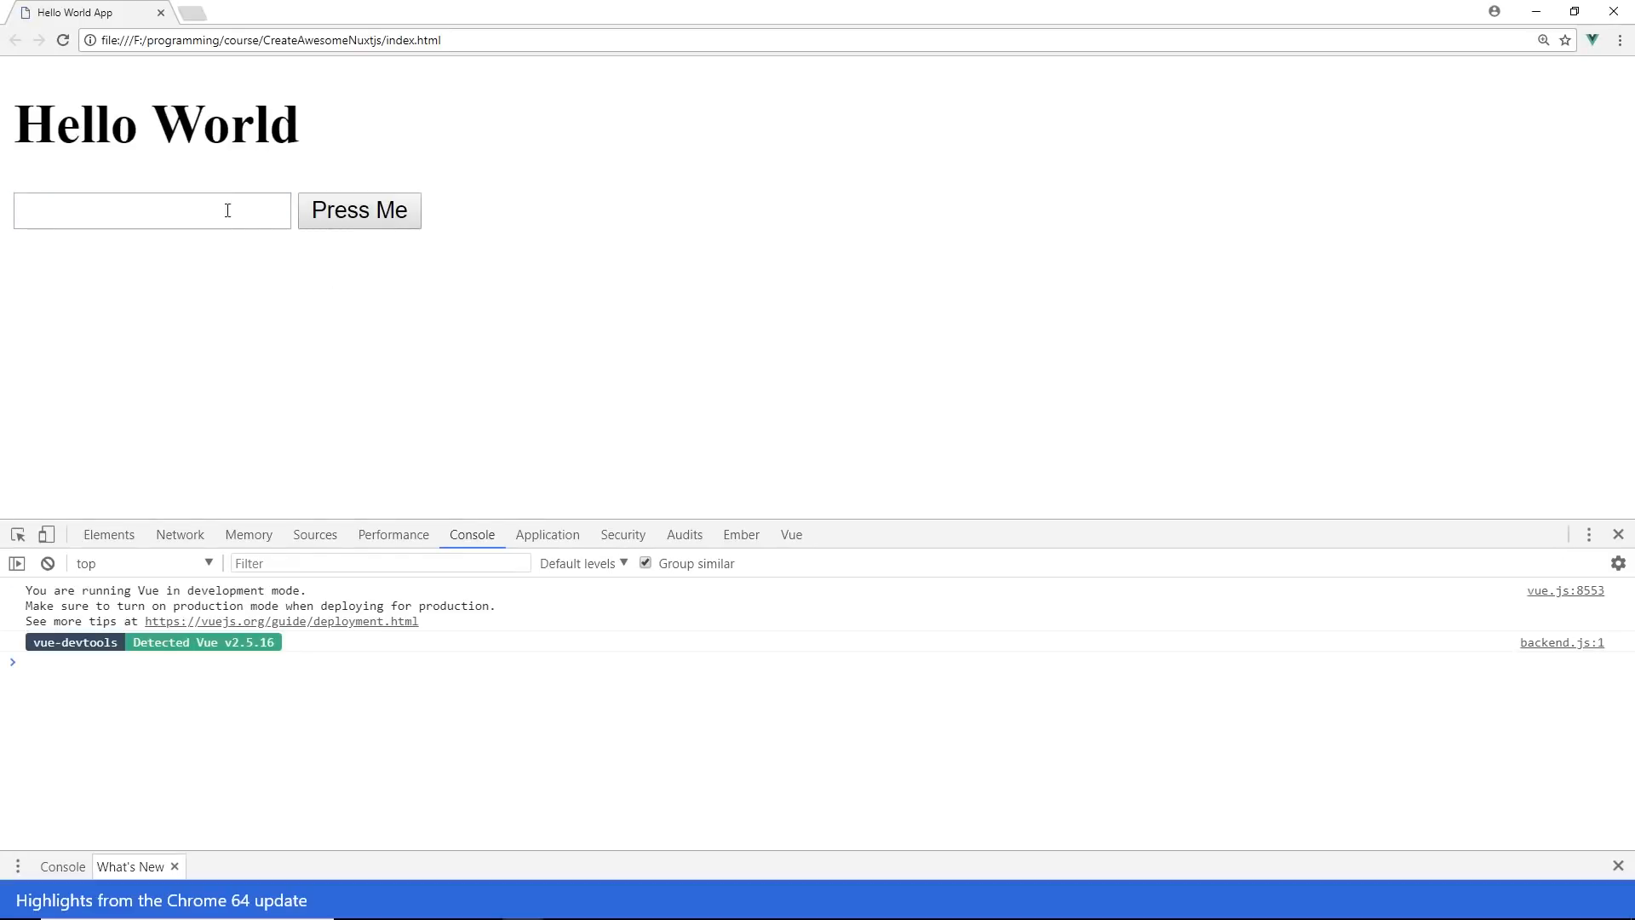
Press Me with sample text entered and dismiss the 'test' alert.
left_click(359, 209)
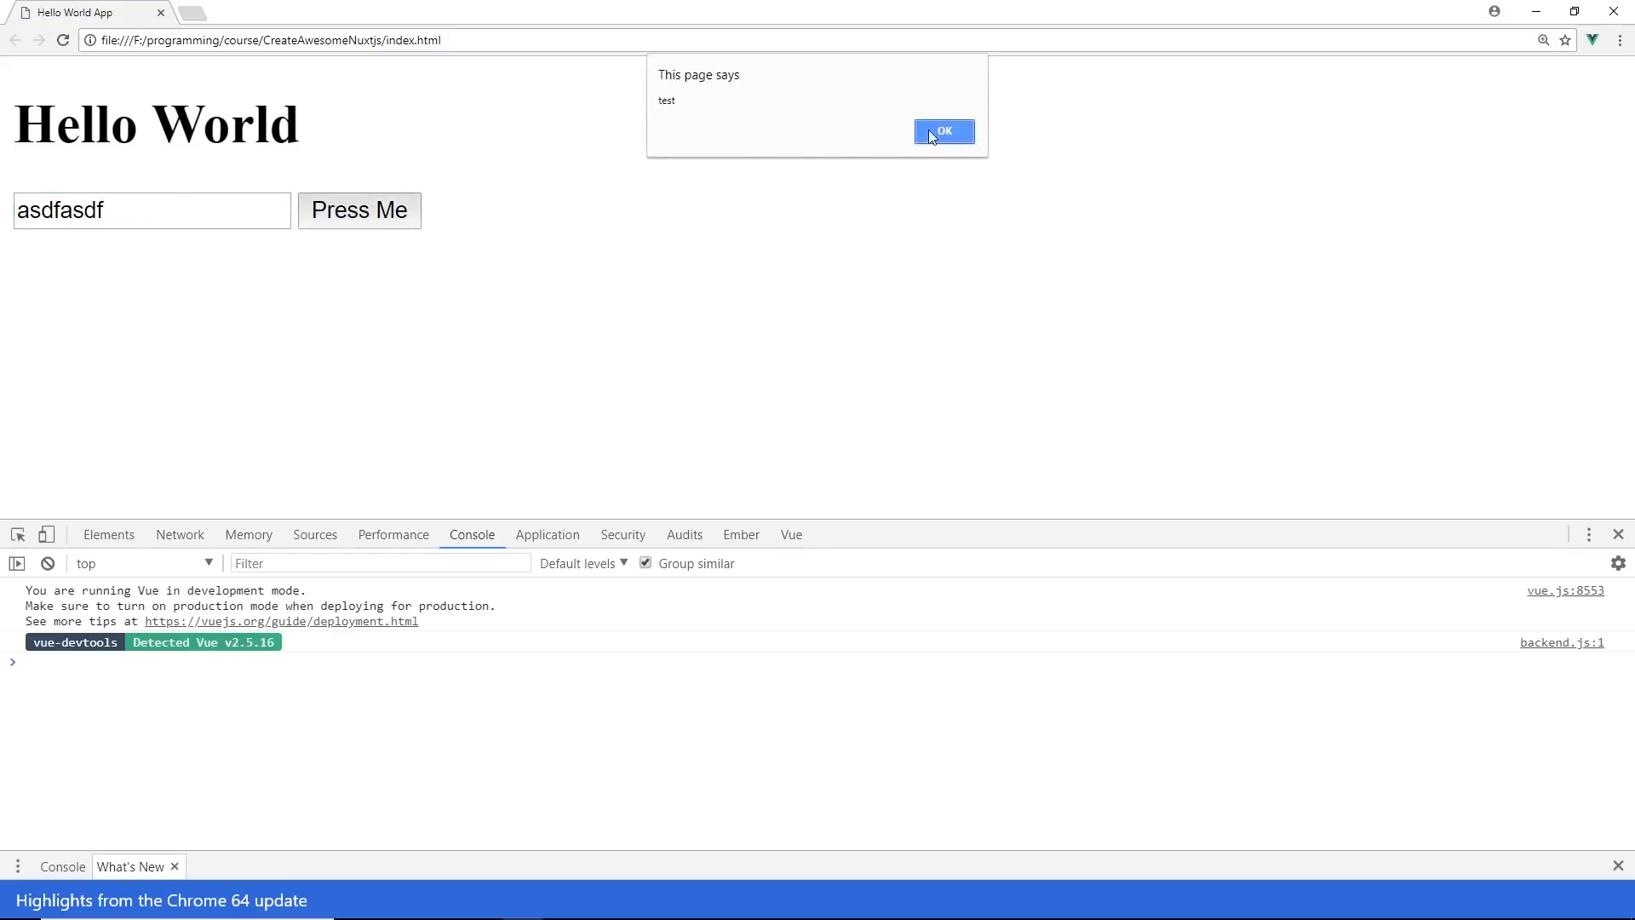
left_click(942, 130)
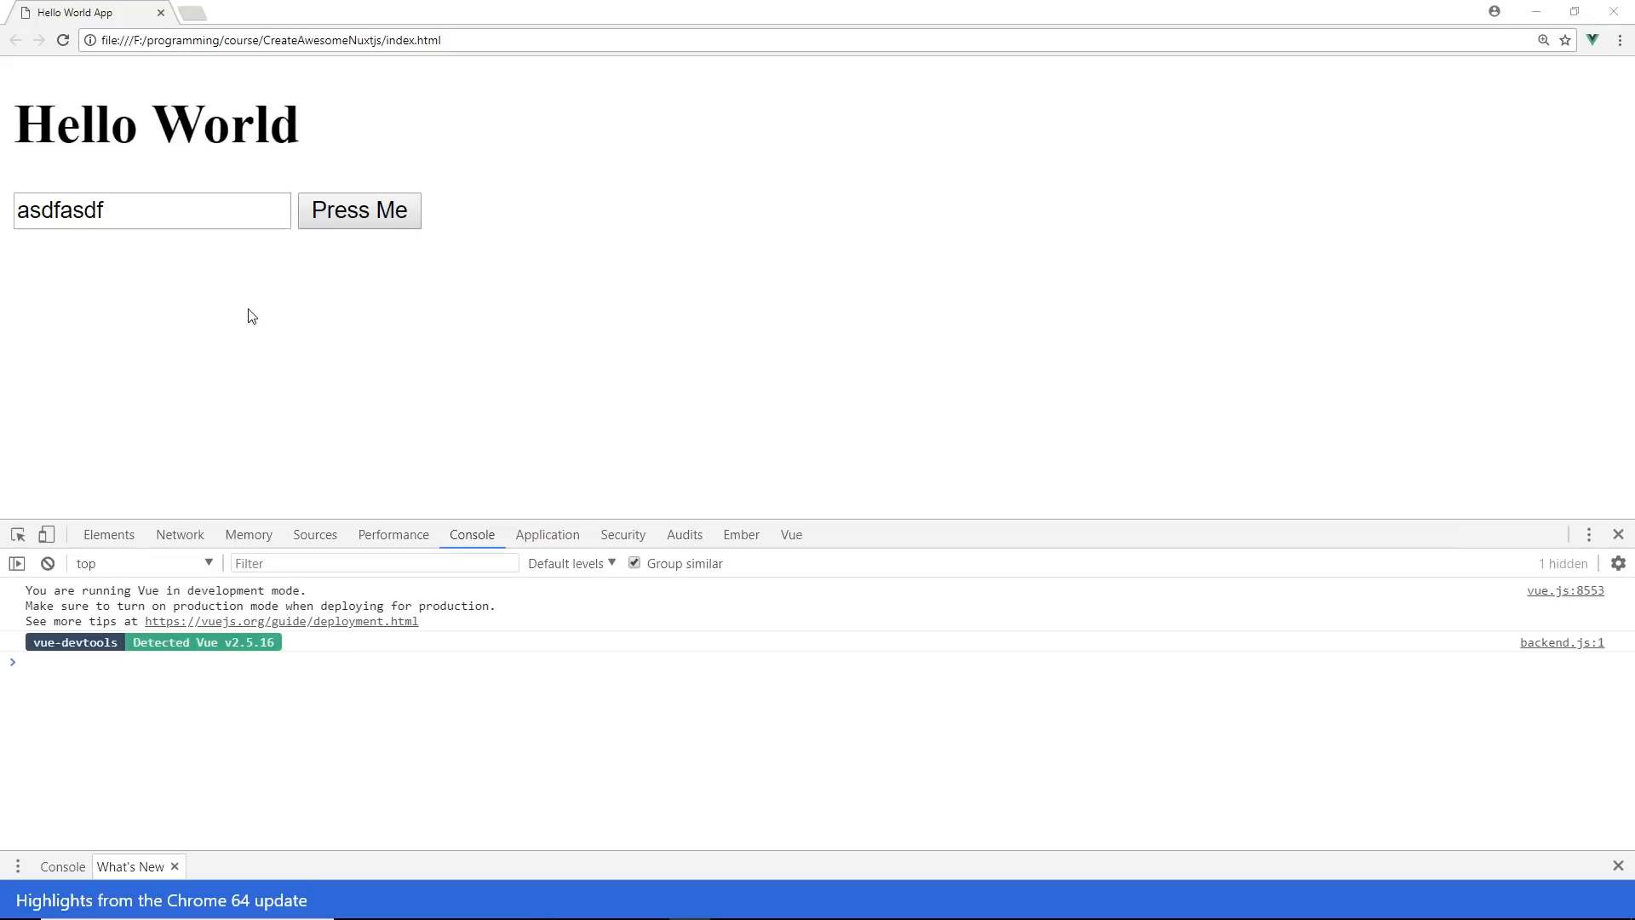
key("alt+tab")
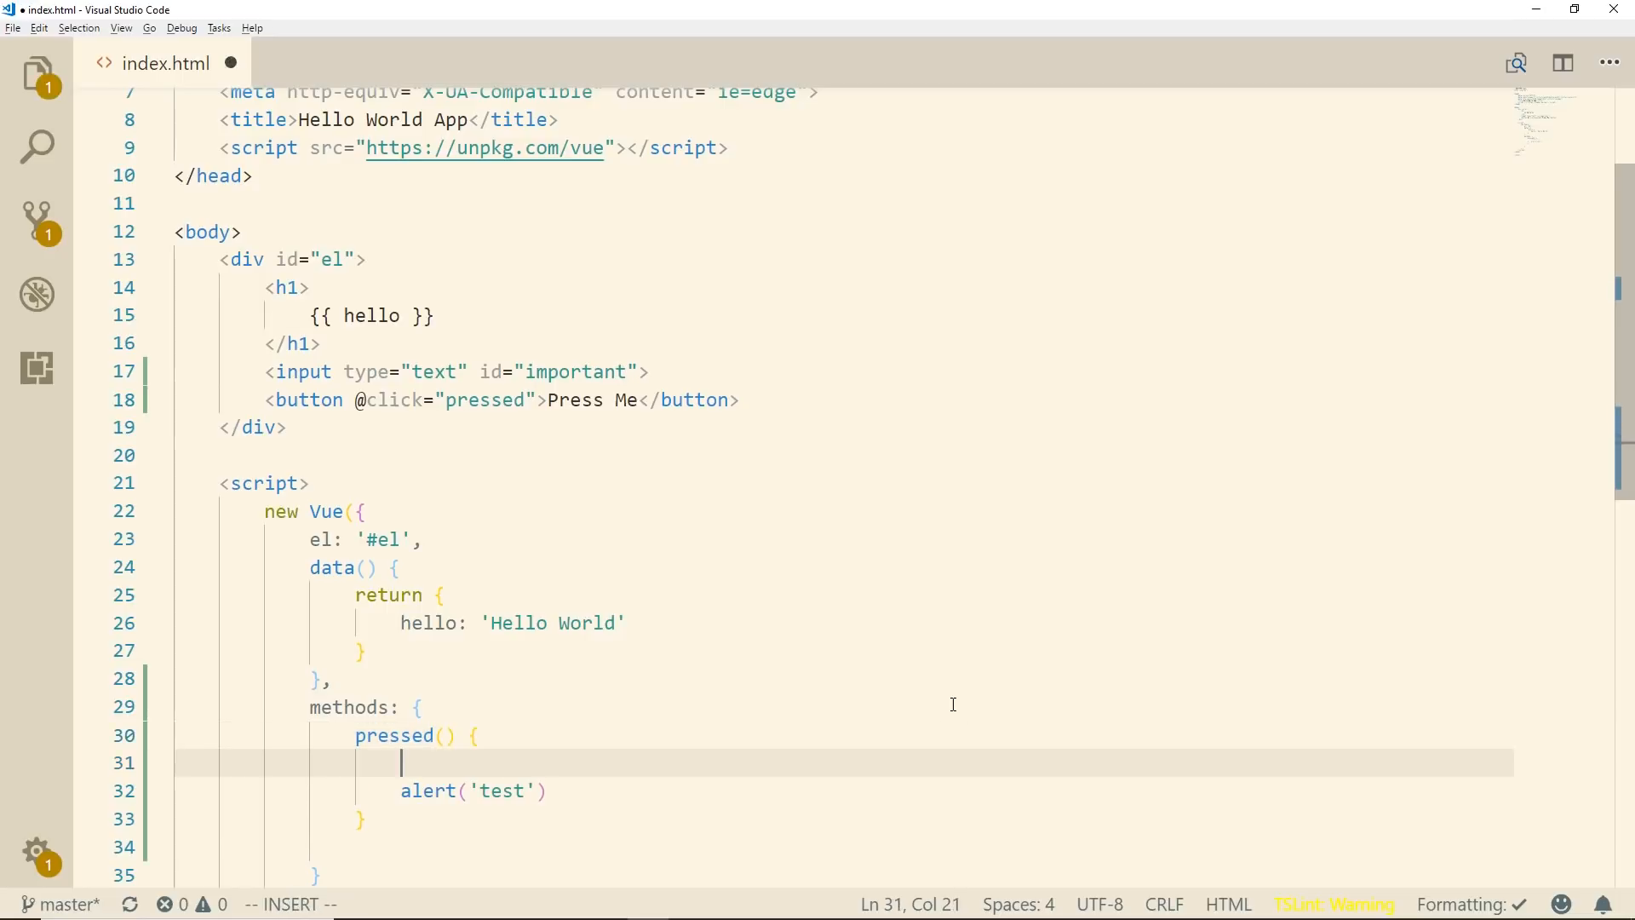
In pressed(), store document.querySelector('#important').value in text and alert text.
type("doc")
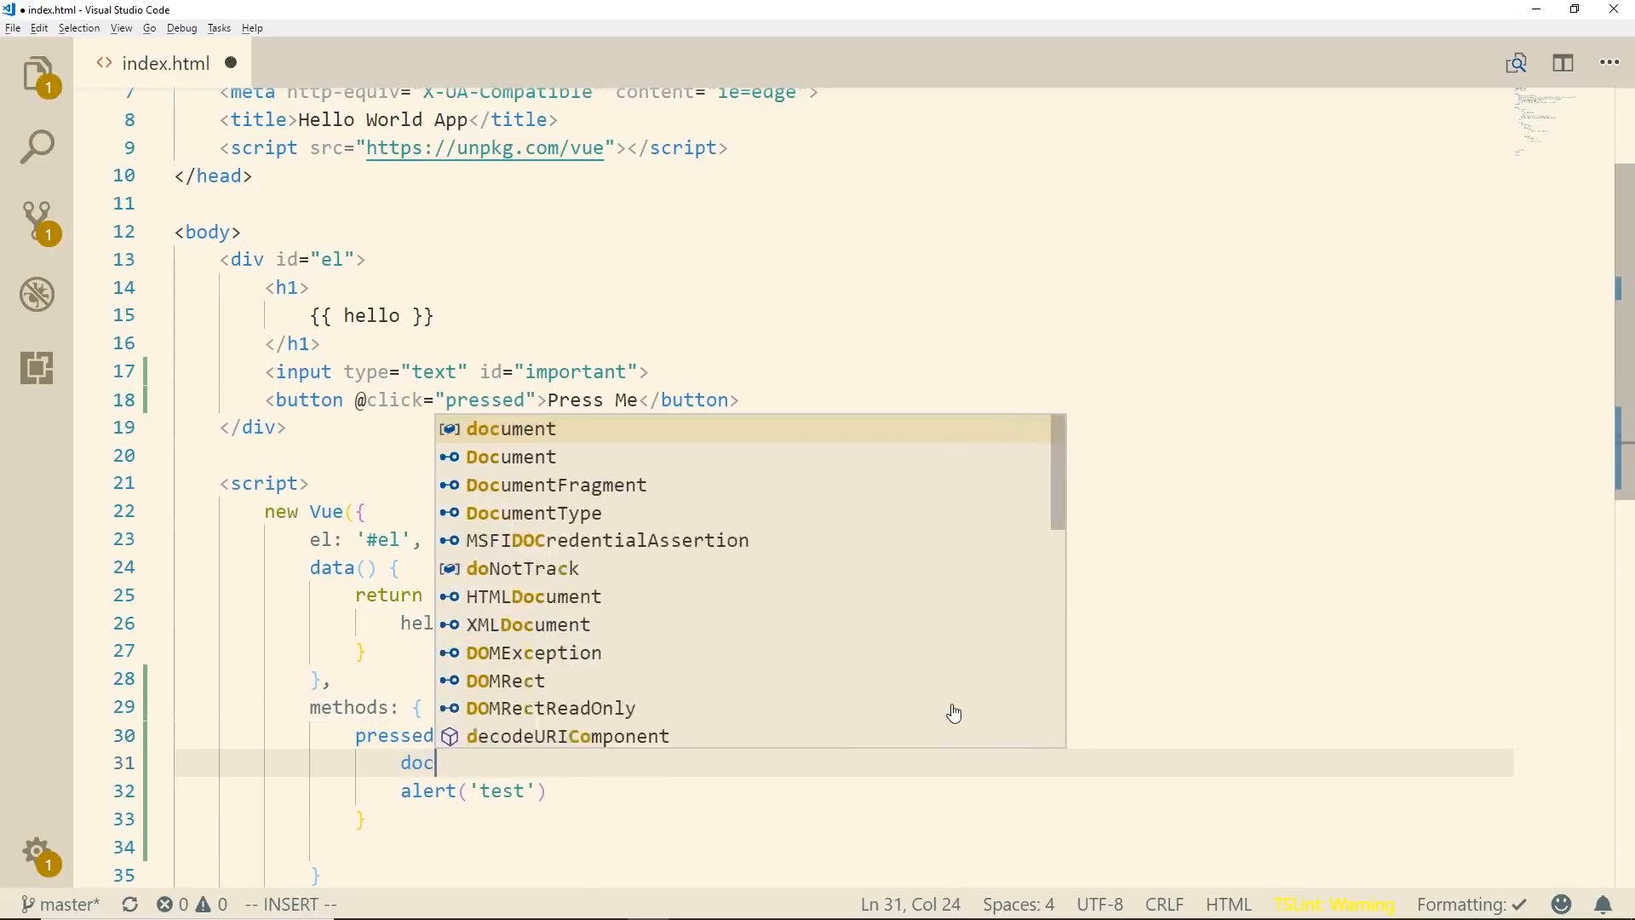
type("ument.")
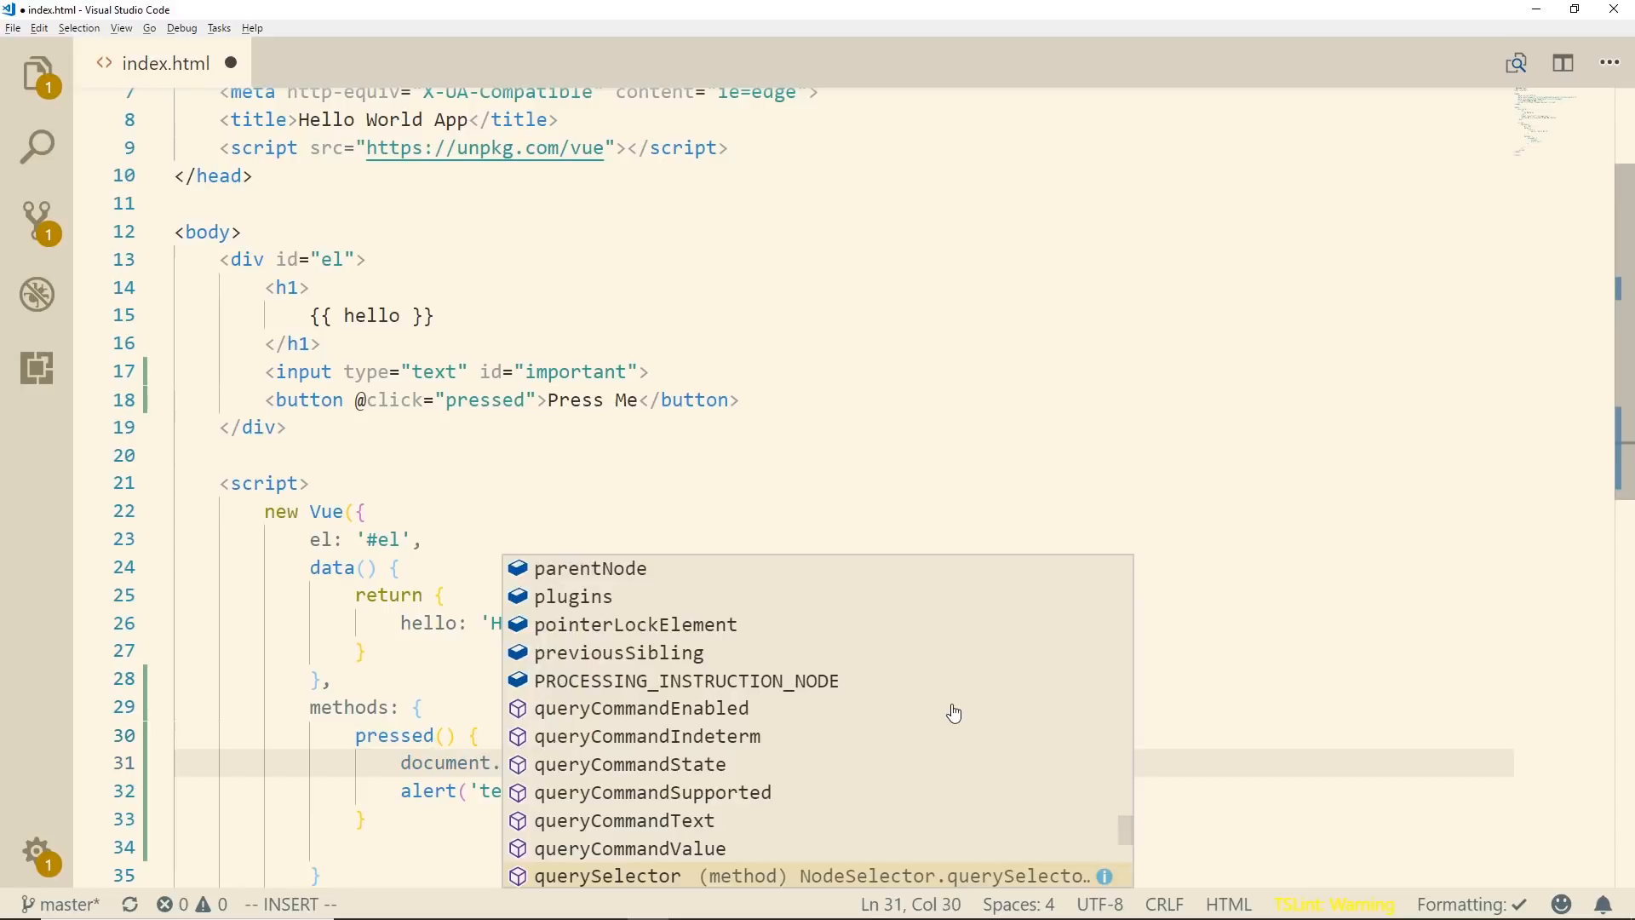
type("querySelector(")
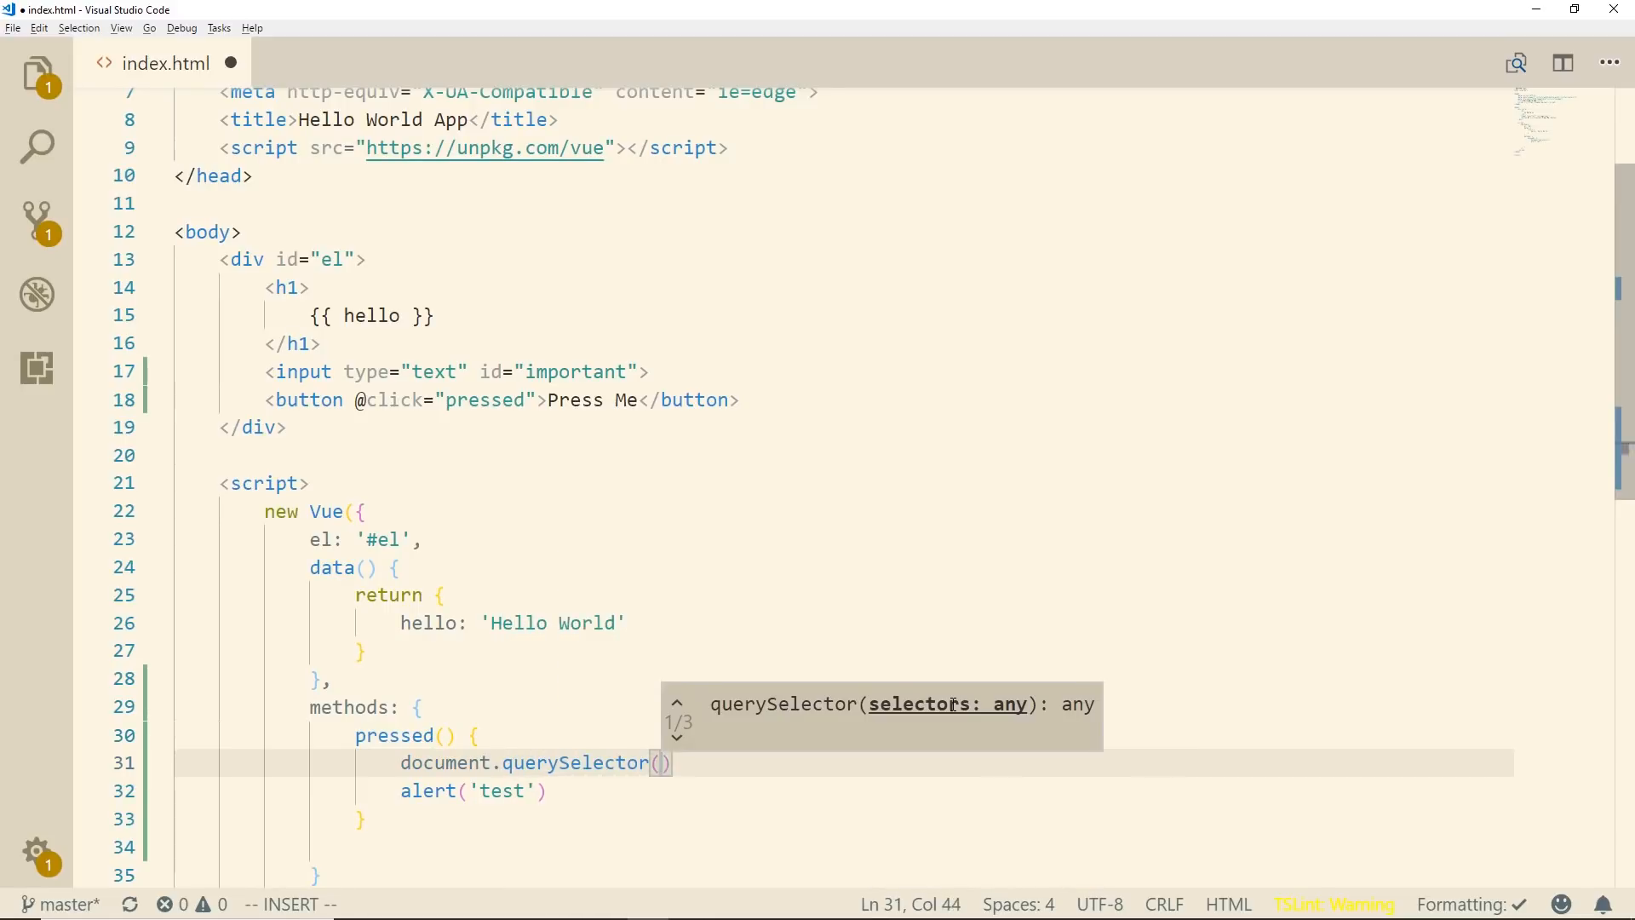
type("'")
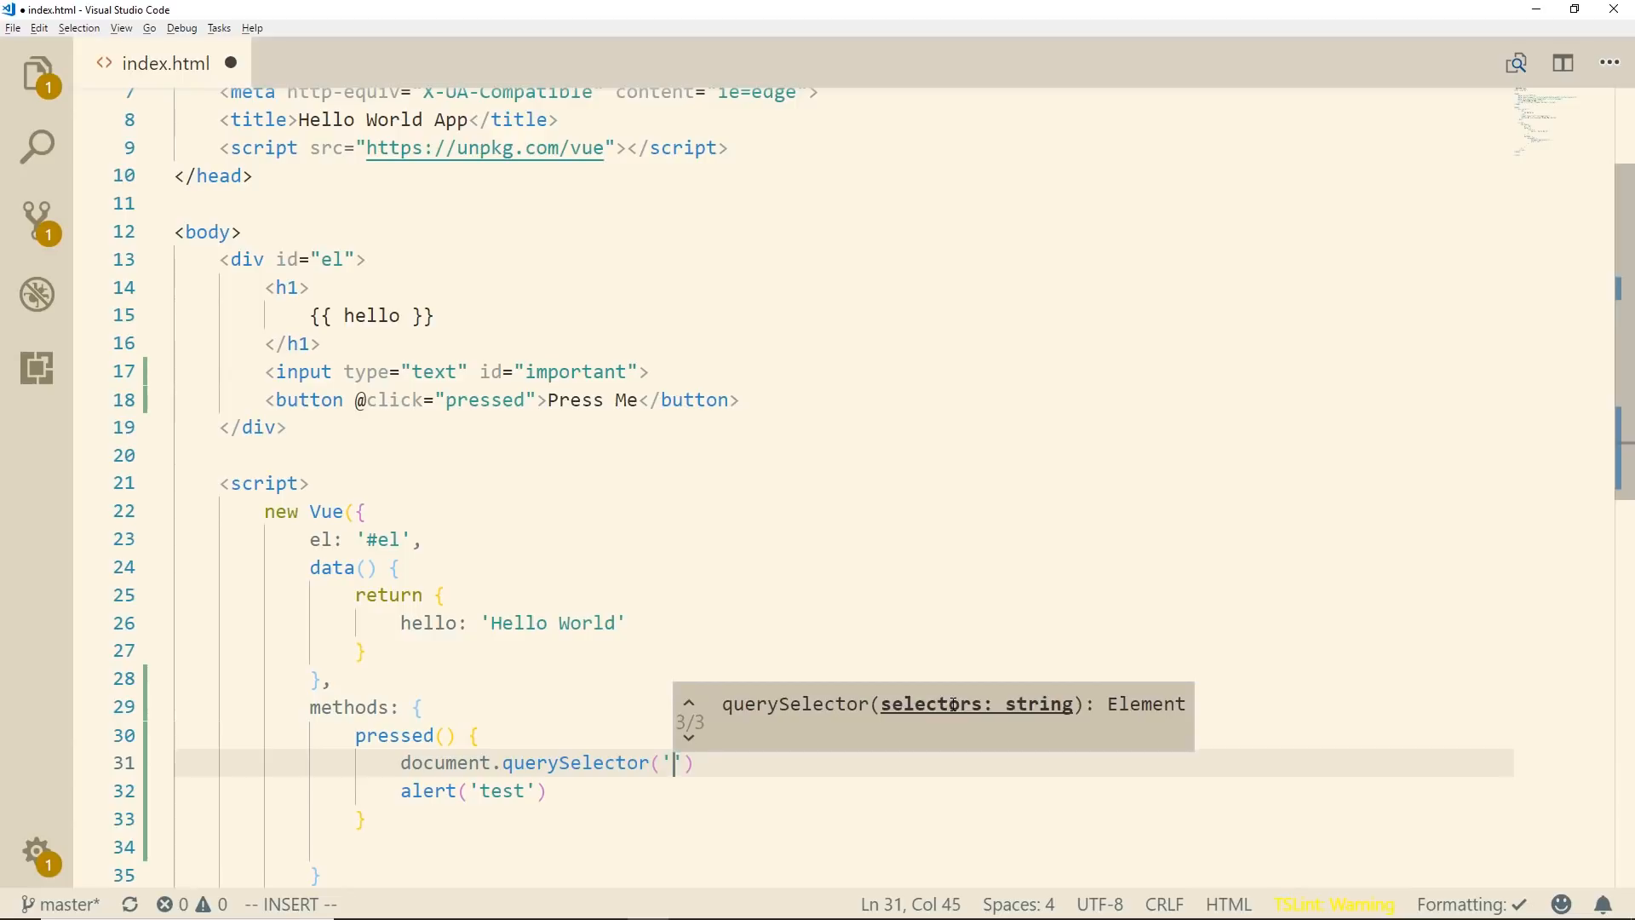
type("#important")
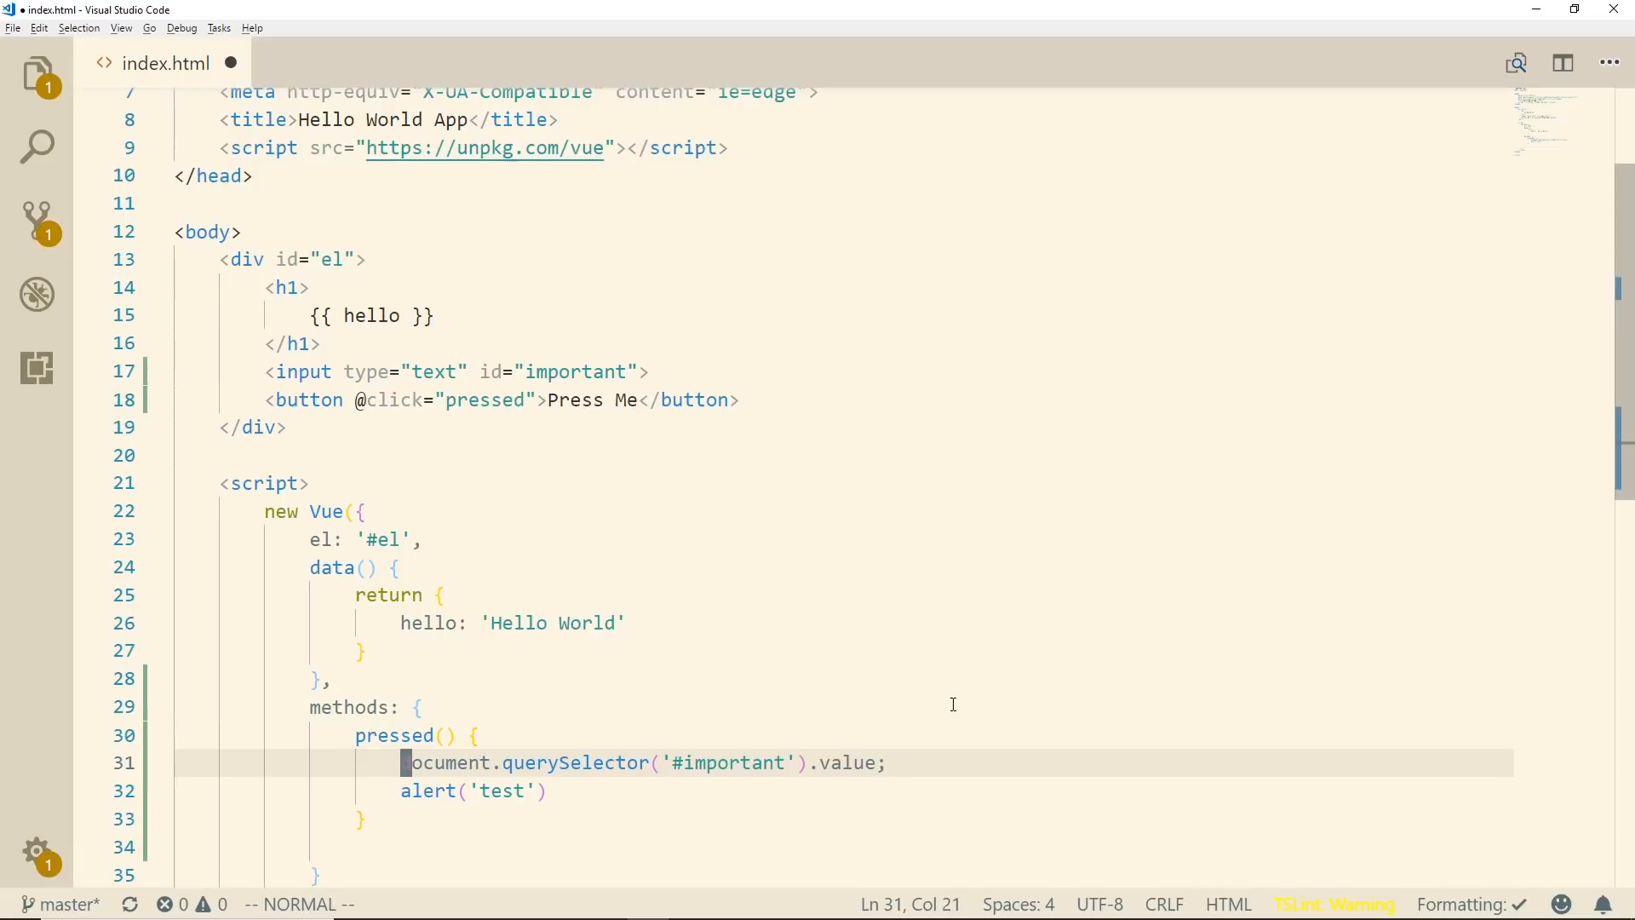
type("let text =")
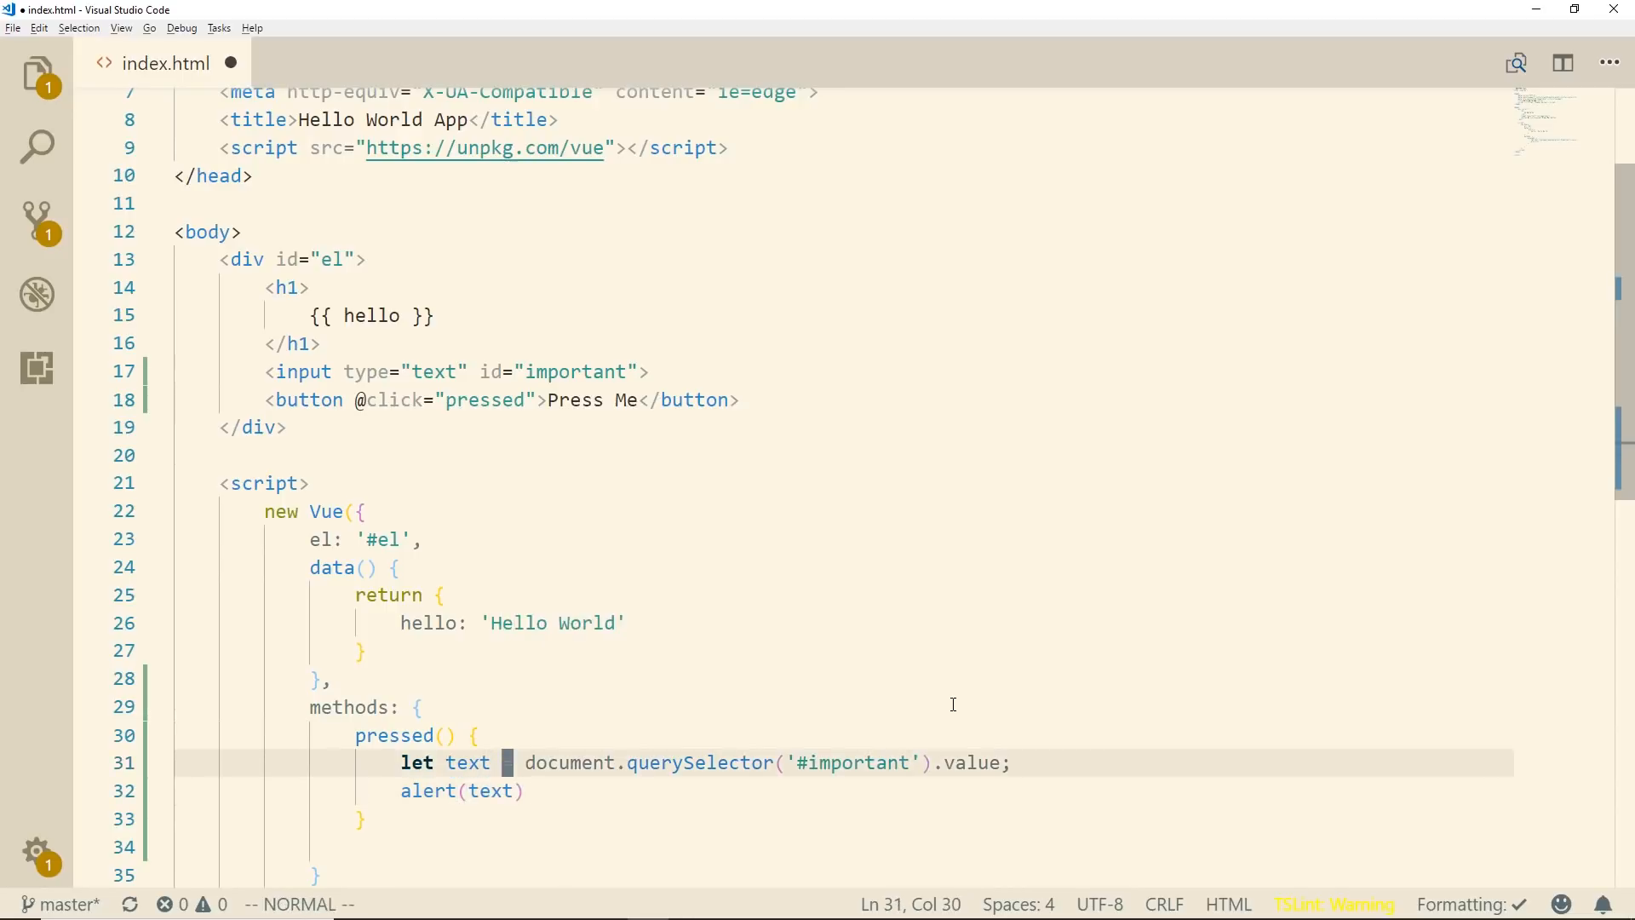
type("=")
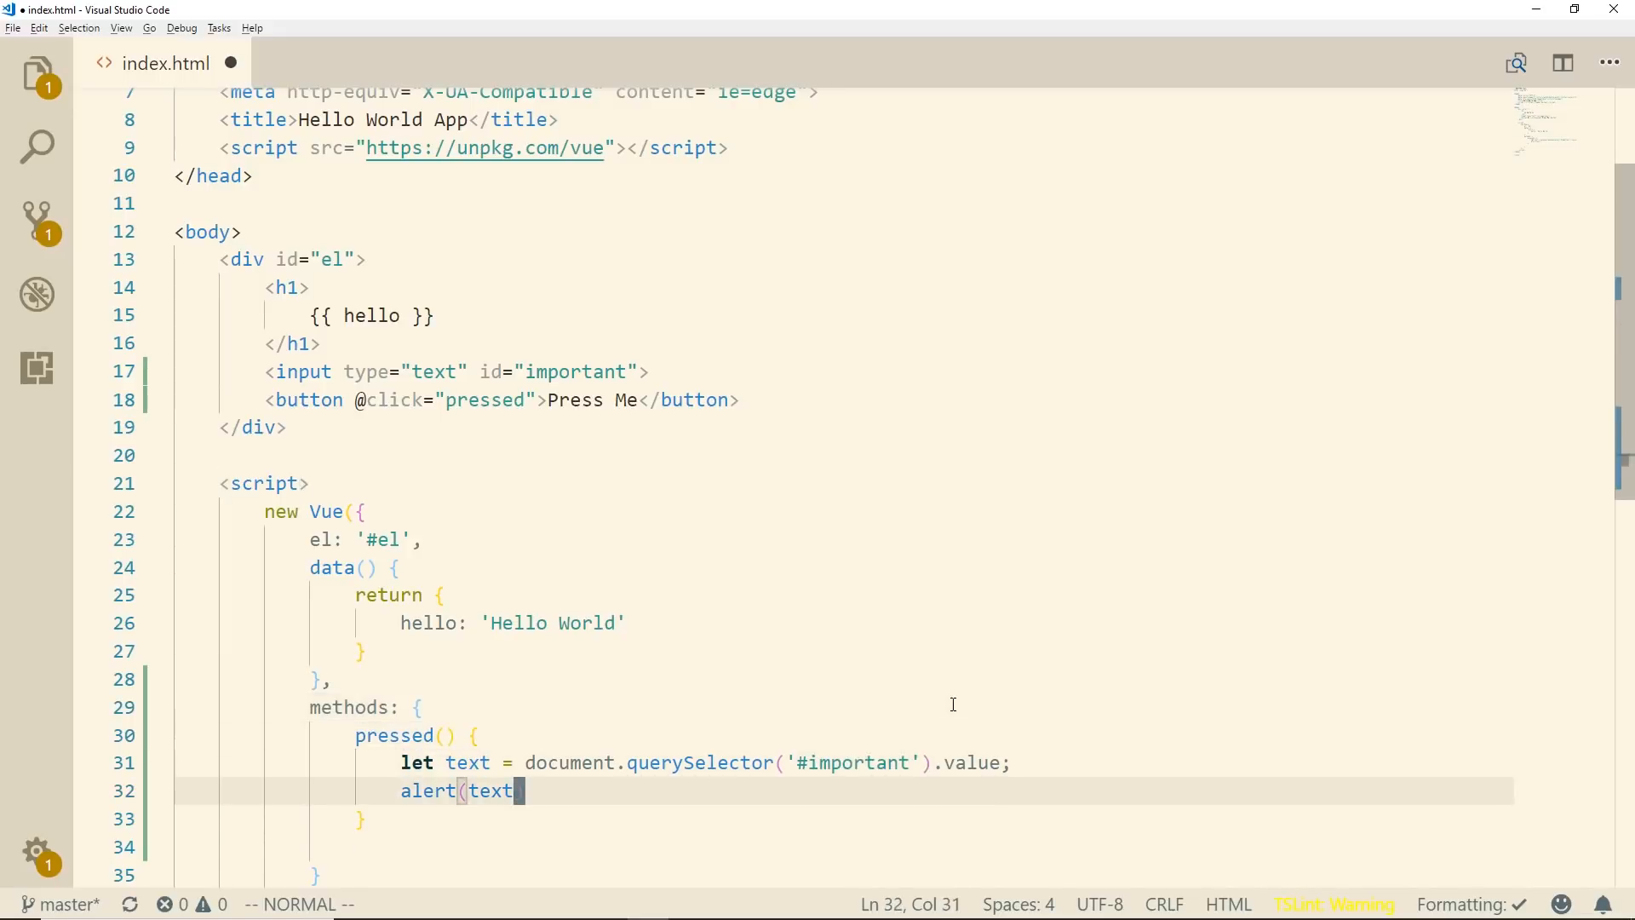
type(";")
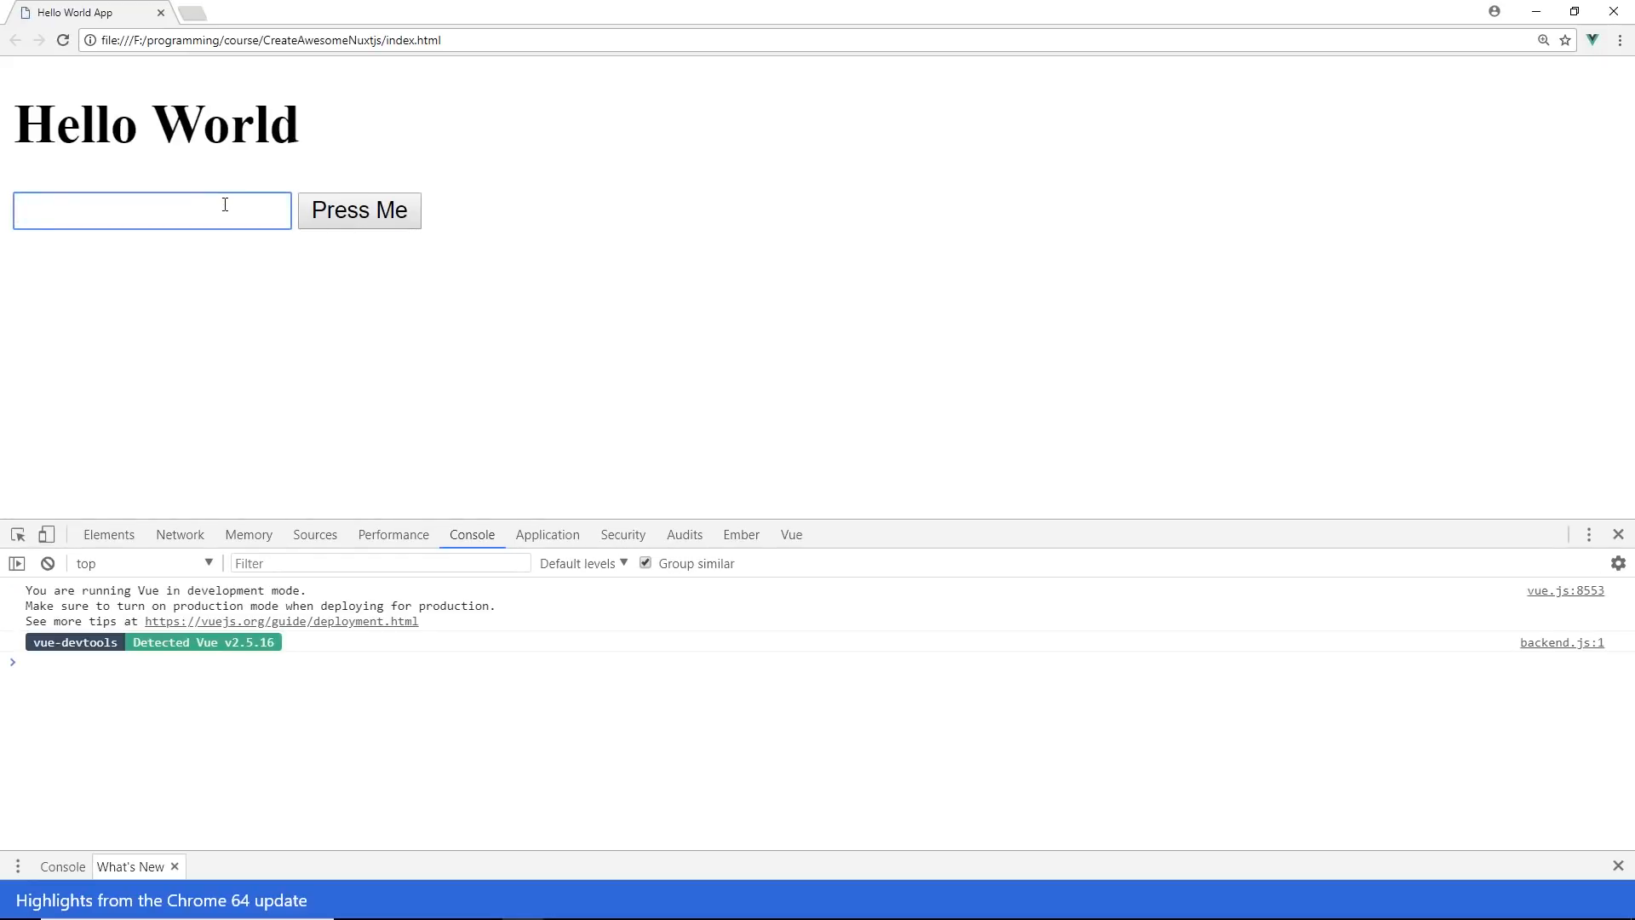
Enter hi in the field, press Press Me, and dismiss the 'hi' alert.
left_click(359, 211)
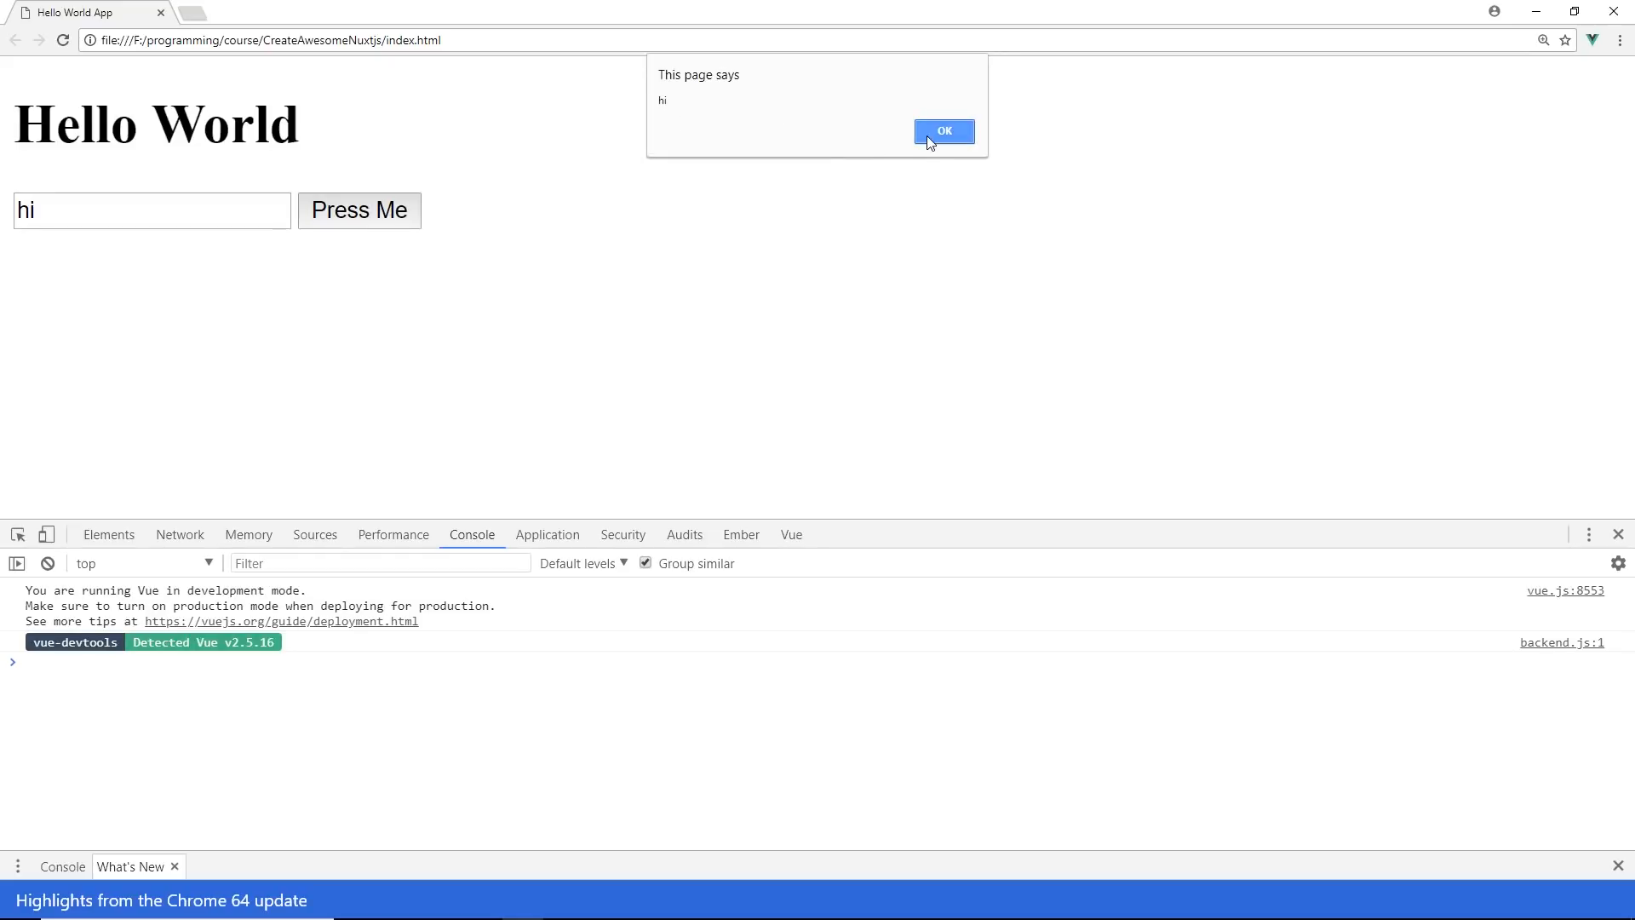
left_click(943, 131)
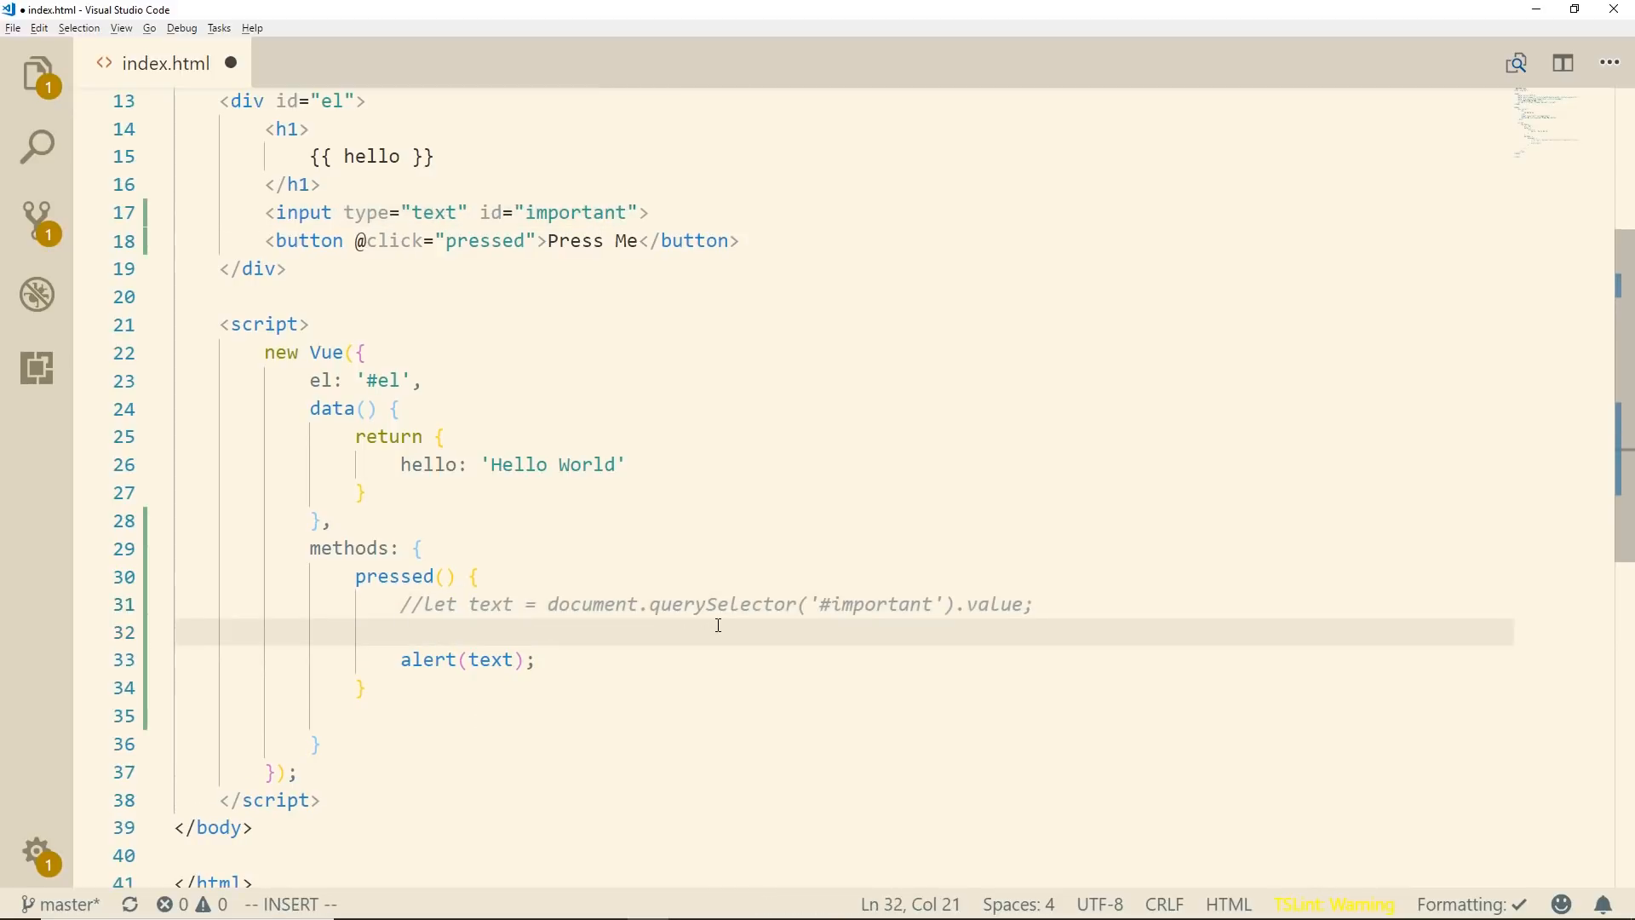
Read text via this.$el.querySelector('#important').value in pressed() and save.
type("let tex")
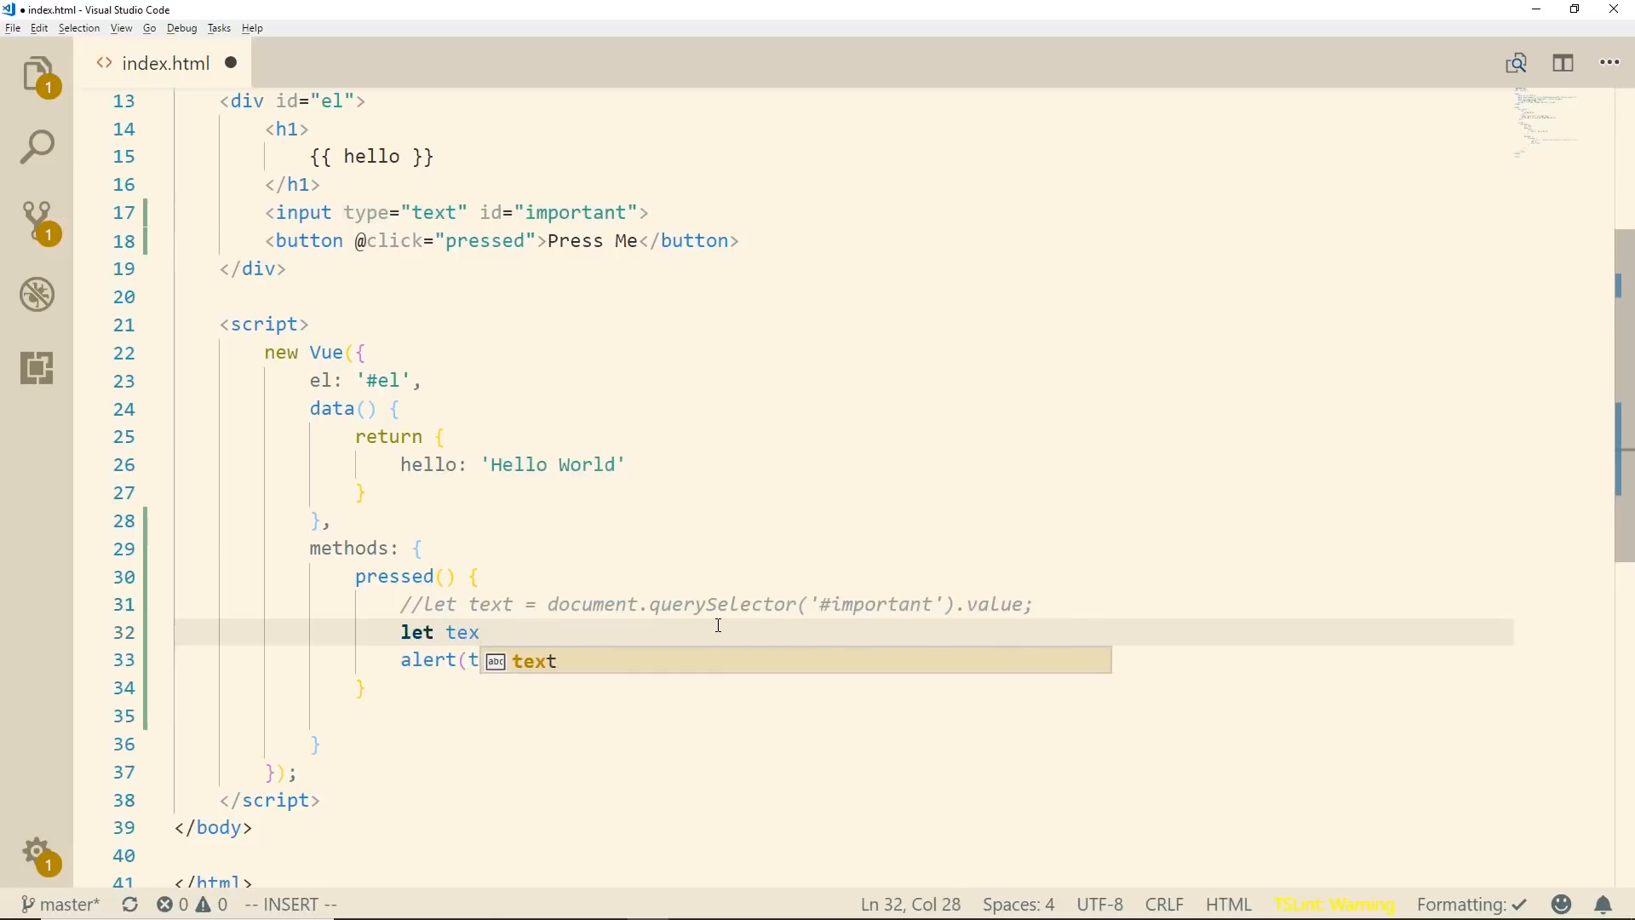
type("= this.;")
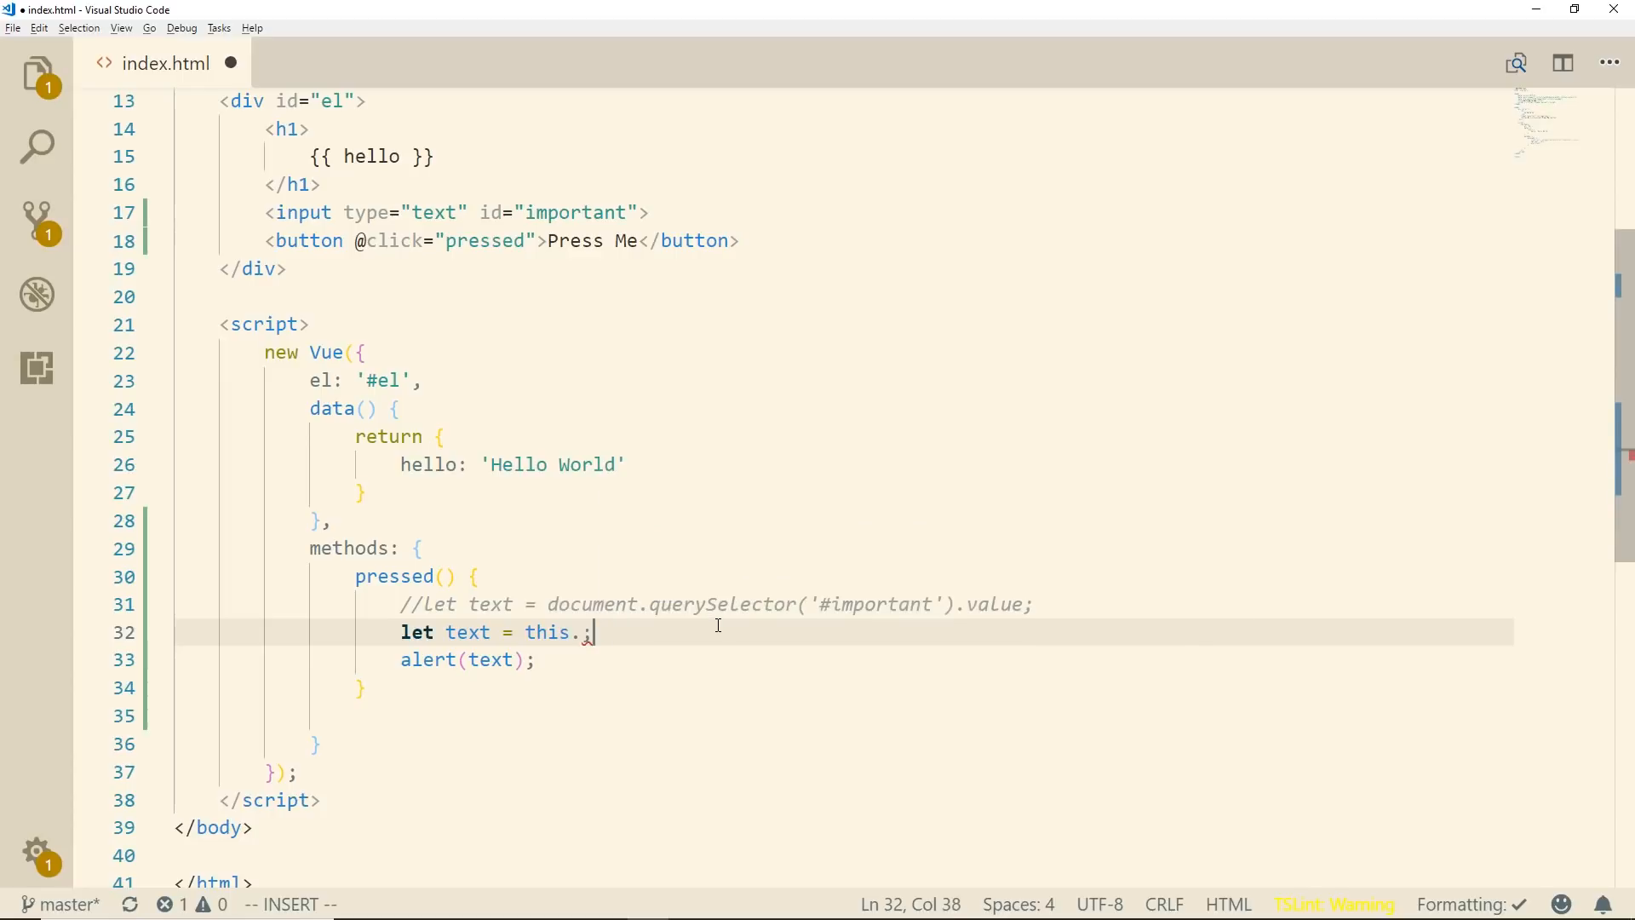
type("$el")
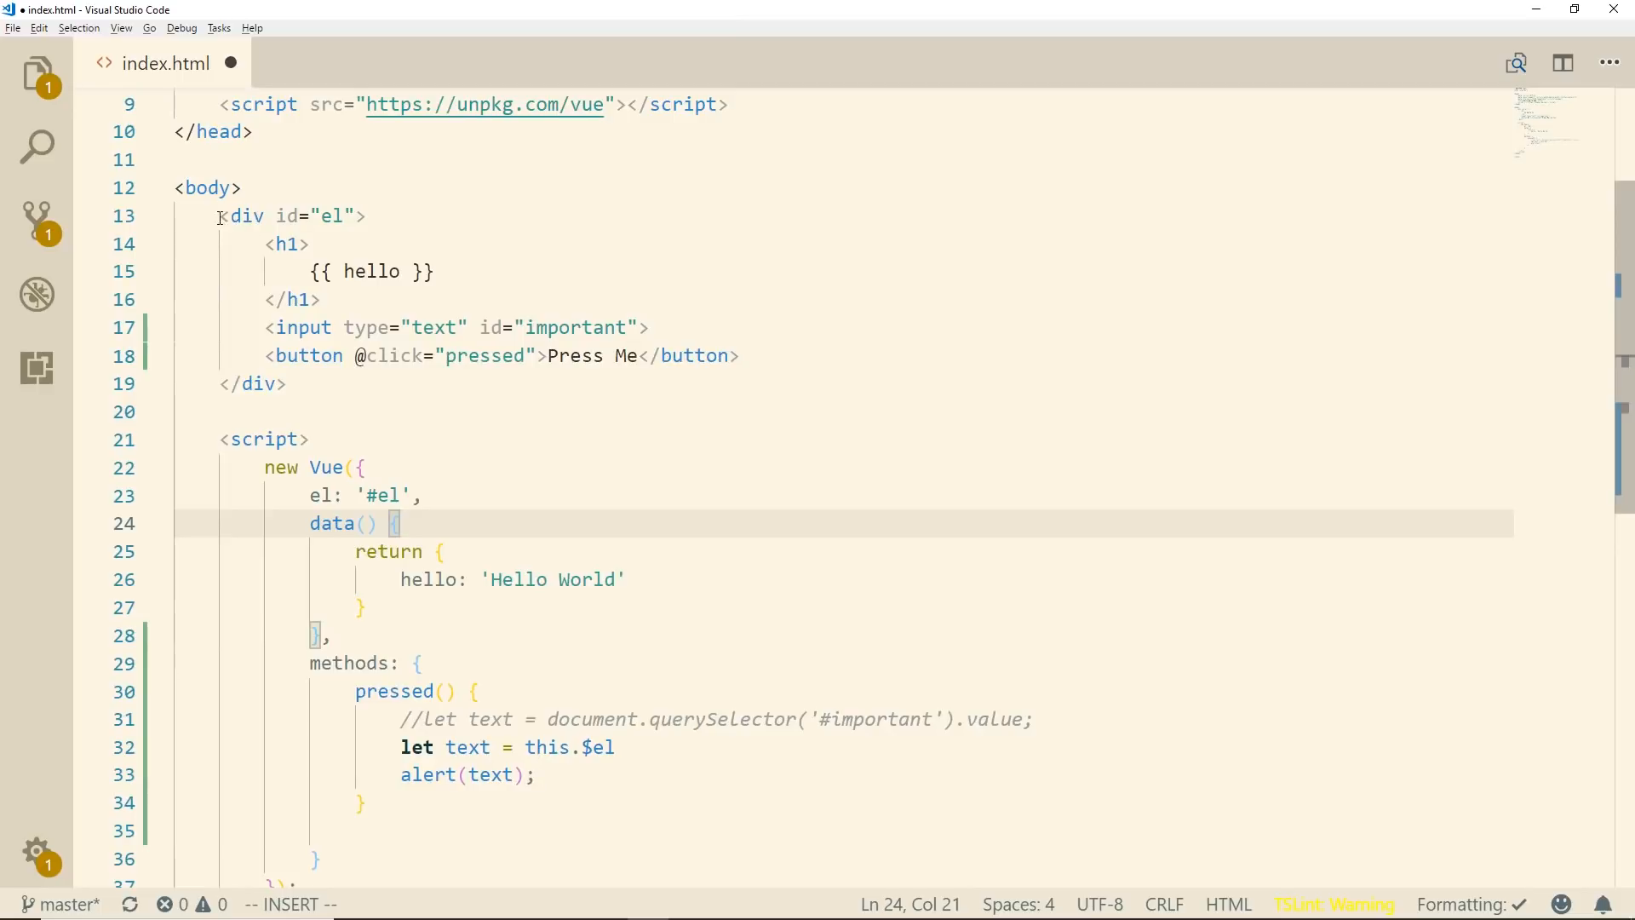
scroll("down", 3)
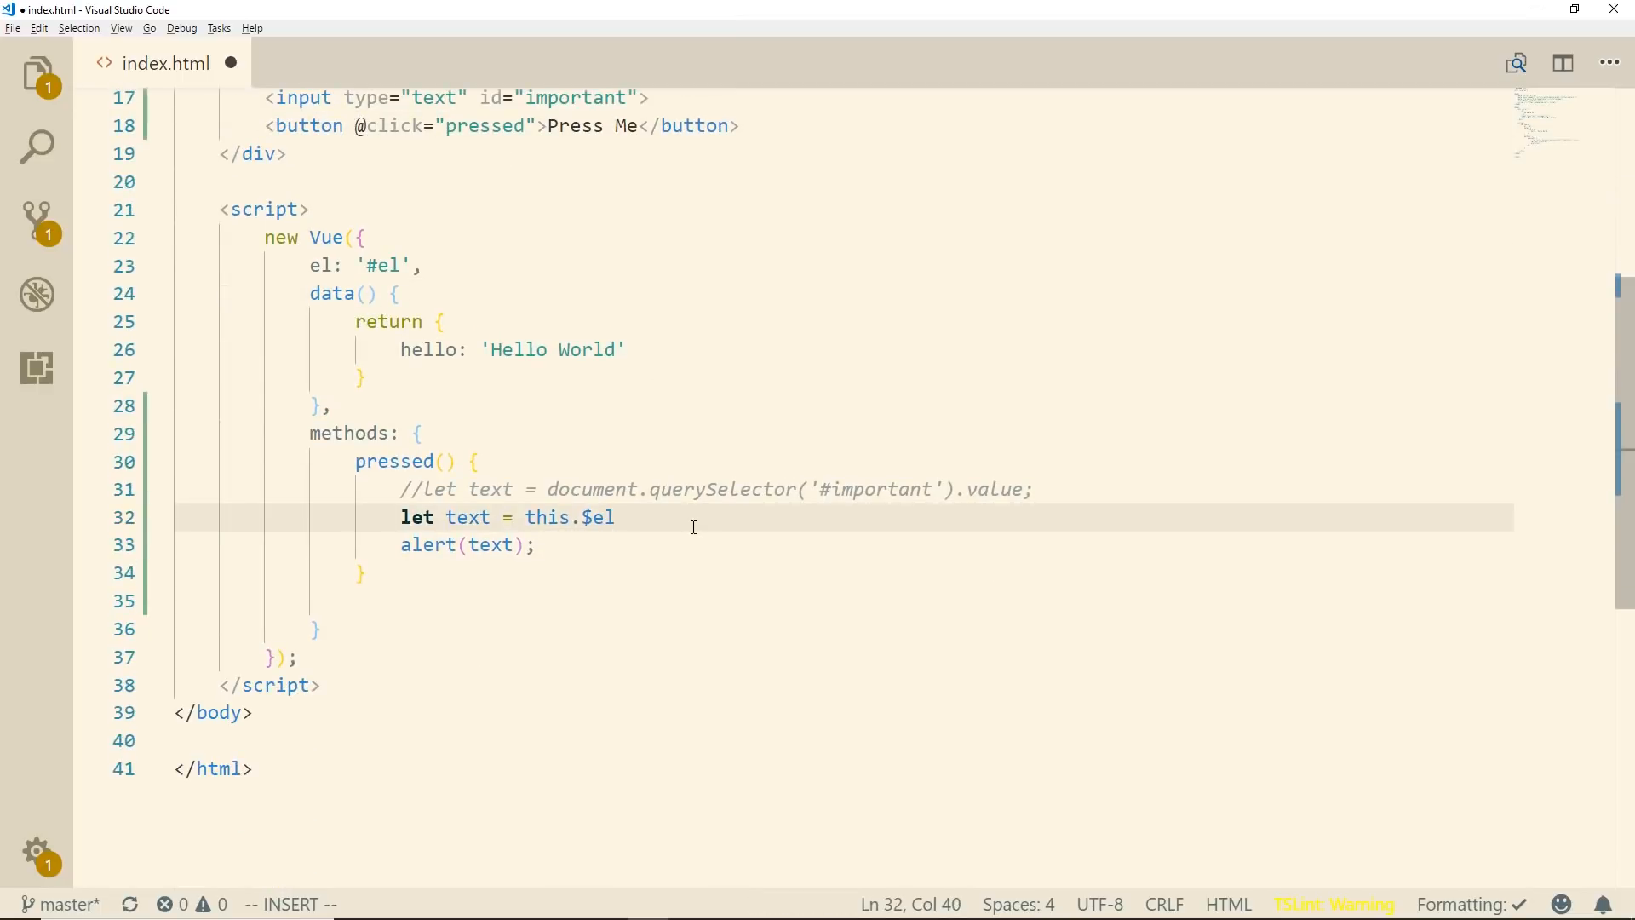
type(".querySele")
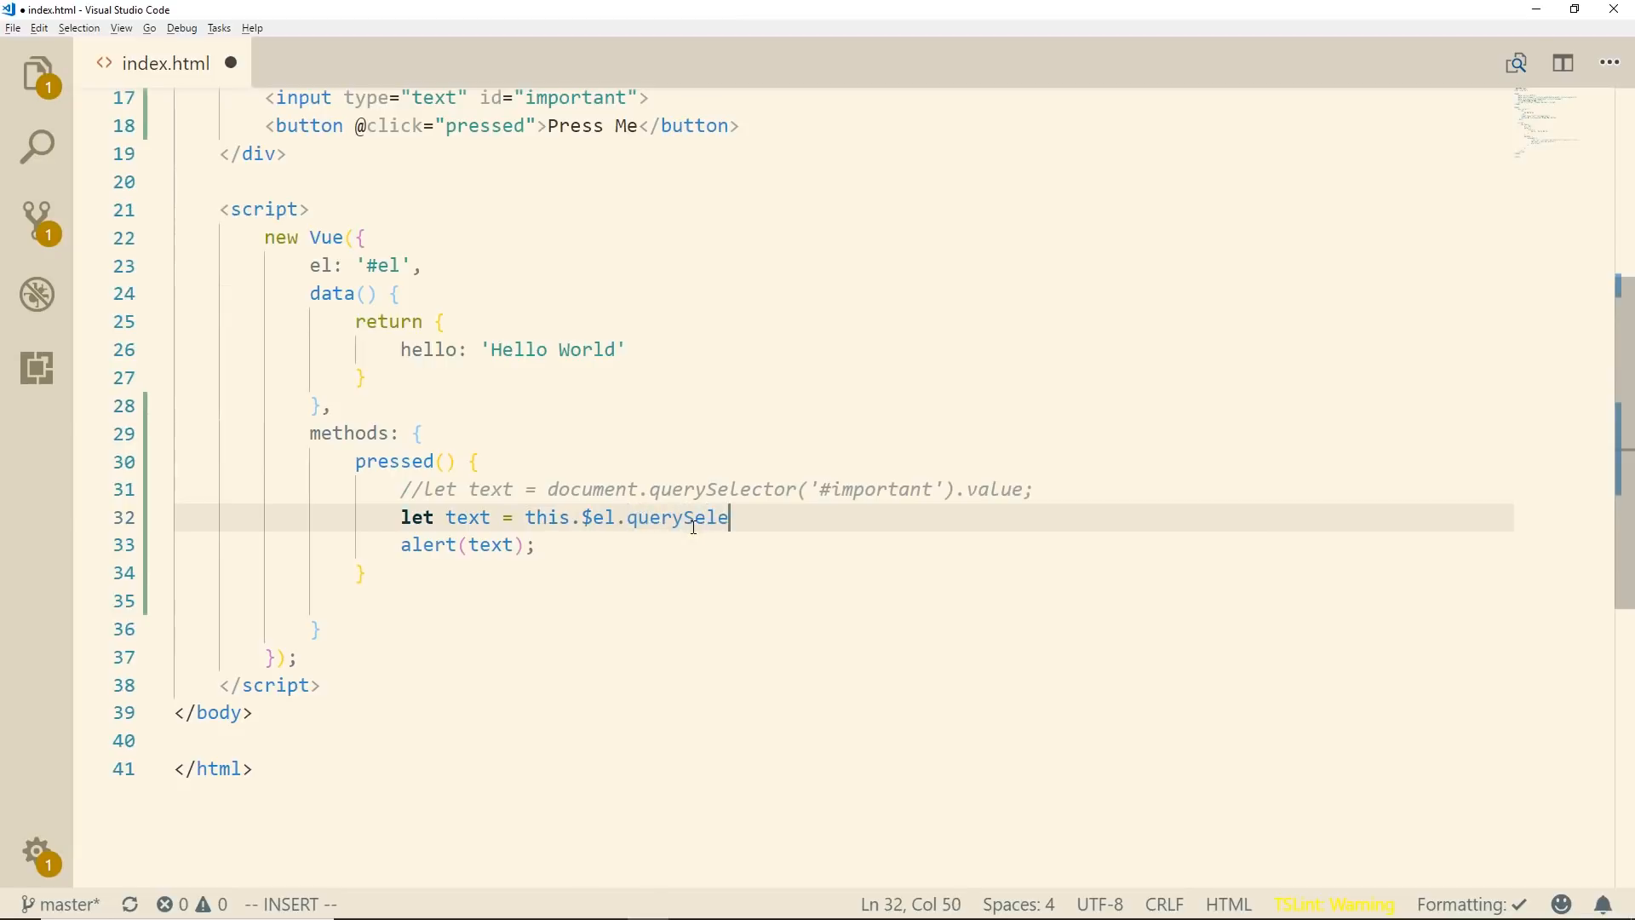
type("ctor('#'")
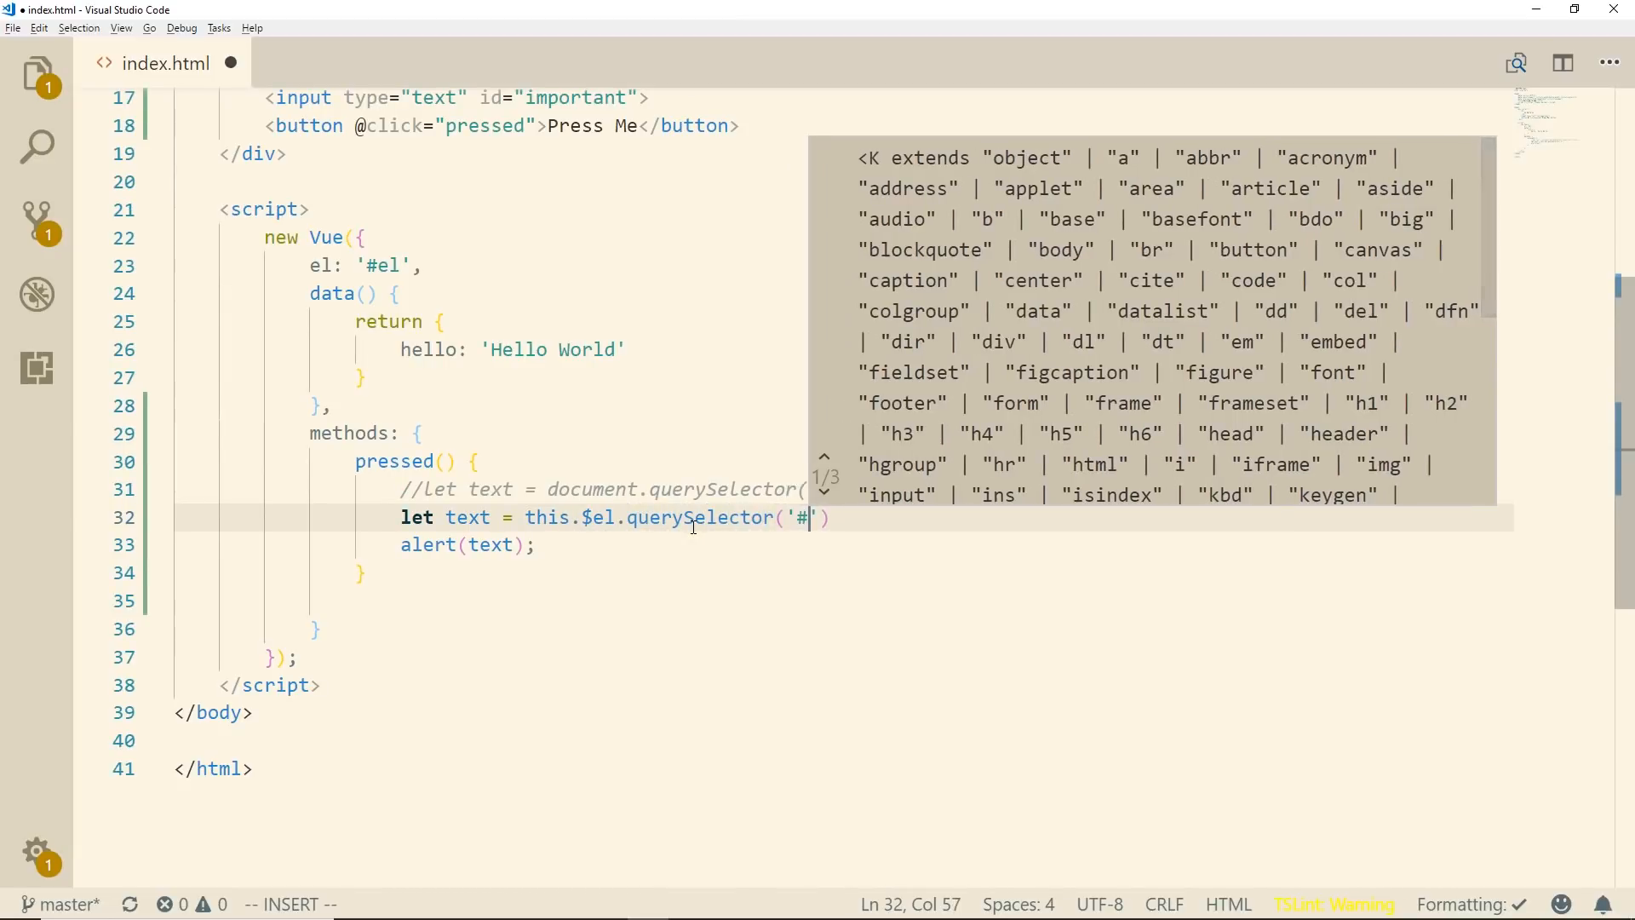
type("important').value;")
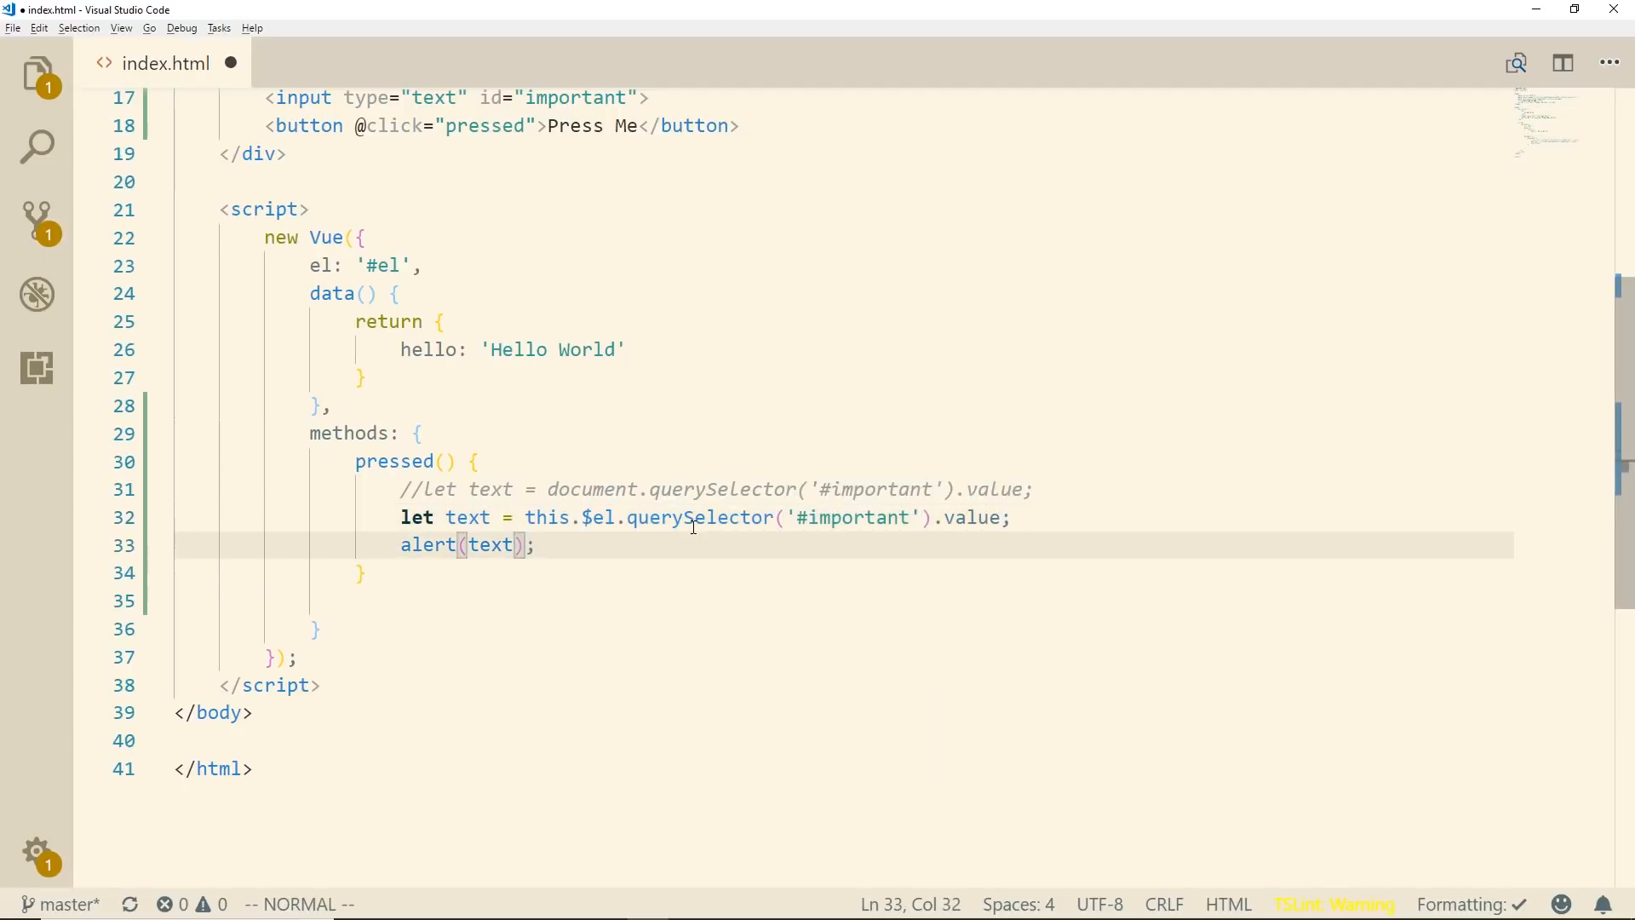
key("ctrl+s")
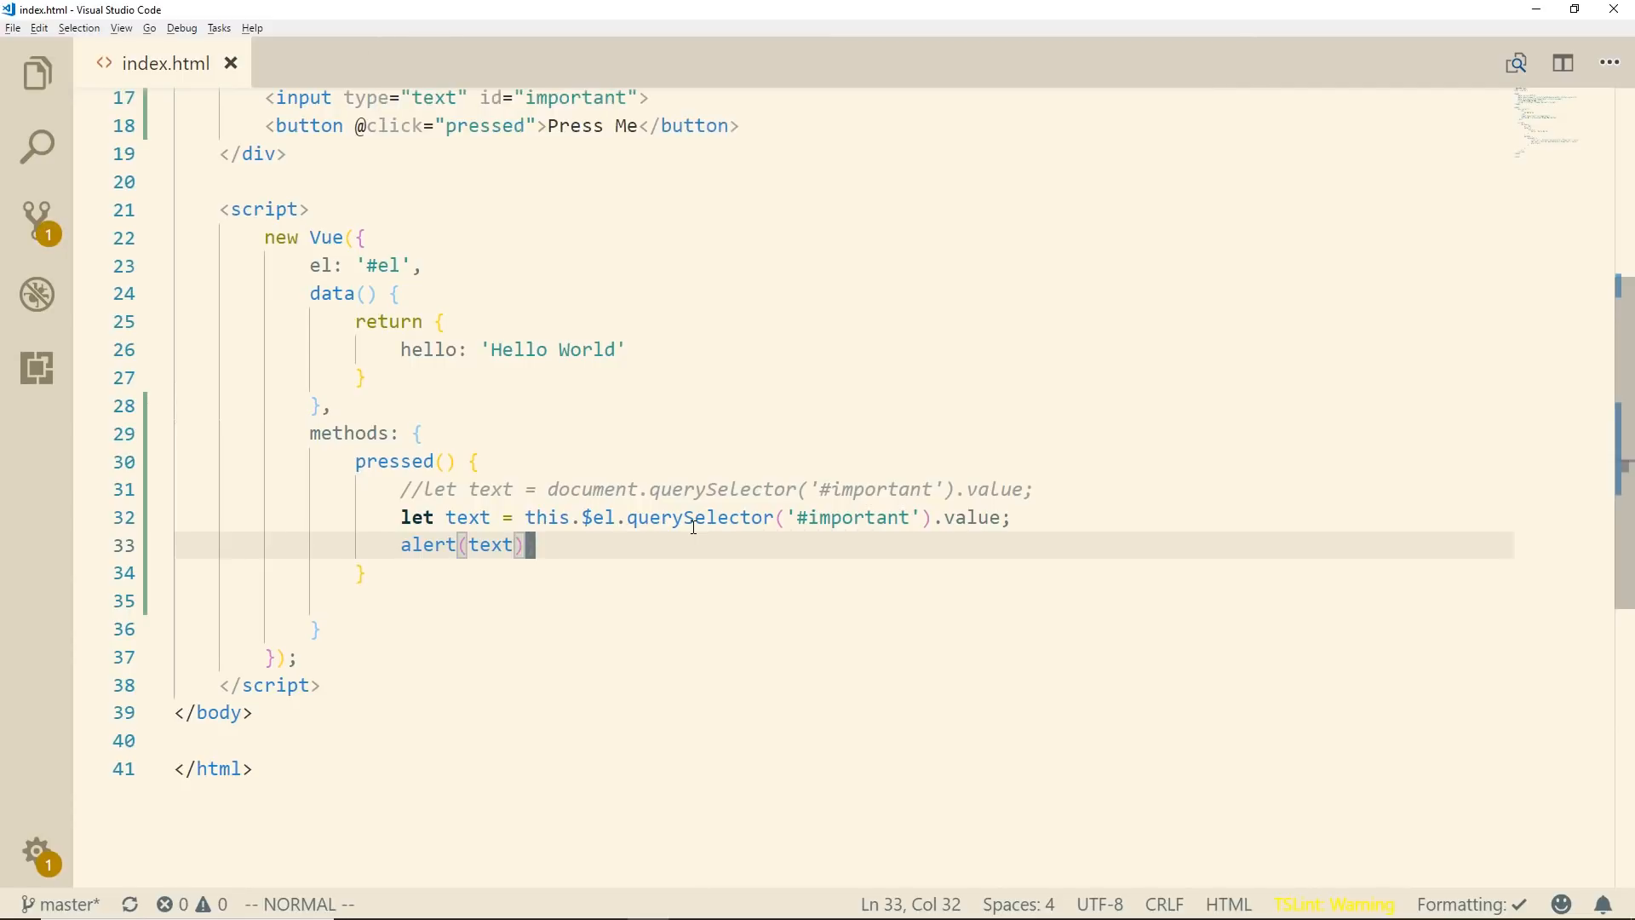
Append a ' from $el' suffix to the alert message.
key("alt+tab")
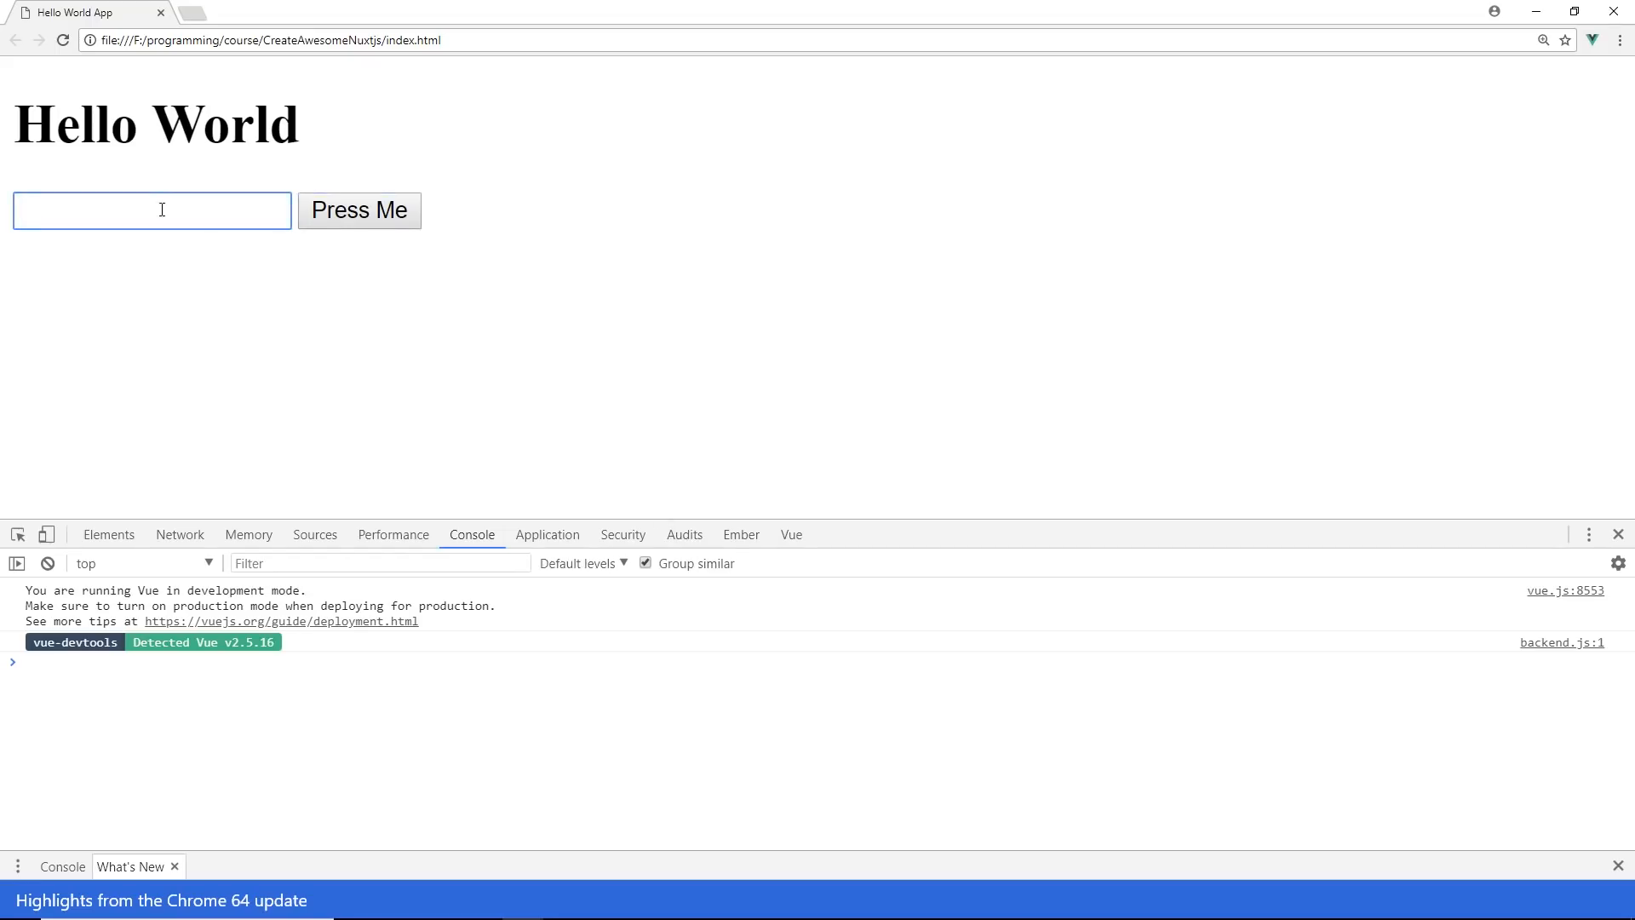
type("Hi There")
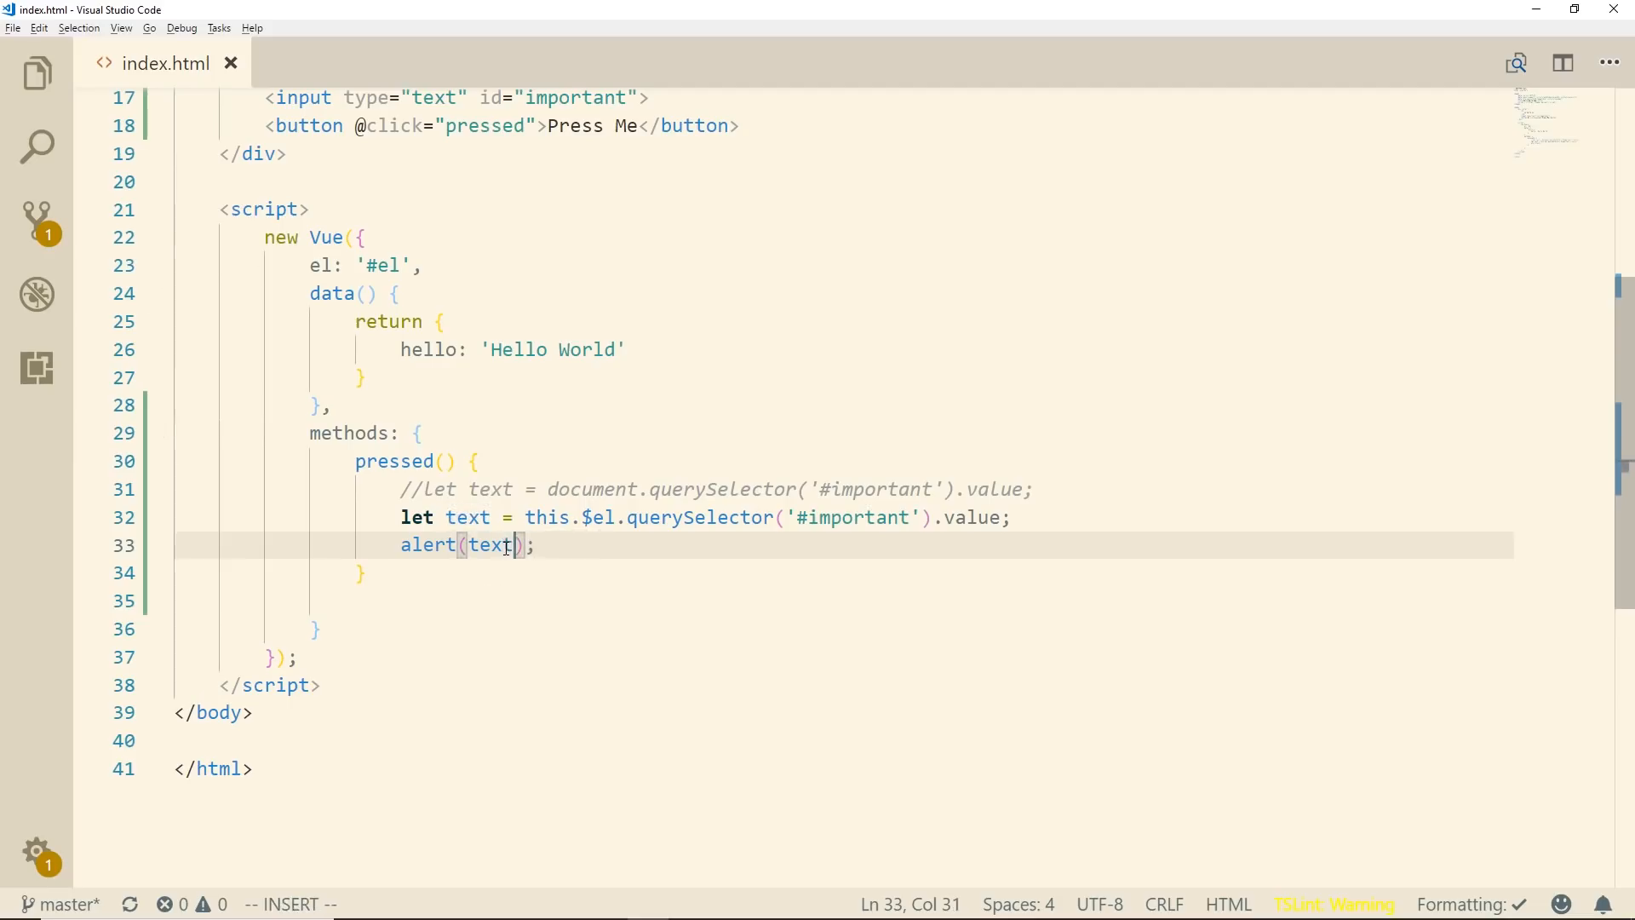
type("+' from $")
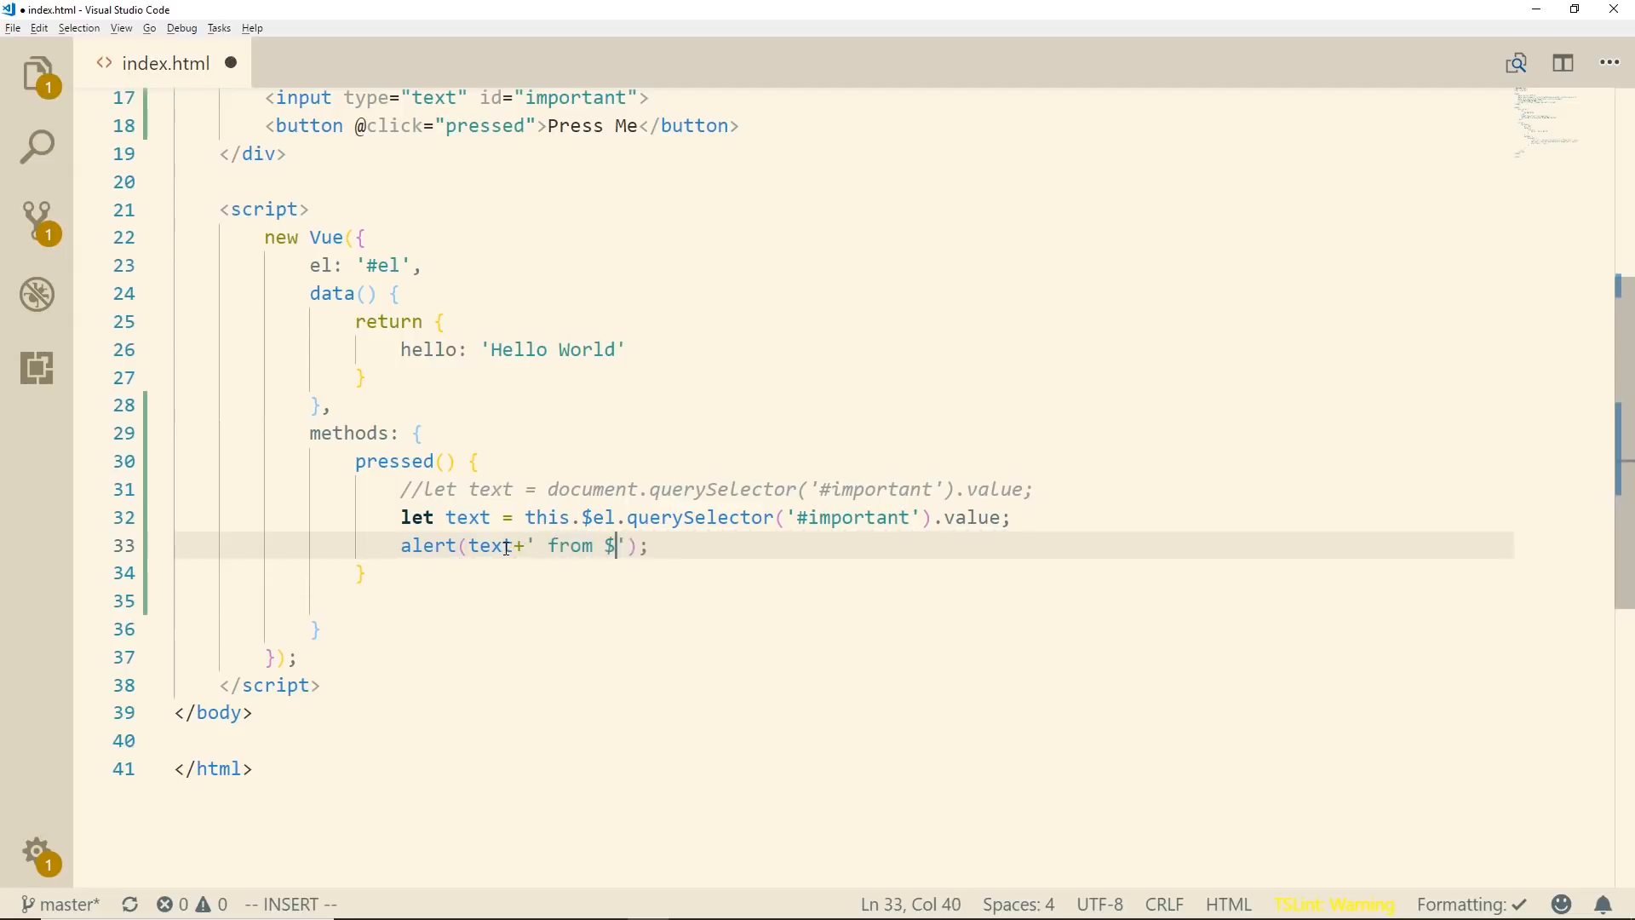
key("Escape")
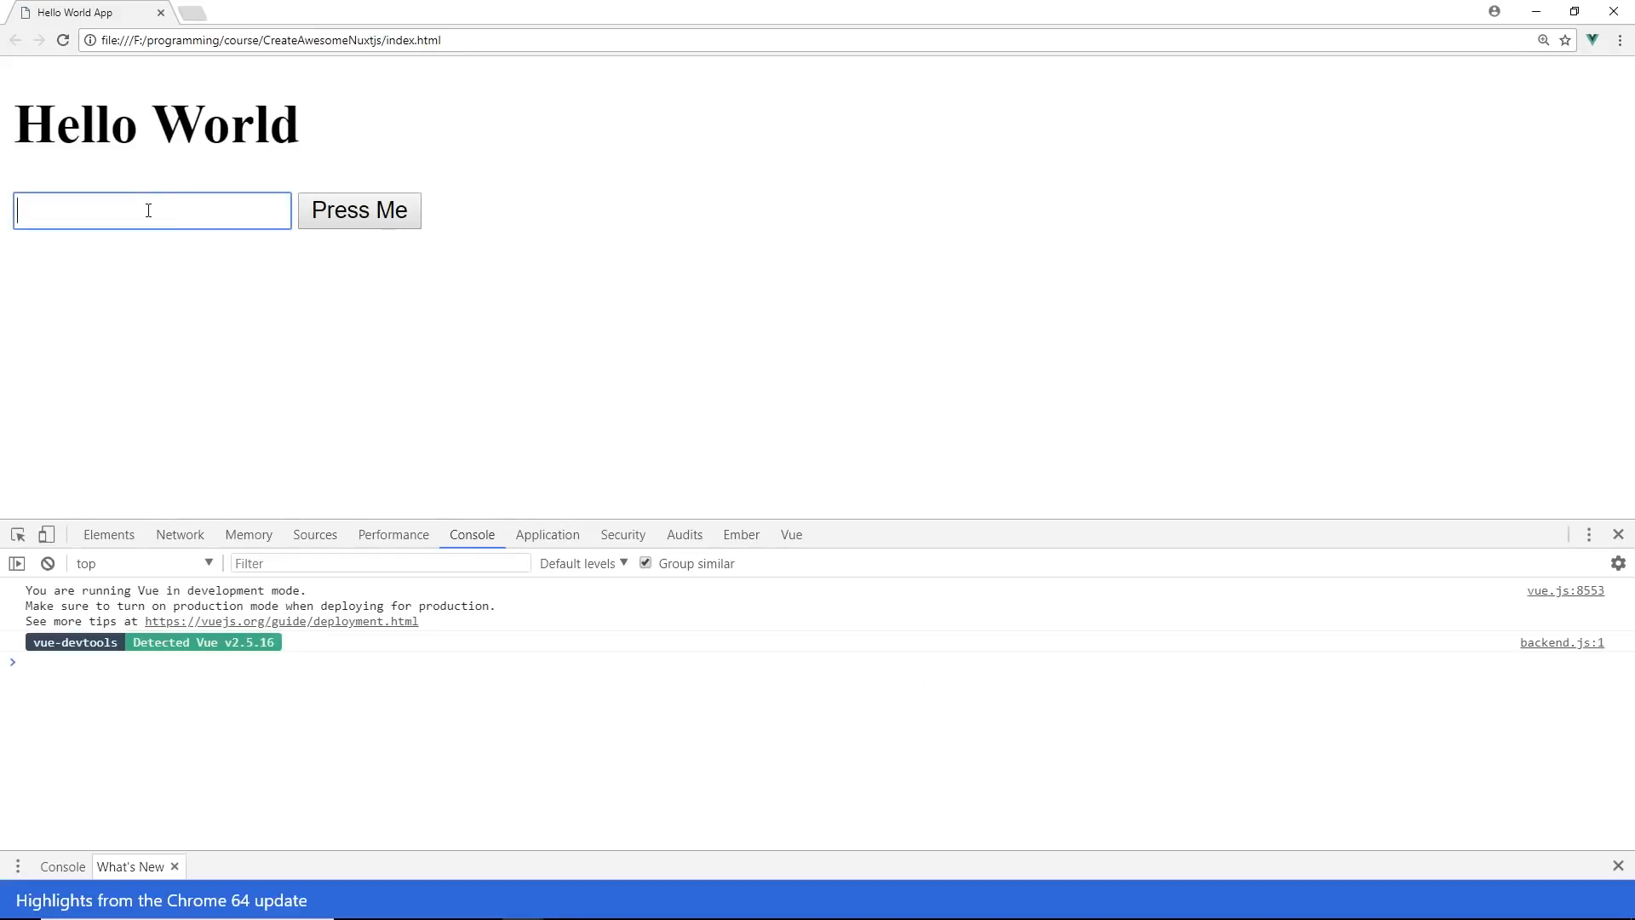
Type Hi There, press Press Me, and dismiss the 'Hi There from $el' alert.
type("Hi There")
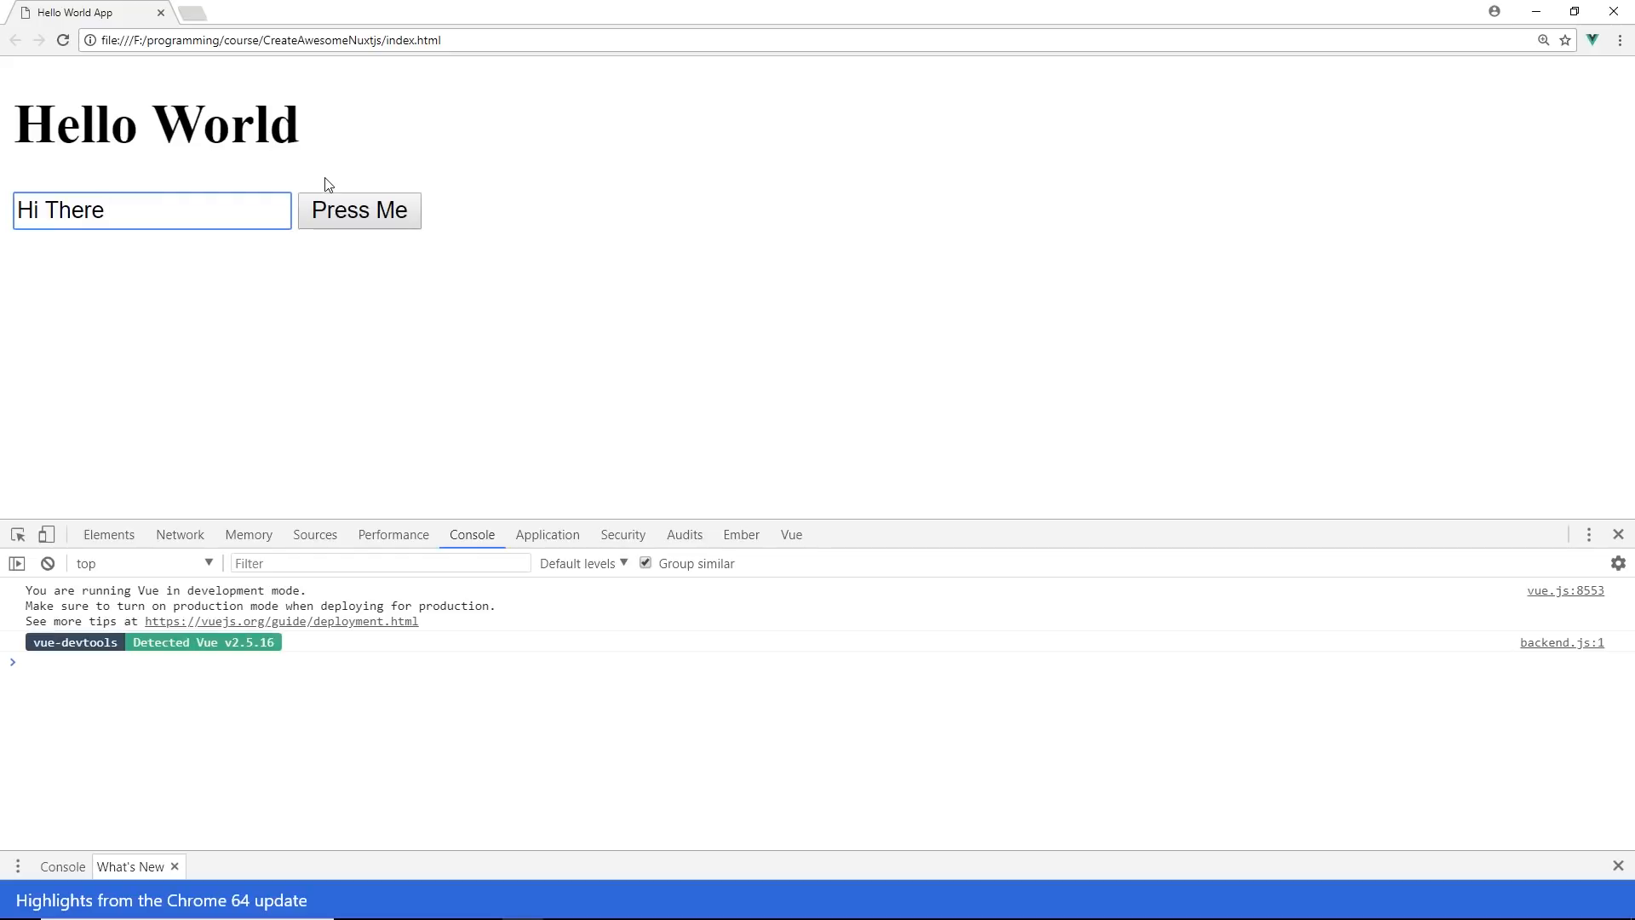
left_click(358, 209)
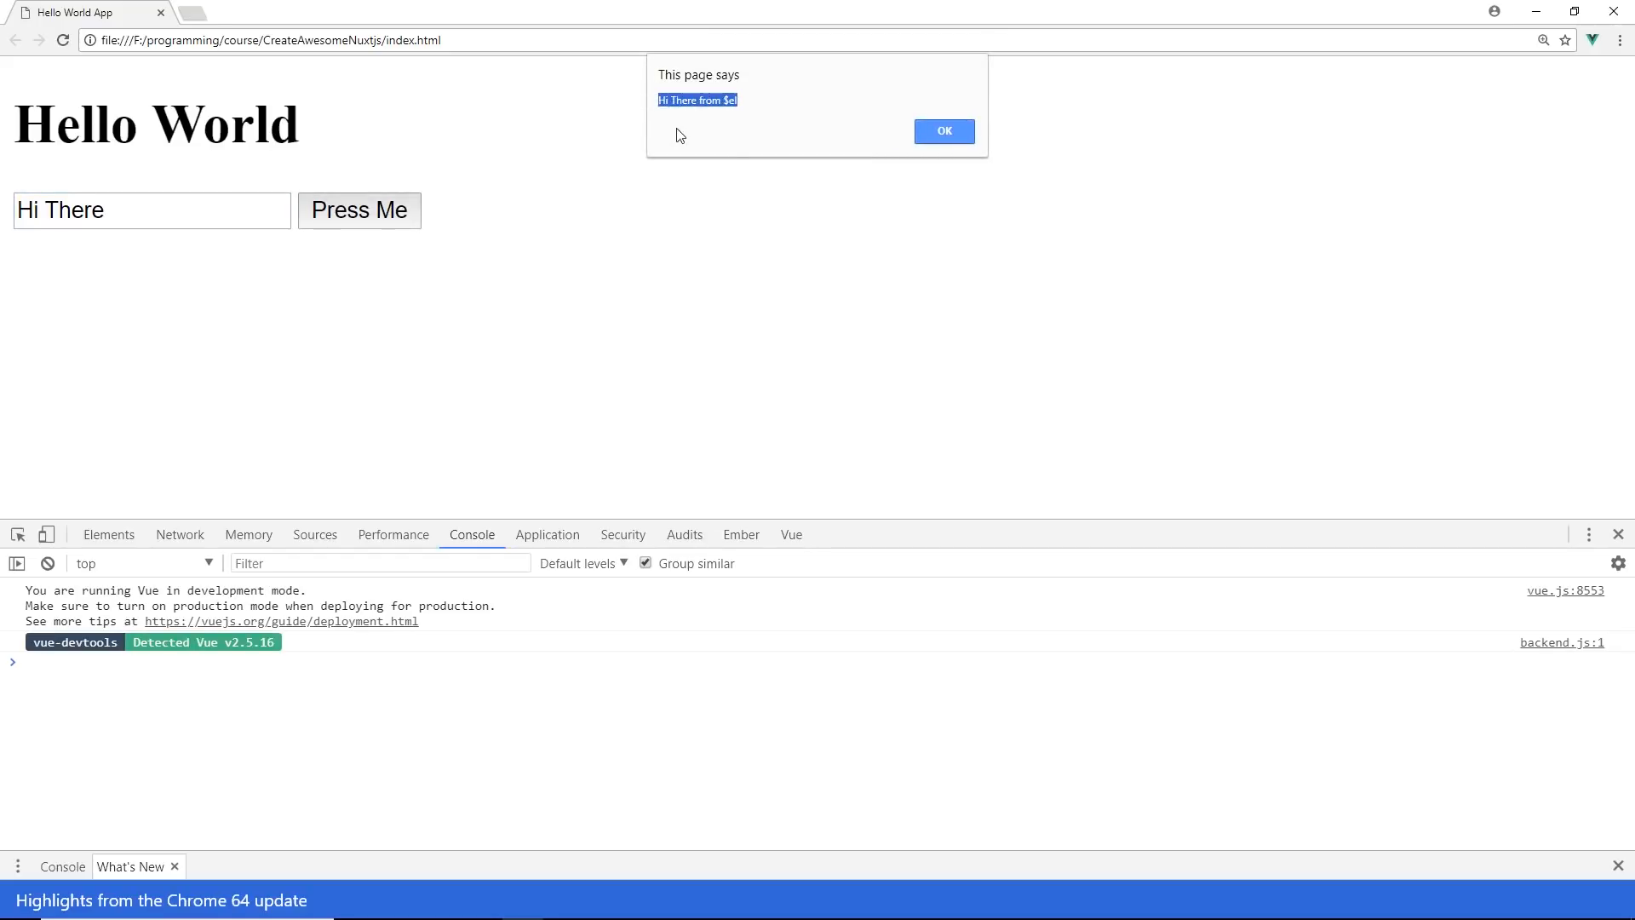
left_click(943, 122)
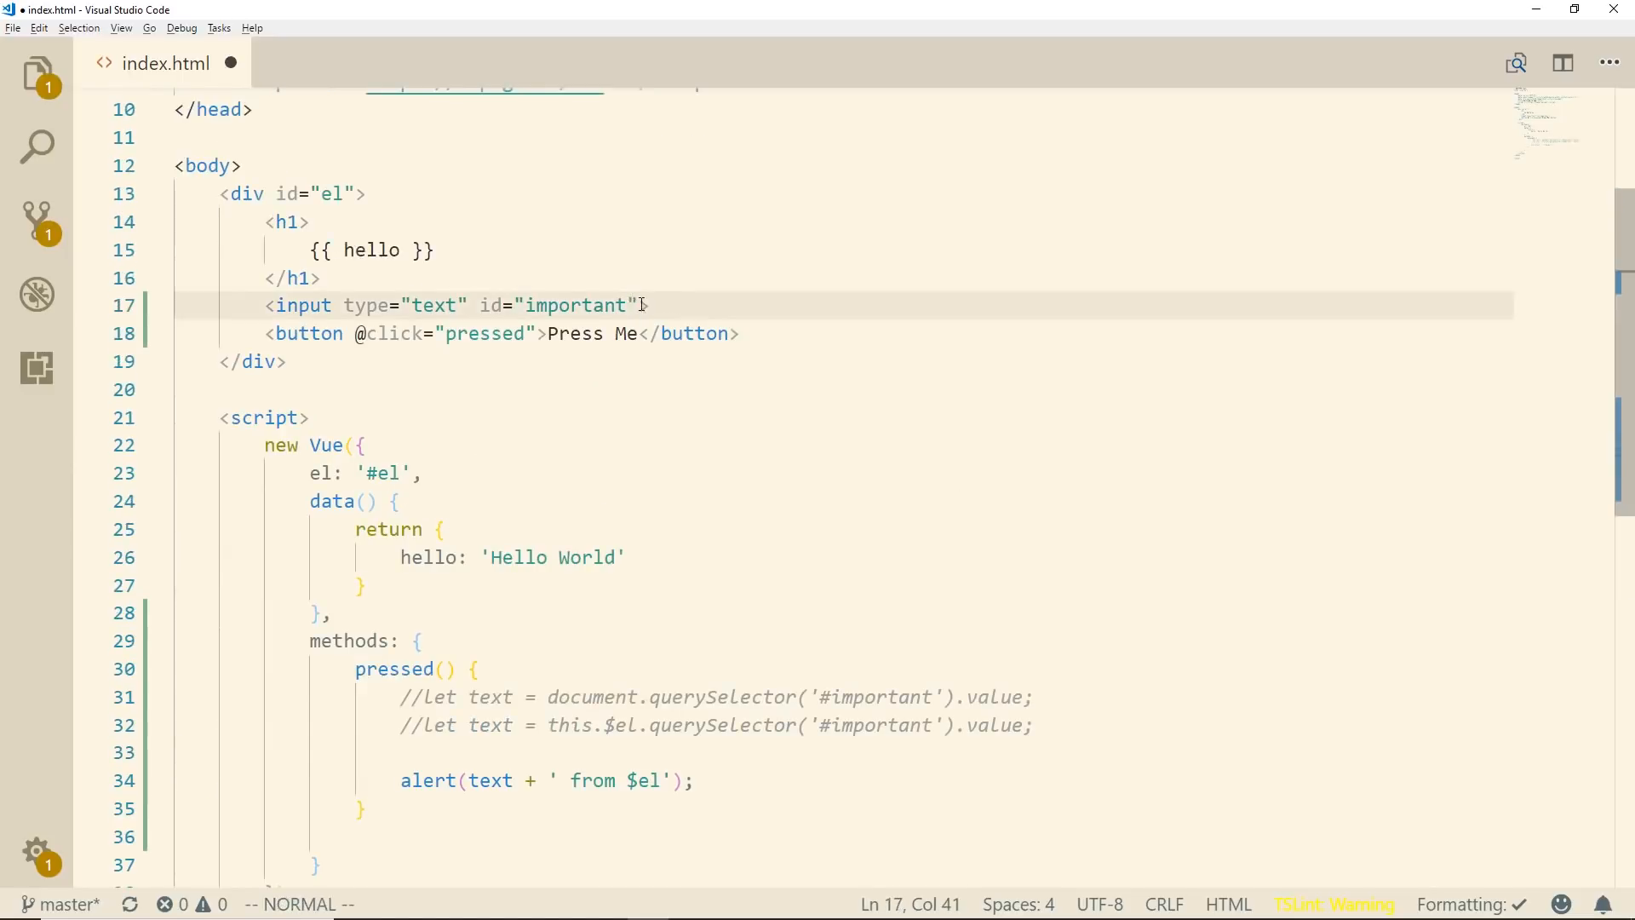
Add ref="important2" to the text input.
type("re")
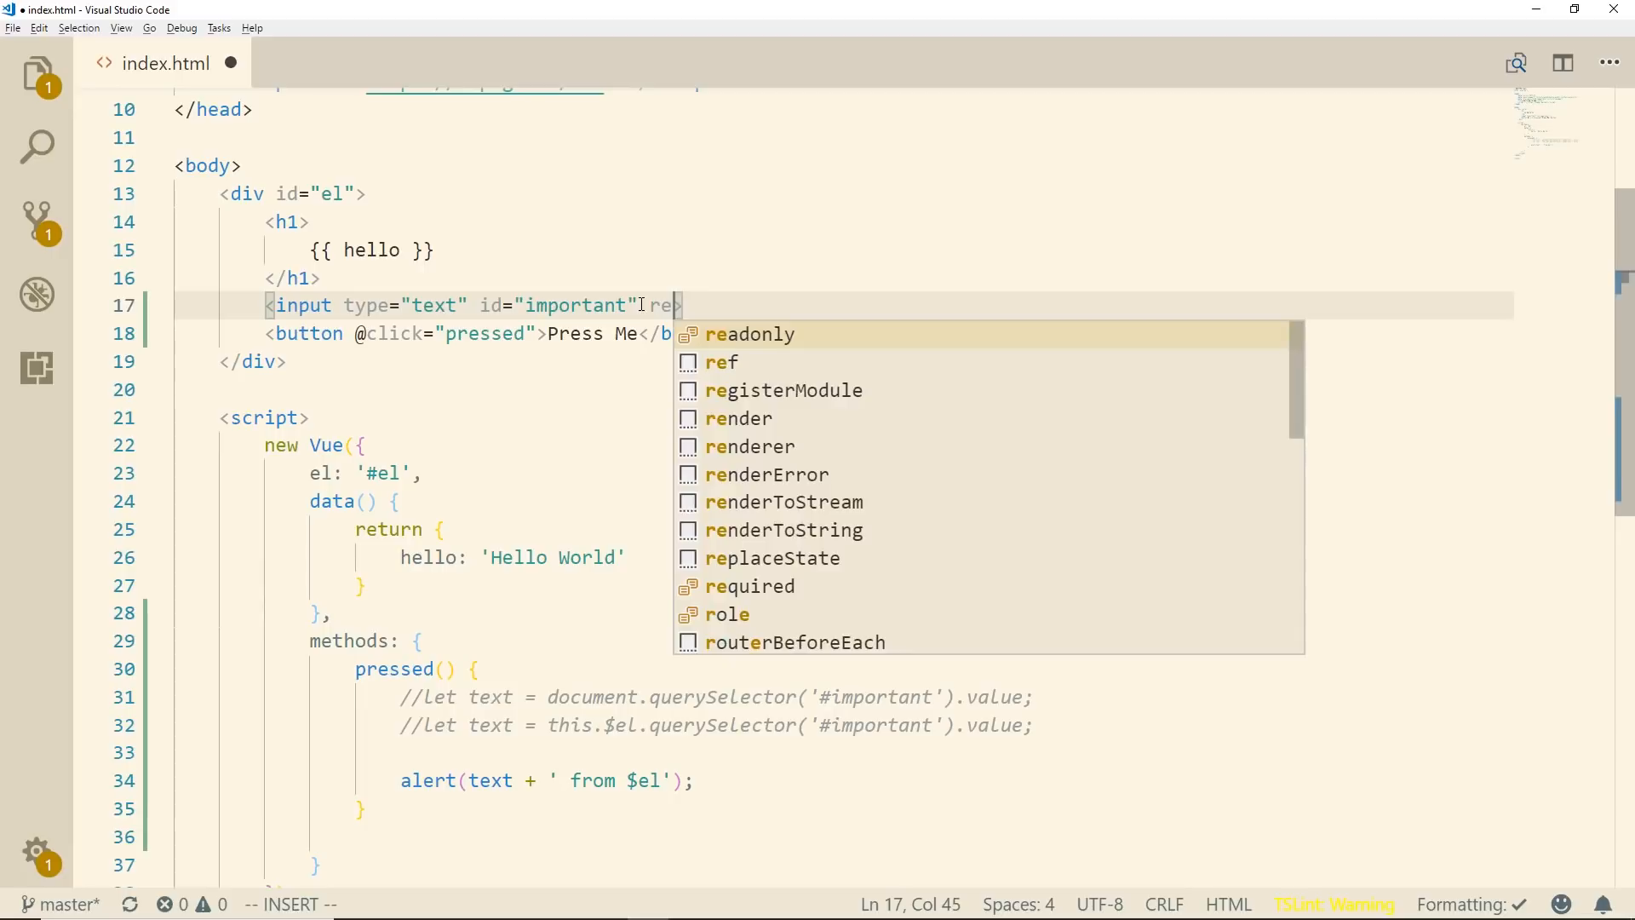
type("f=\"")
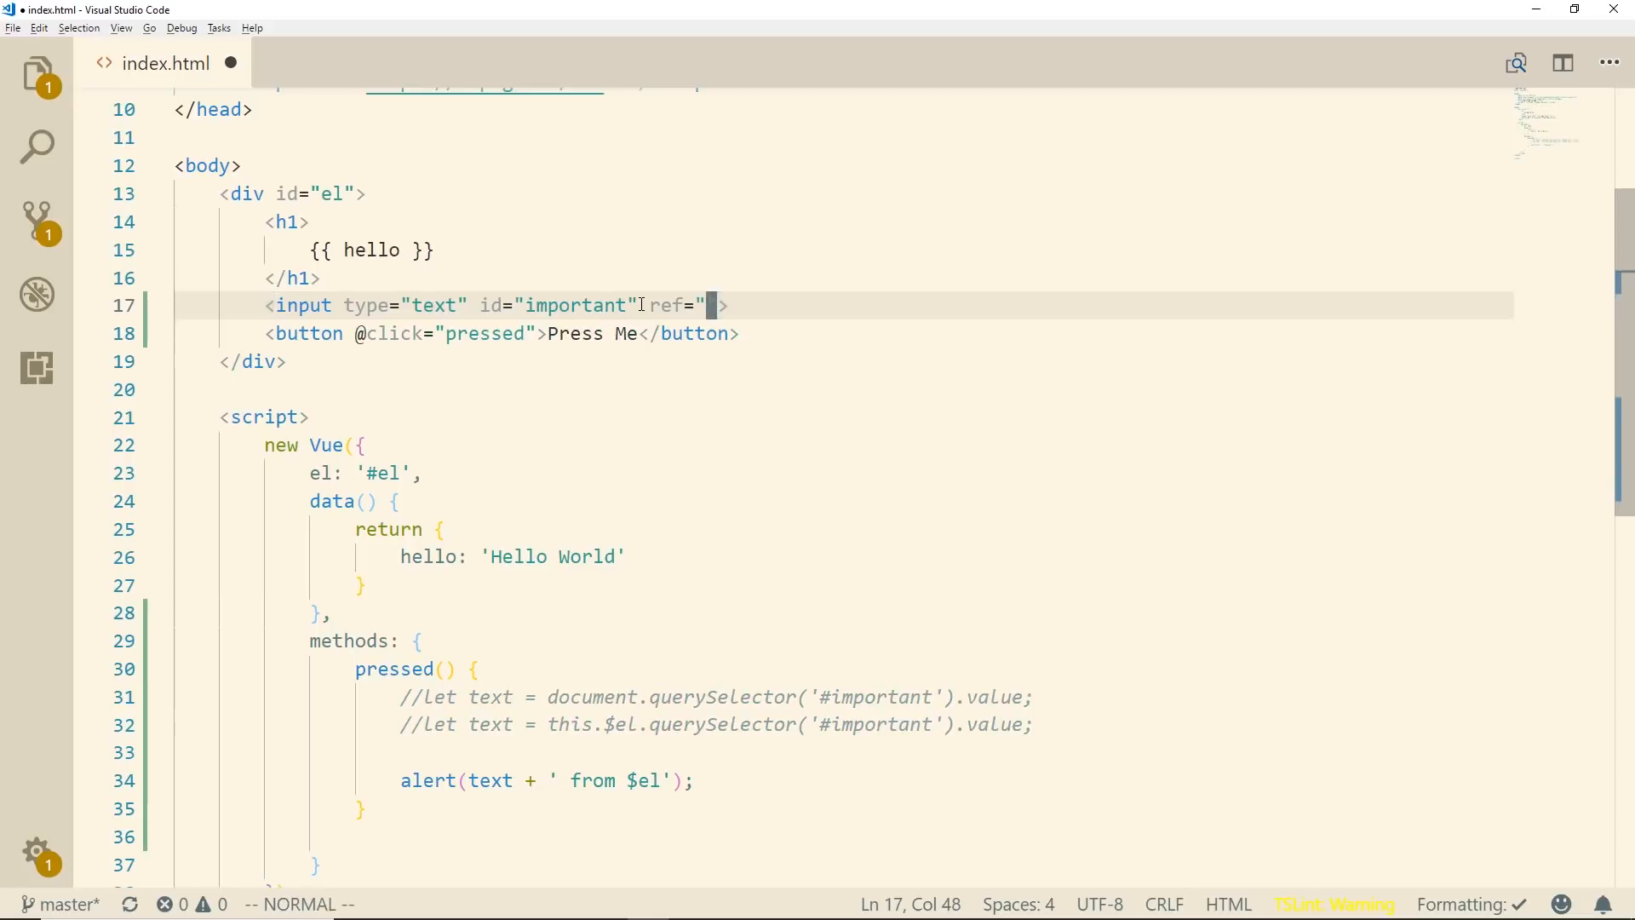
key("i")
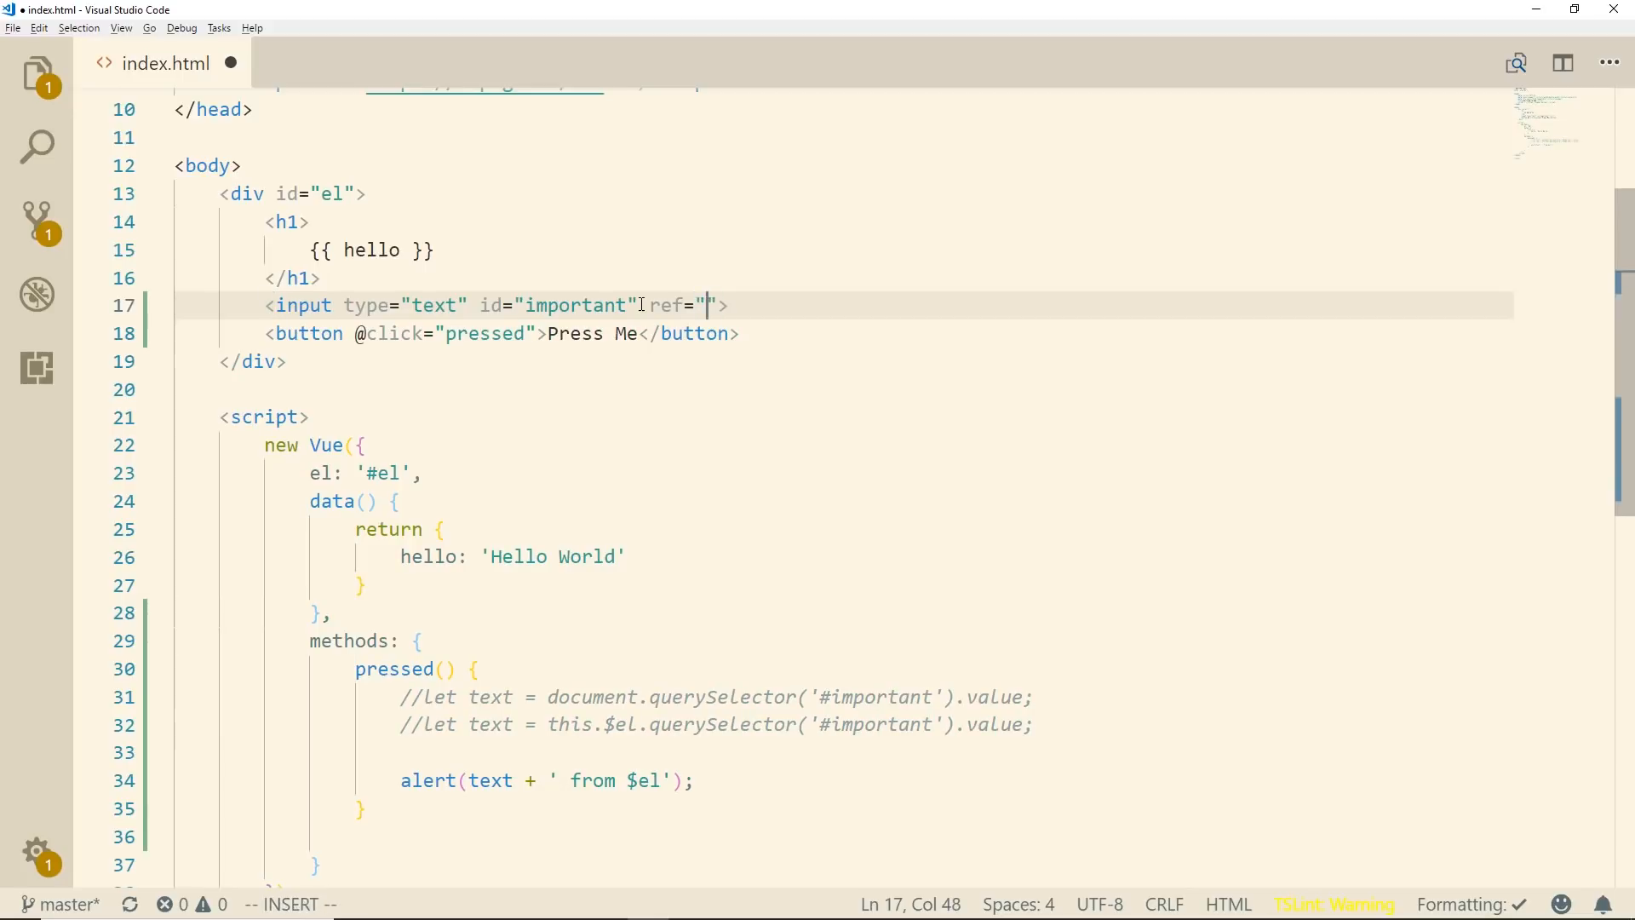
type("t")
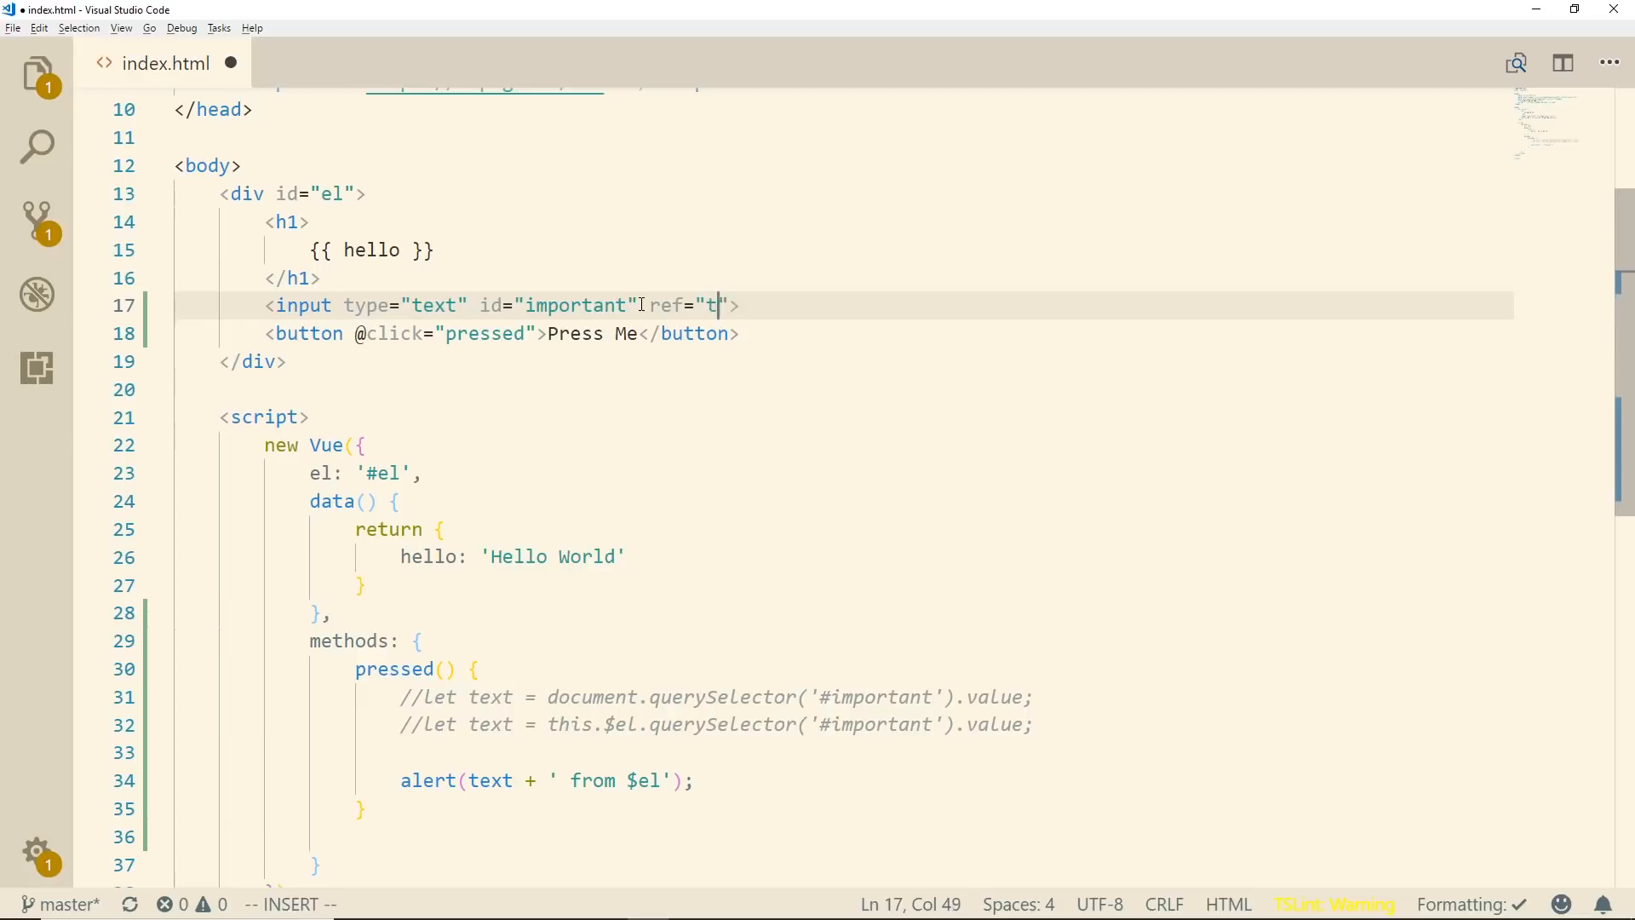
type("his")
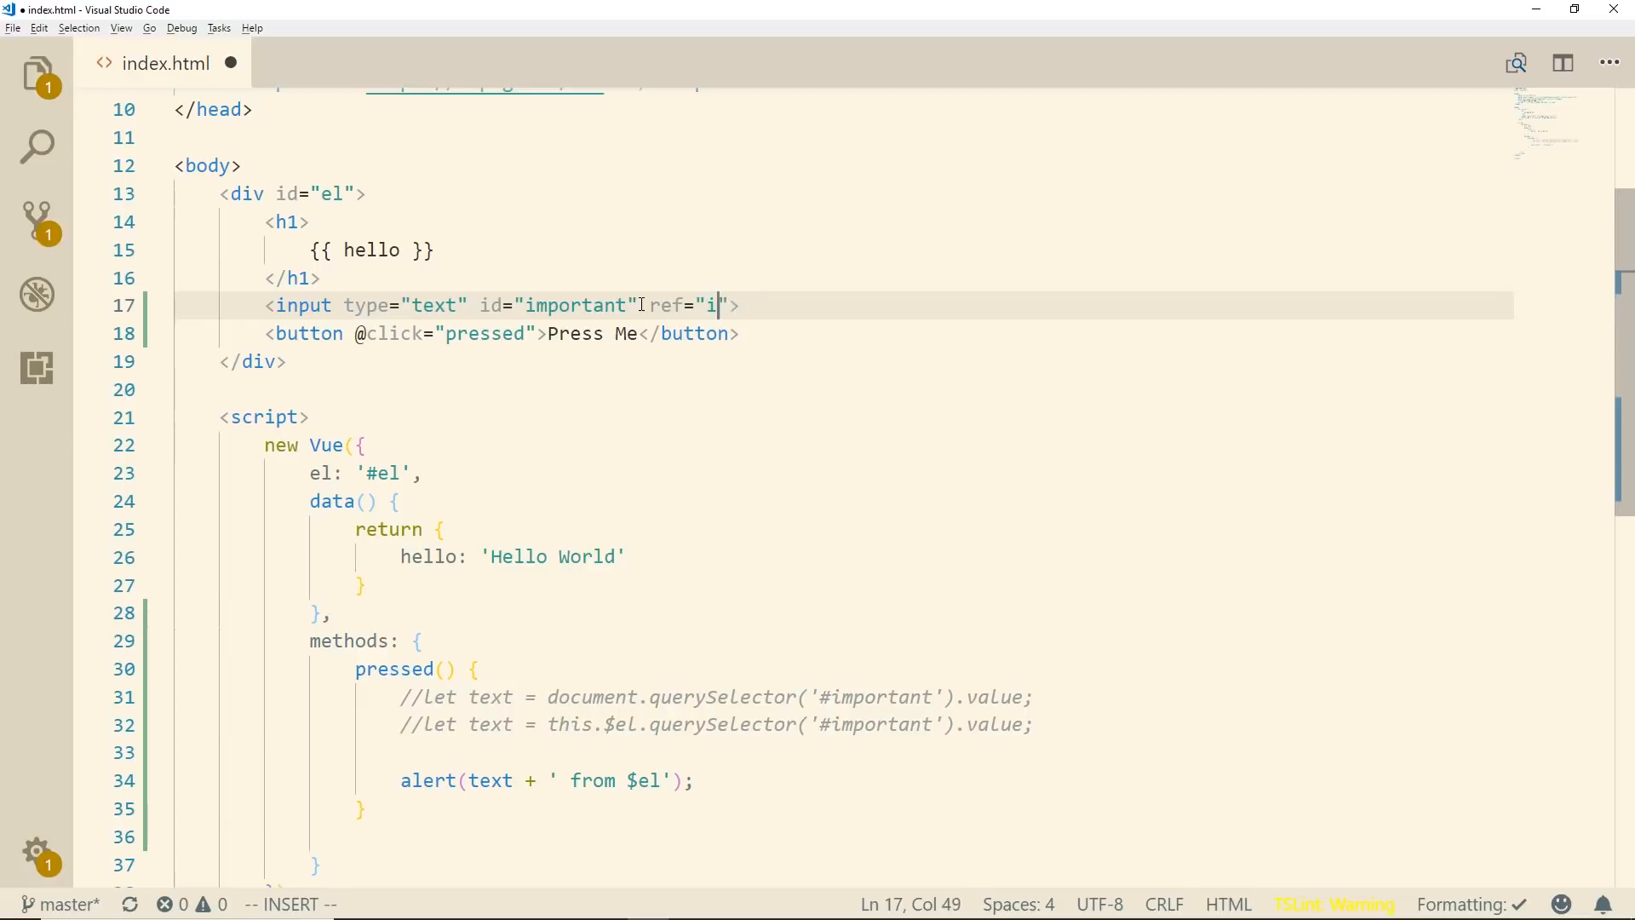
type("mportant")
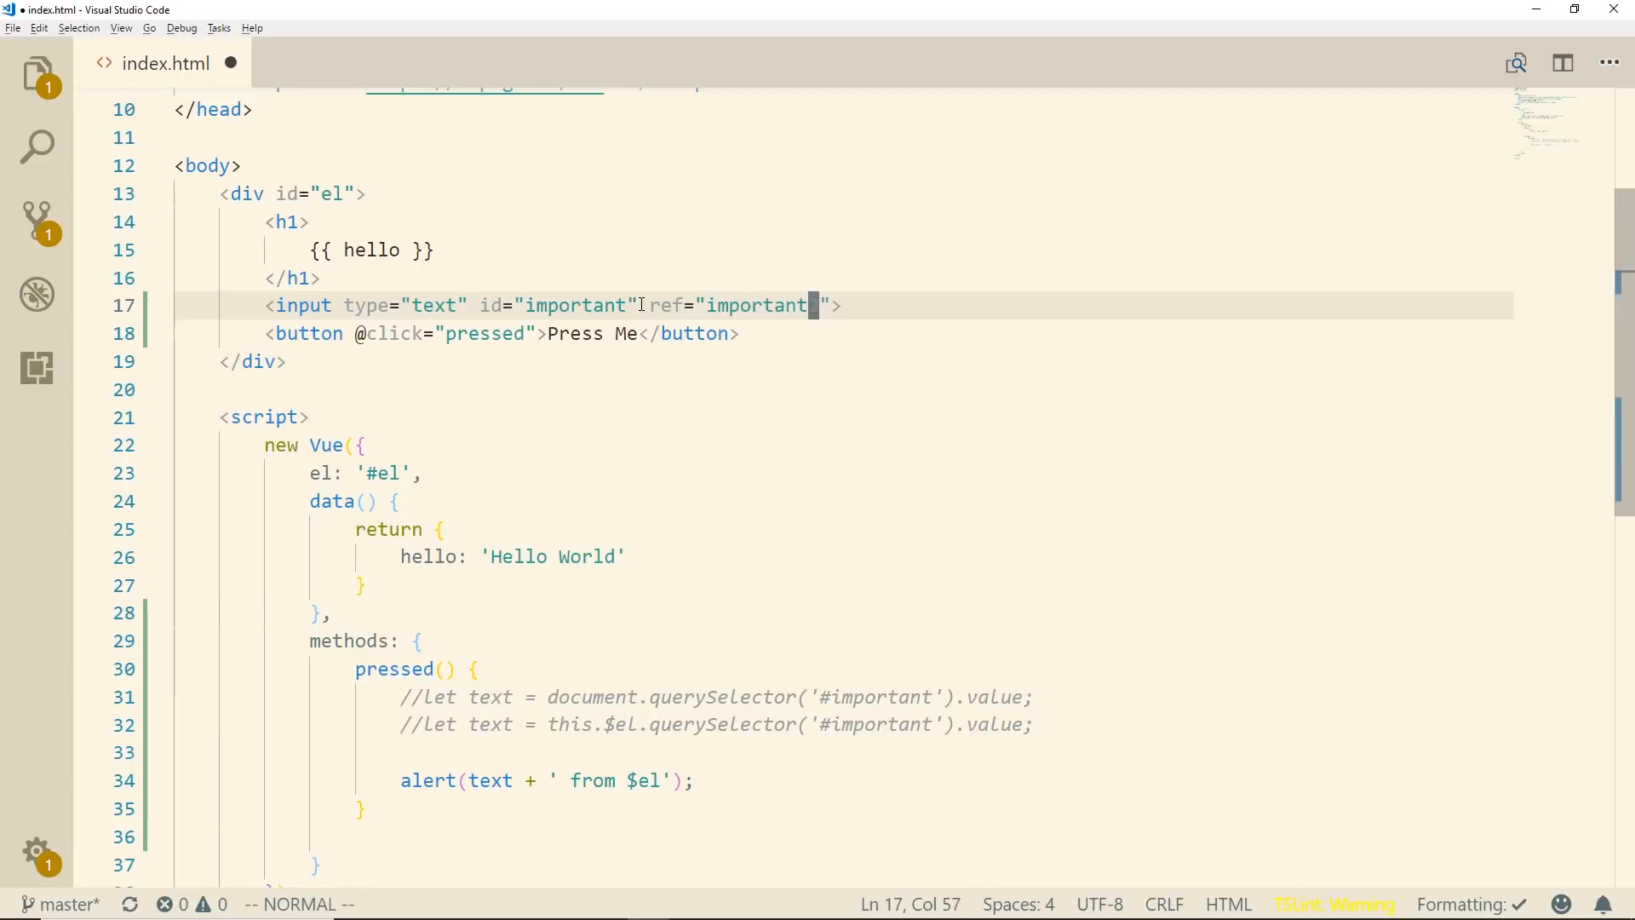
type("2")
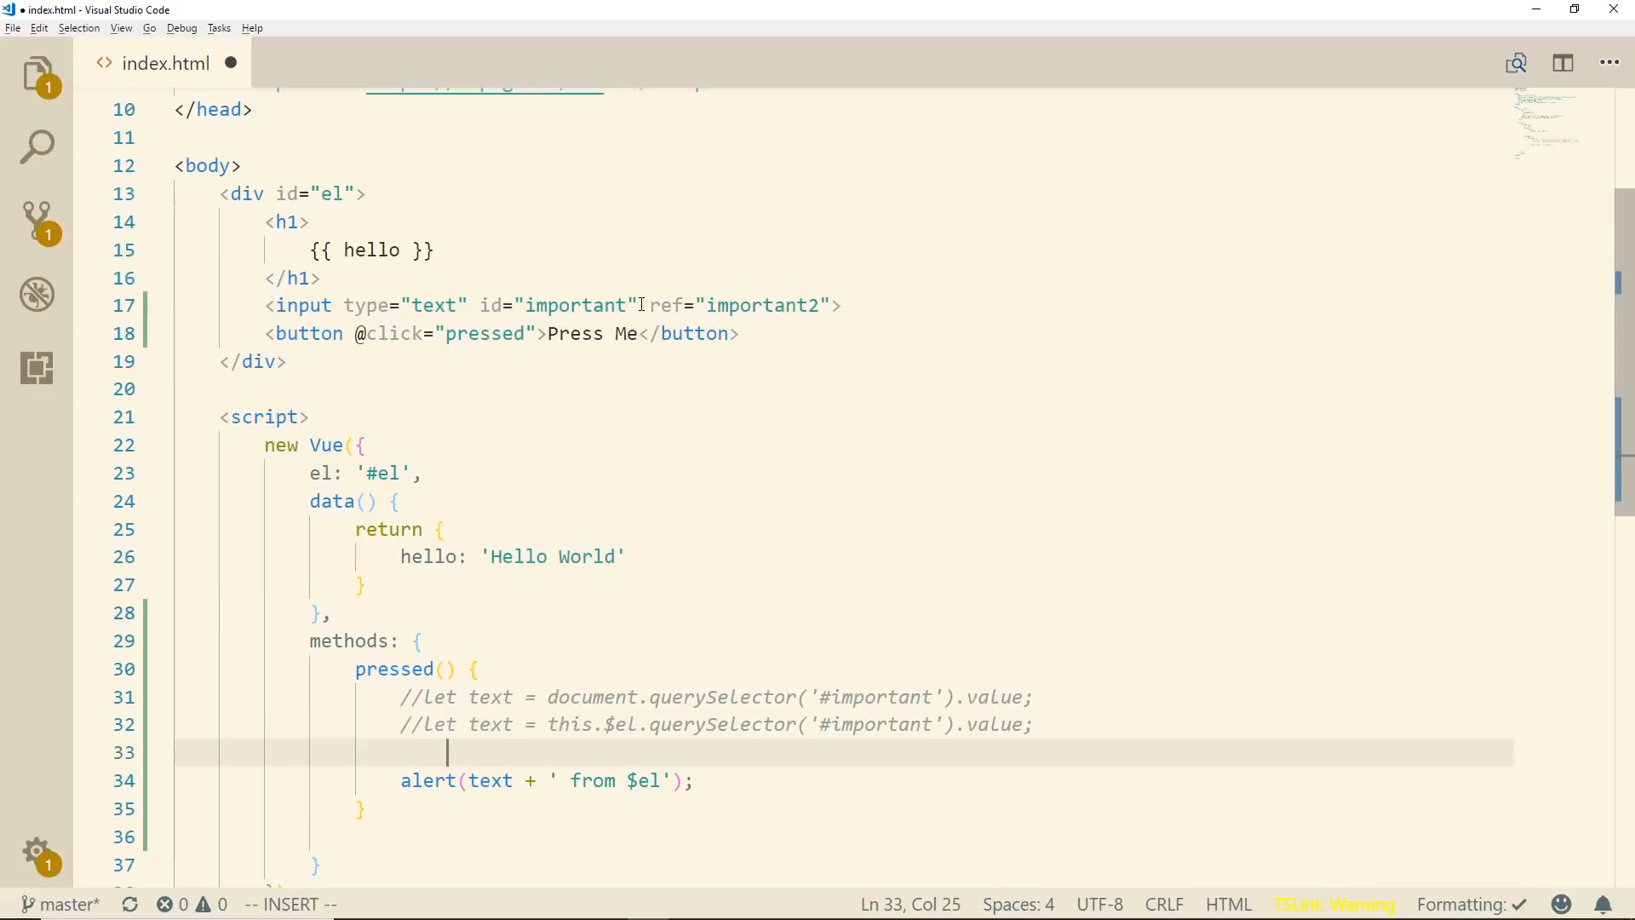
Set text from this.$refs.important2.value and alert it with a ' from $refs' suffix.
type("let")
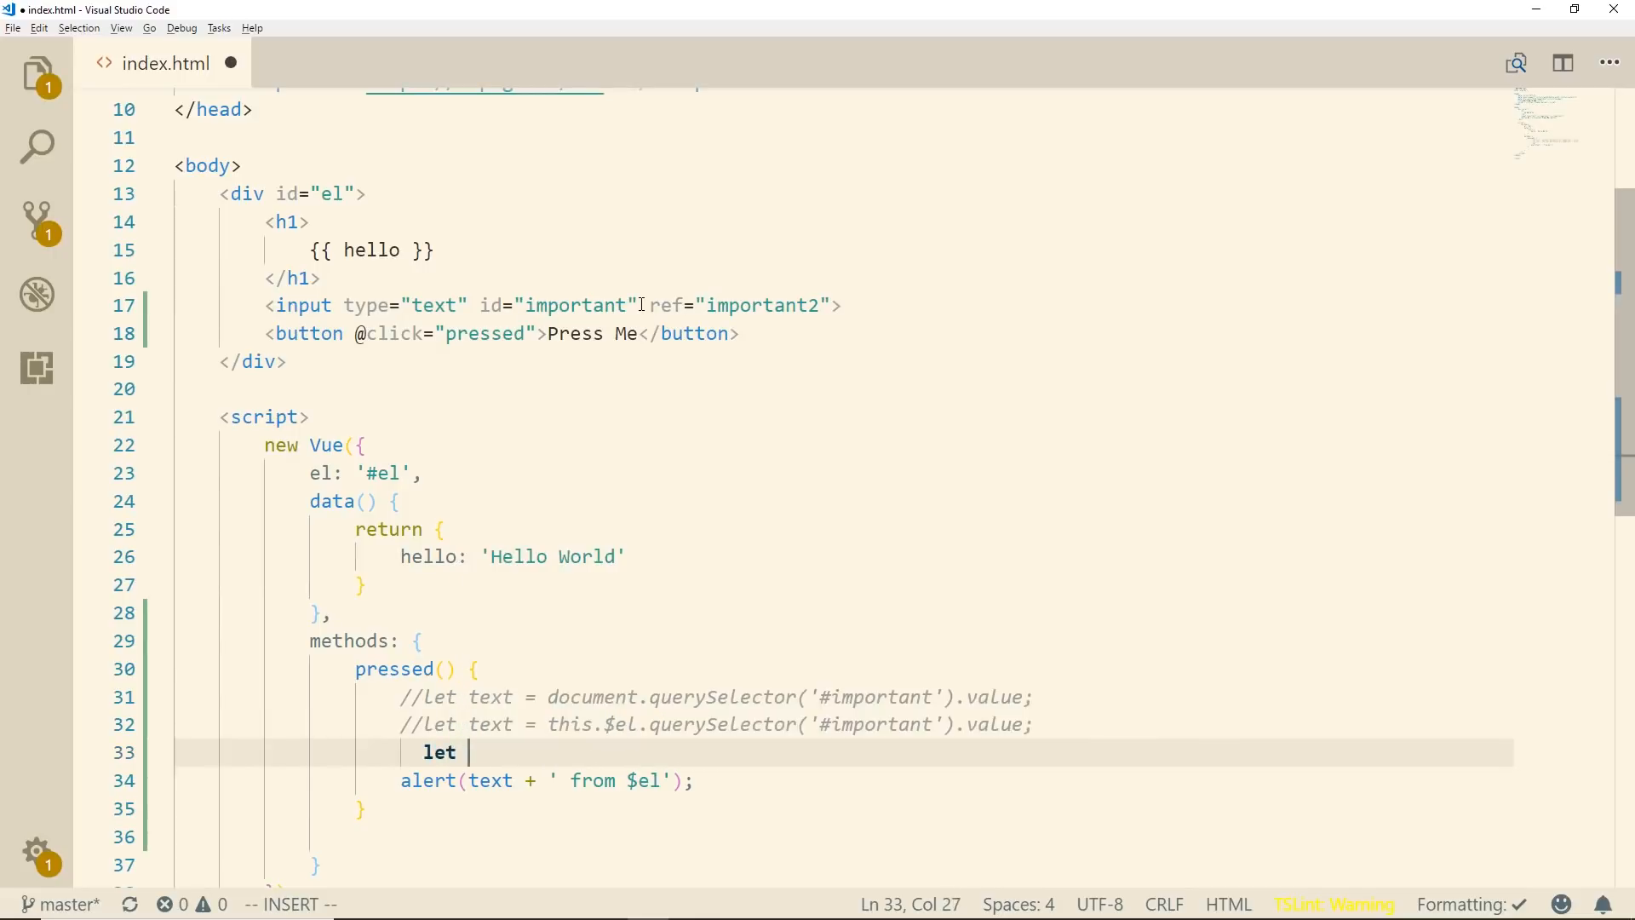
type("text = this.$")
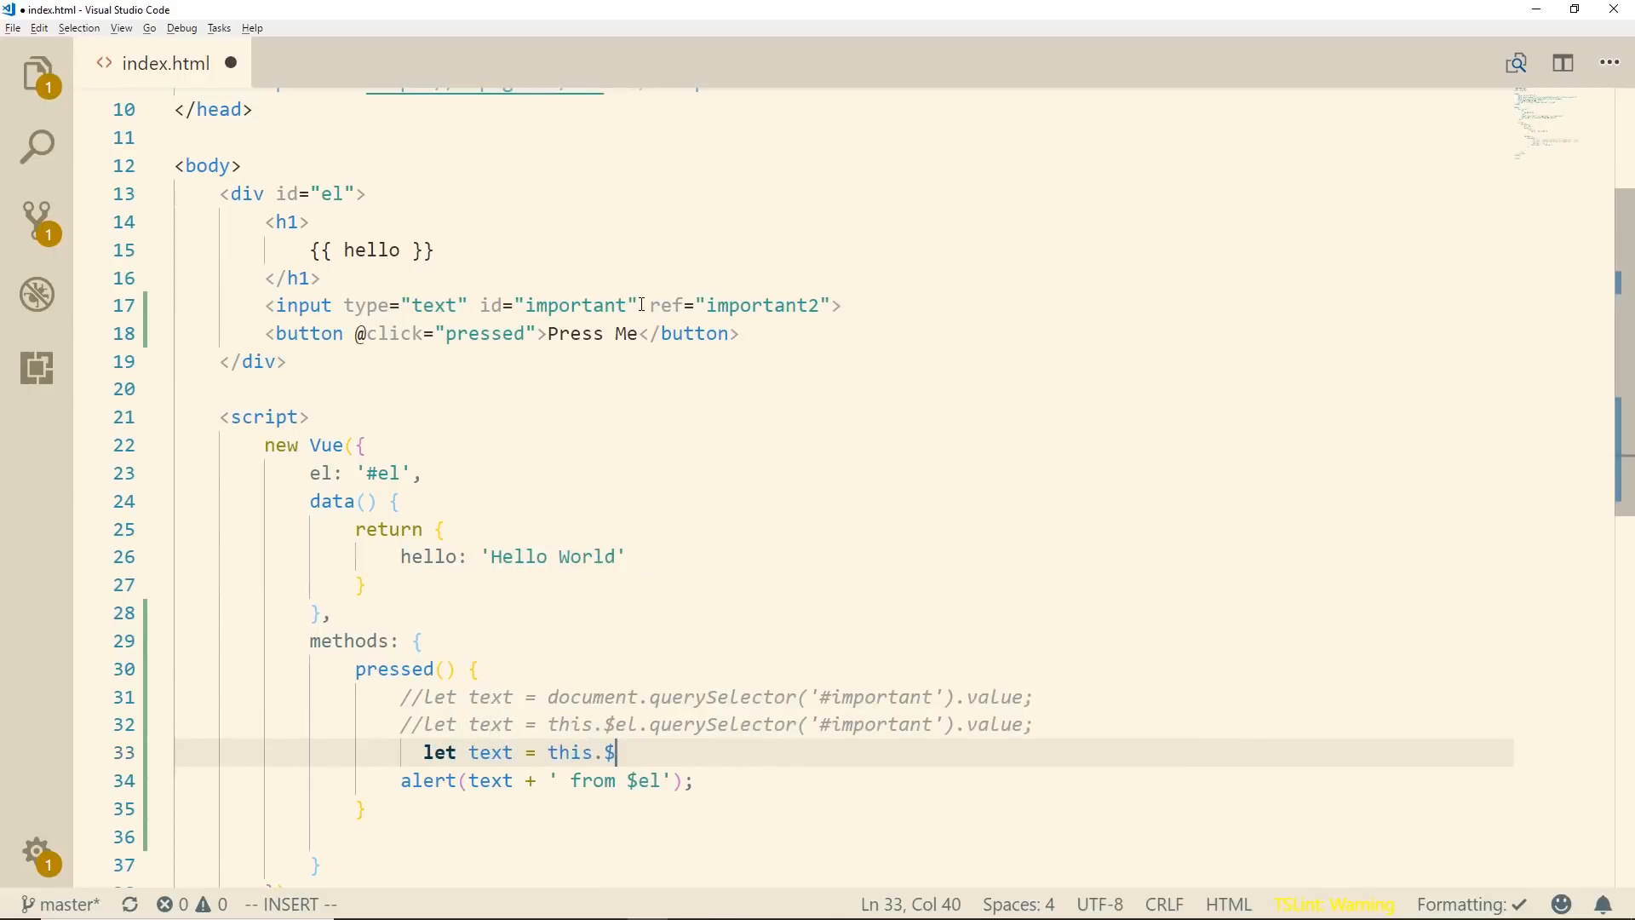
type("refs")
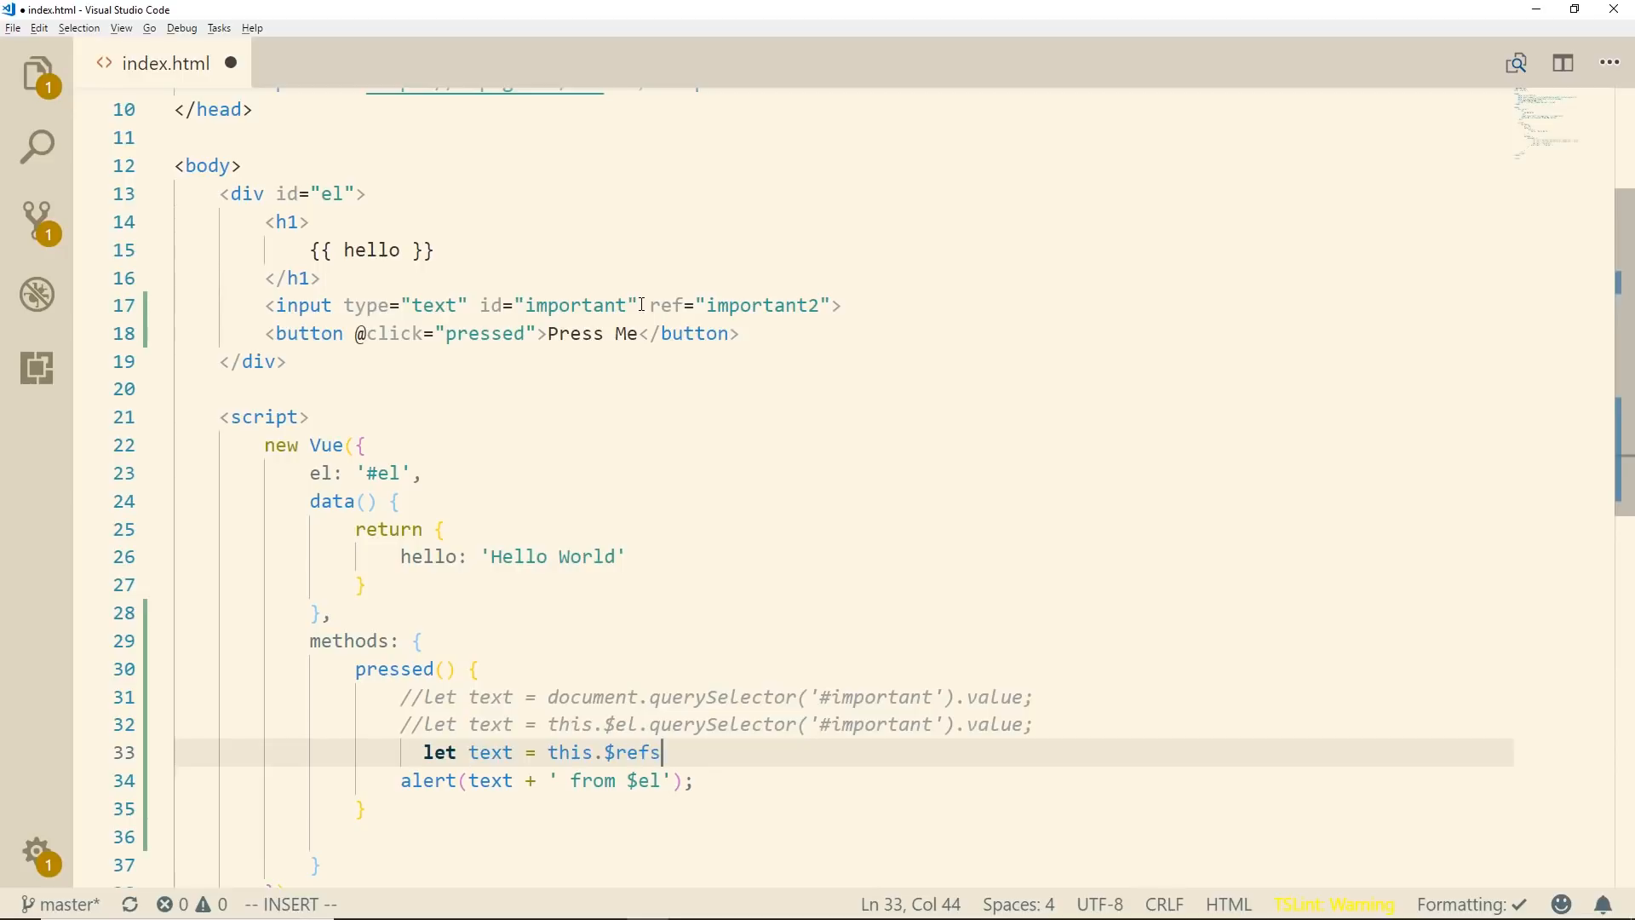
type(".")
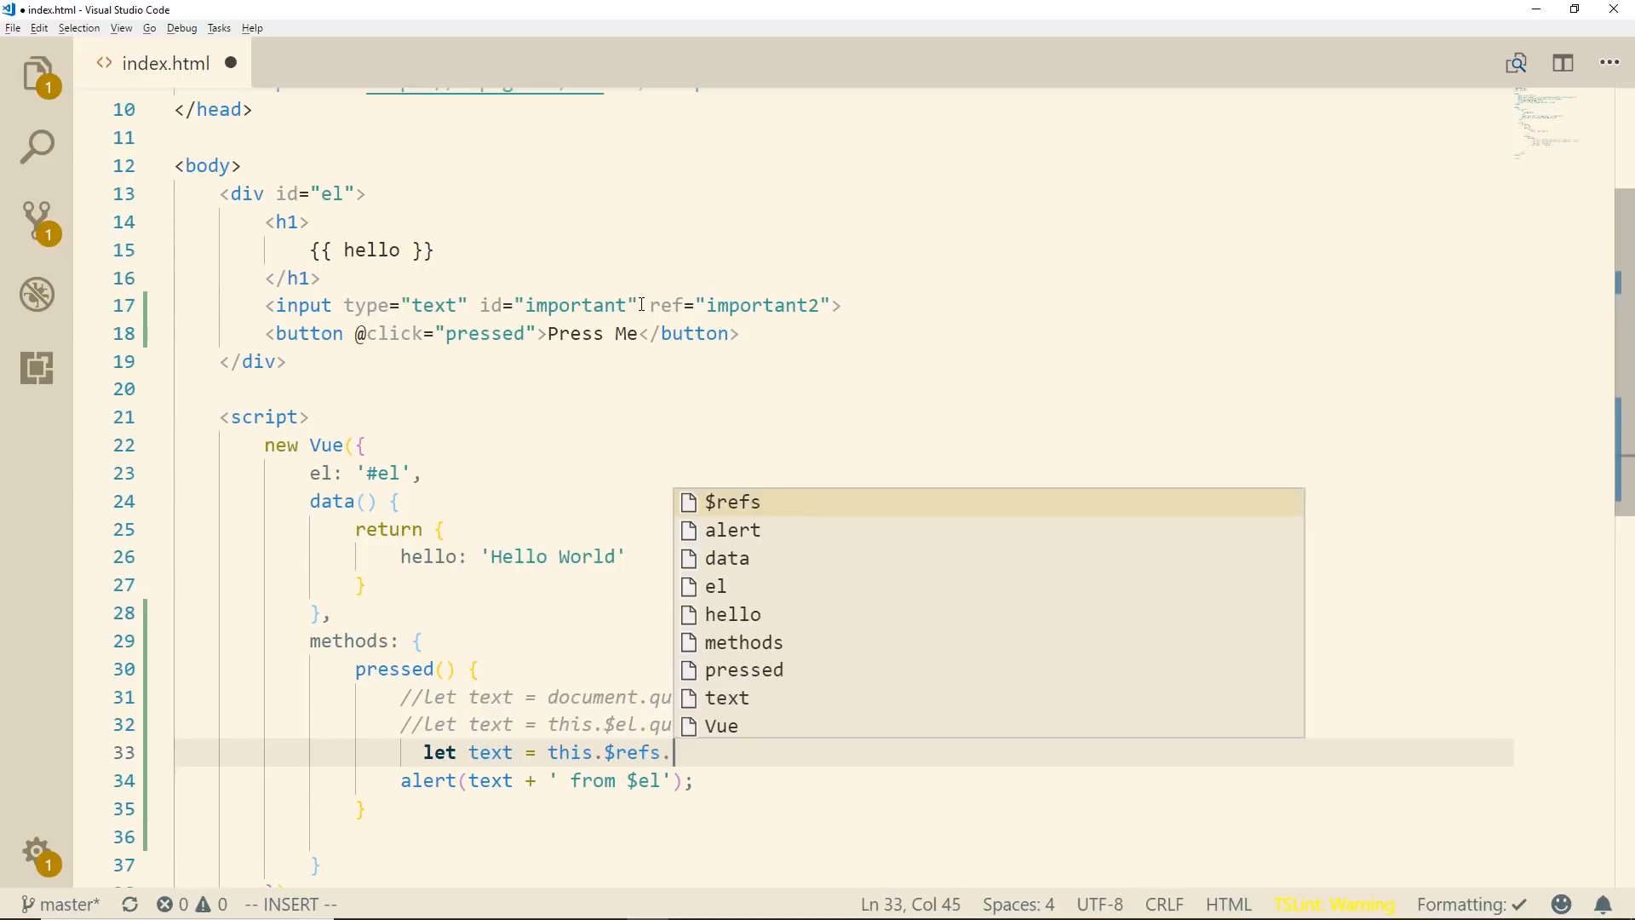
type("importan")
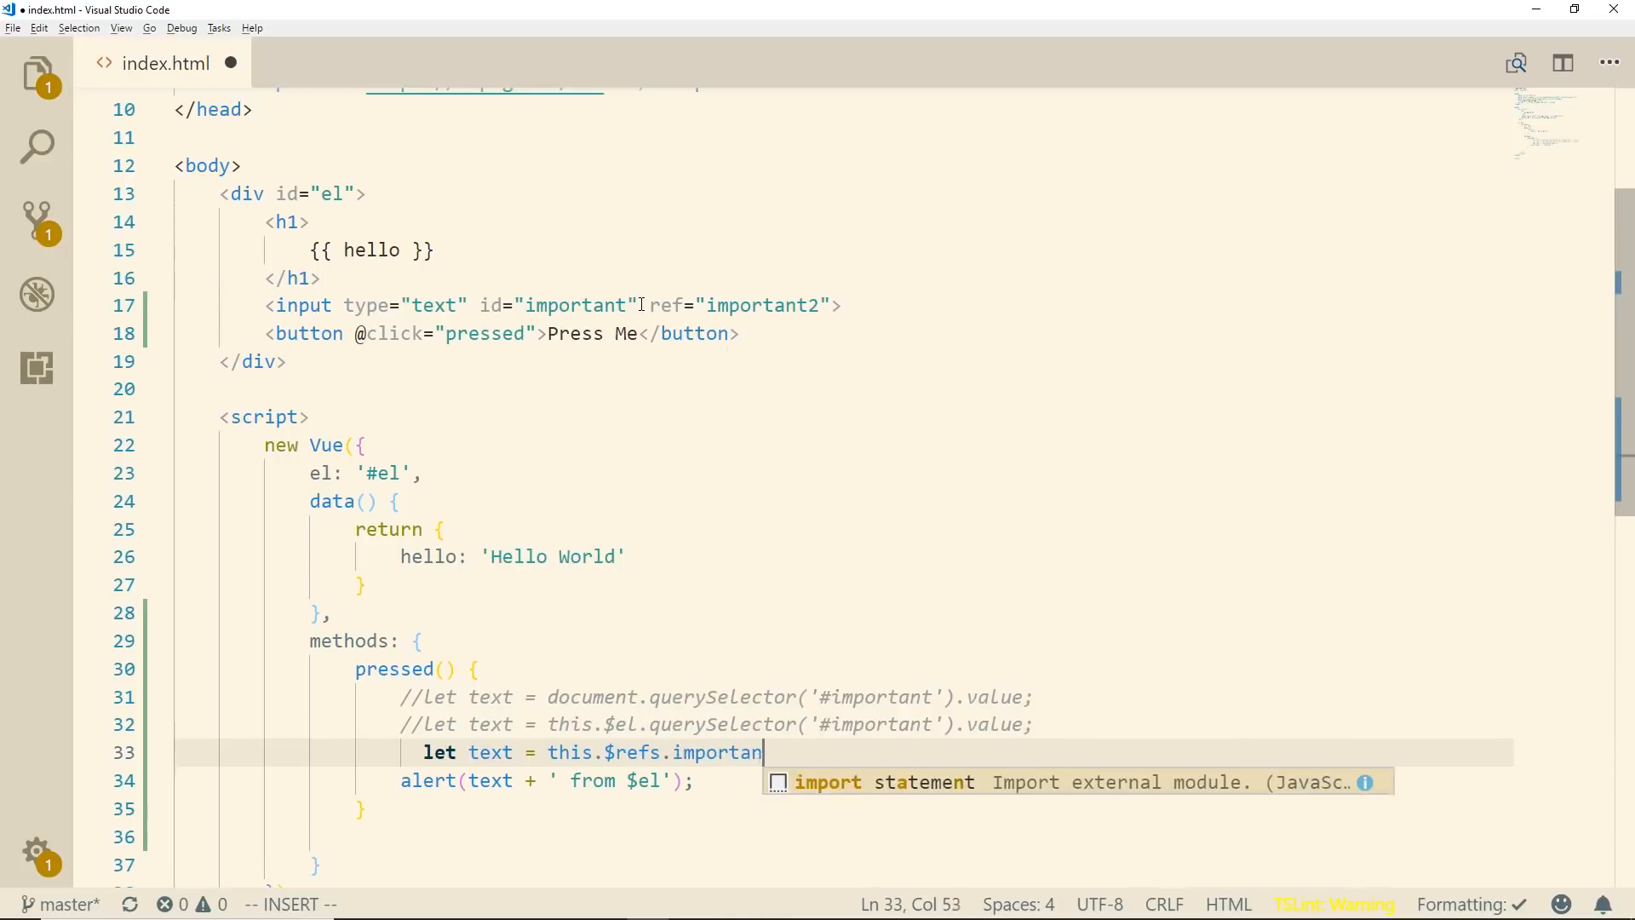
type("t2.value;")
left_click(549, 781)
type("refs")
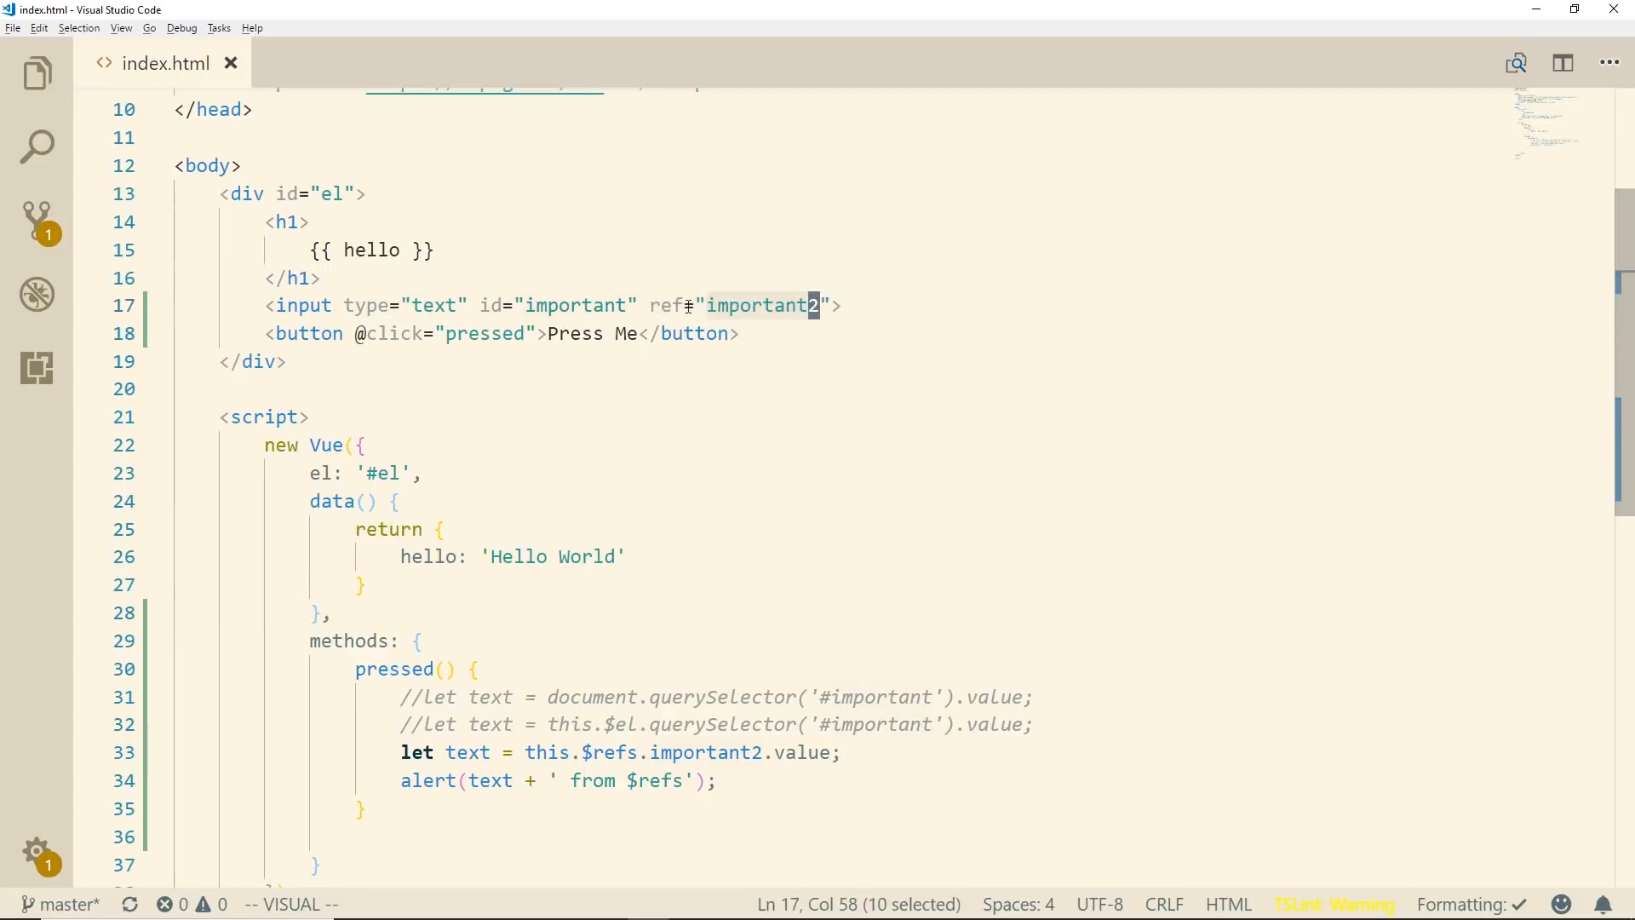
key("Escape")
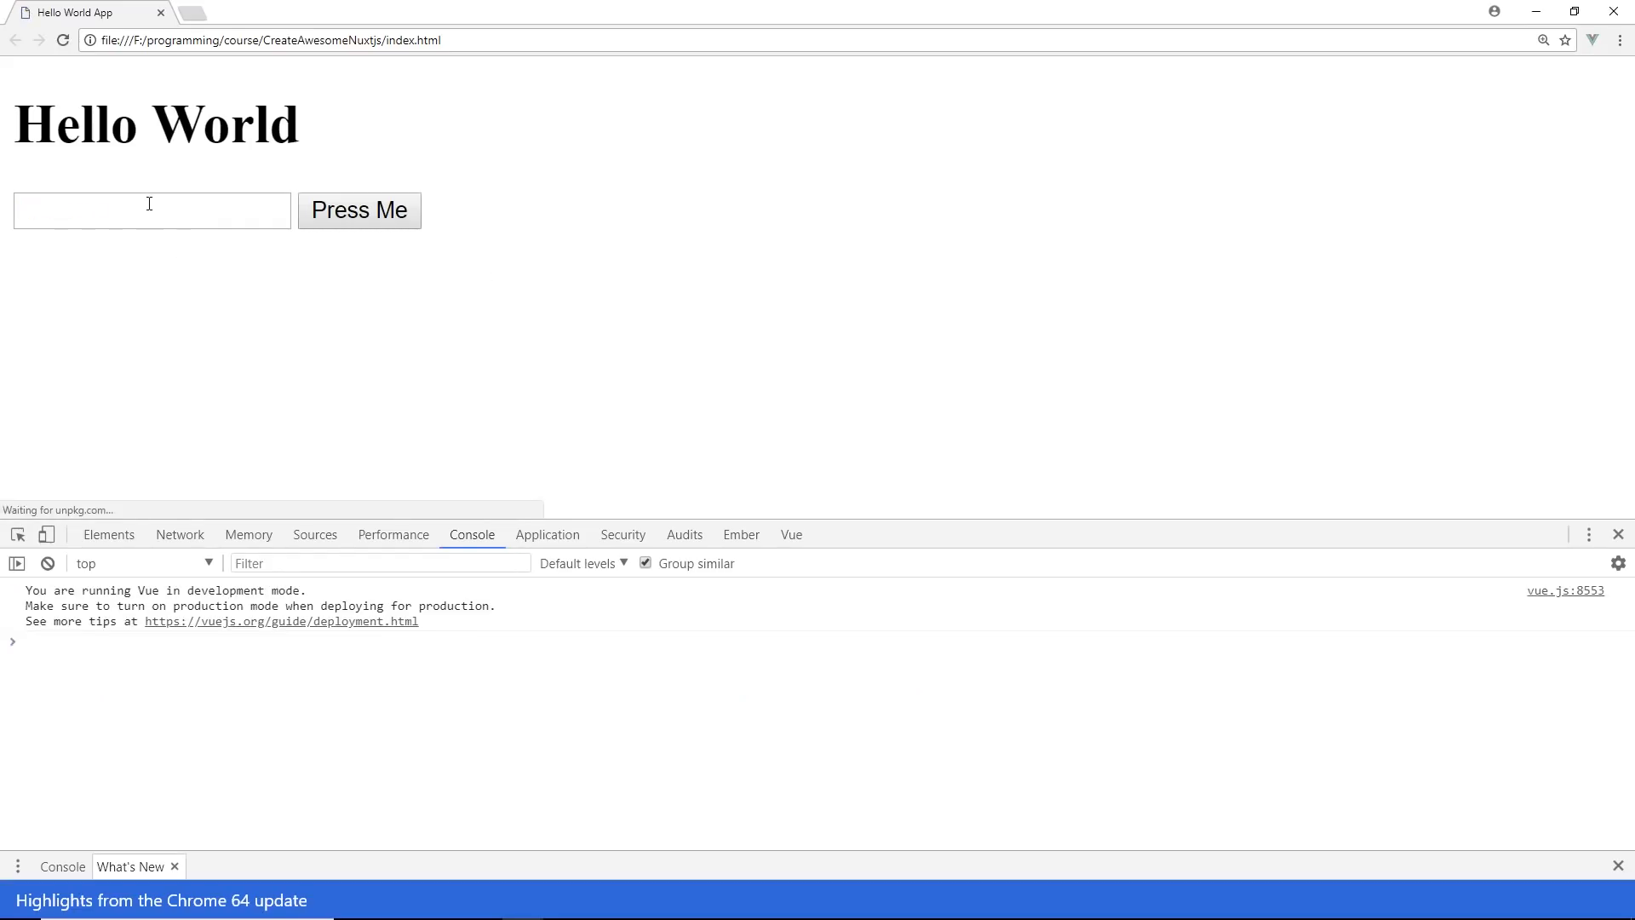
Enter Another Test, press Press Me, select the alert text, then dismiss it.
type("T")
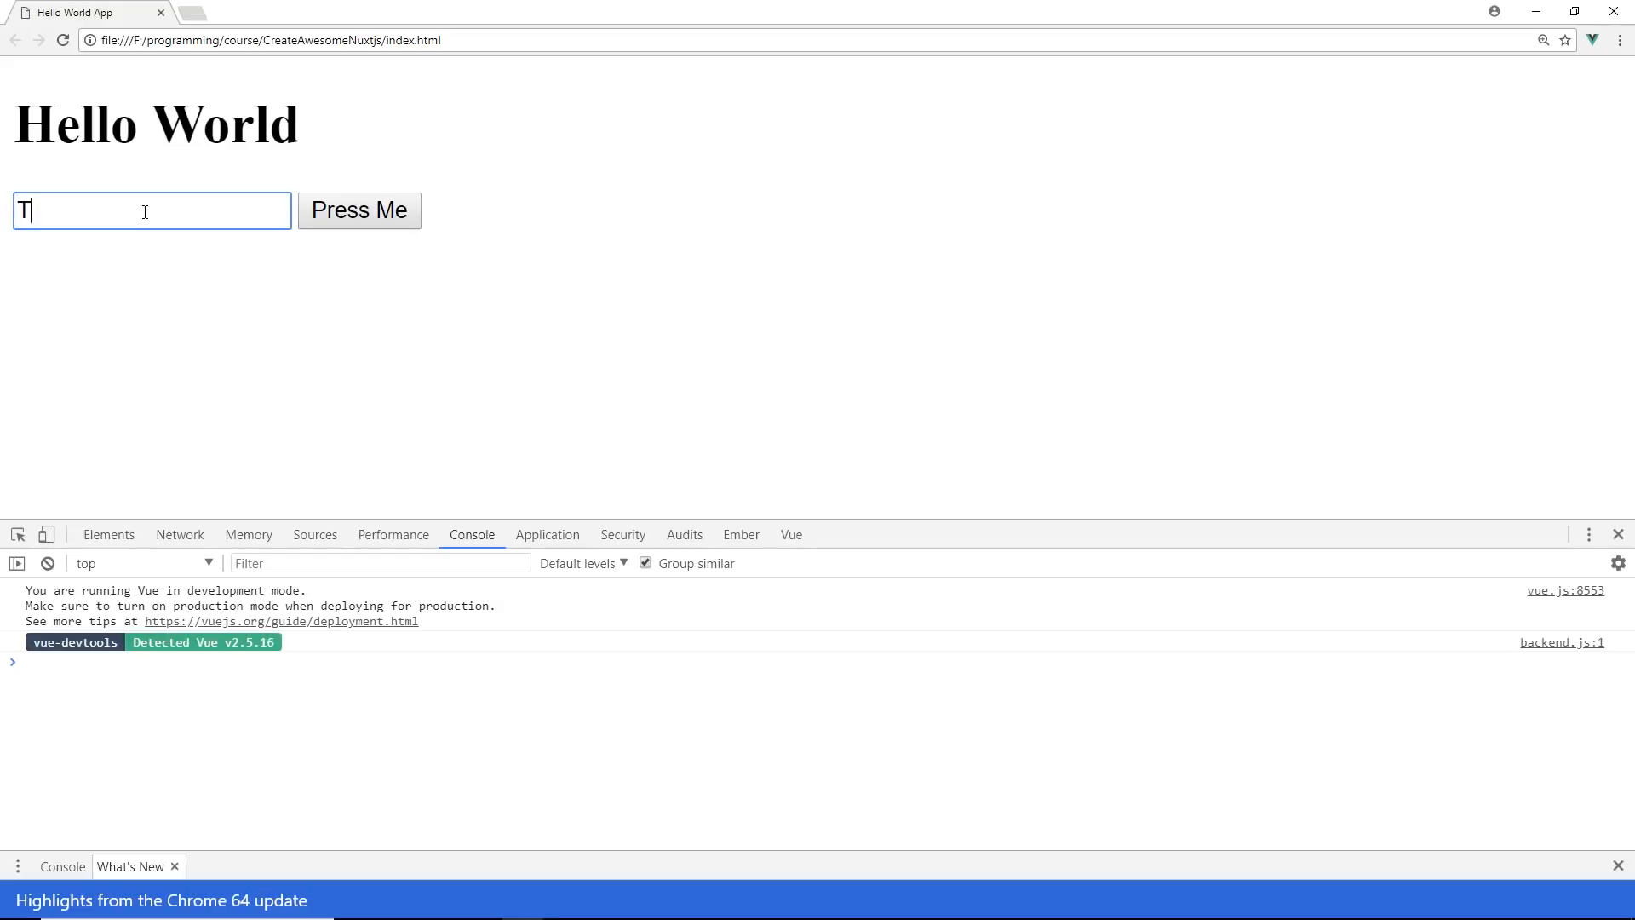
type("Anot")
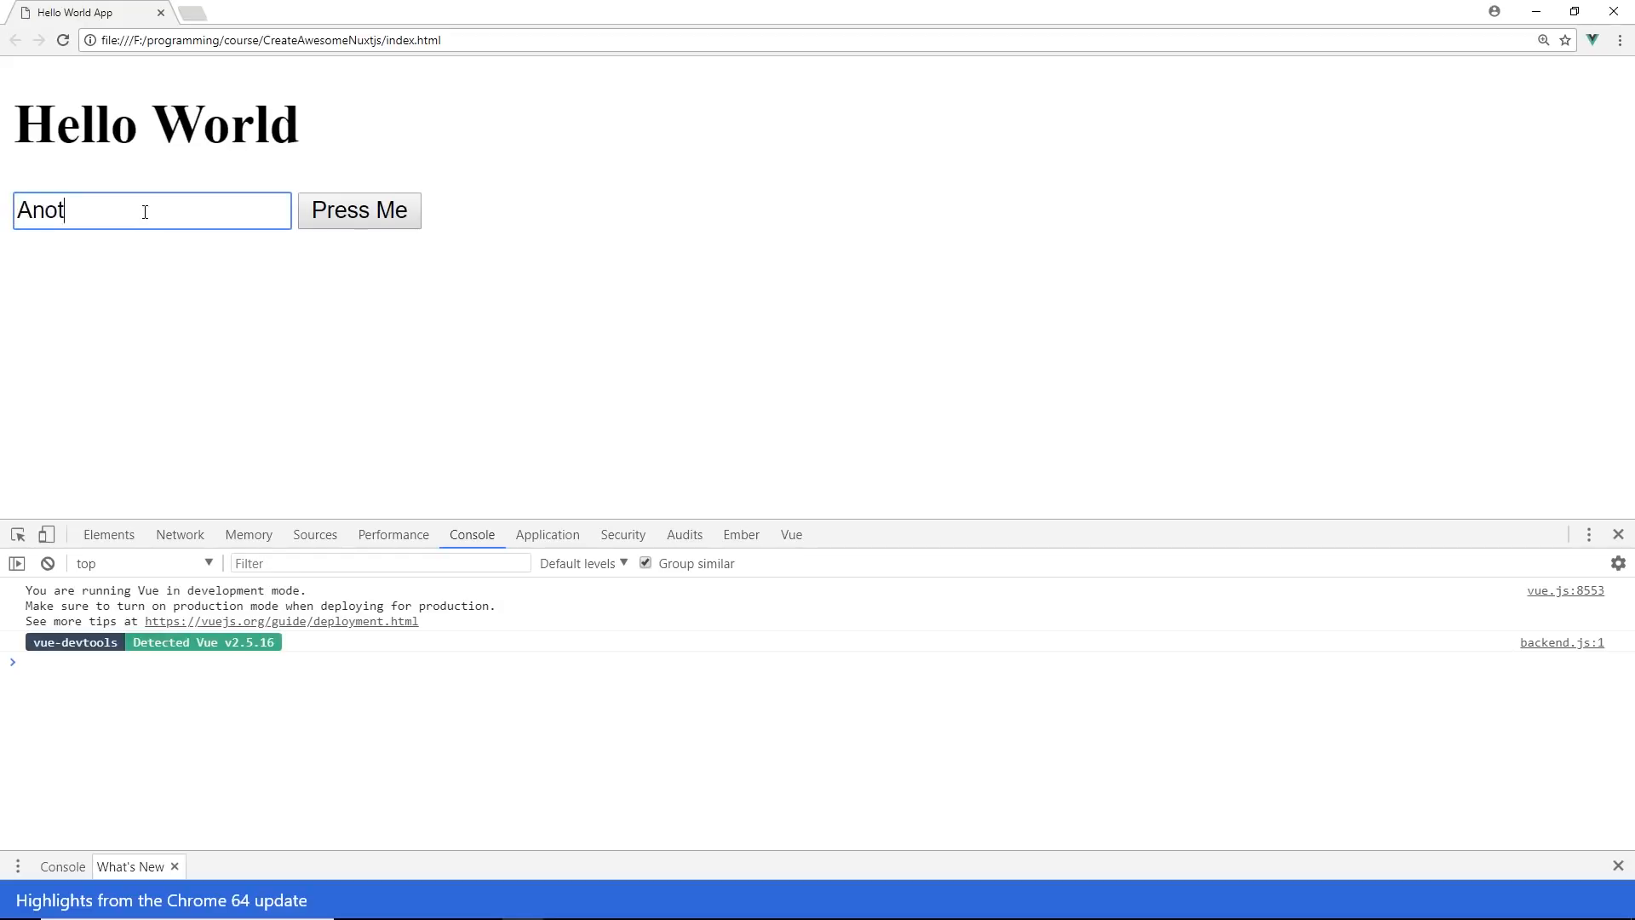
left_click(358, 210)
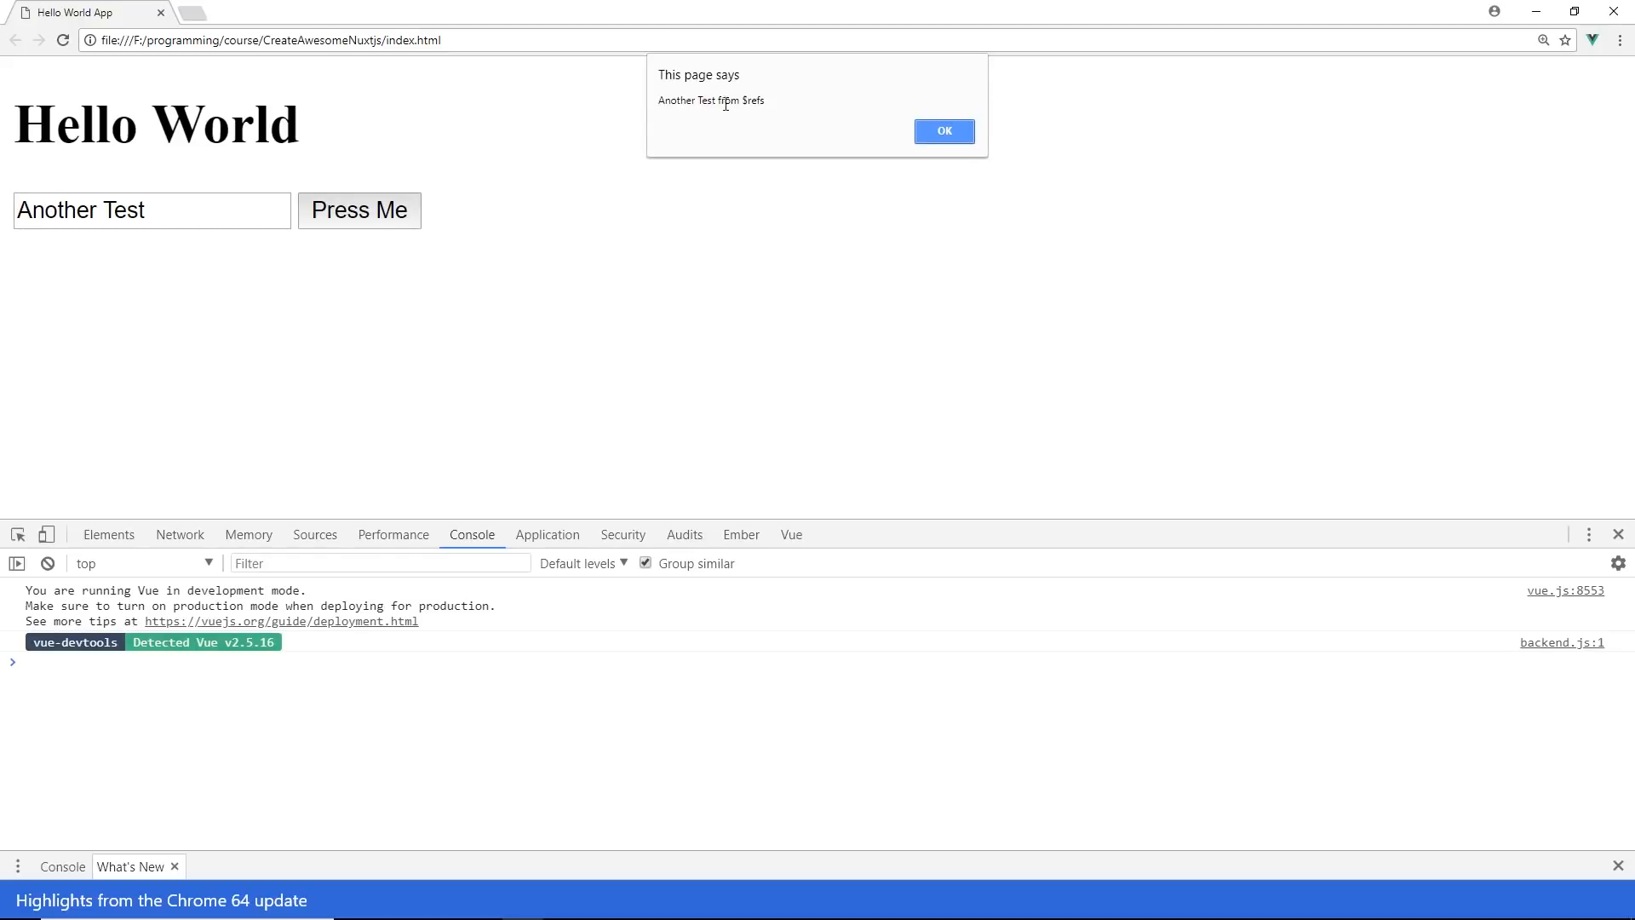
mouse_move(787, 101)
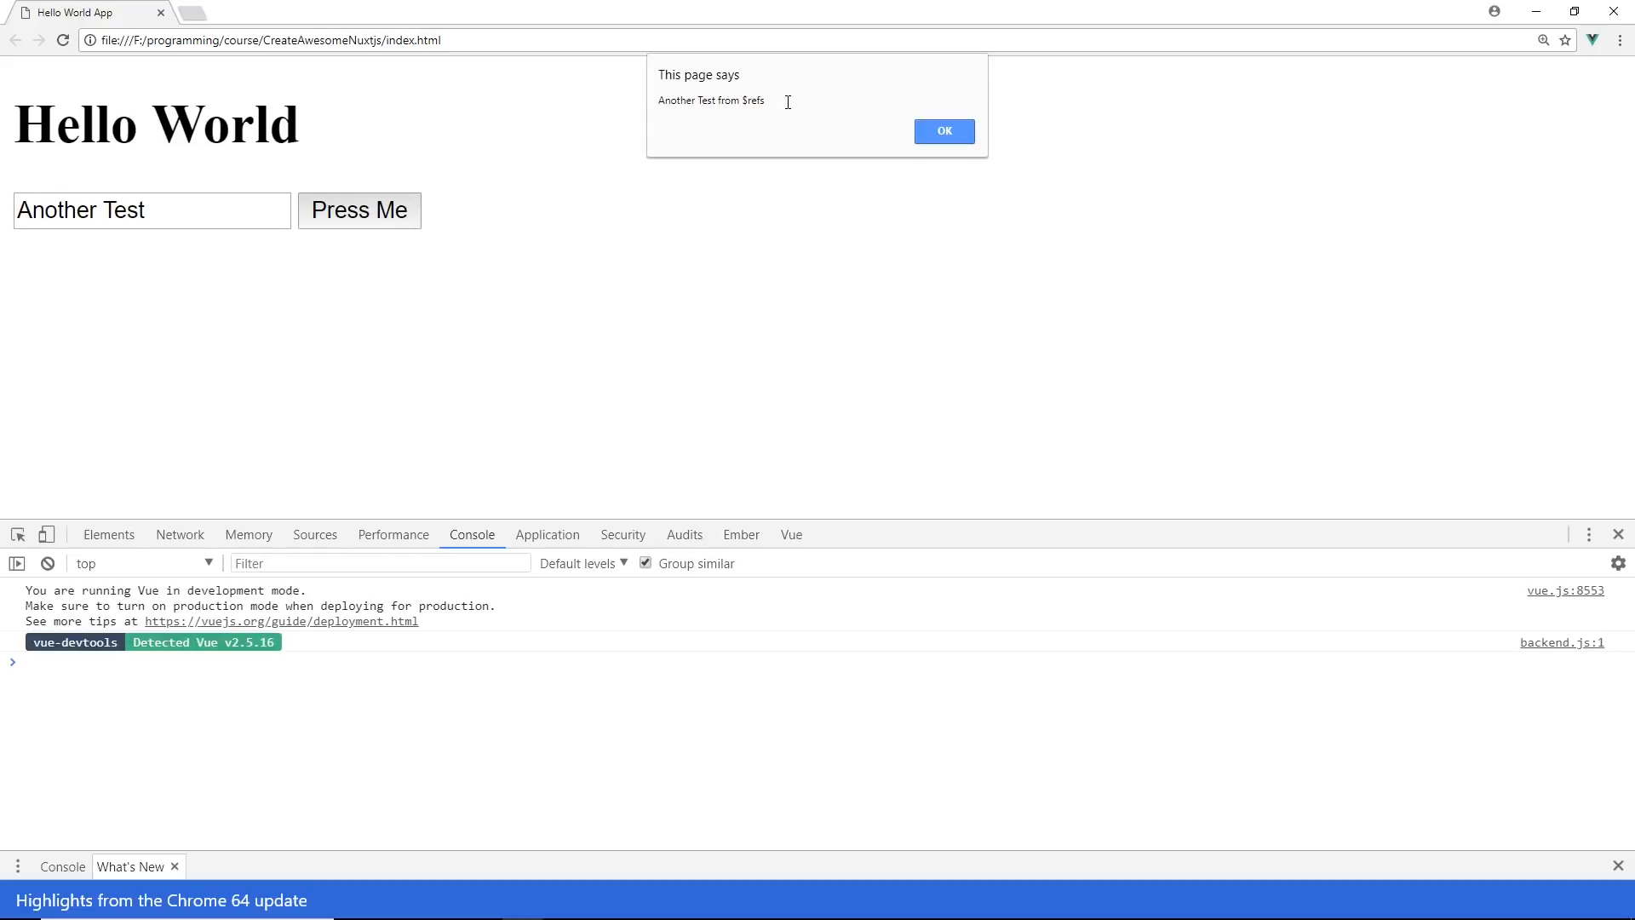
double_click(710, 100)
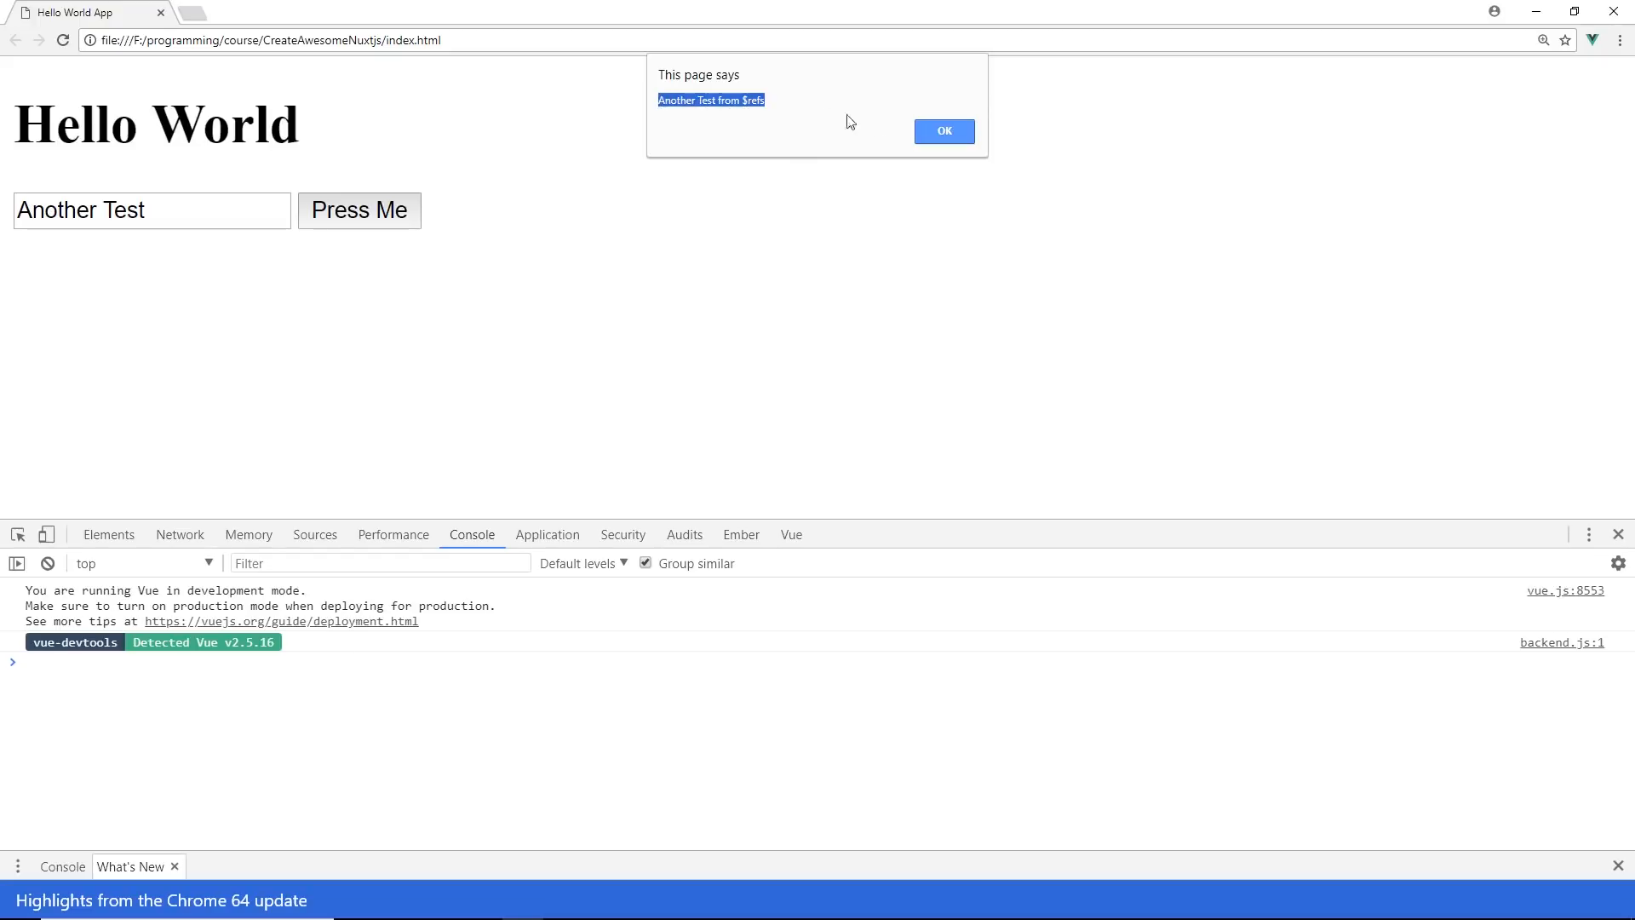
left_click(942, 130)
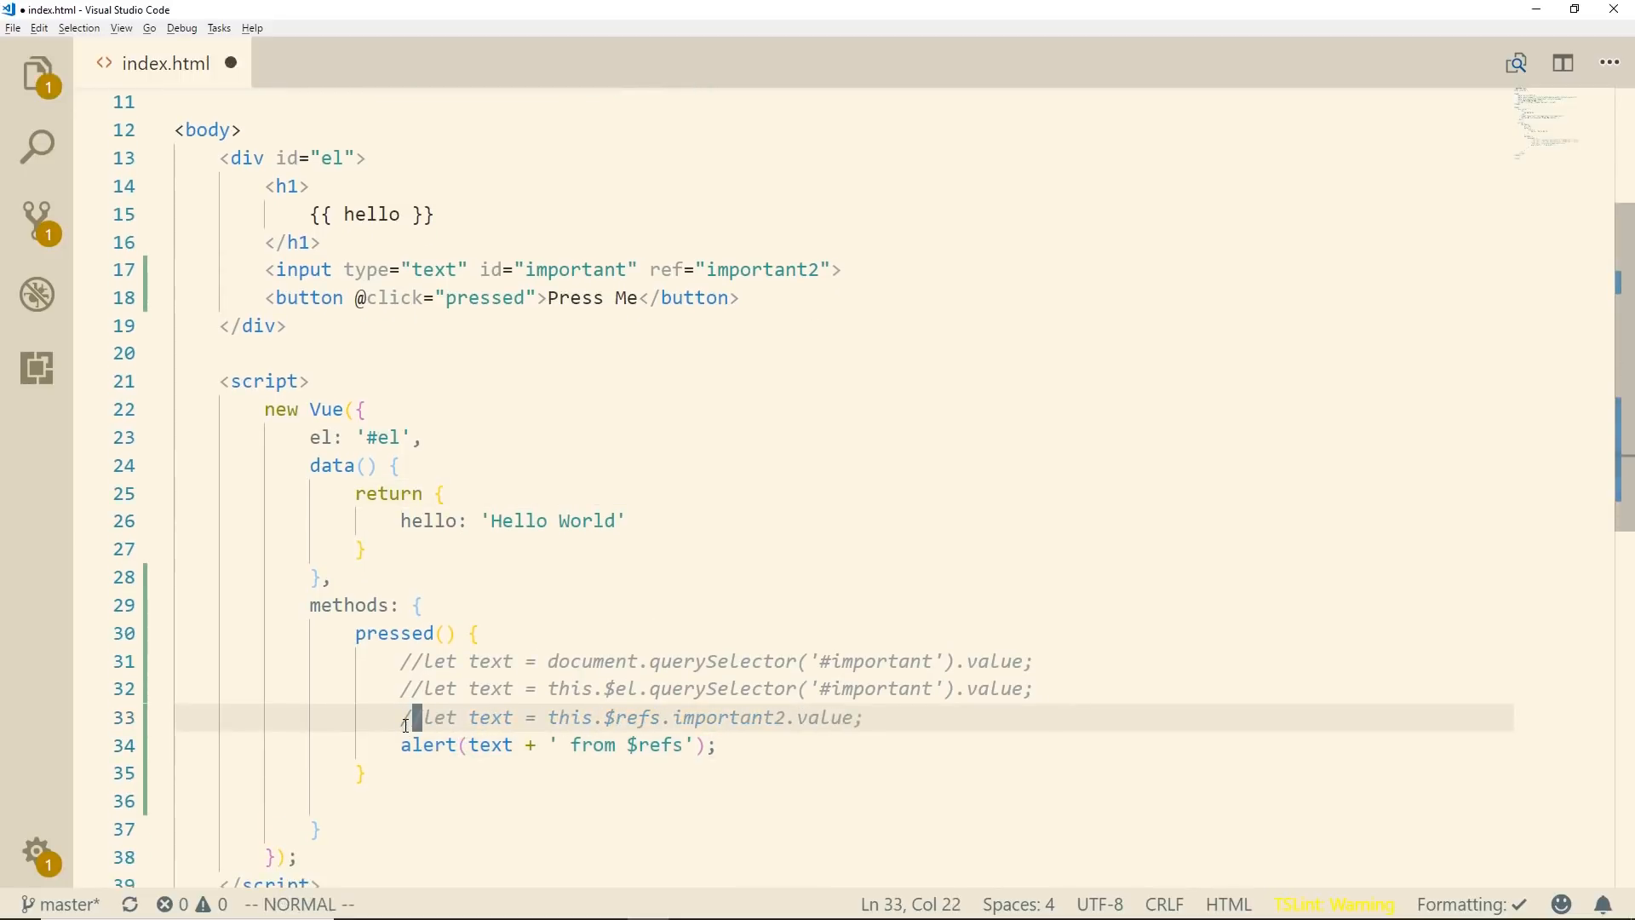
Comment out let text = this.$refs.important2.value; and save the file.
key("ctrl+s")
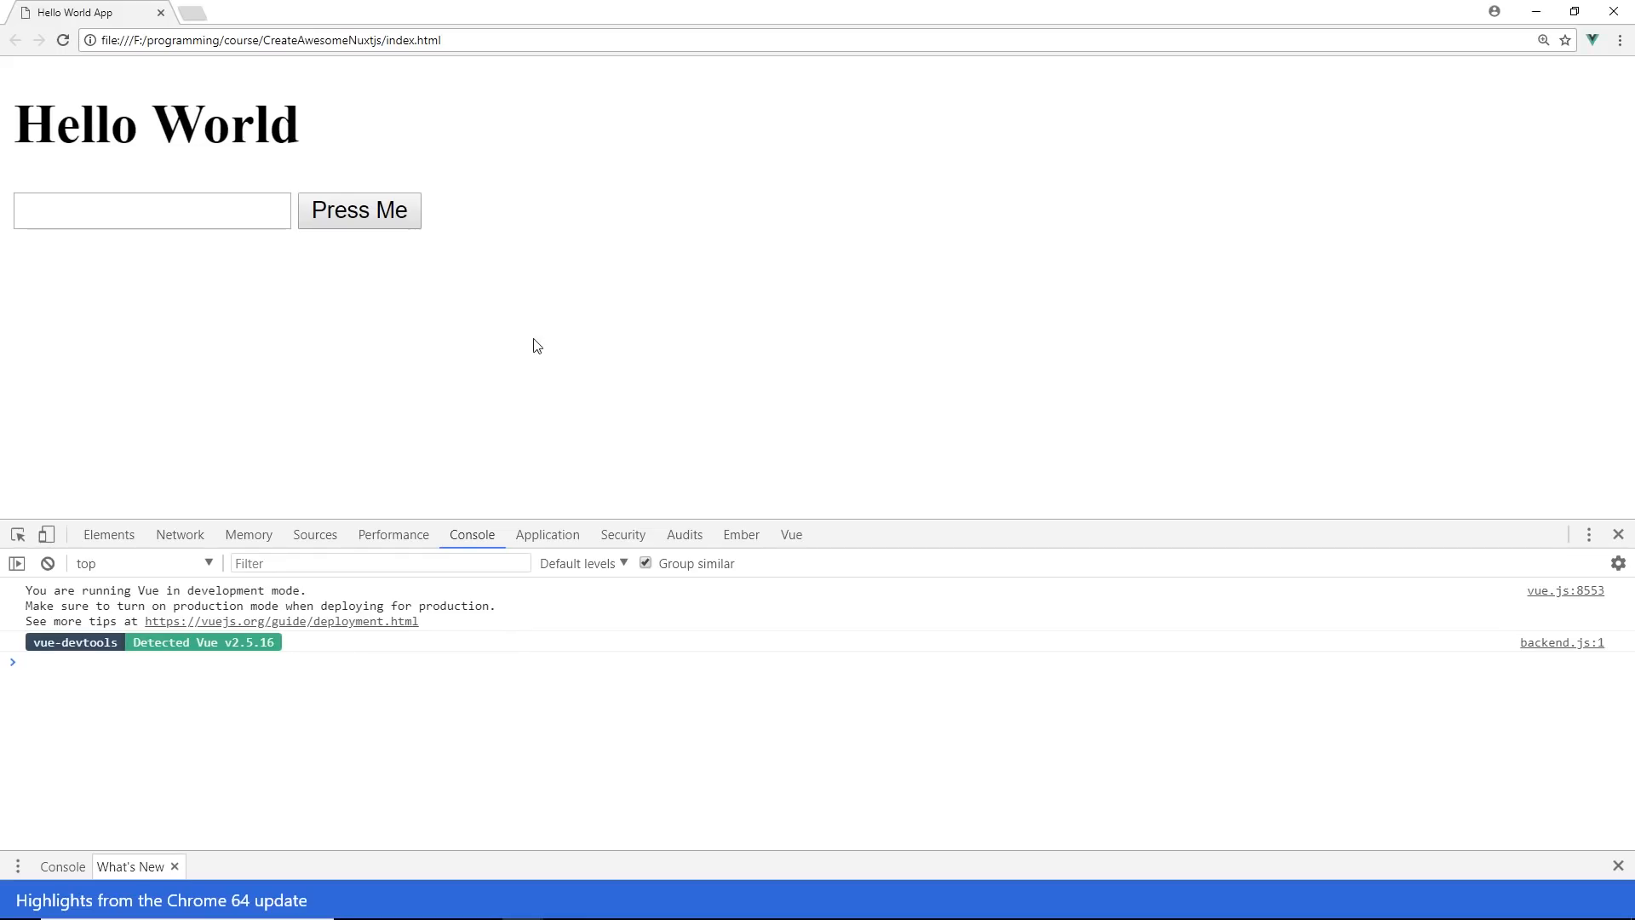
Type 'This is Erik' into the Hello World page's text field.
left_click(151, 210)
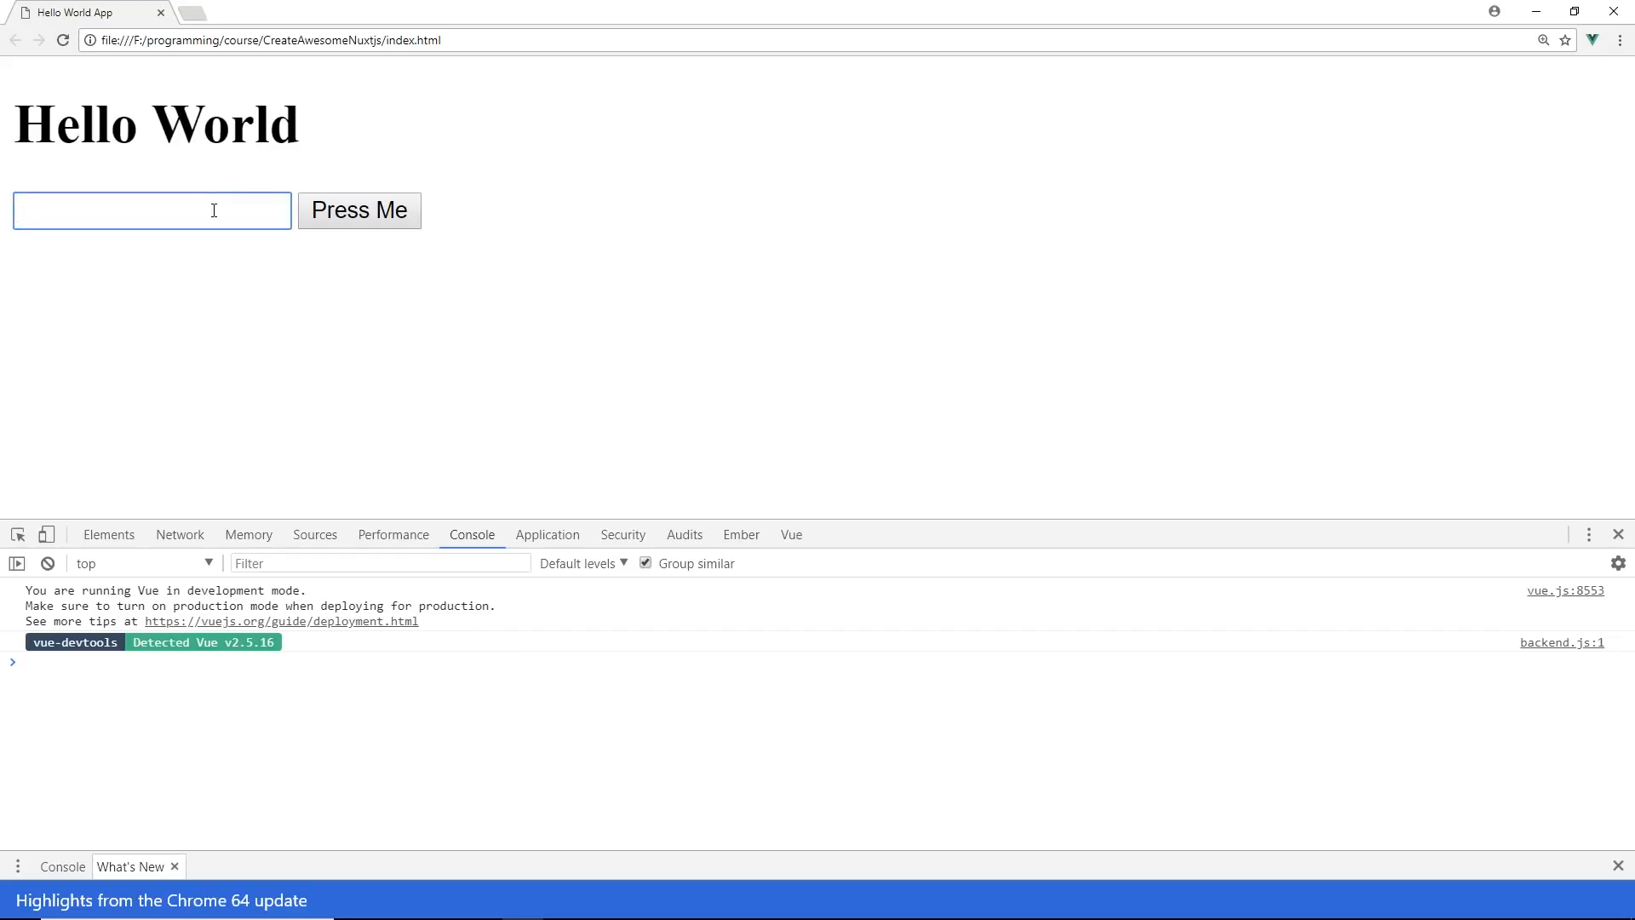
left_click(152, 210)
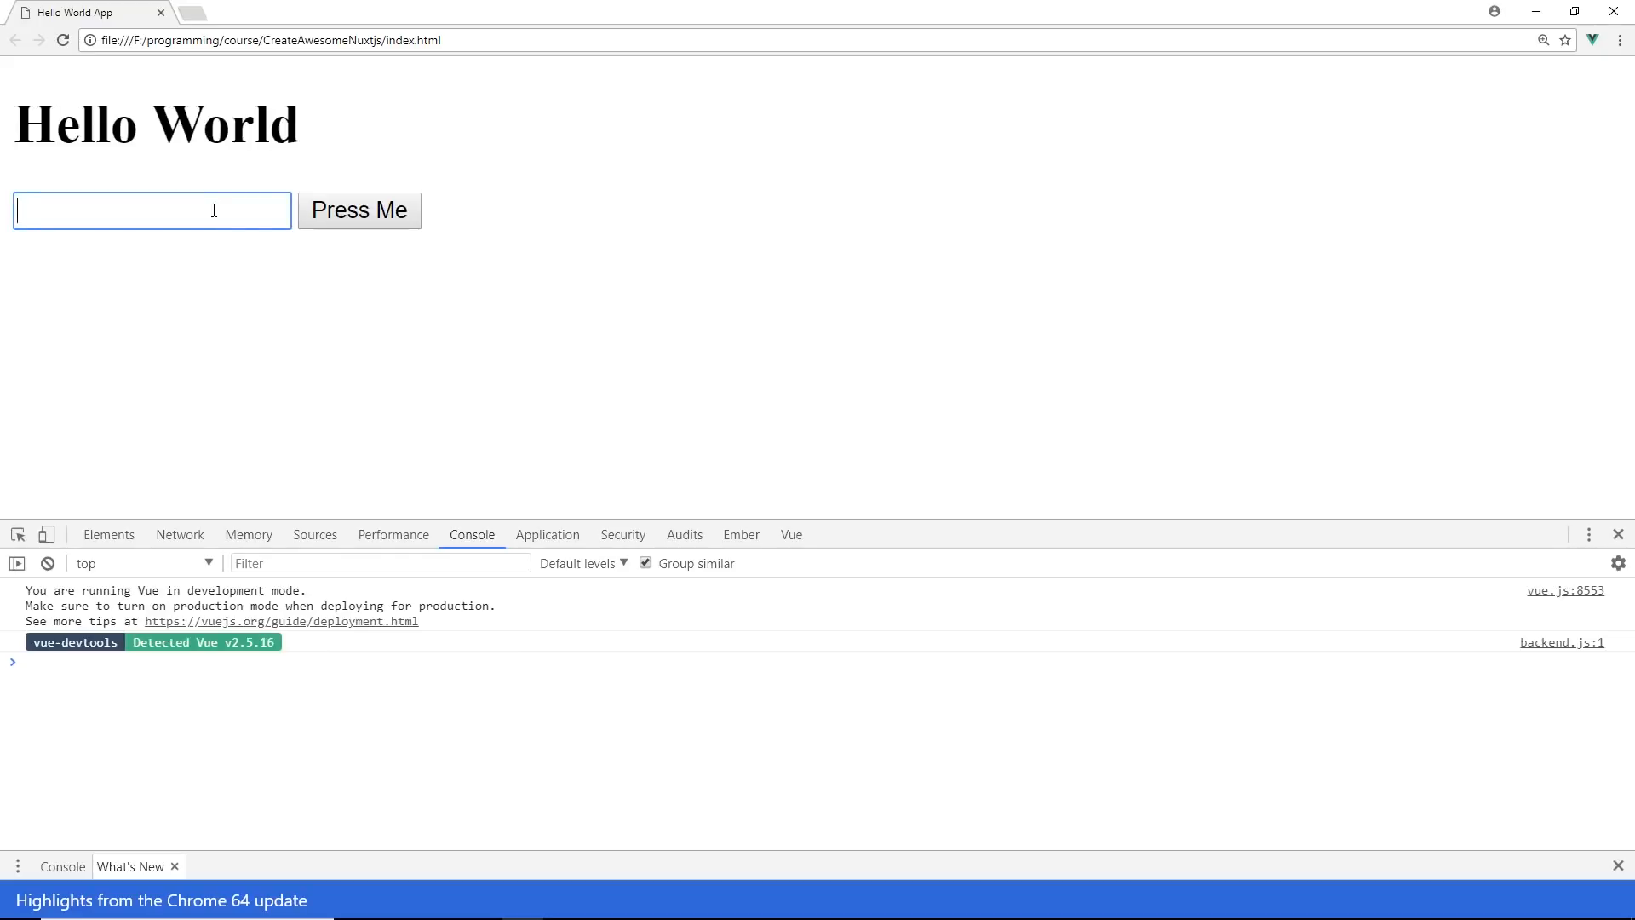
type("This is Erik")
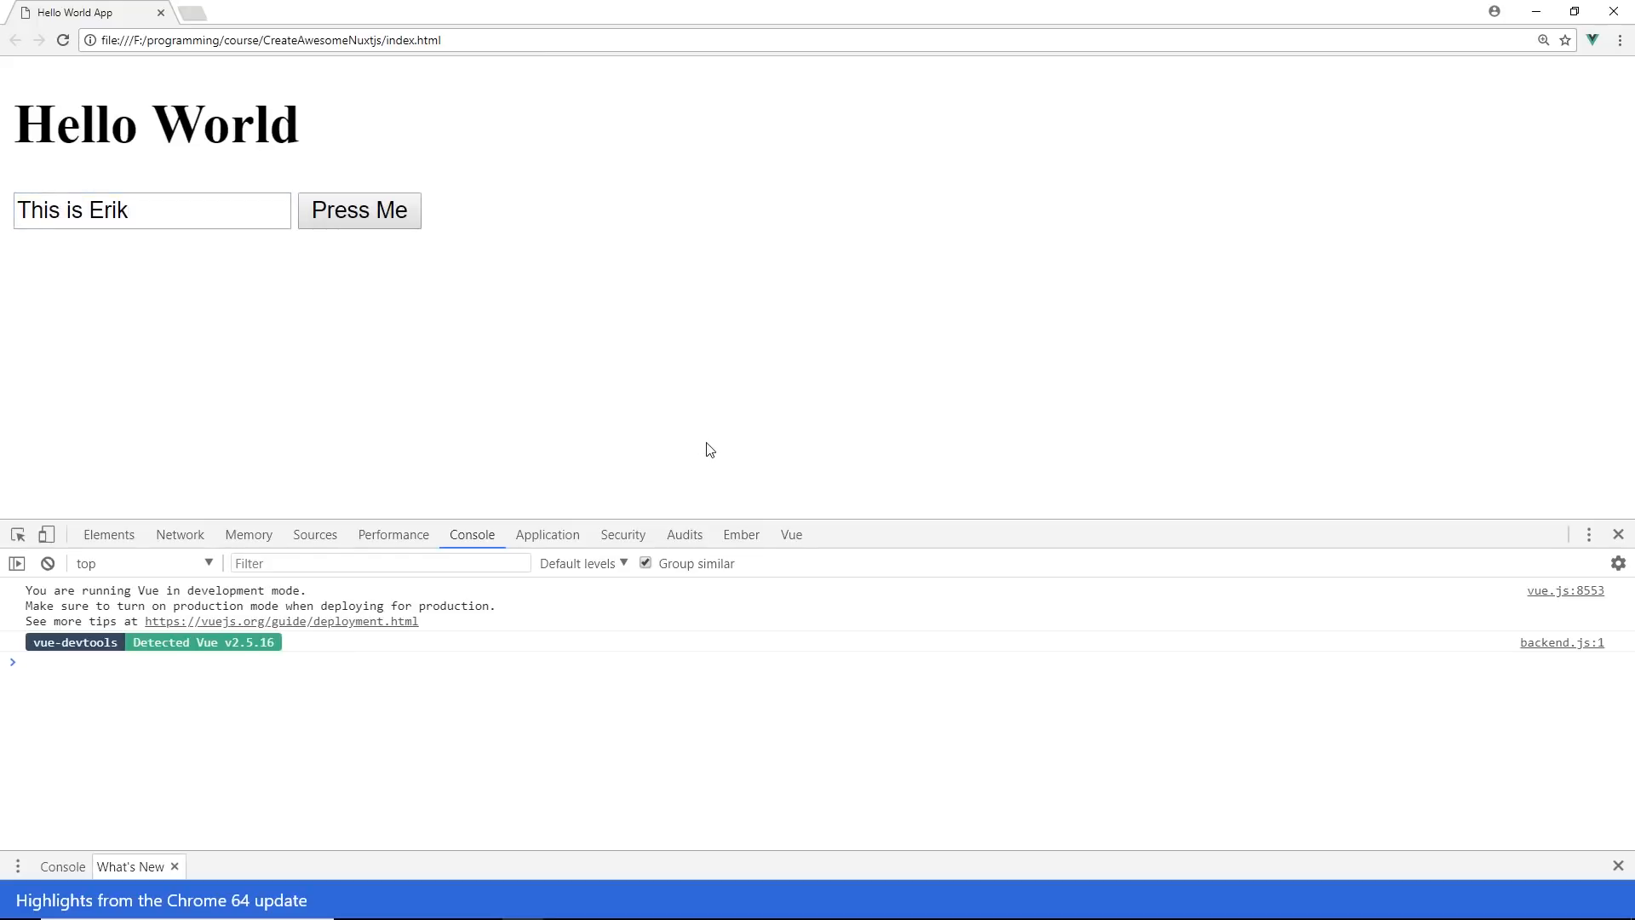
mouse_move(765, 468)
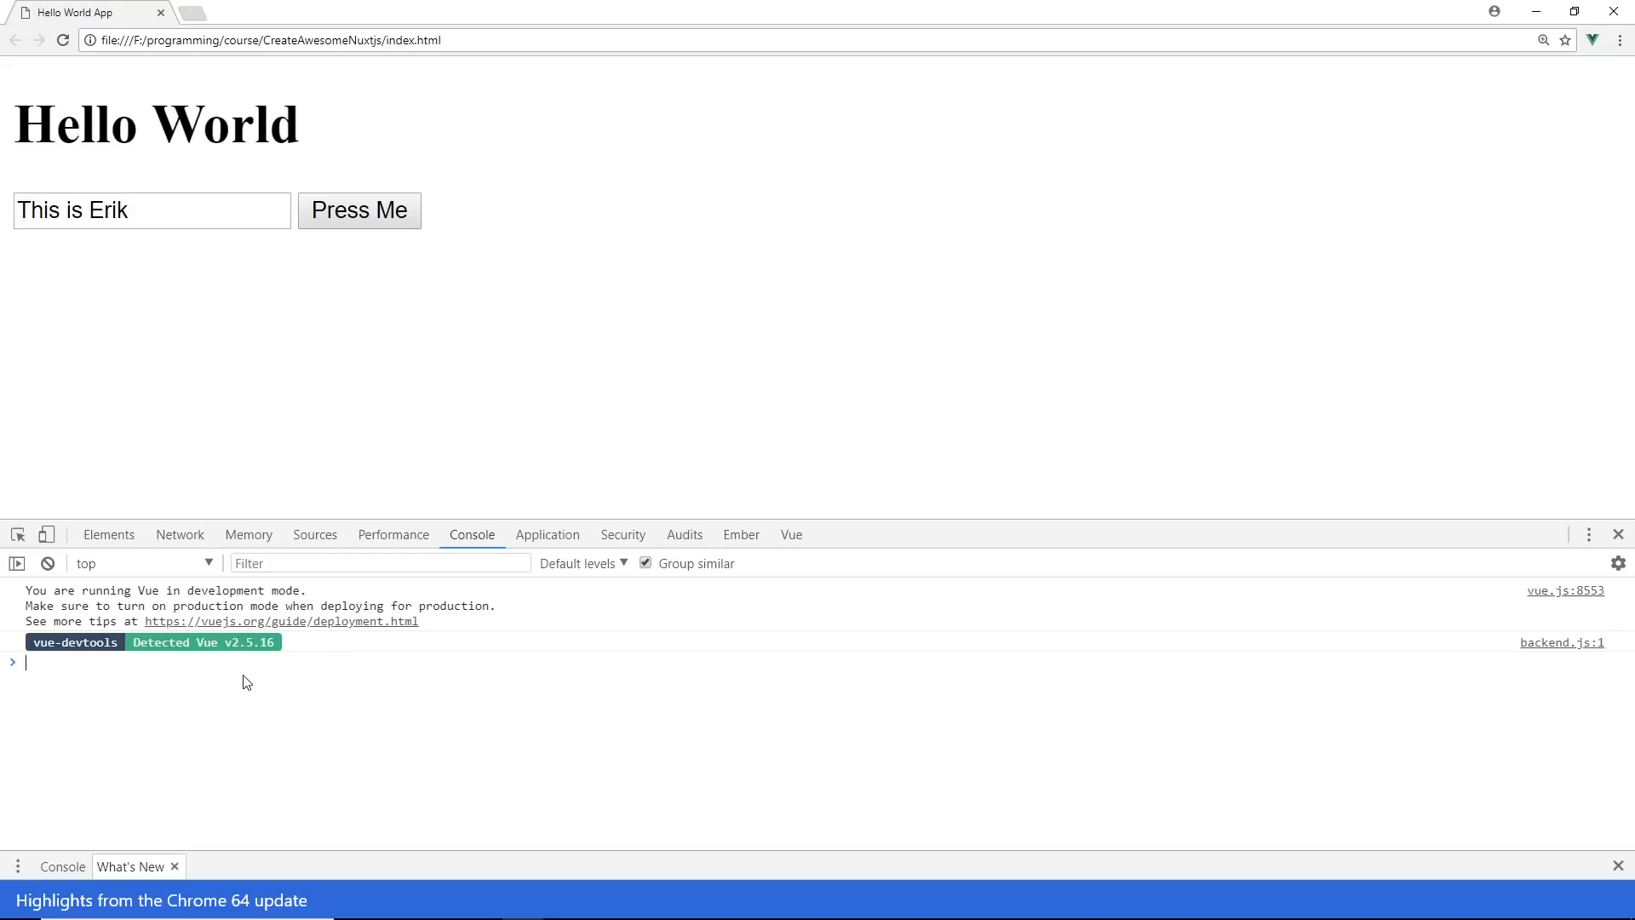
Inspect the <Root> component's data in Vue devtools, then return to the Console to evaluate $vm0.
left_click(791, 534)
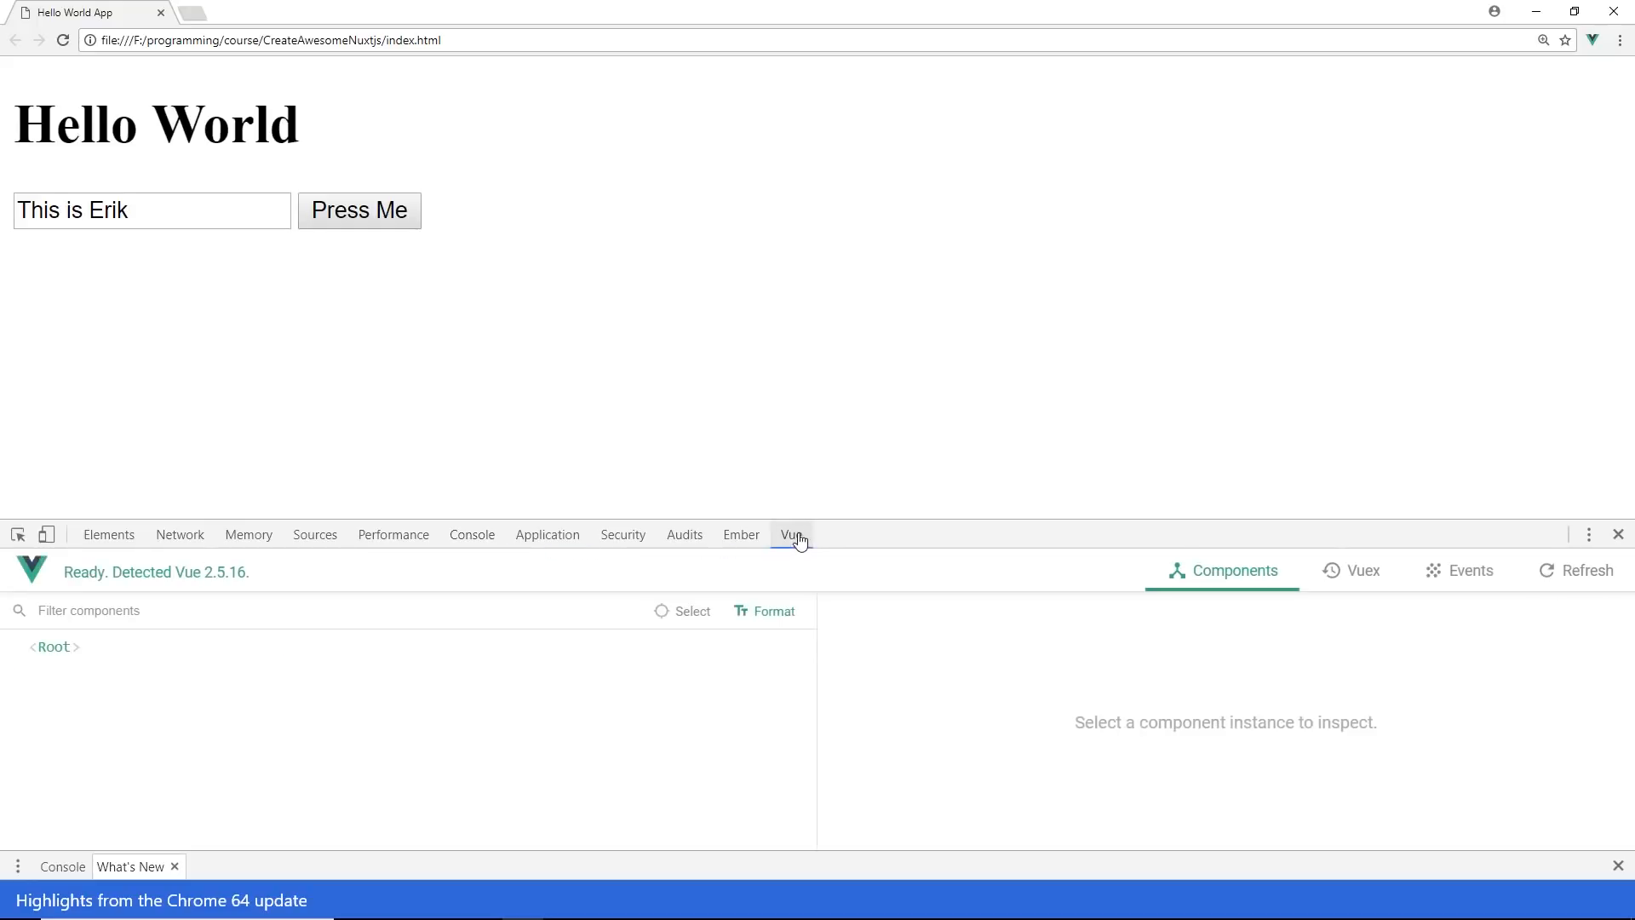
left_click(52, 646)
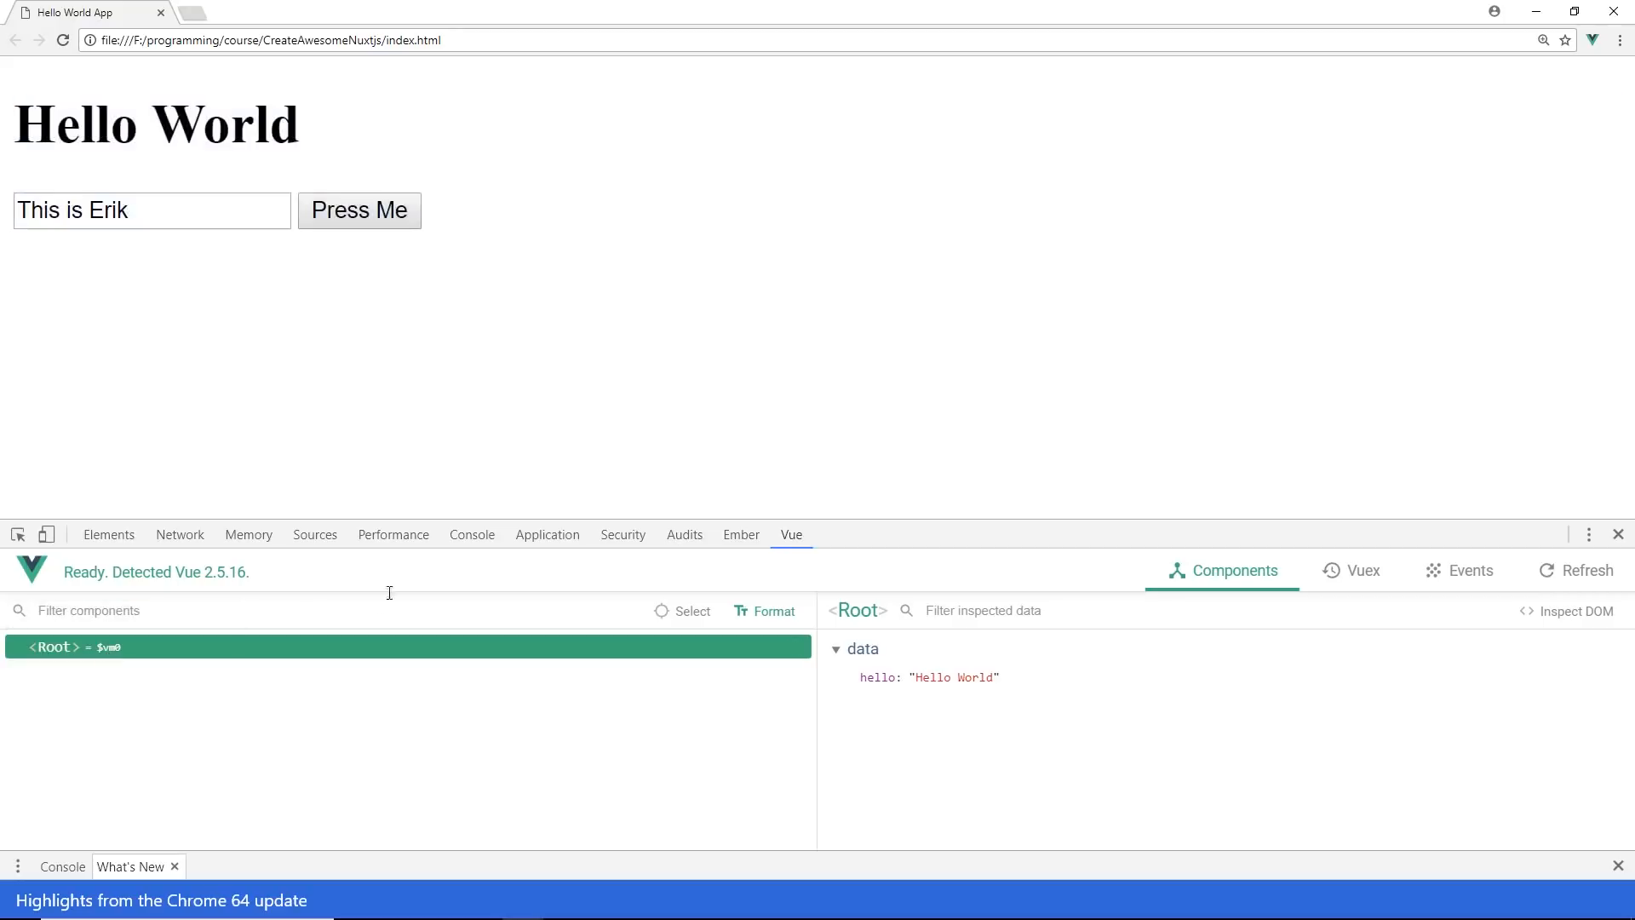
left_click(471, 534)
type("$vm0.$el")
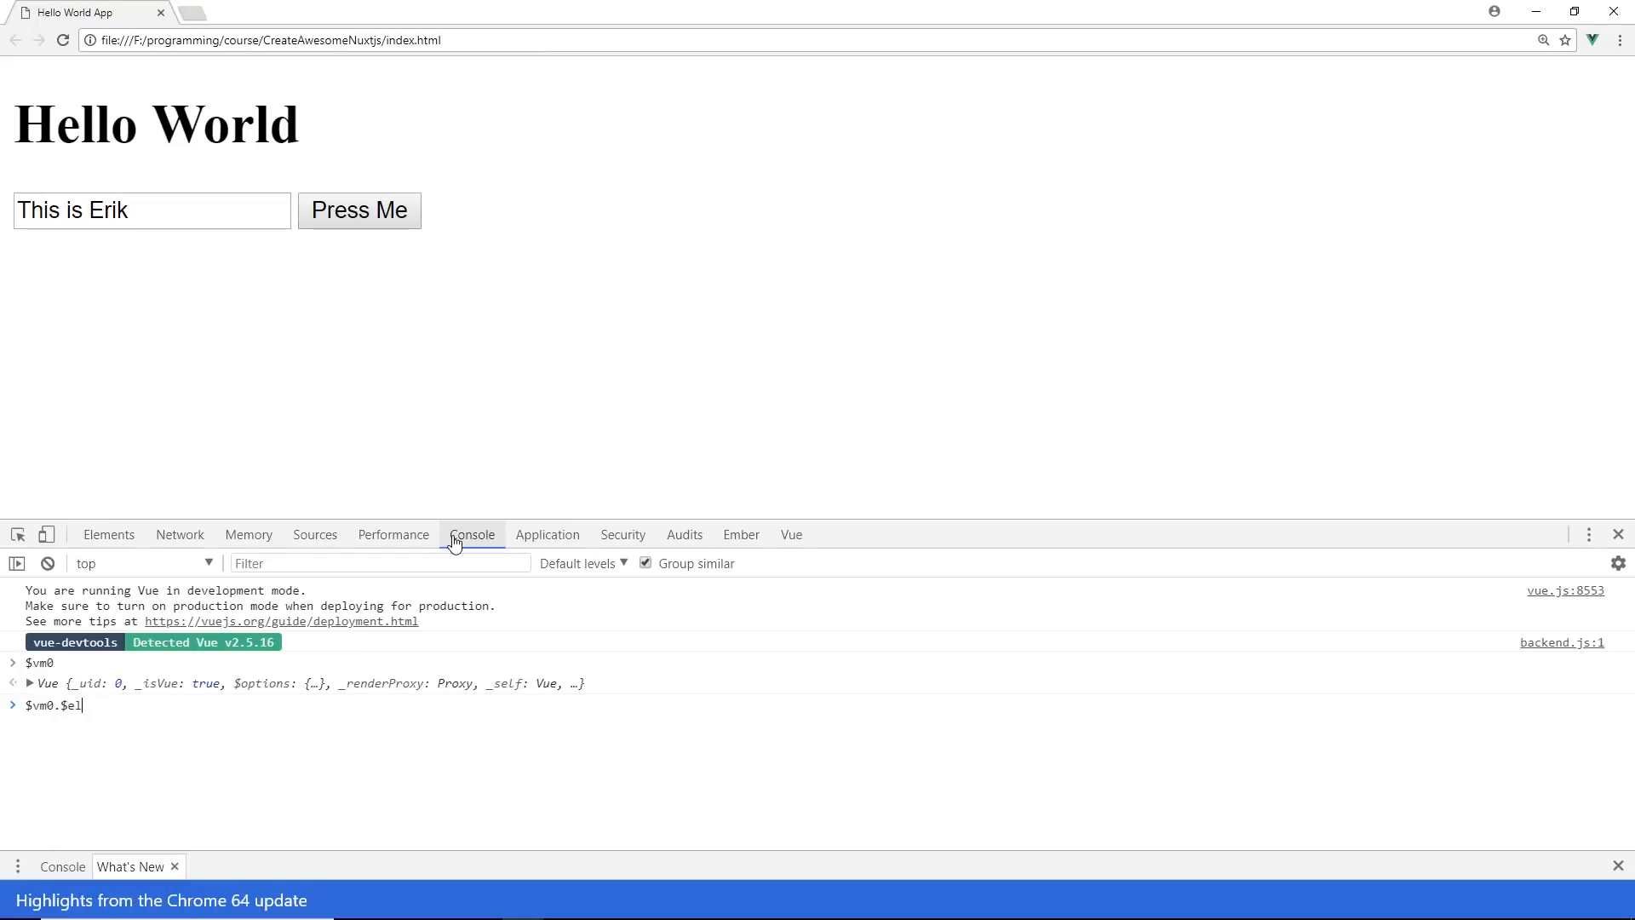
Evaluate $vm0.$el, $vm0.$refs and $vm0.$refs.important2.value ('This is Erik') in the Console.
key("Enter")
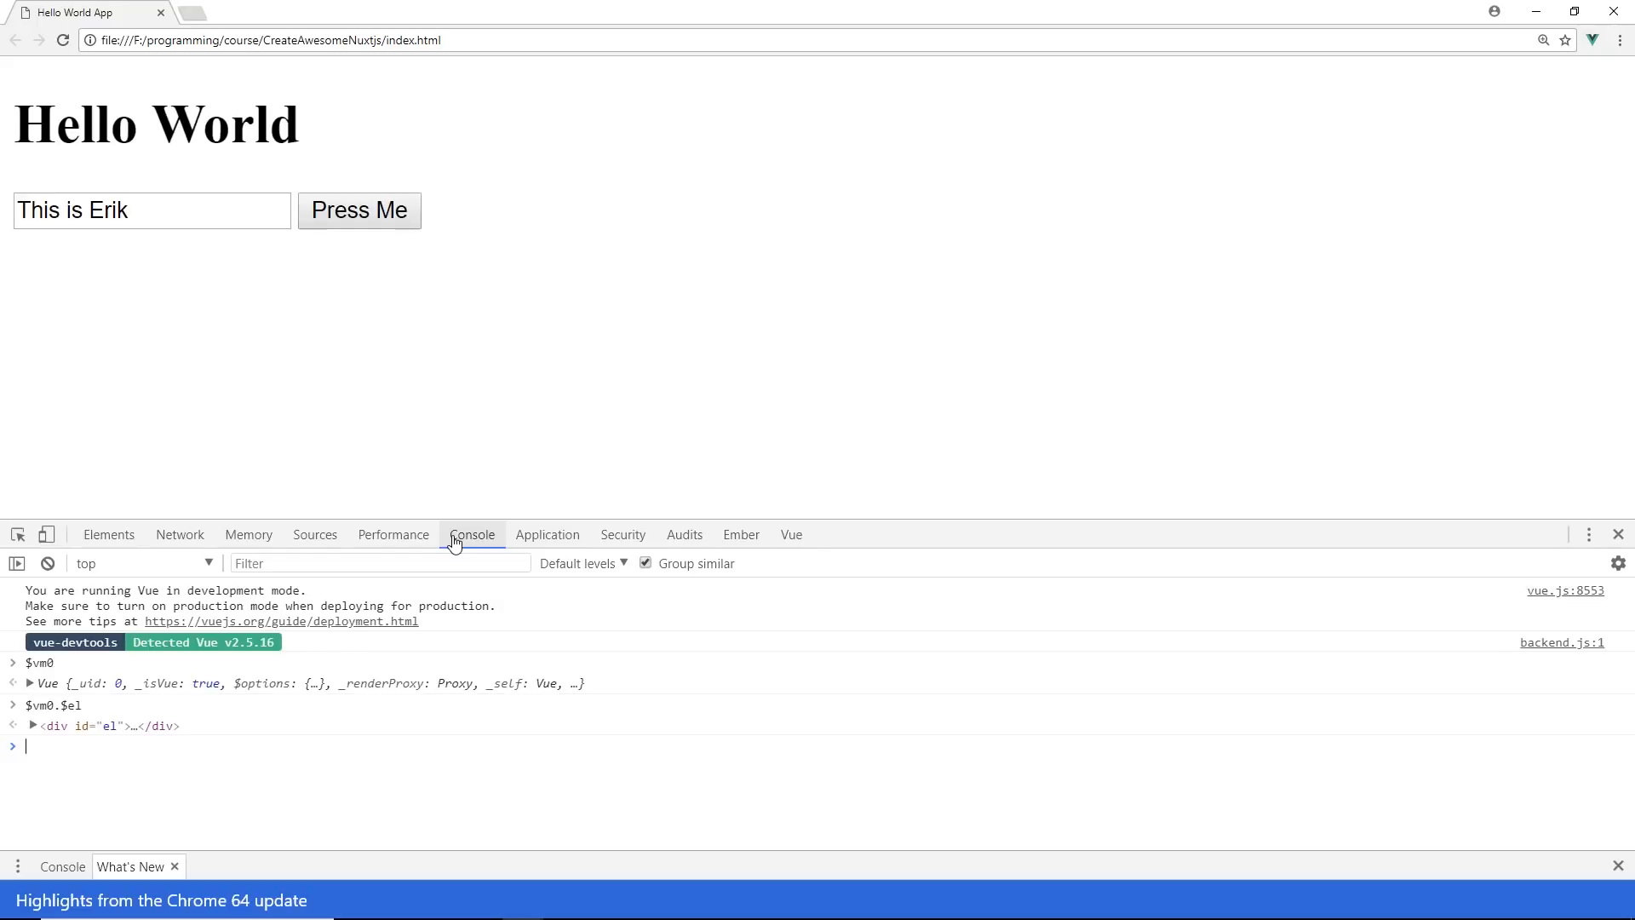
type("$vm0.$refs")
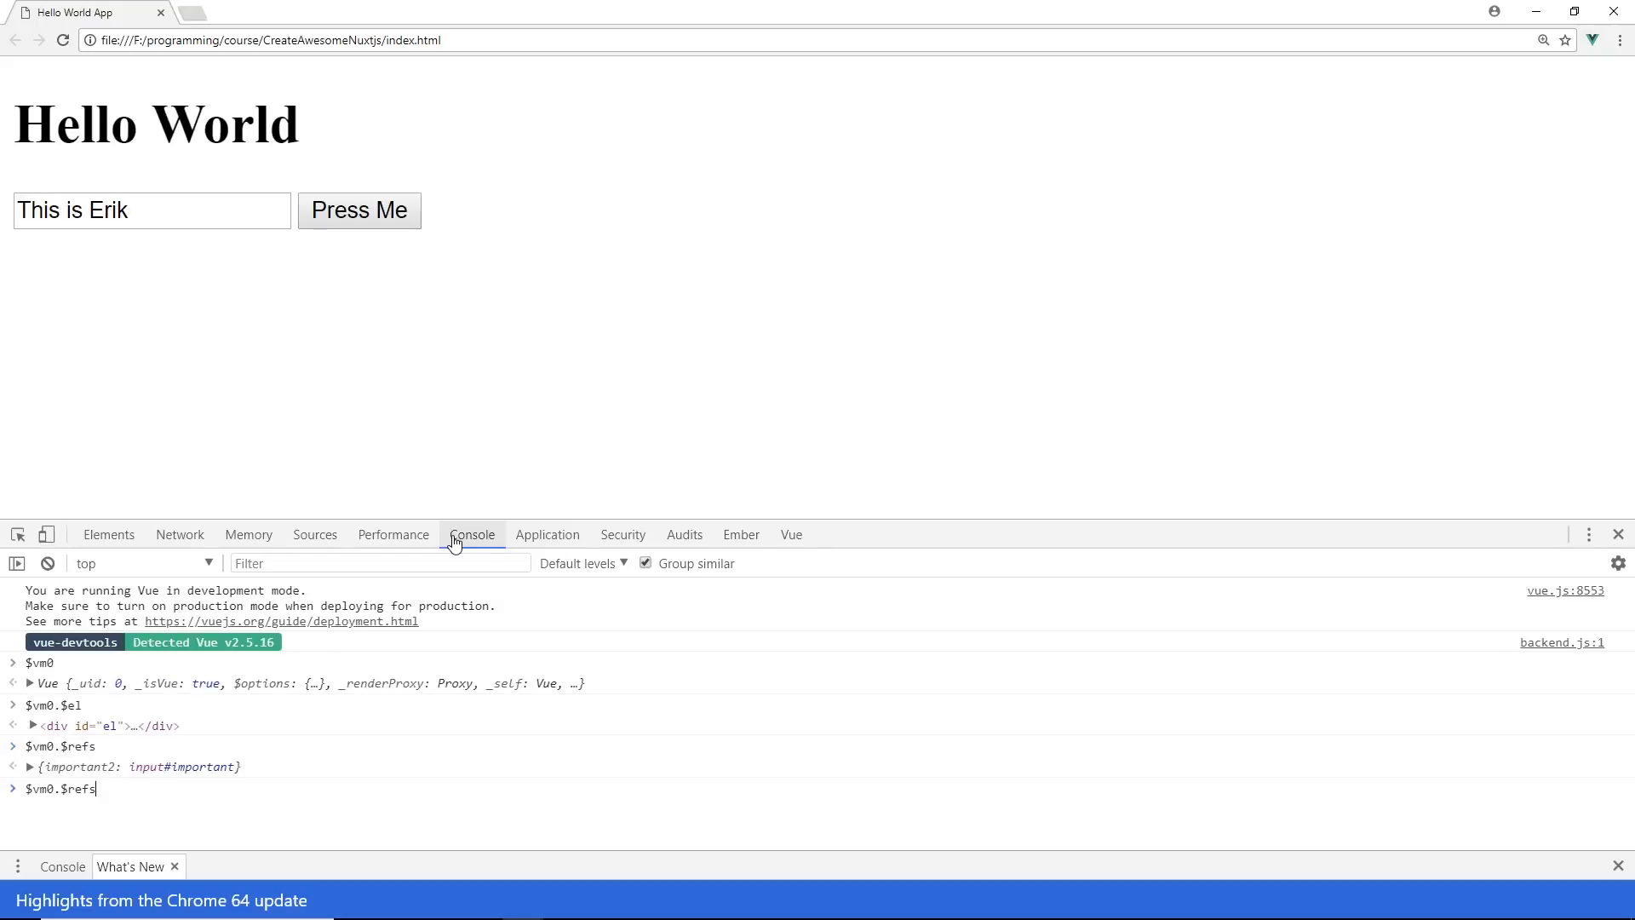
type(".important2.value")
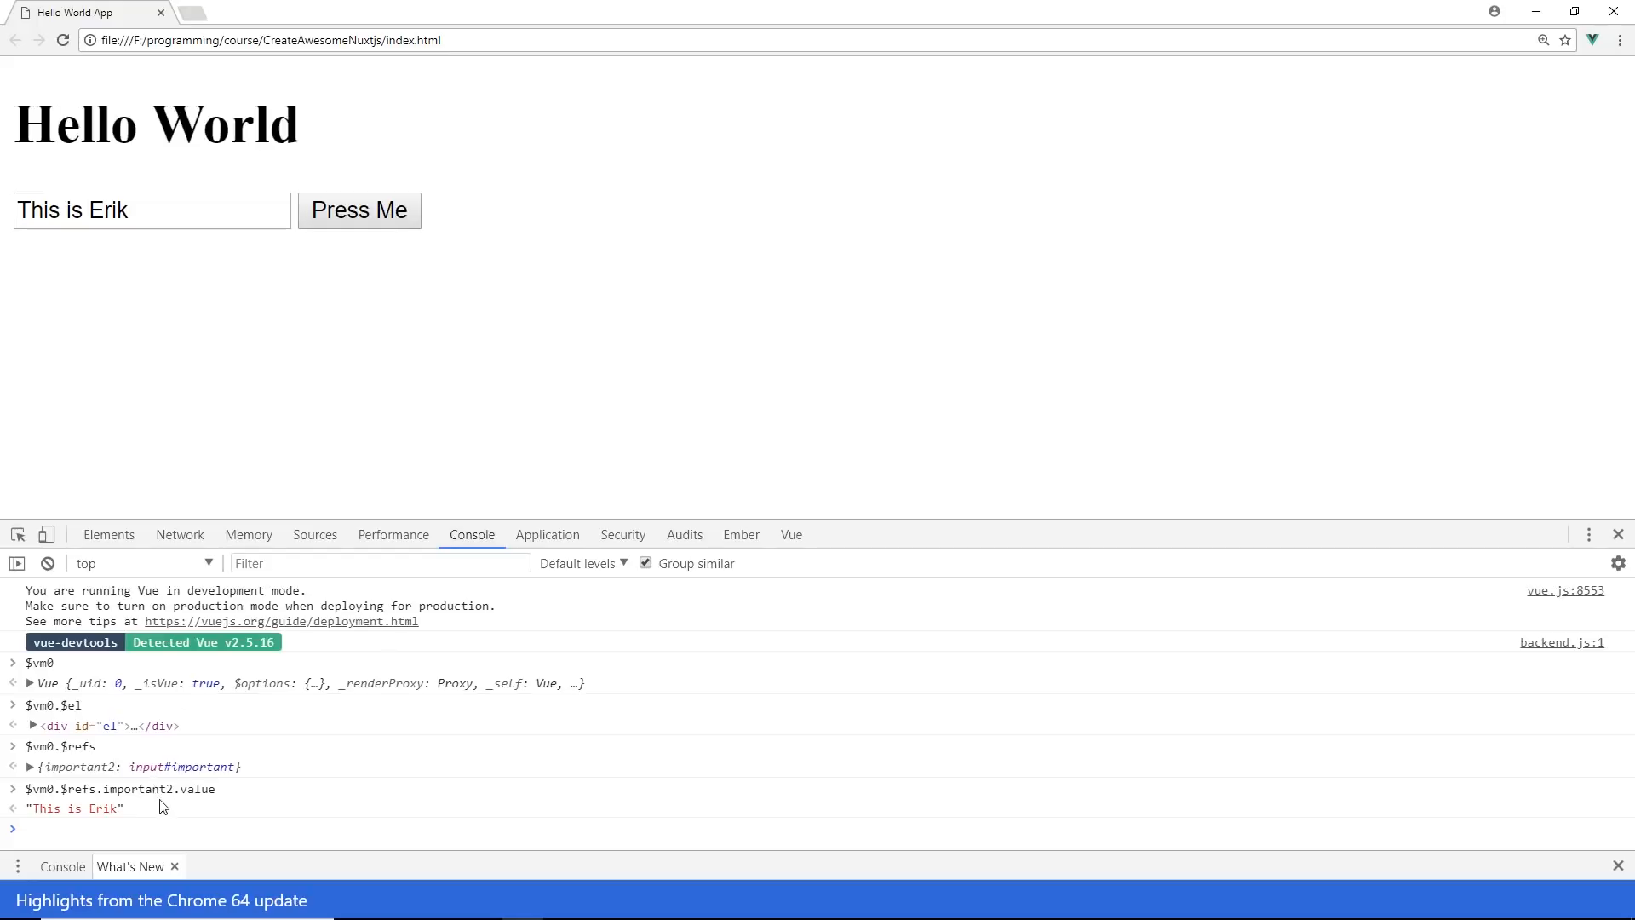
double_click(42, 788)
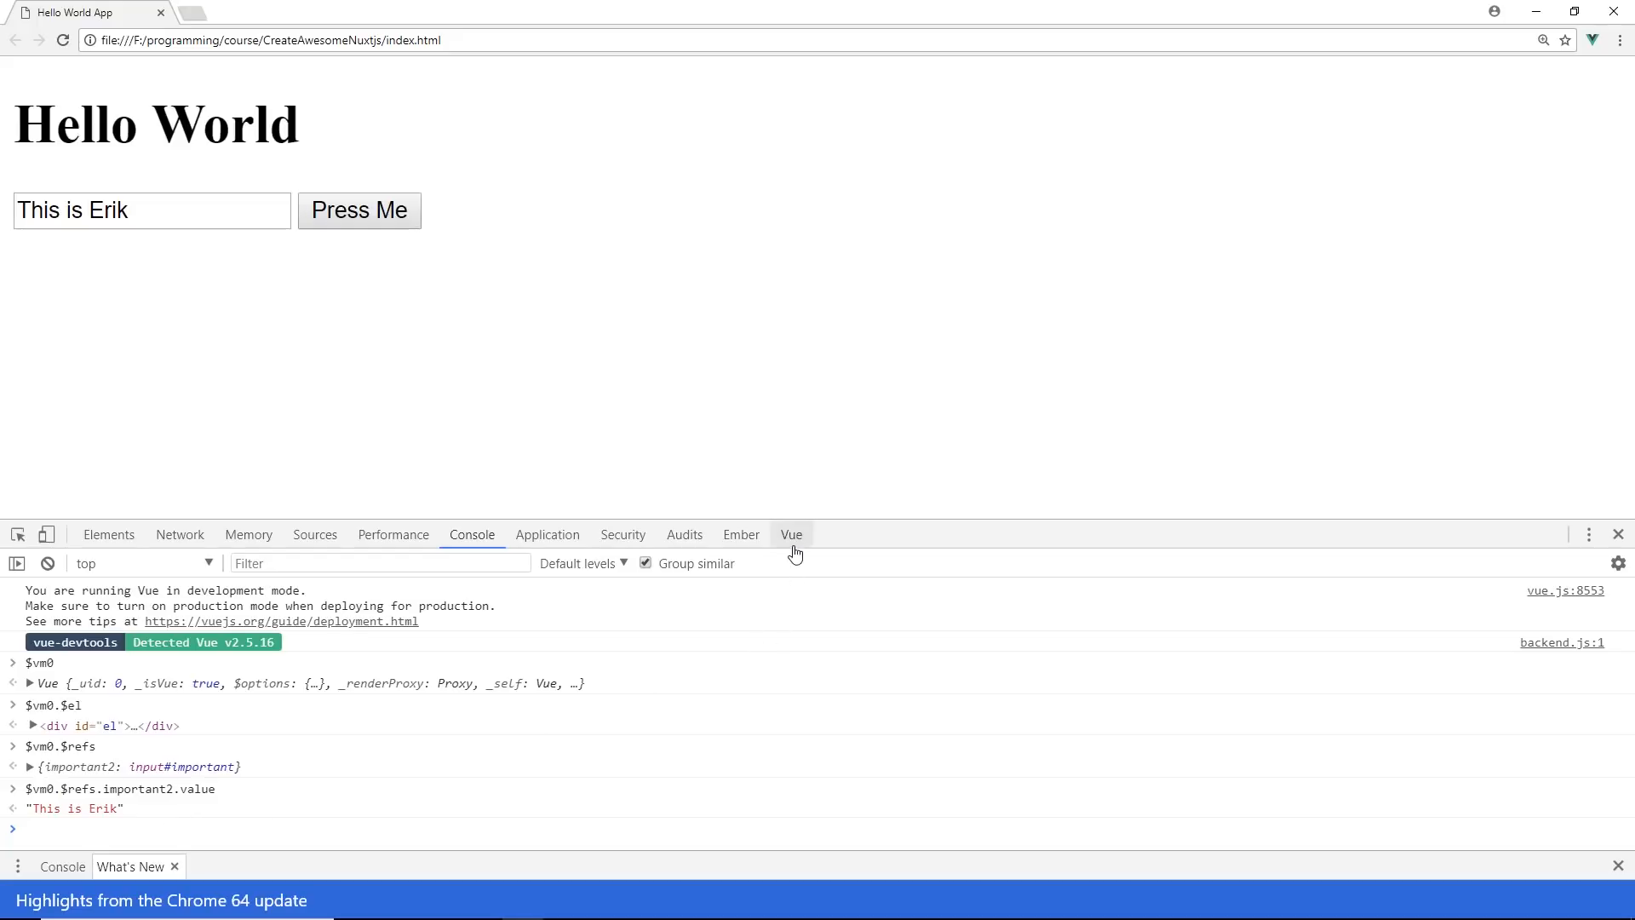
left_click(791, 534)
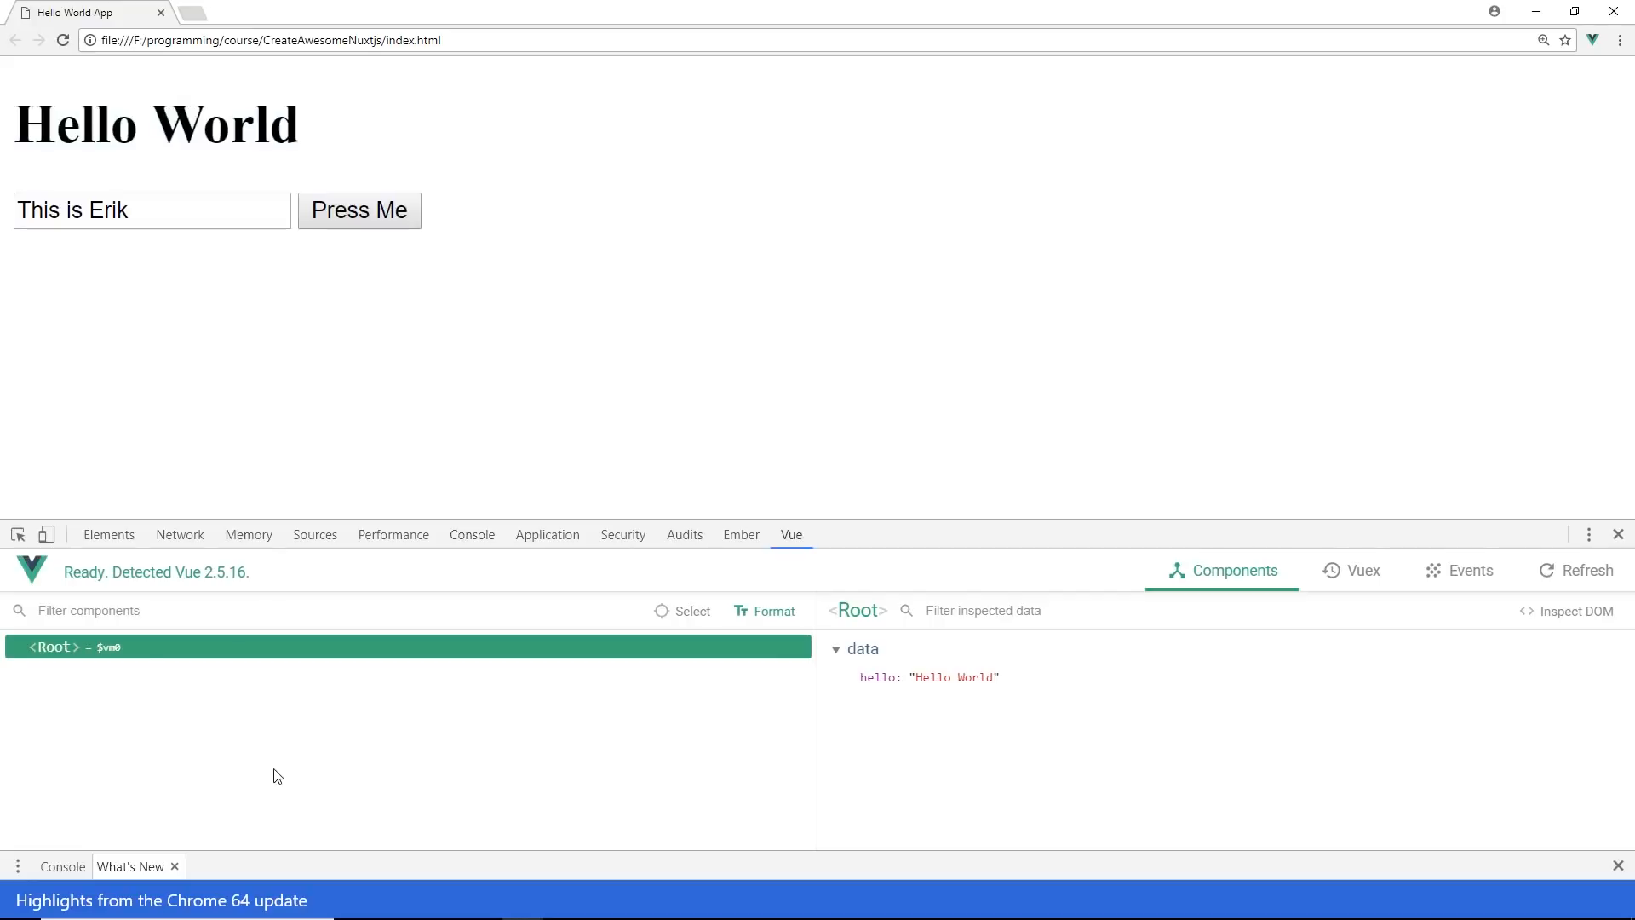
mouse_move(341, 675)
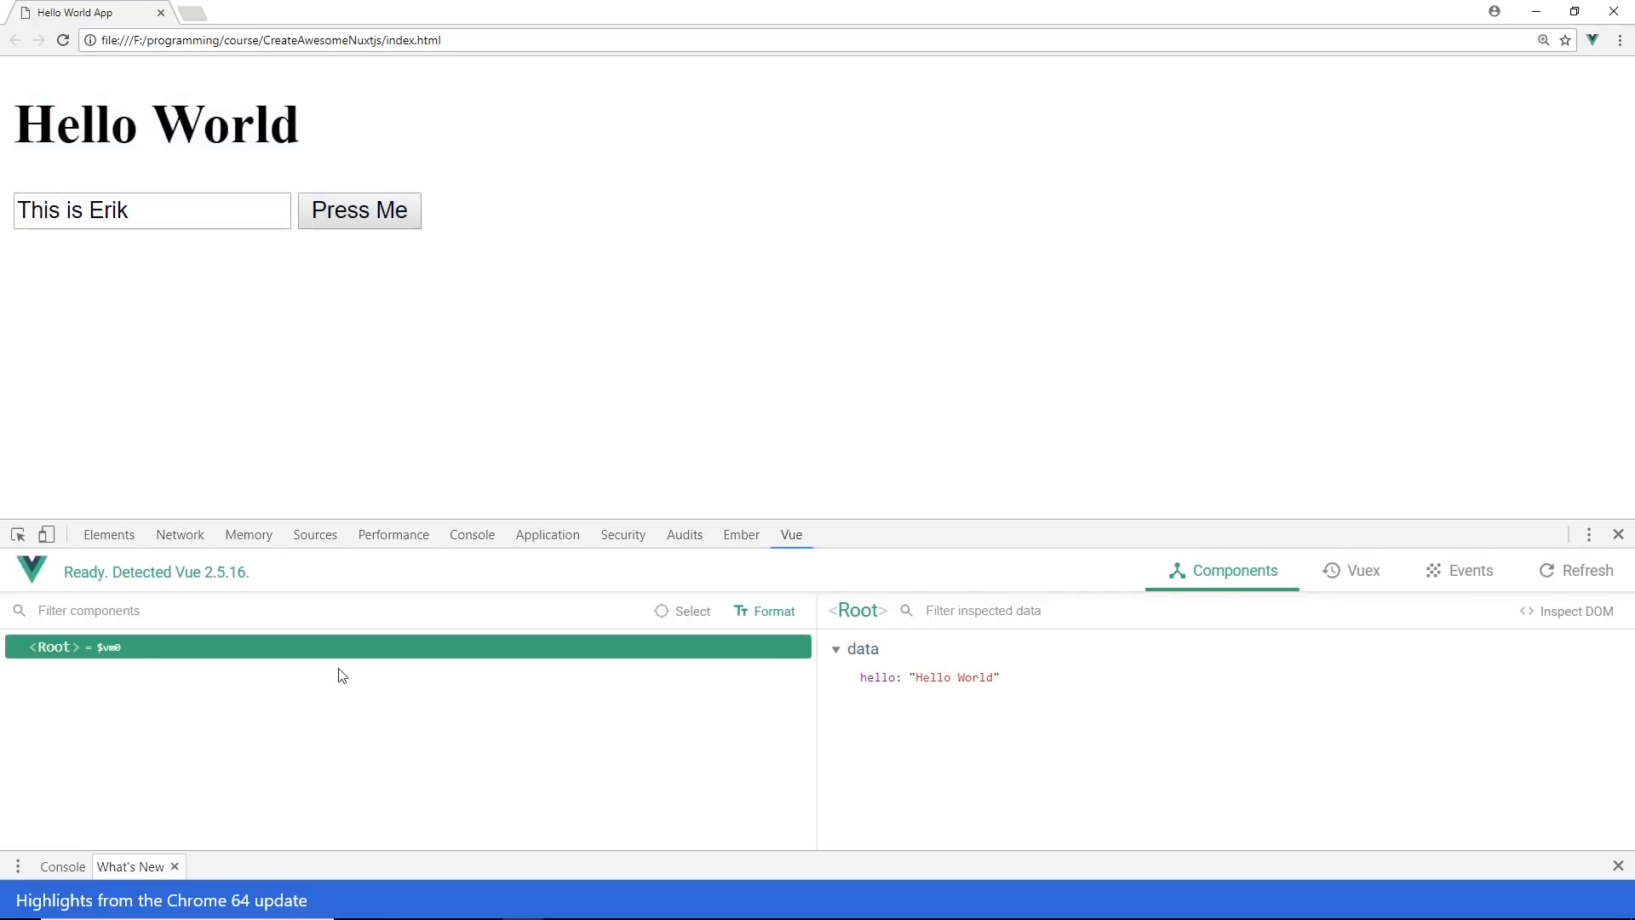
mouse_move(214, 484)
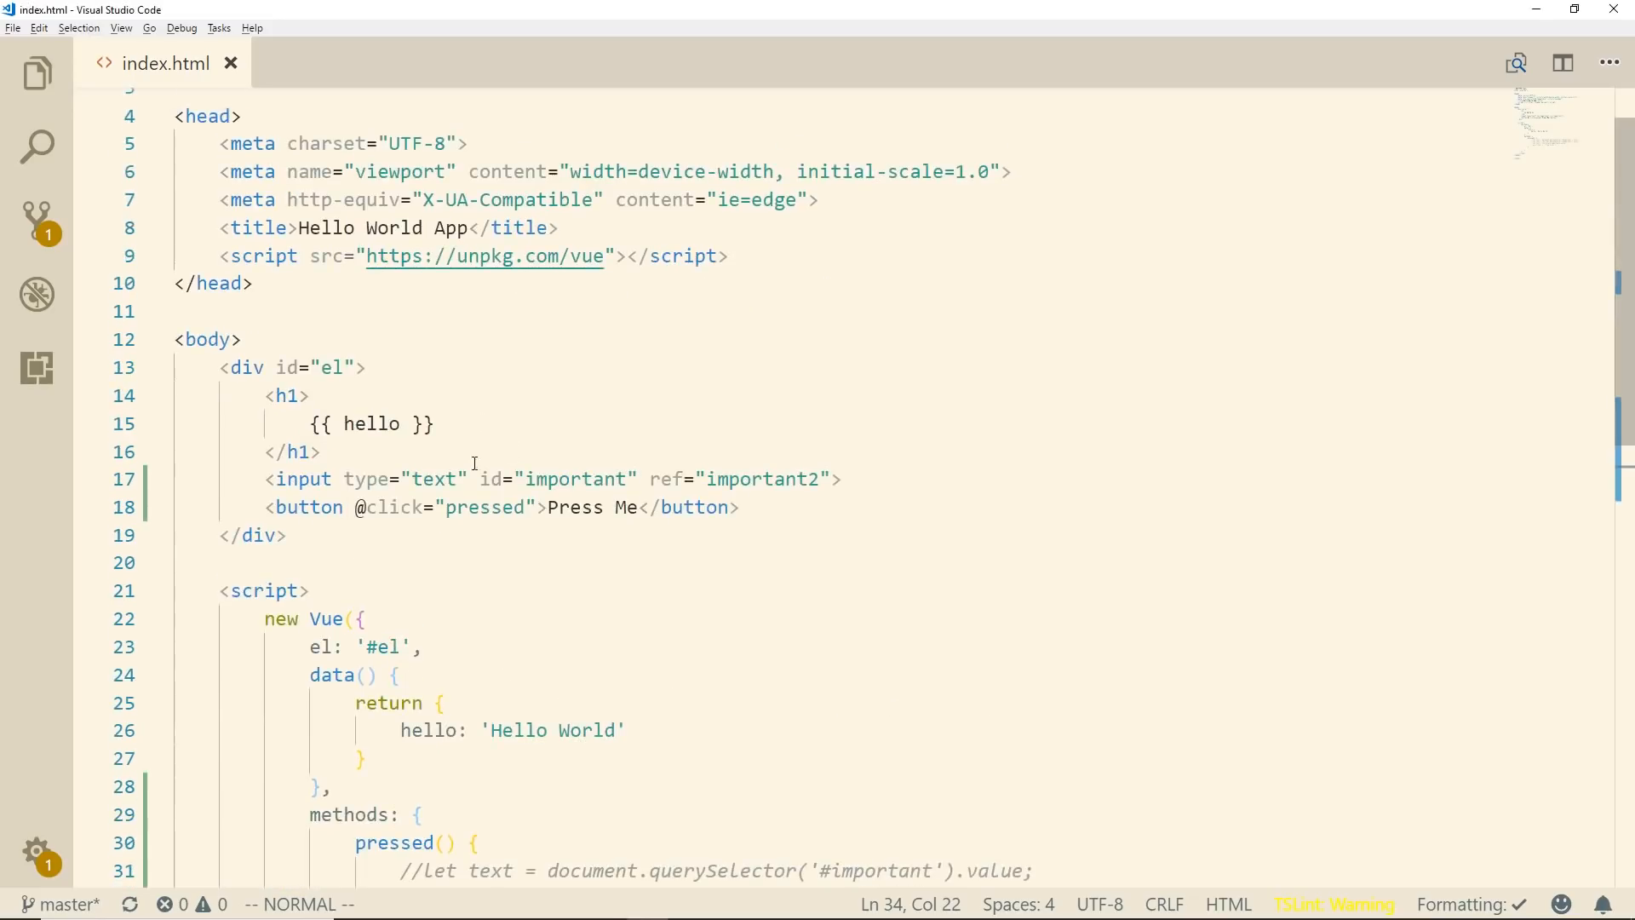
Add an empty product property to the Vue data() in index.html.
scroll("down", 3)
type(",")
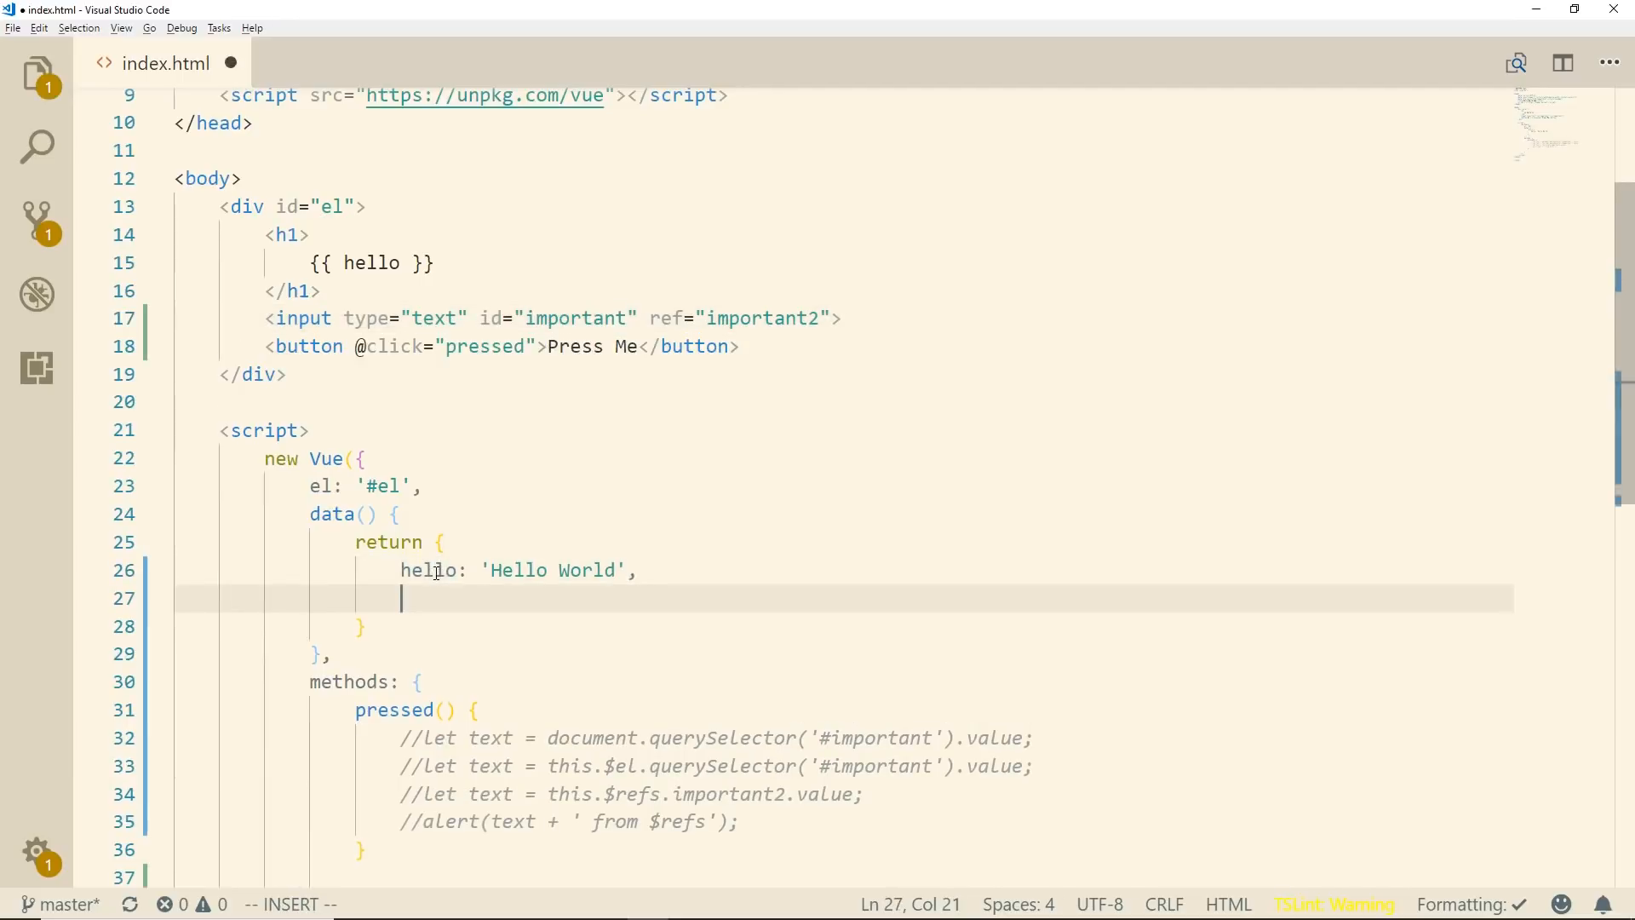
type("my")
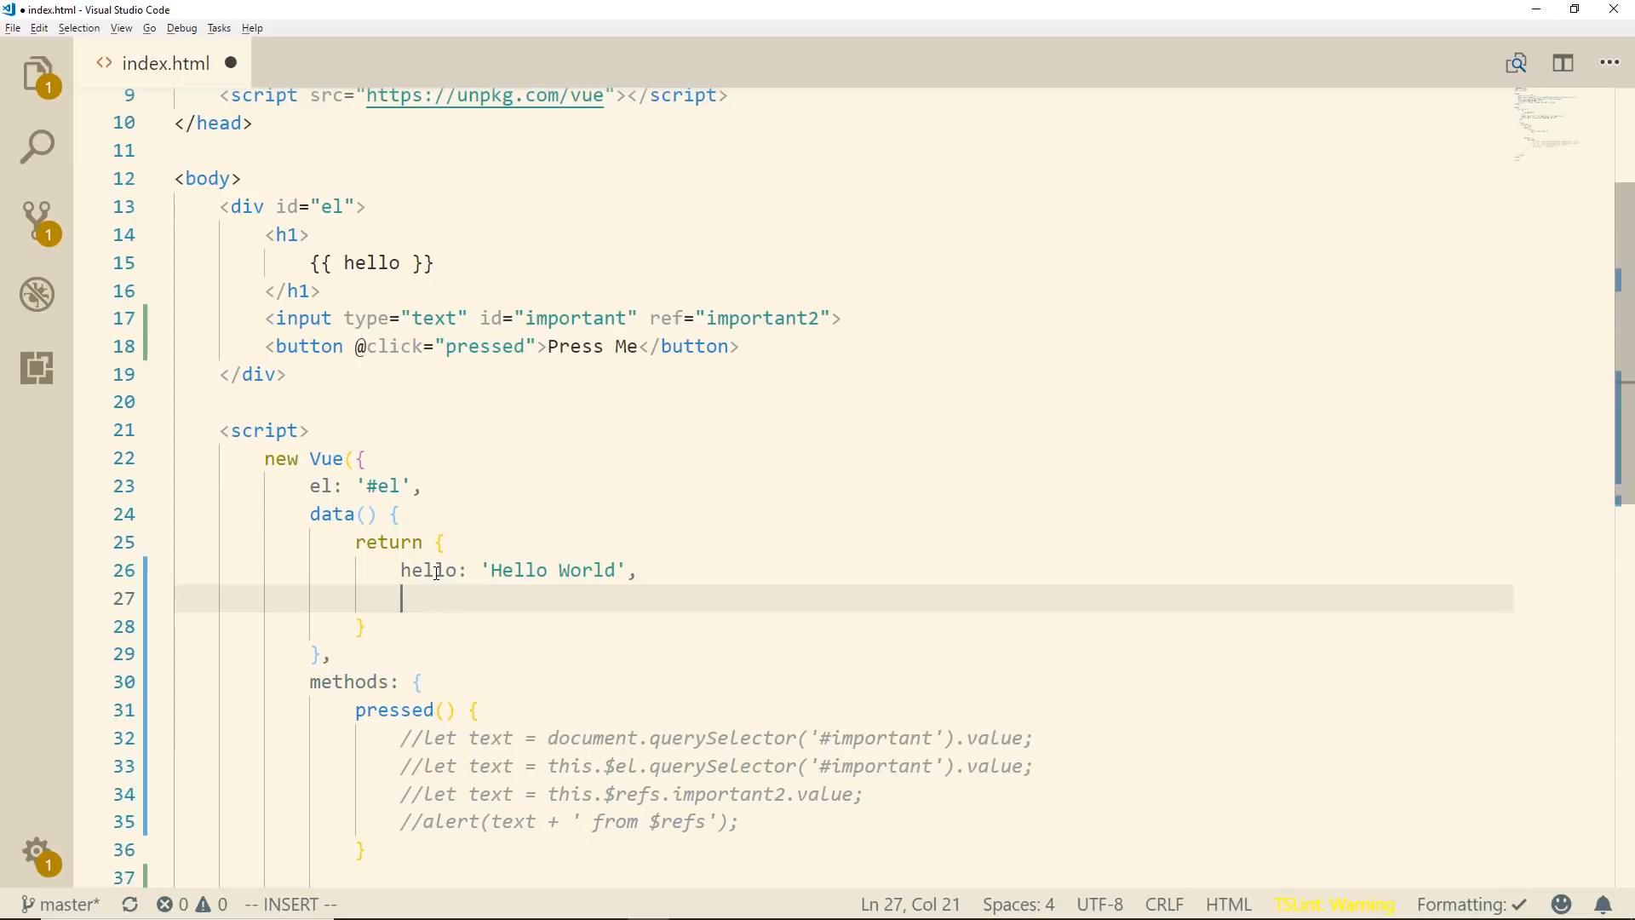
type("p")
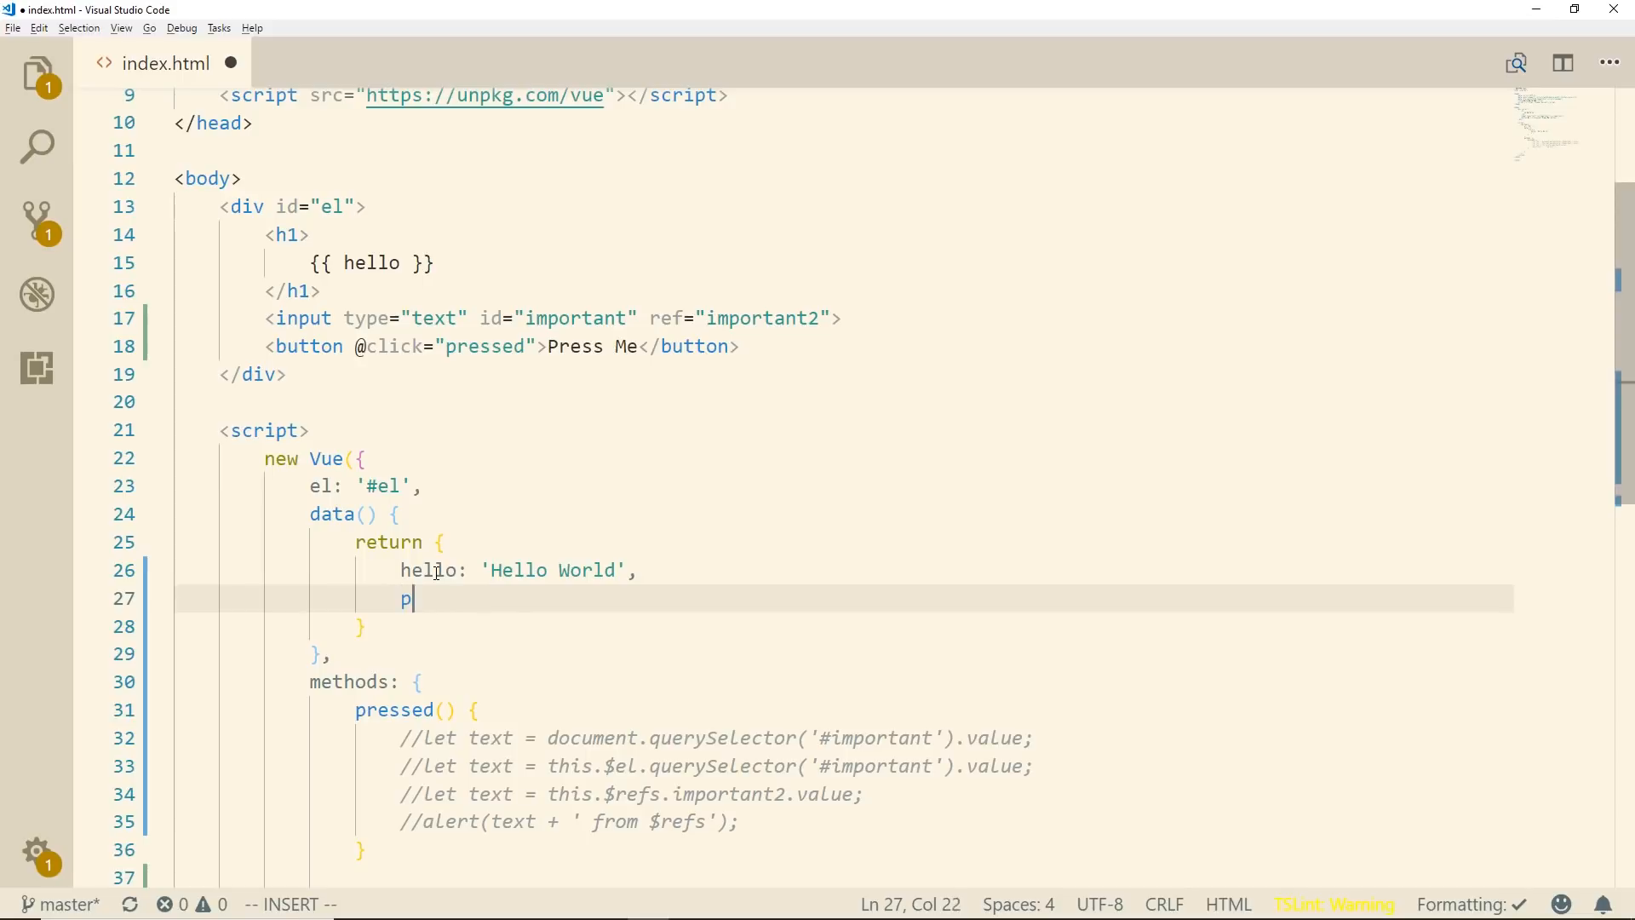
type("roduct: '")
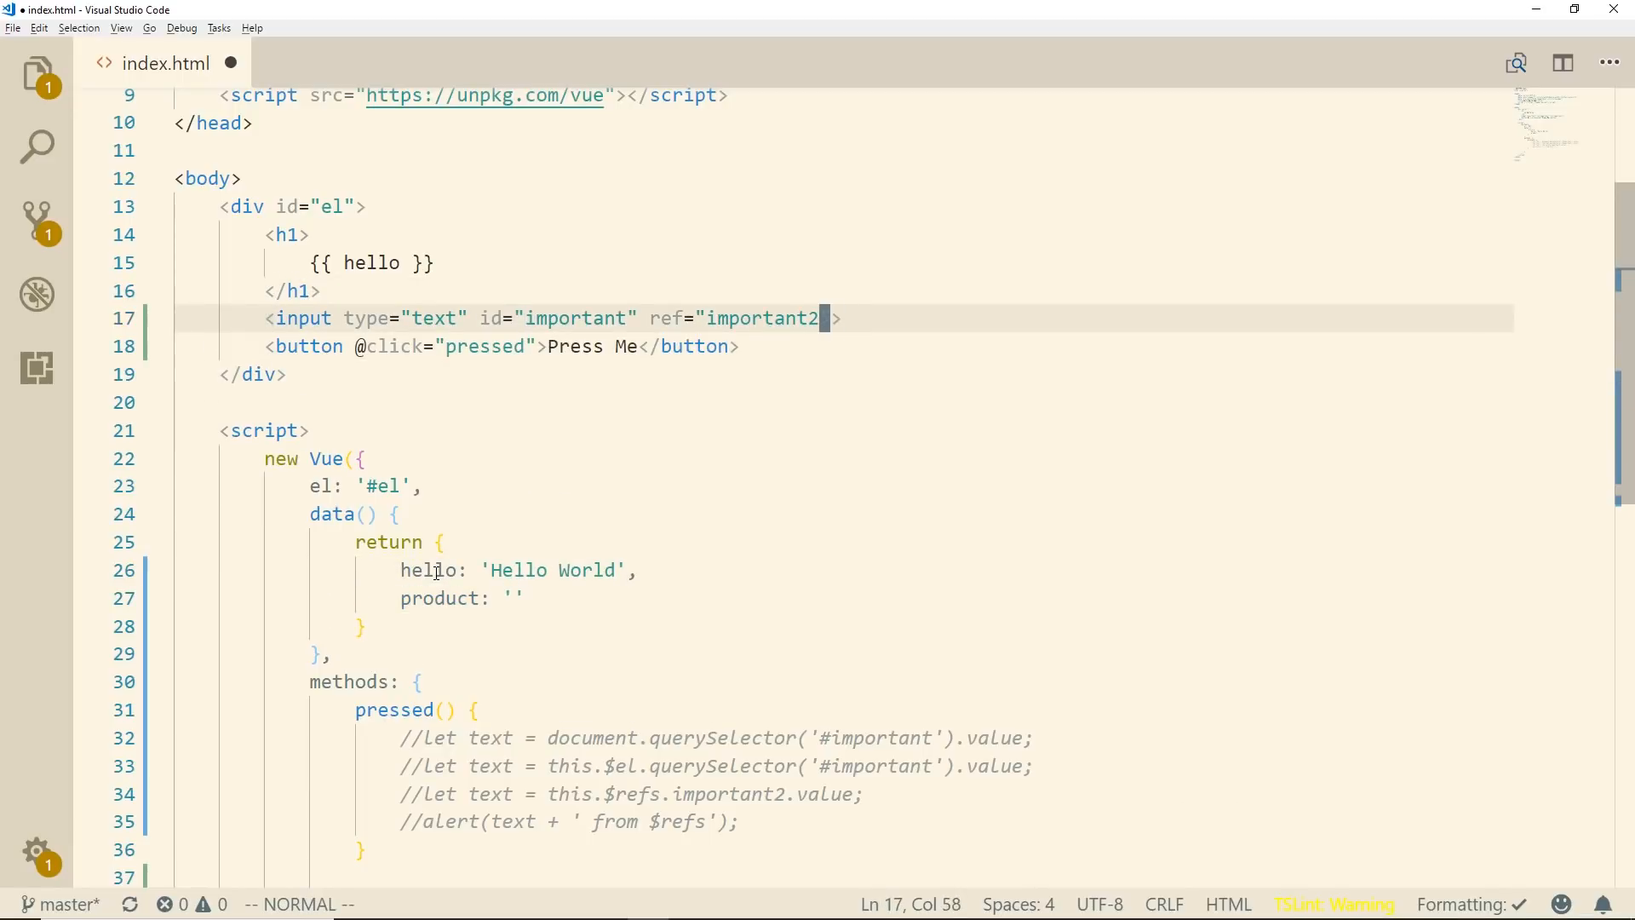
Bind the text input to product with v-model="product".
type("v-model")
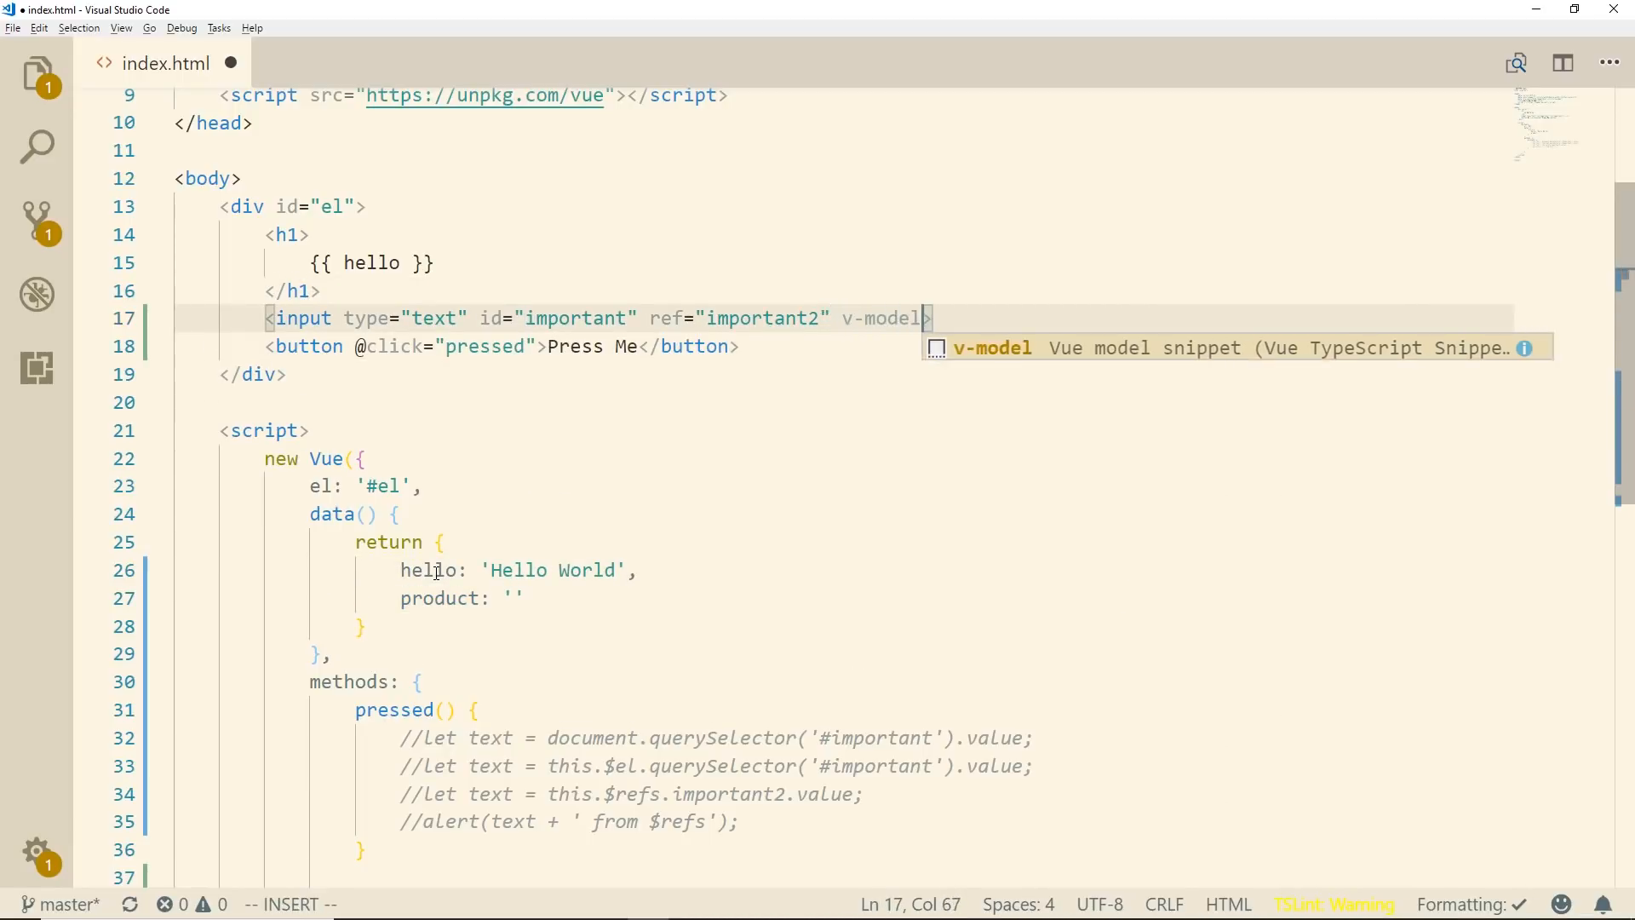
key("Escape")
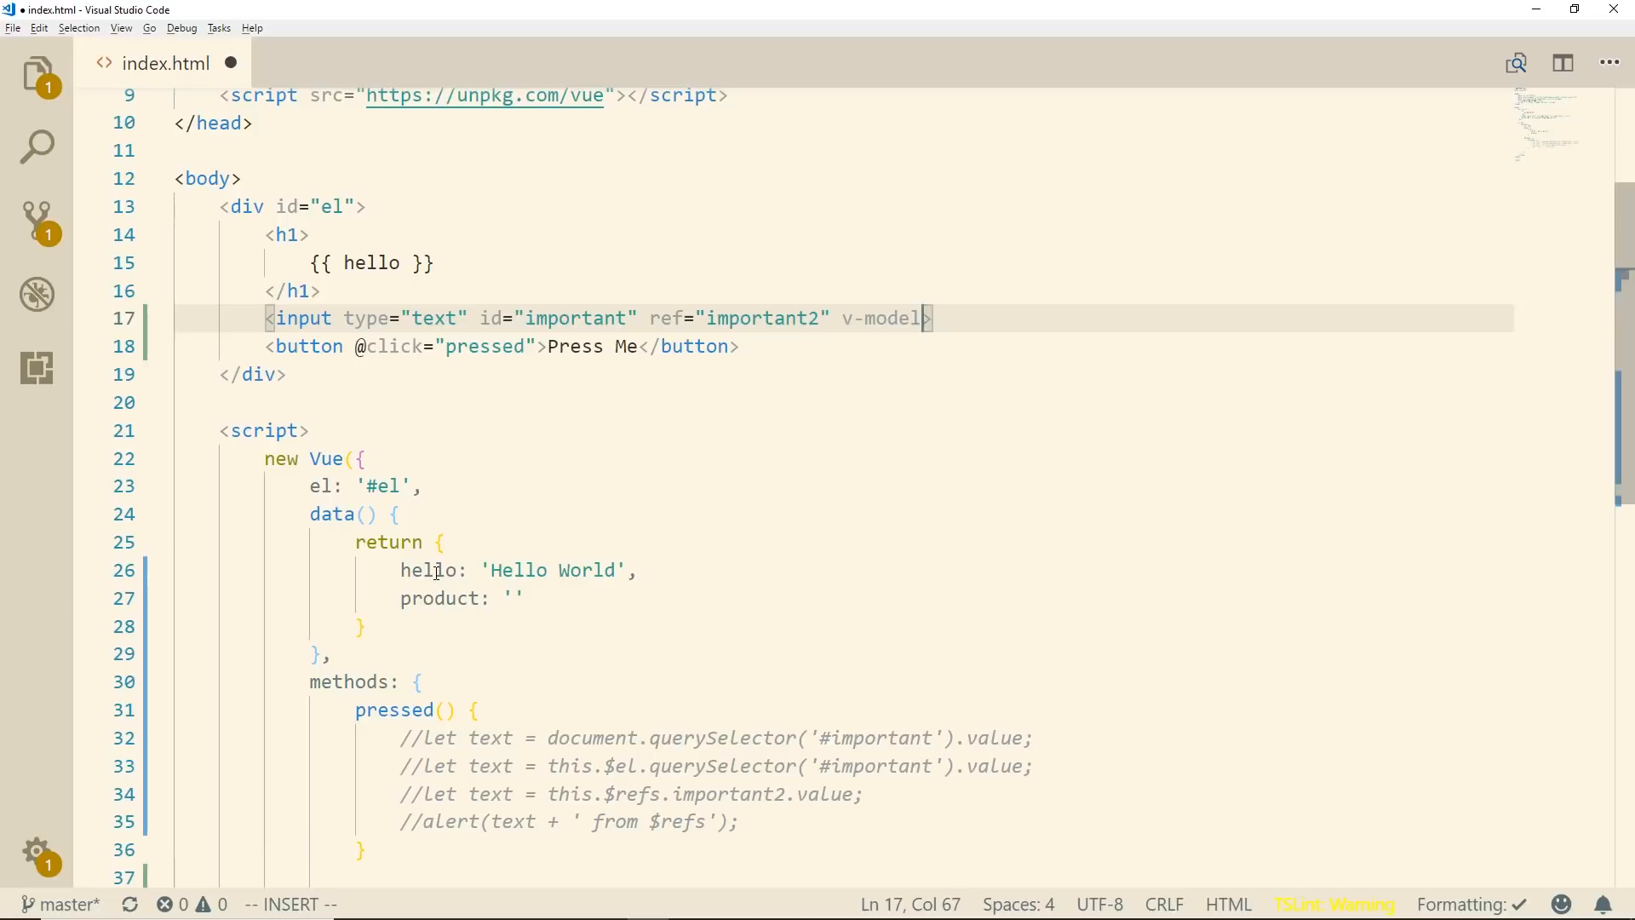
type("=")
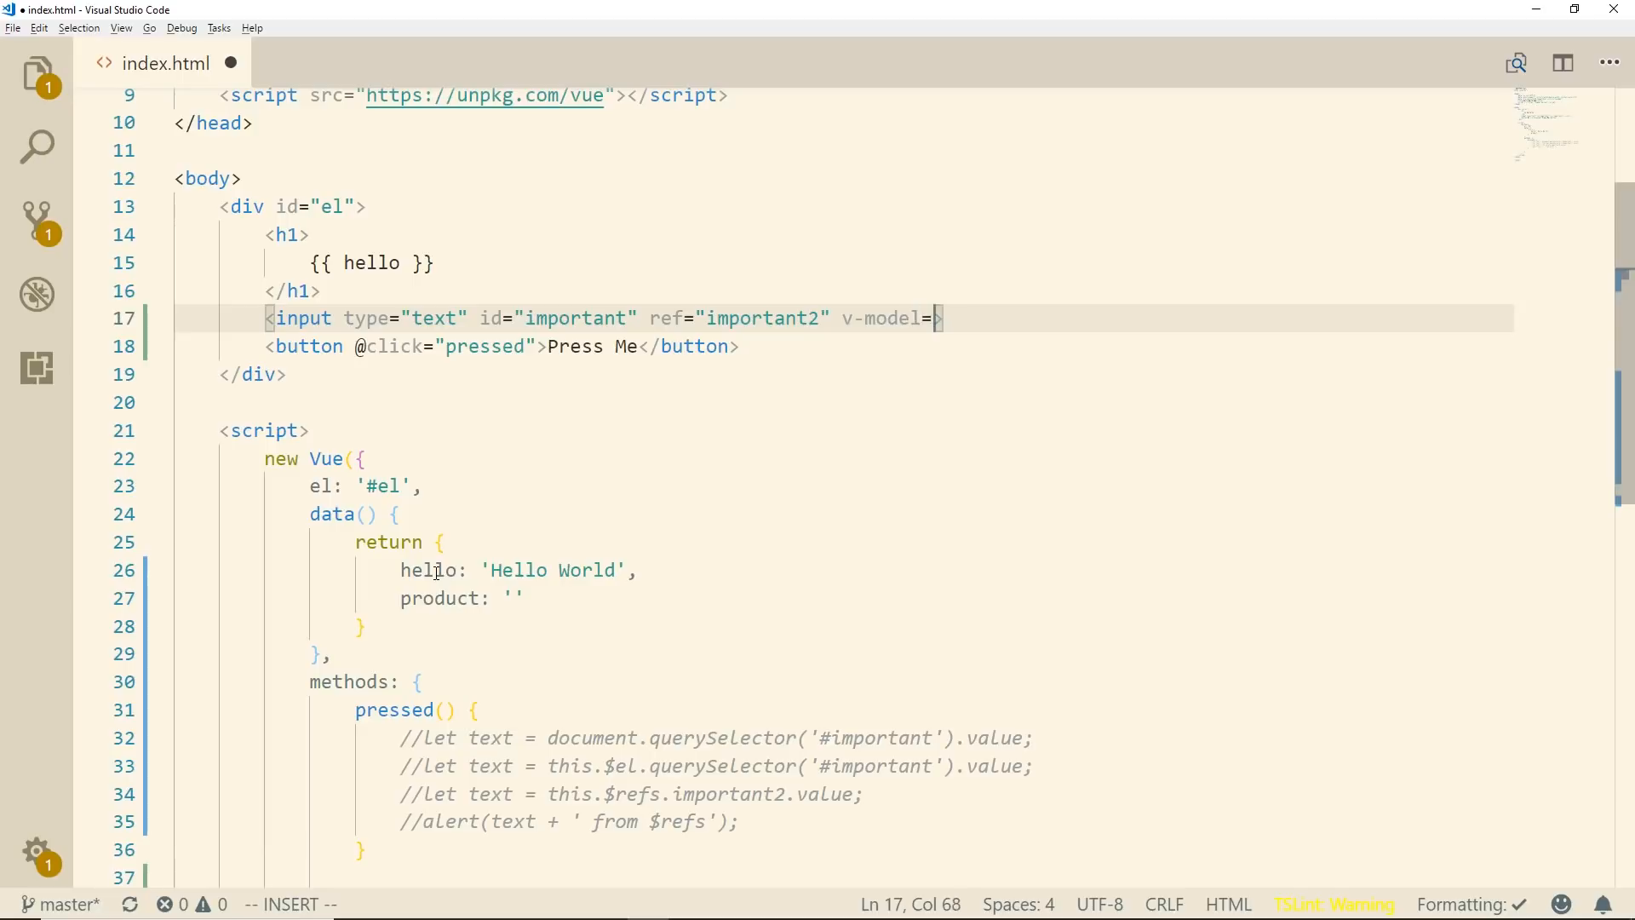
type("produc")
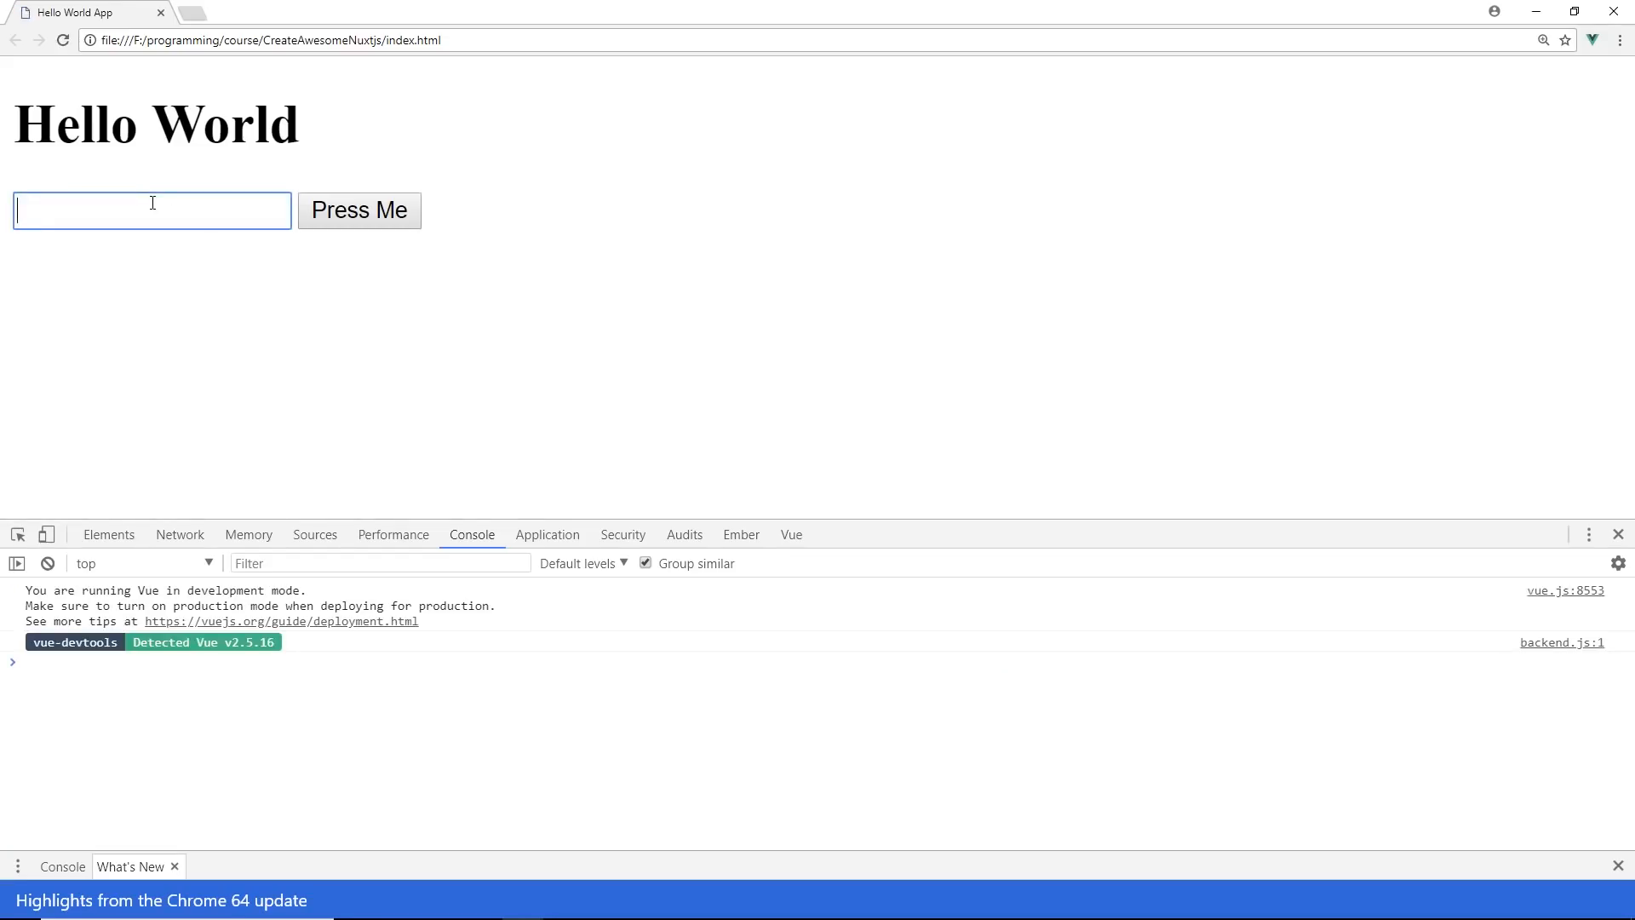
Type 'asdf' into the bound input, then add alert(this.product) inside pressed().
type("asdf")
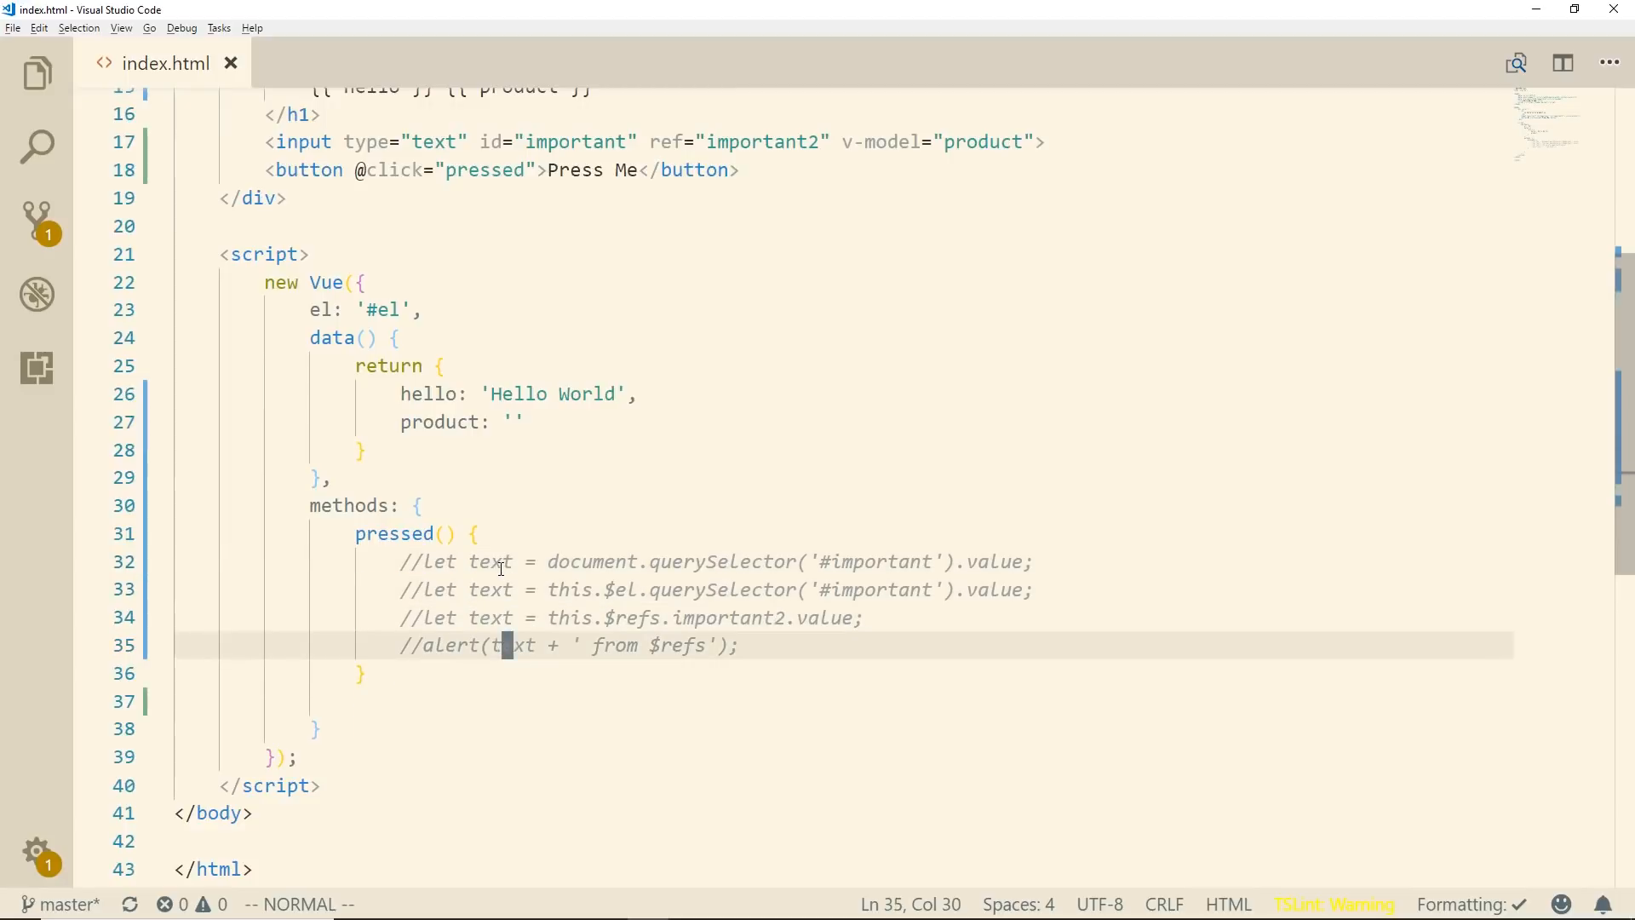
type("alert(this.")
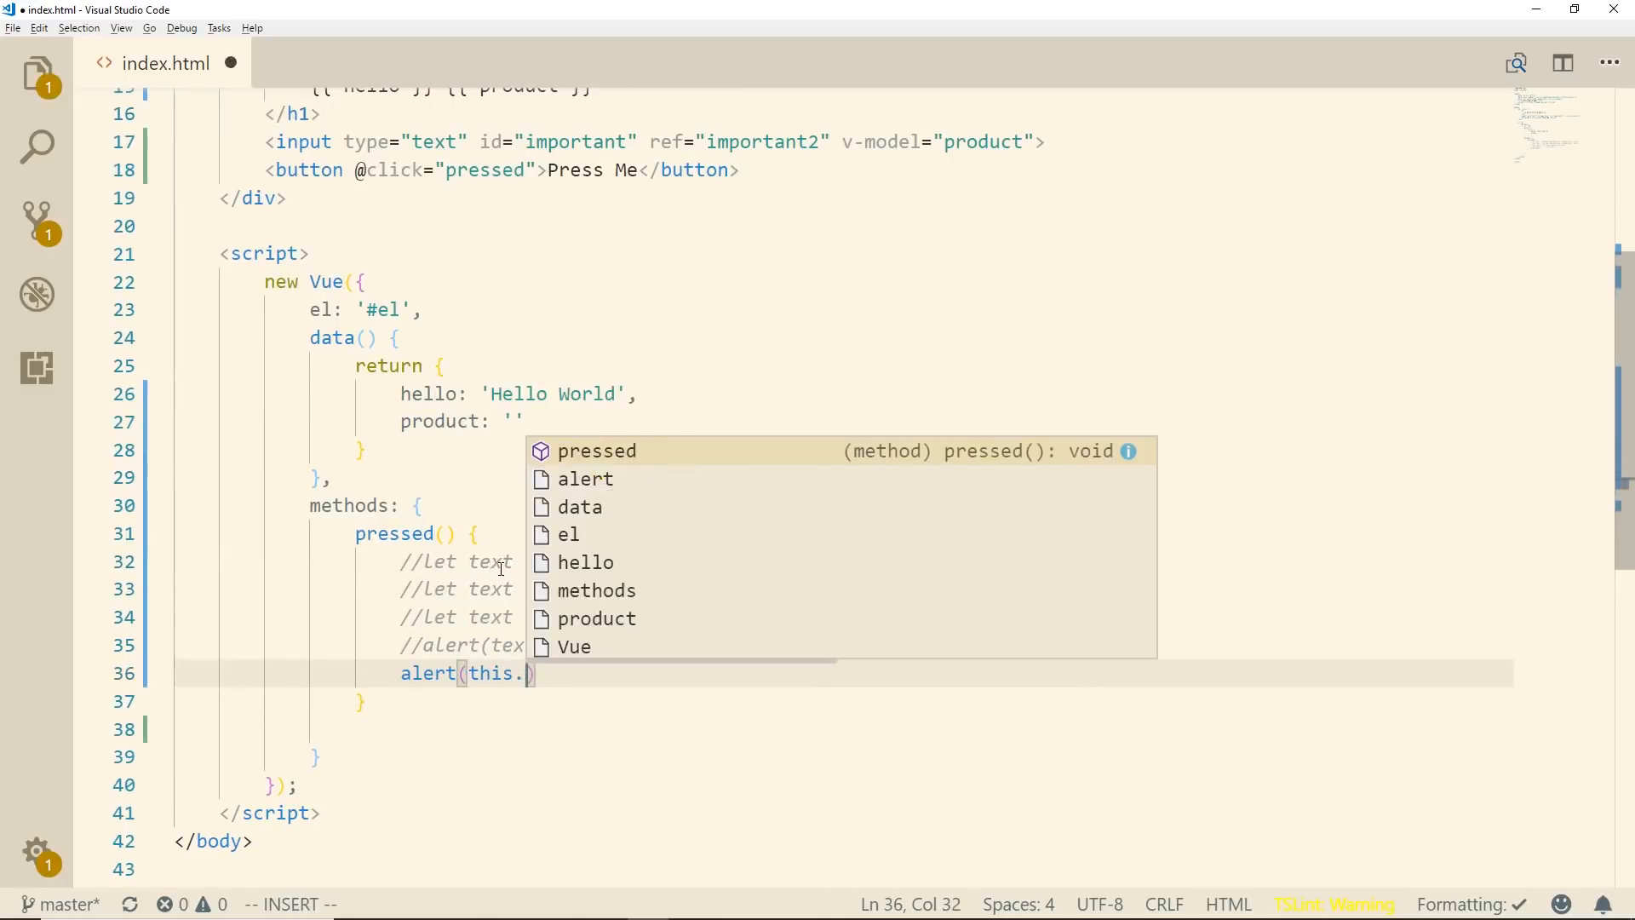
type("product")
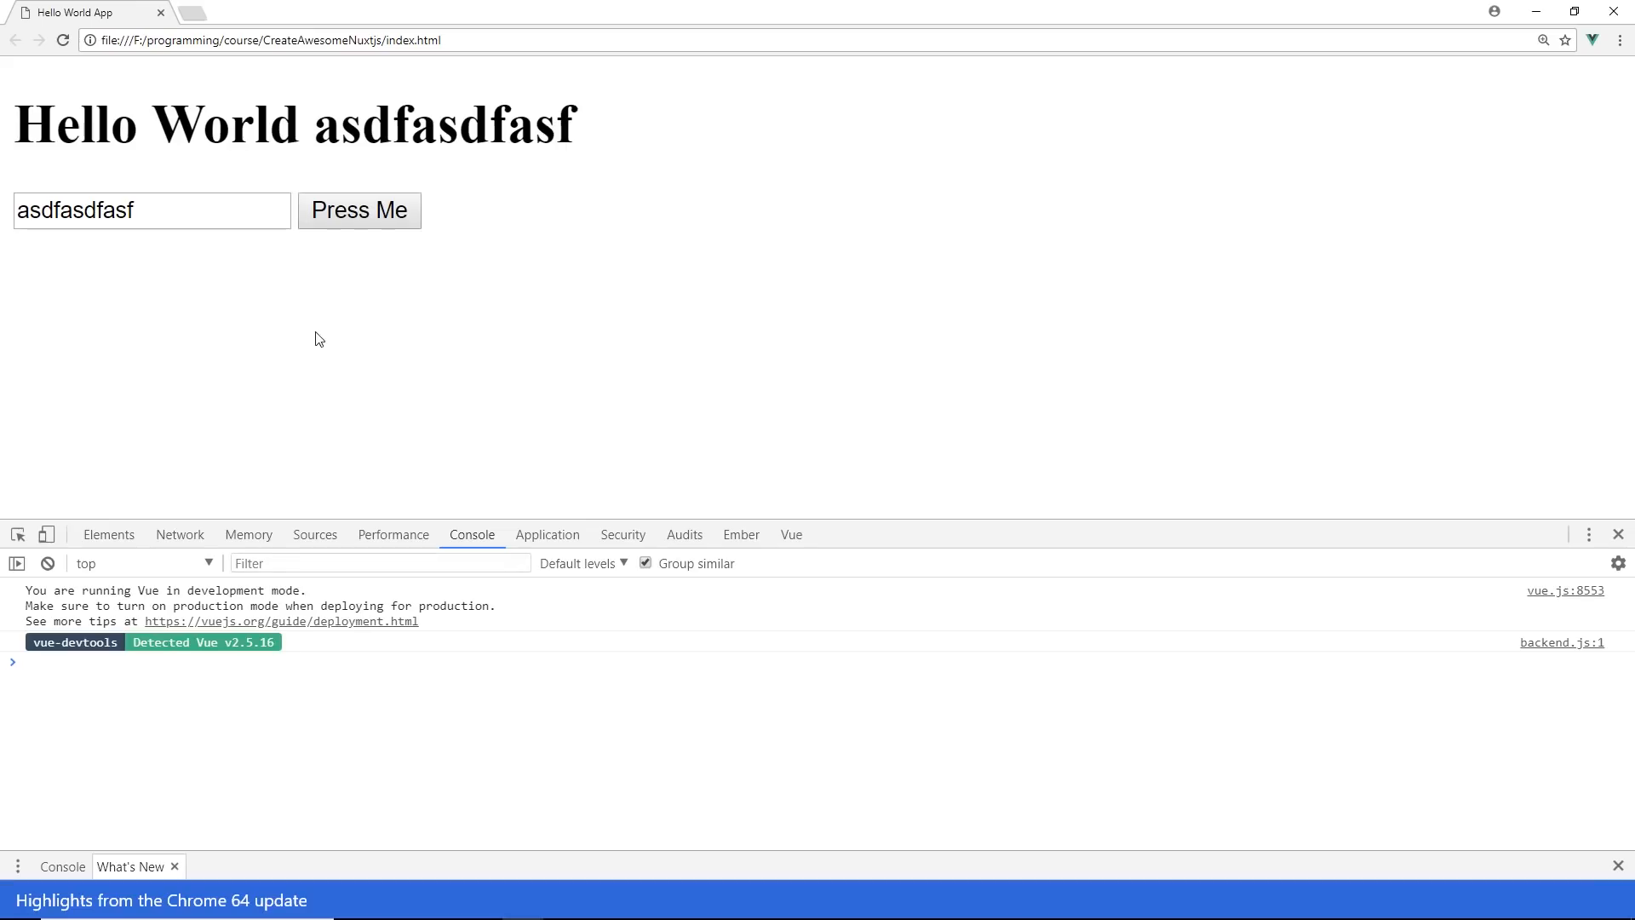
Edit the input text, press Press Me to alert the product value, then dismiss the alert.
key("Backspace")
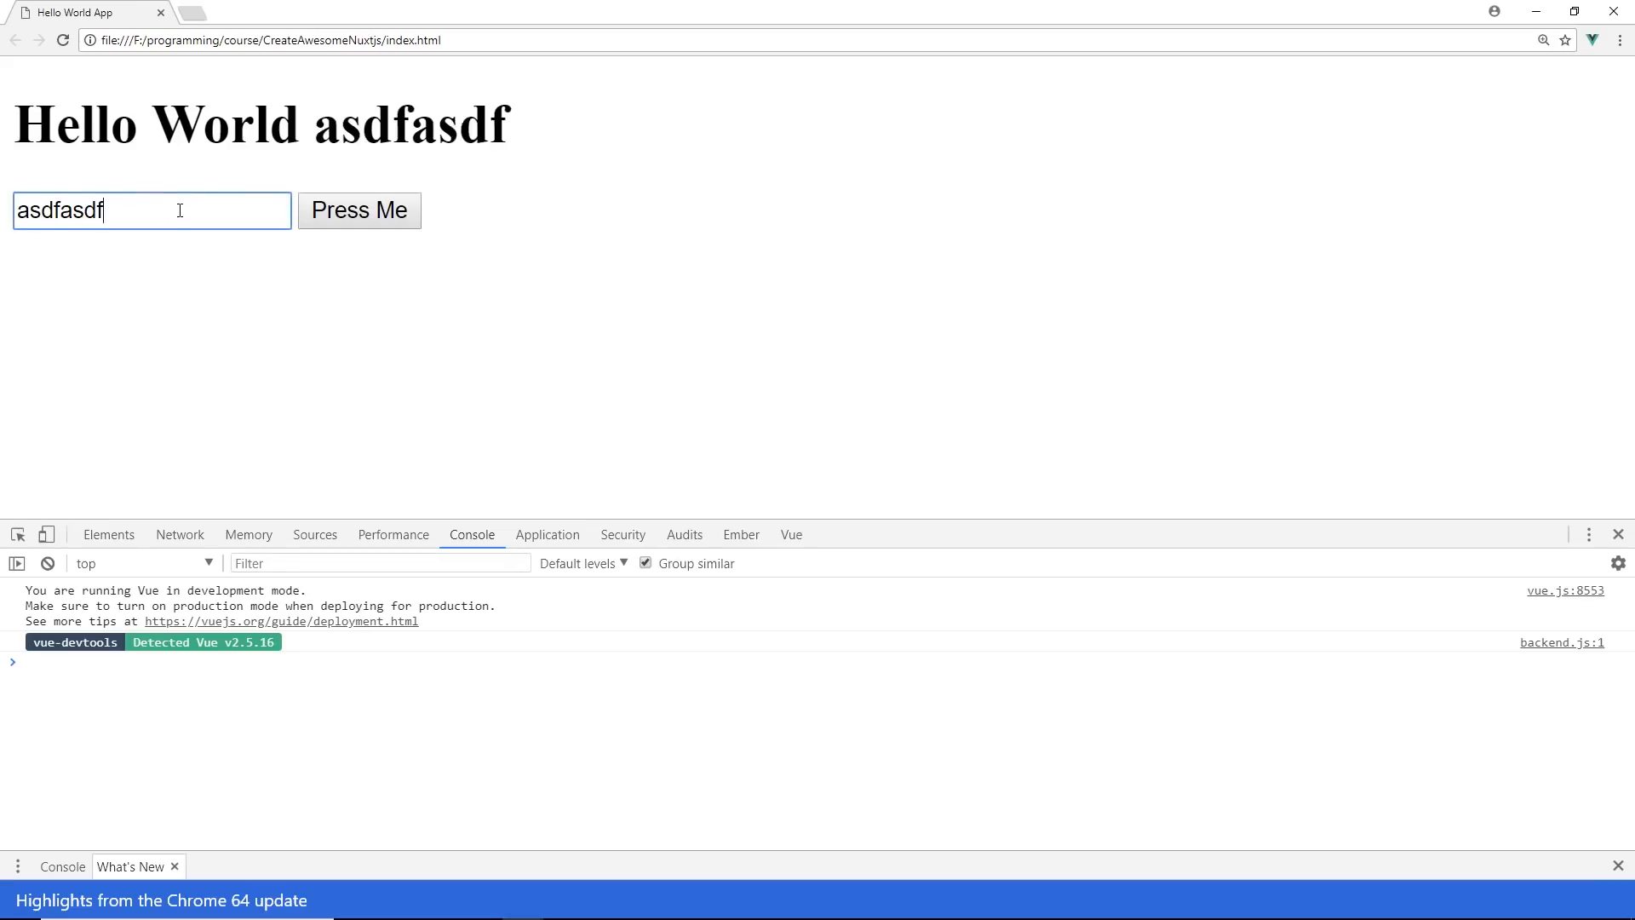
left_click(359, 210)
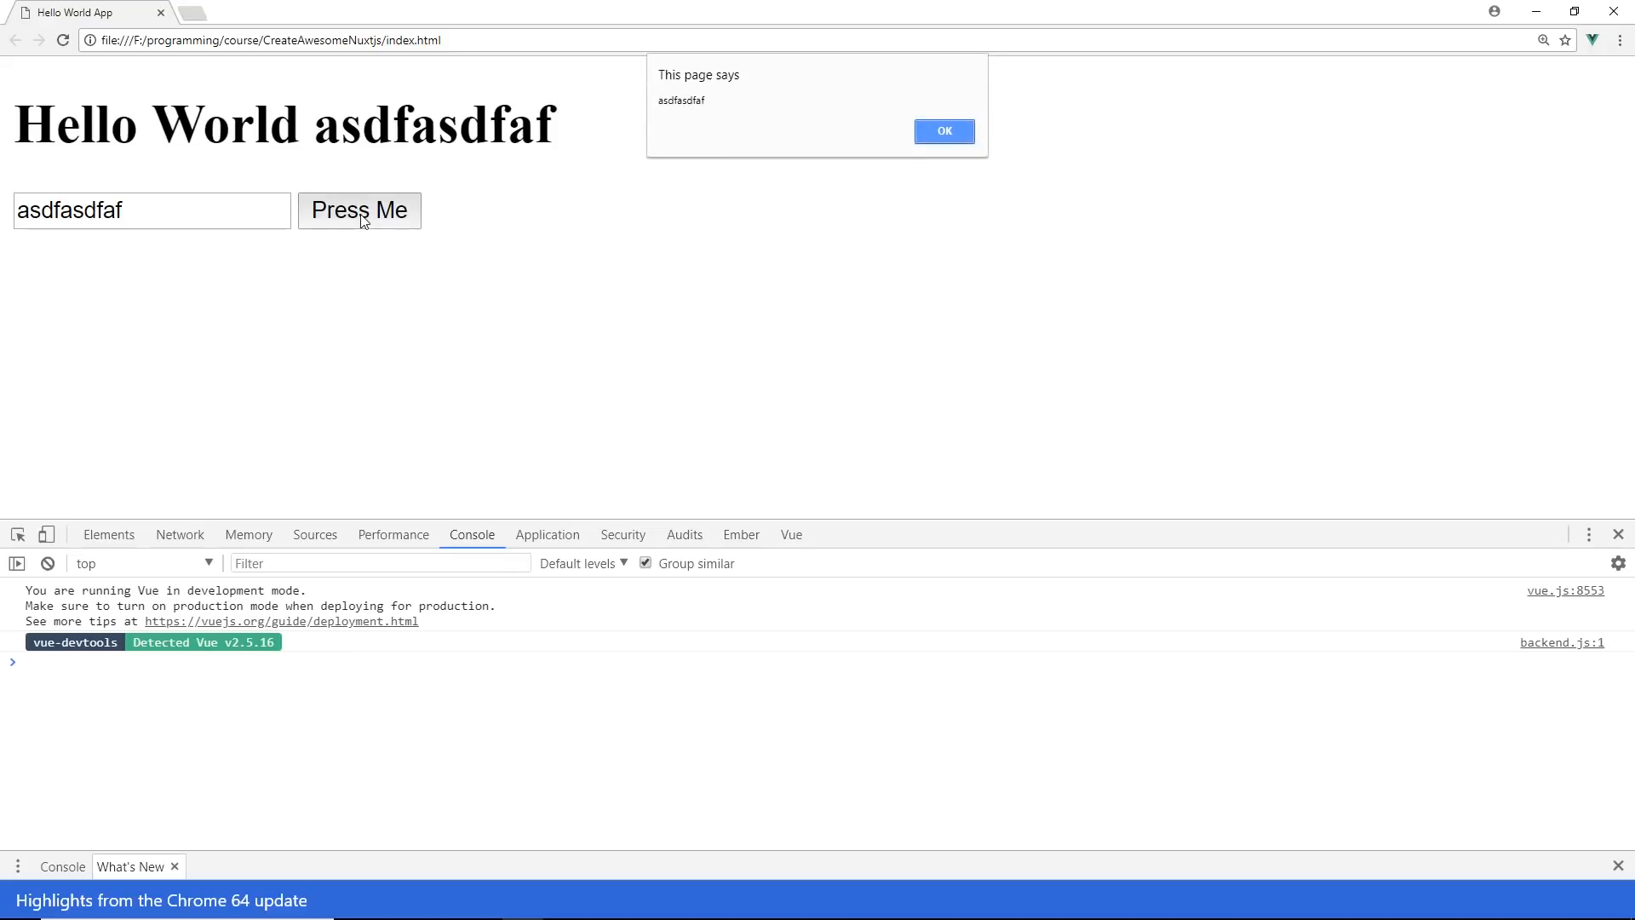
double_click(679, 101)
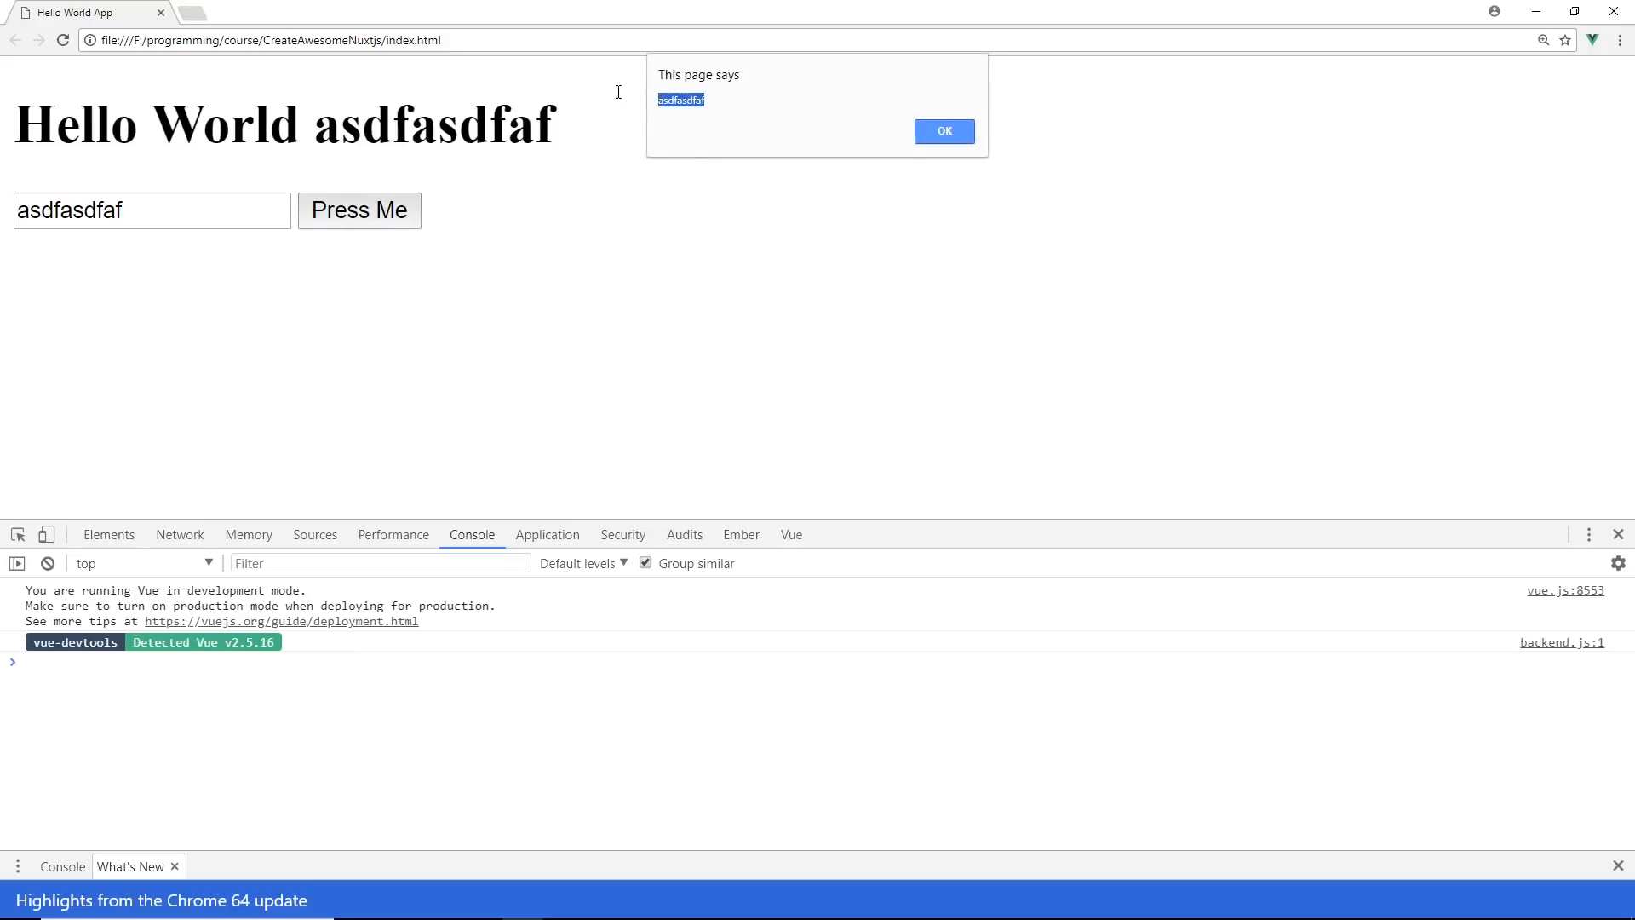
left_click(942, 131)
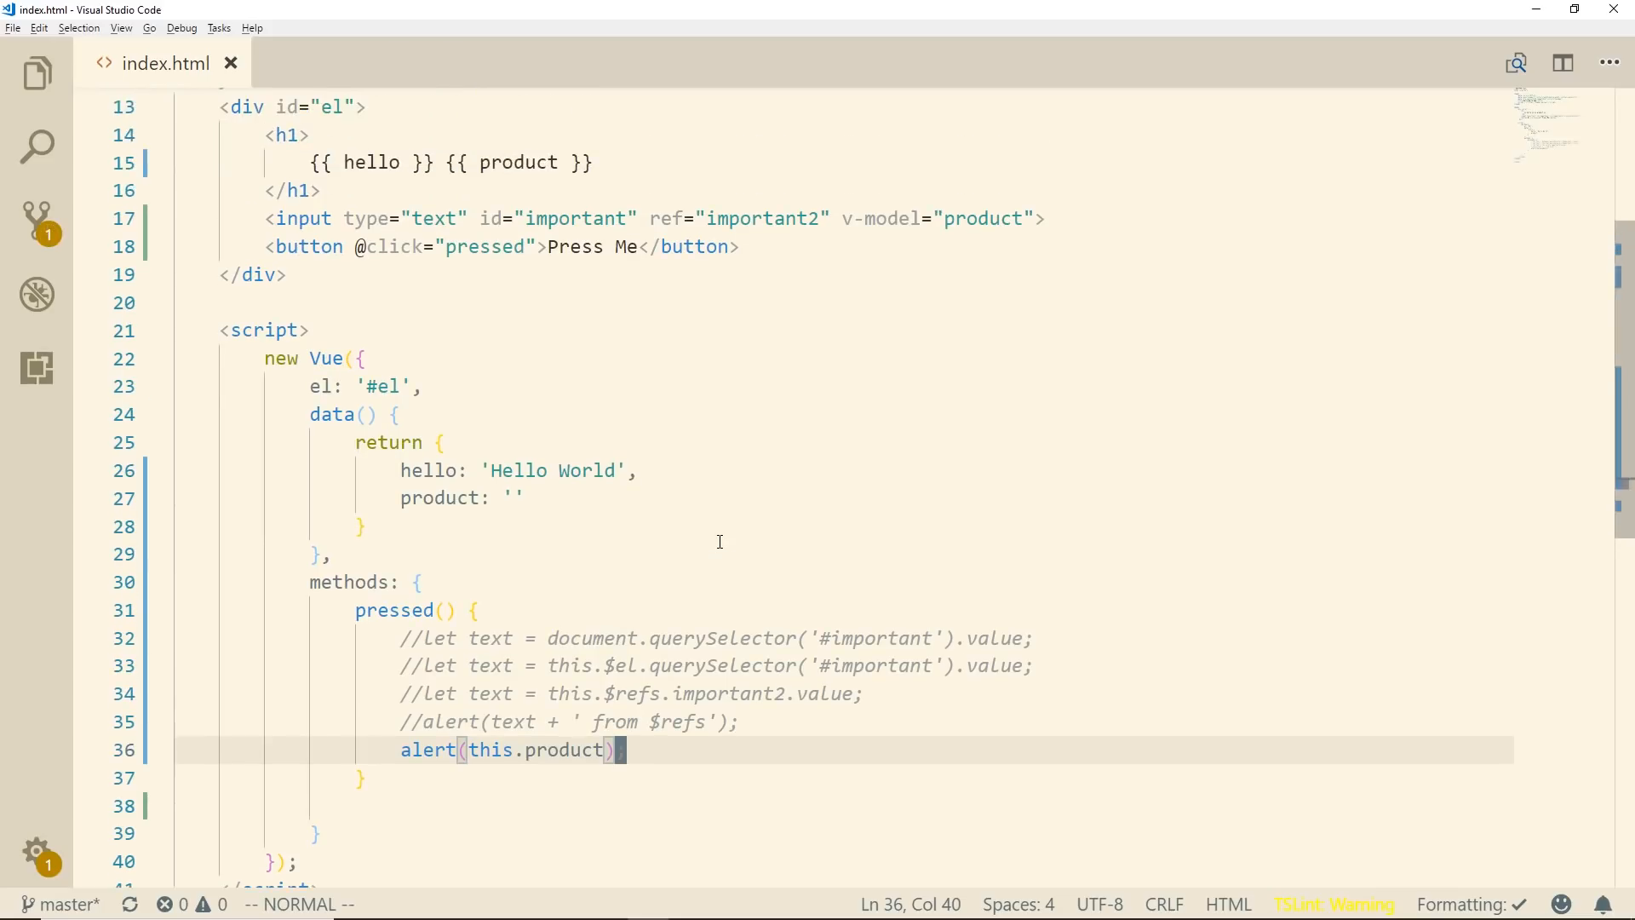
mouse_move(654, 626)
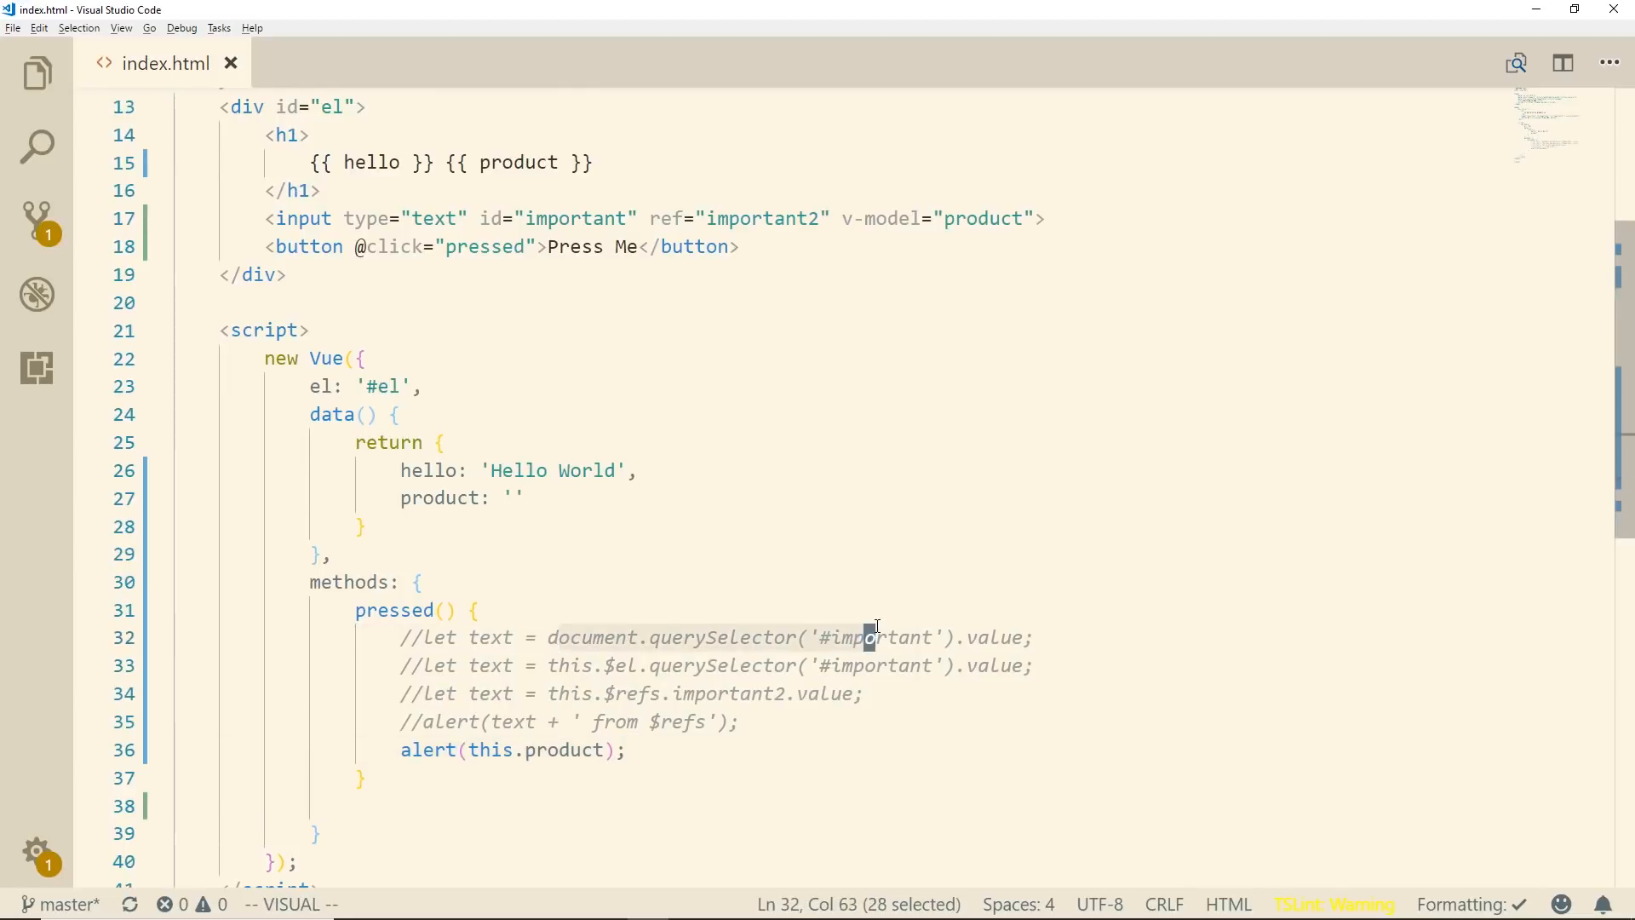
mouse_move(808, 639)
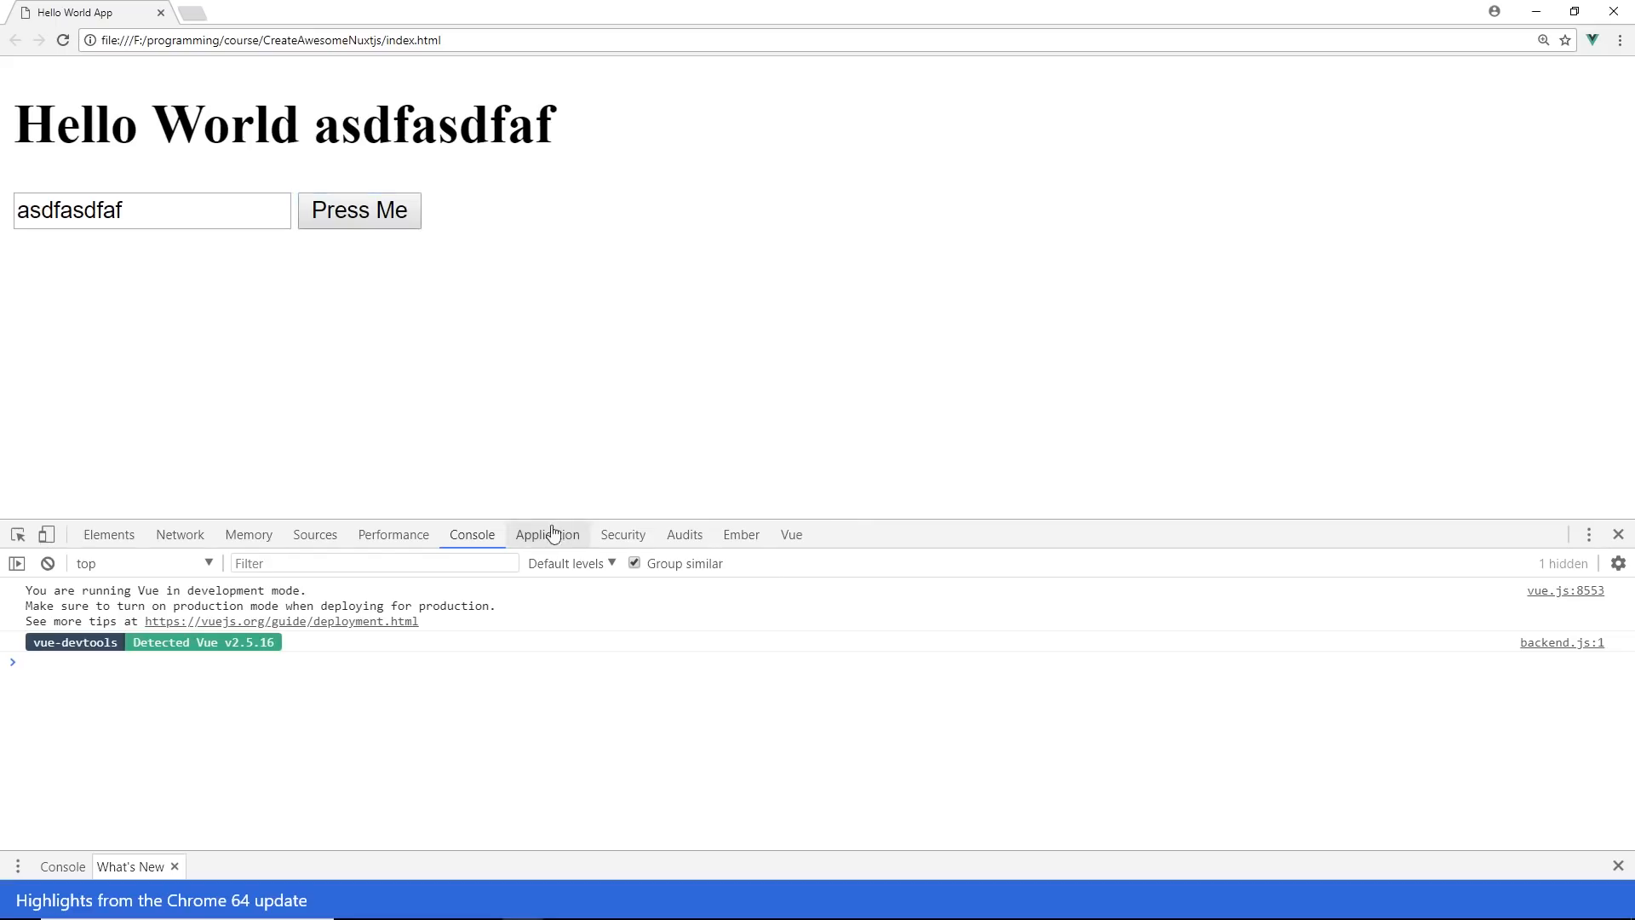
left_click(791, 534)
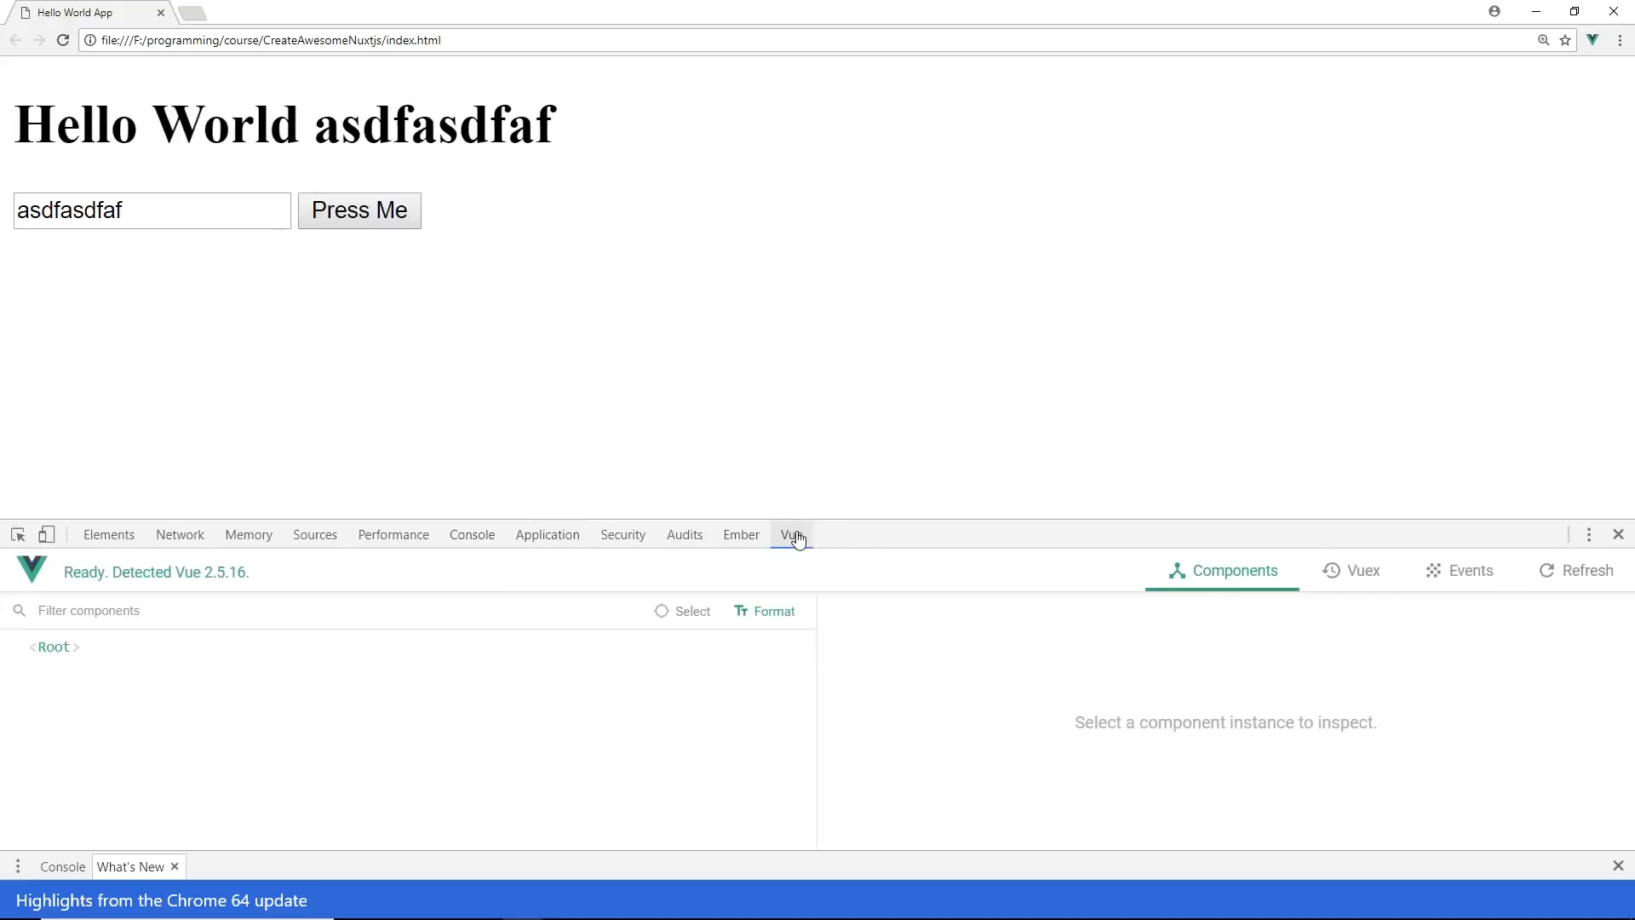
mouse_move(248, 534)
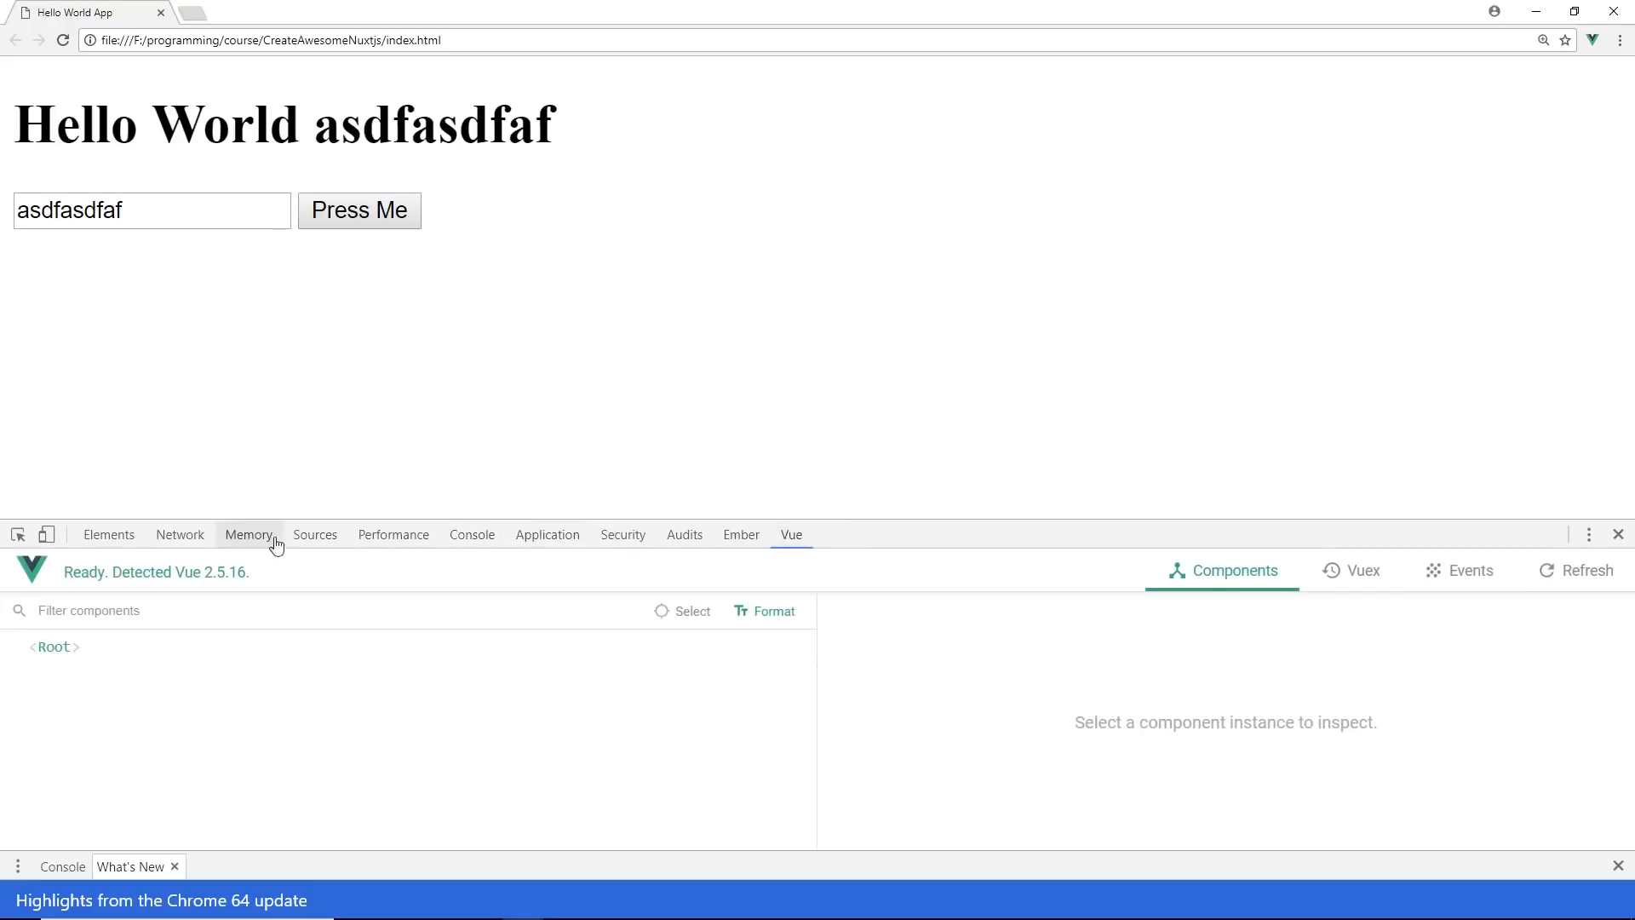
left_click(471, 534)
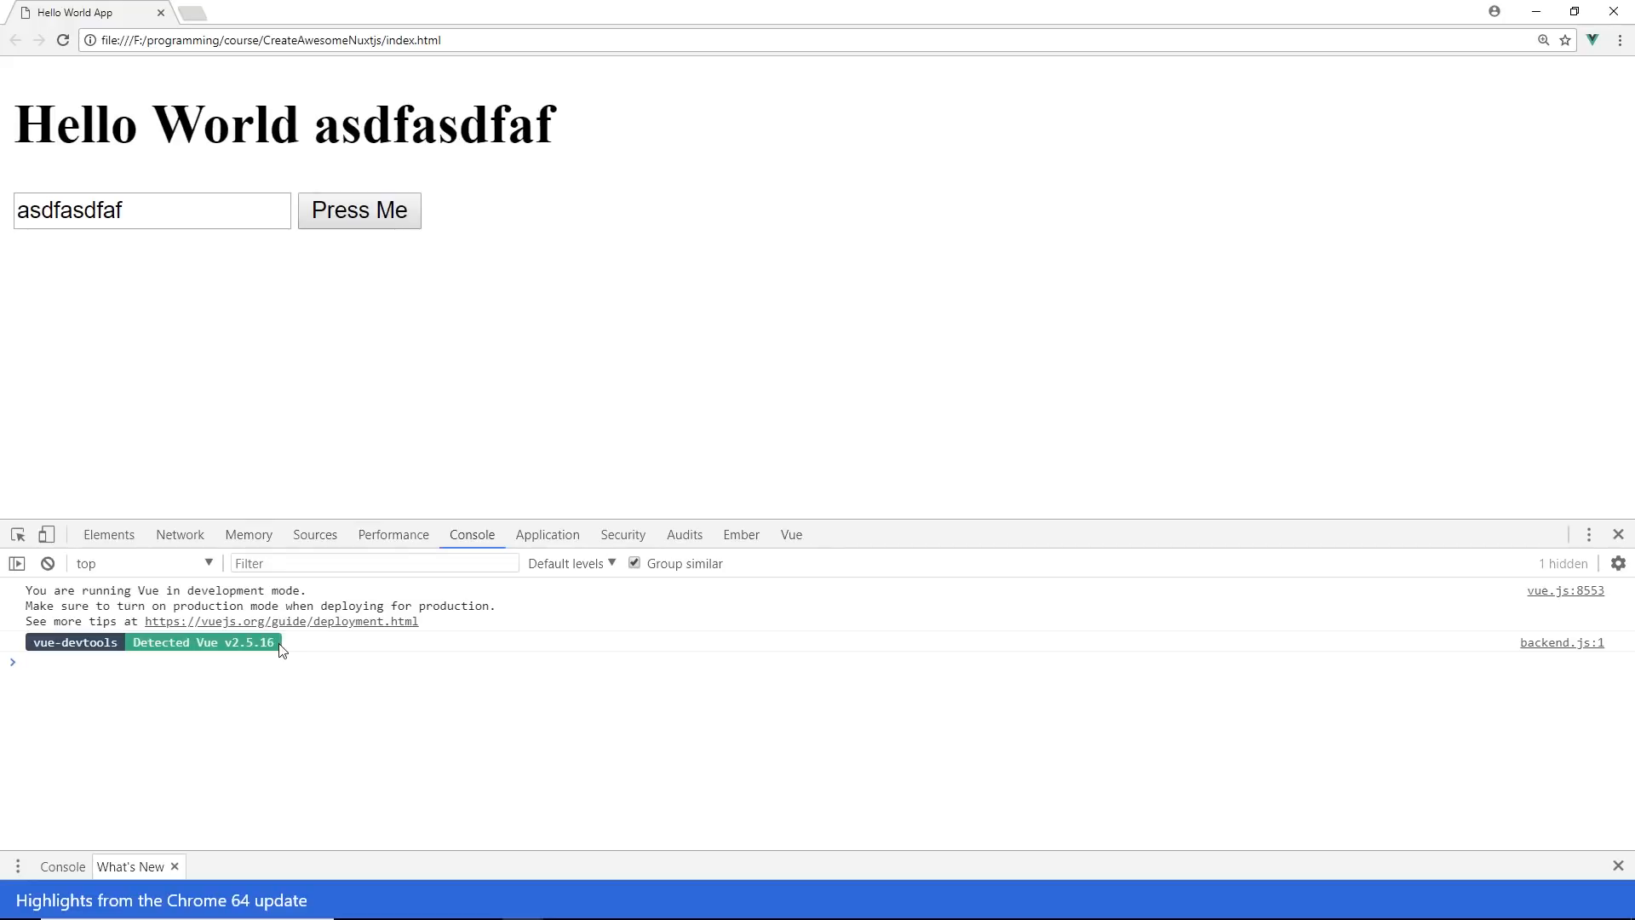
mouse_move(318, 682)
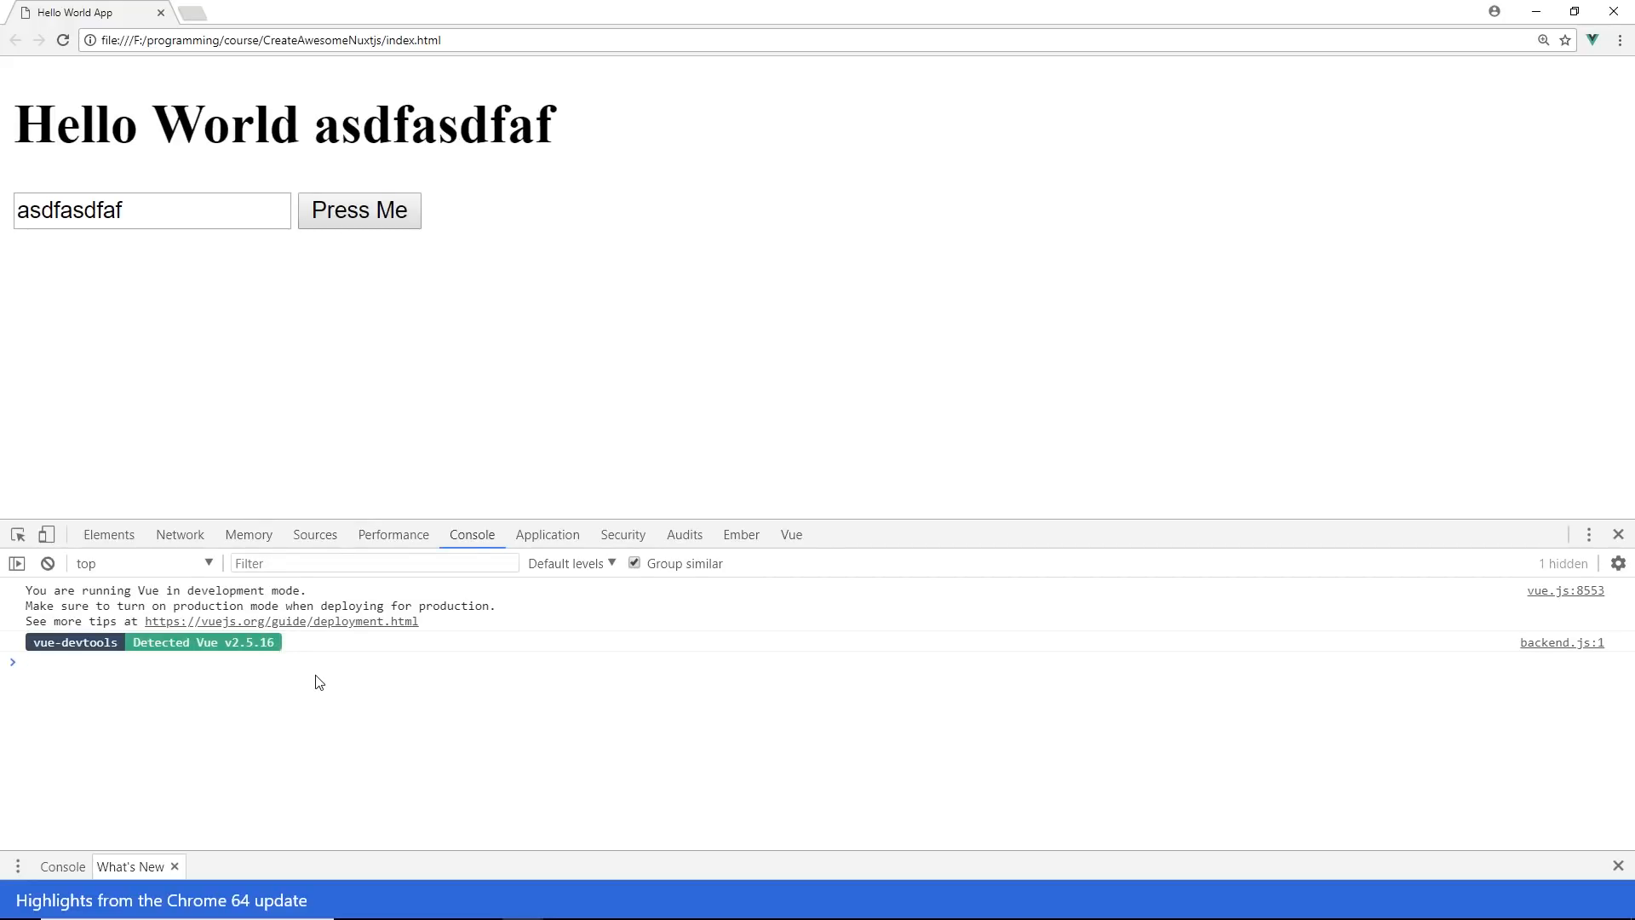